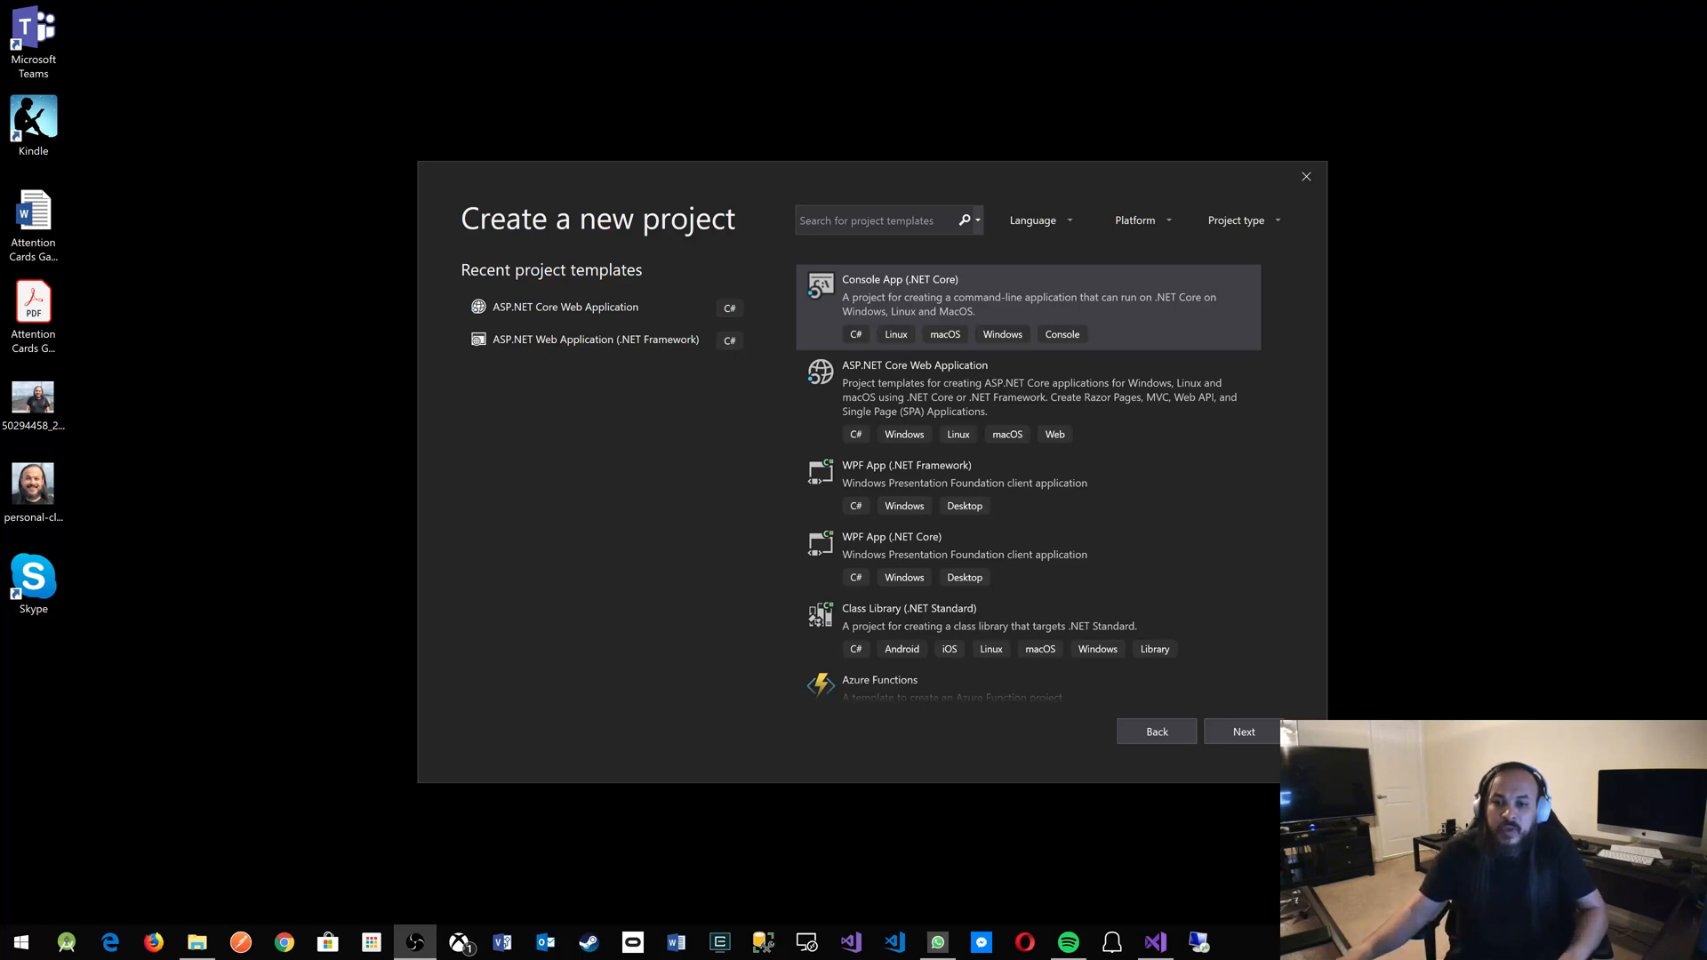
Pick the ASP.NET Core Web Application template in the new-project dialog.
click(1029, 399)
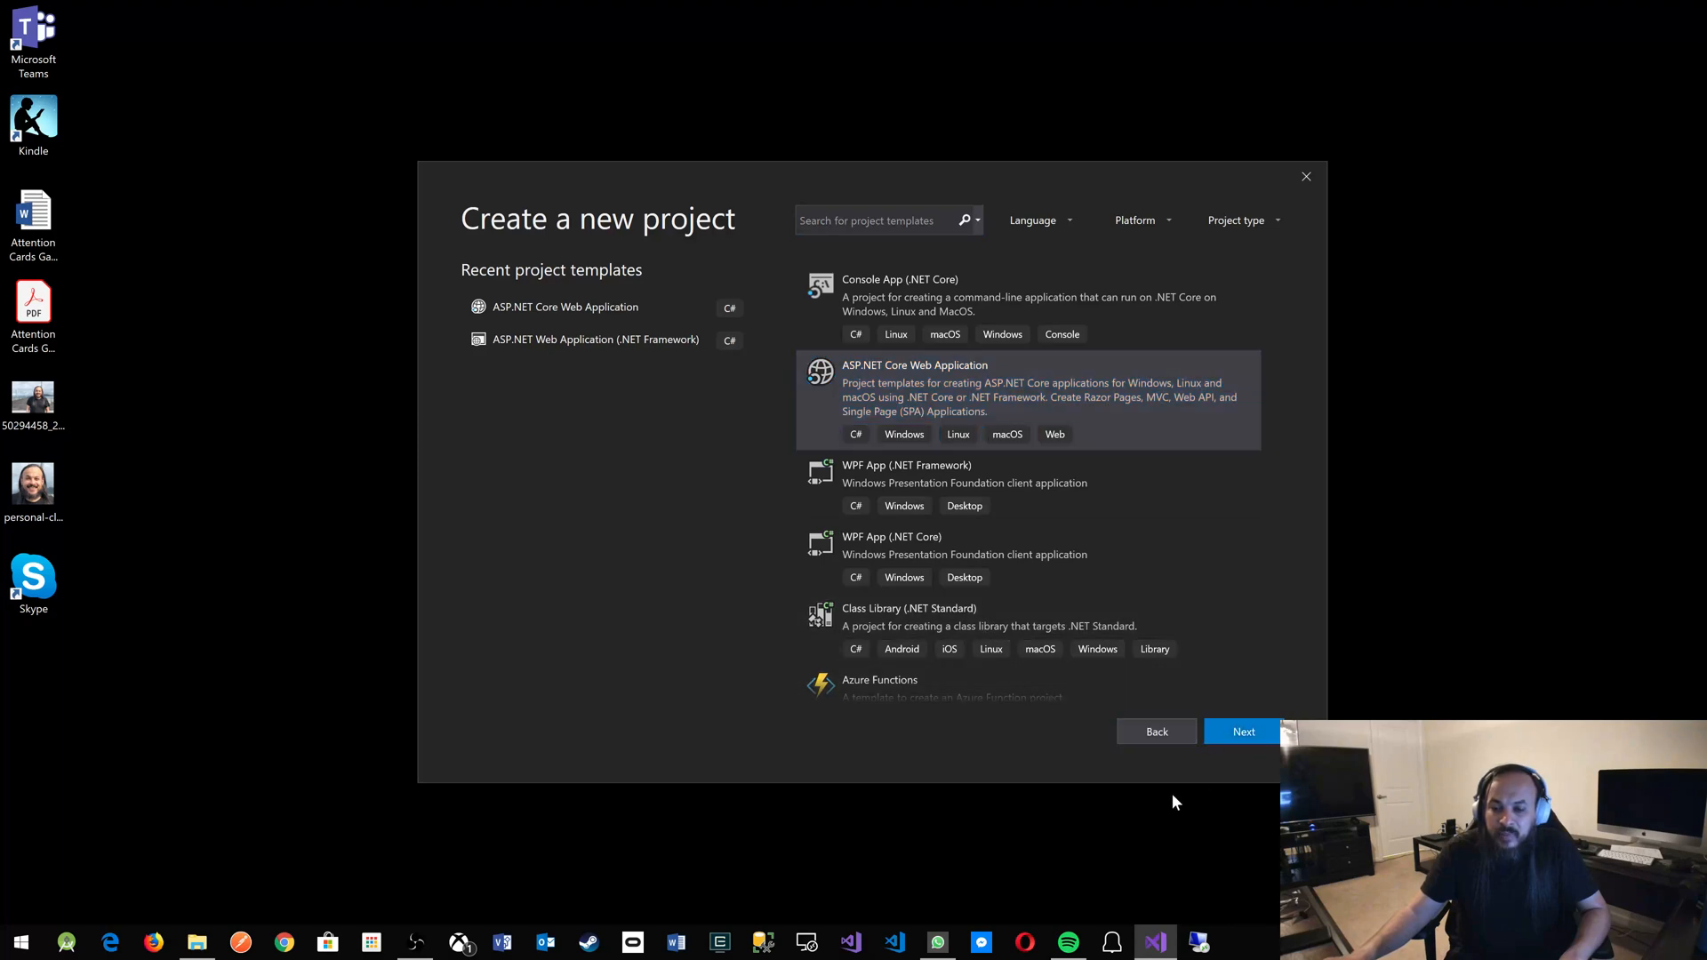
Enter project name RazorWebApp.Web and trim the solution name to RazorWebApp.
click(1242, 731)
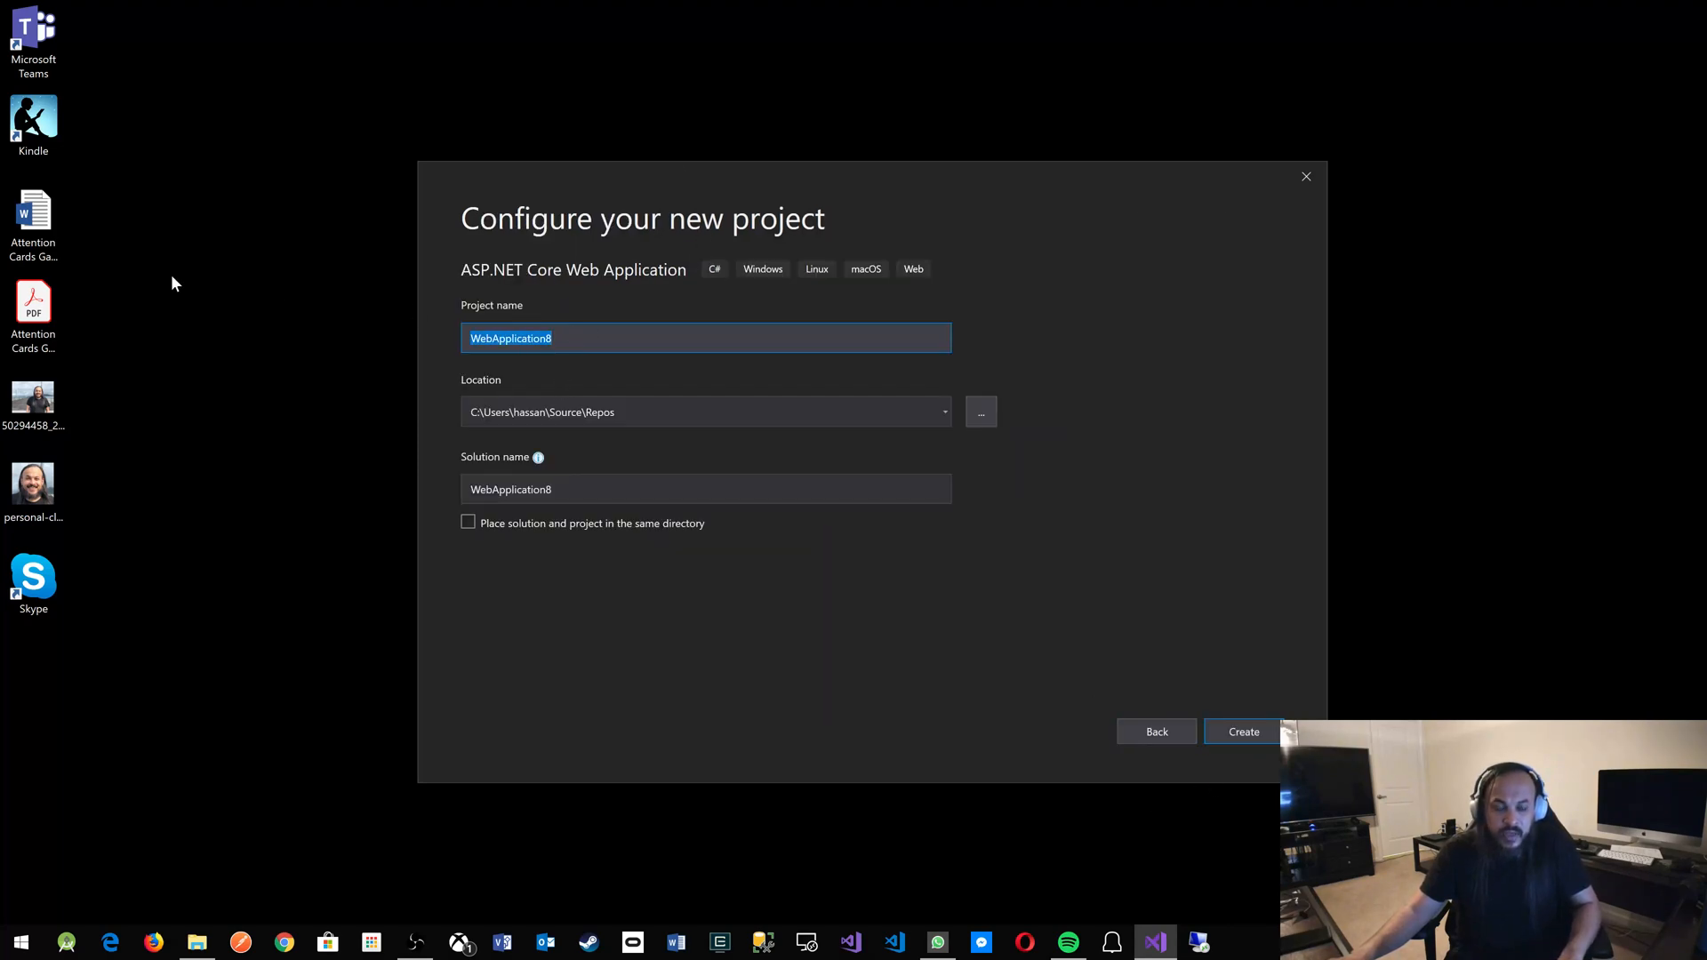
text(Razor)
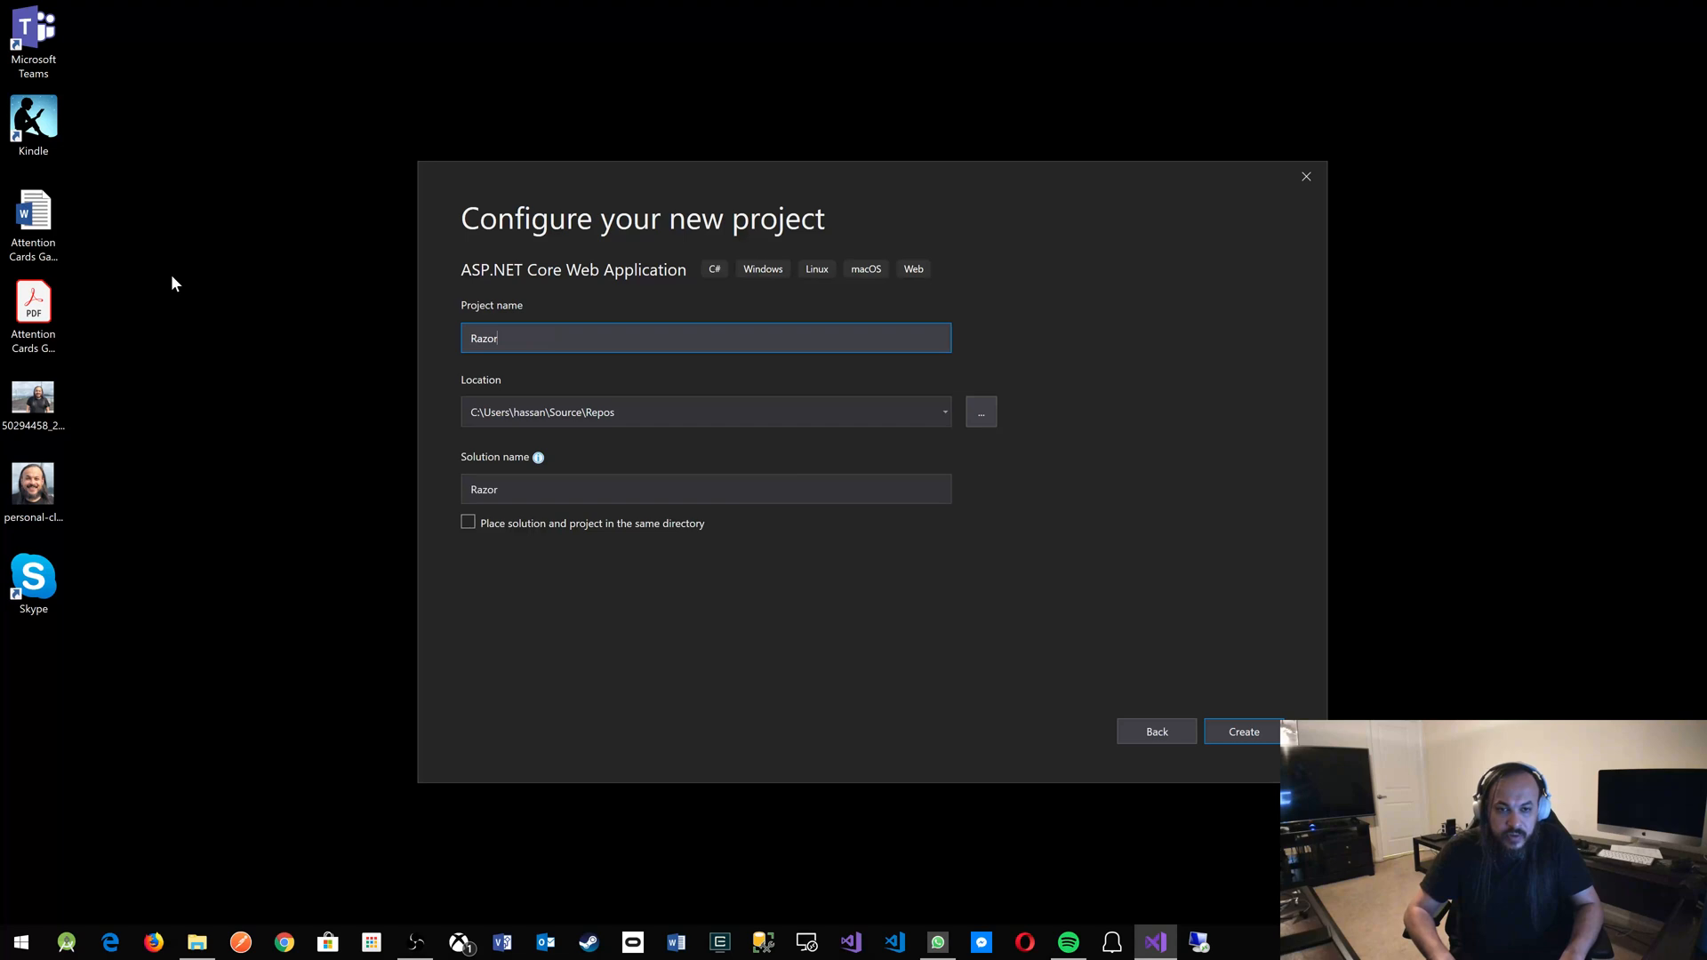
text(WebApp)
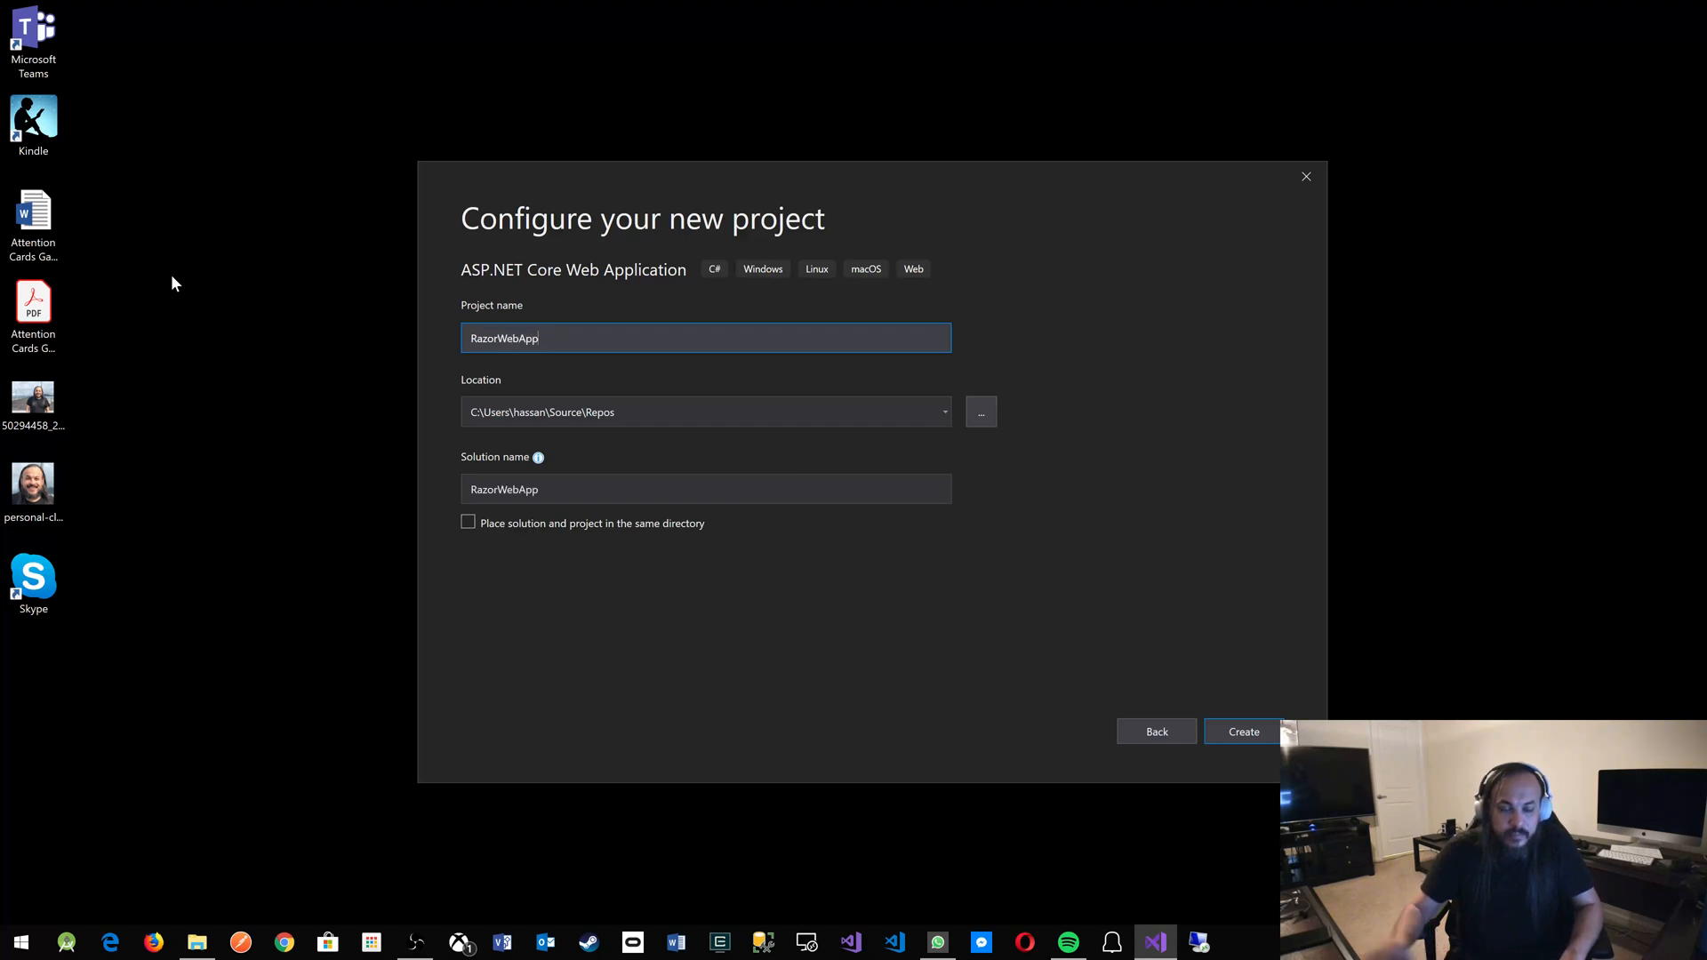
click(705, 489)
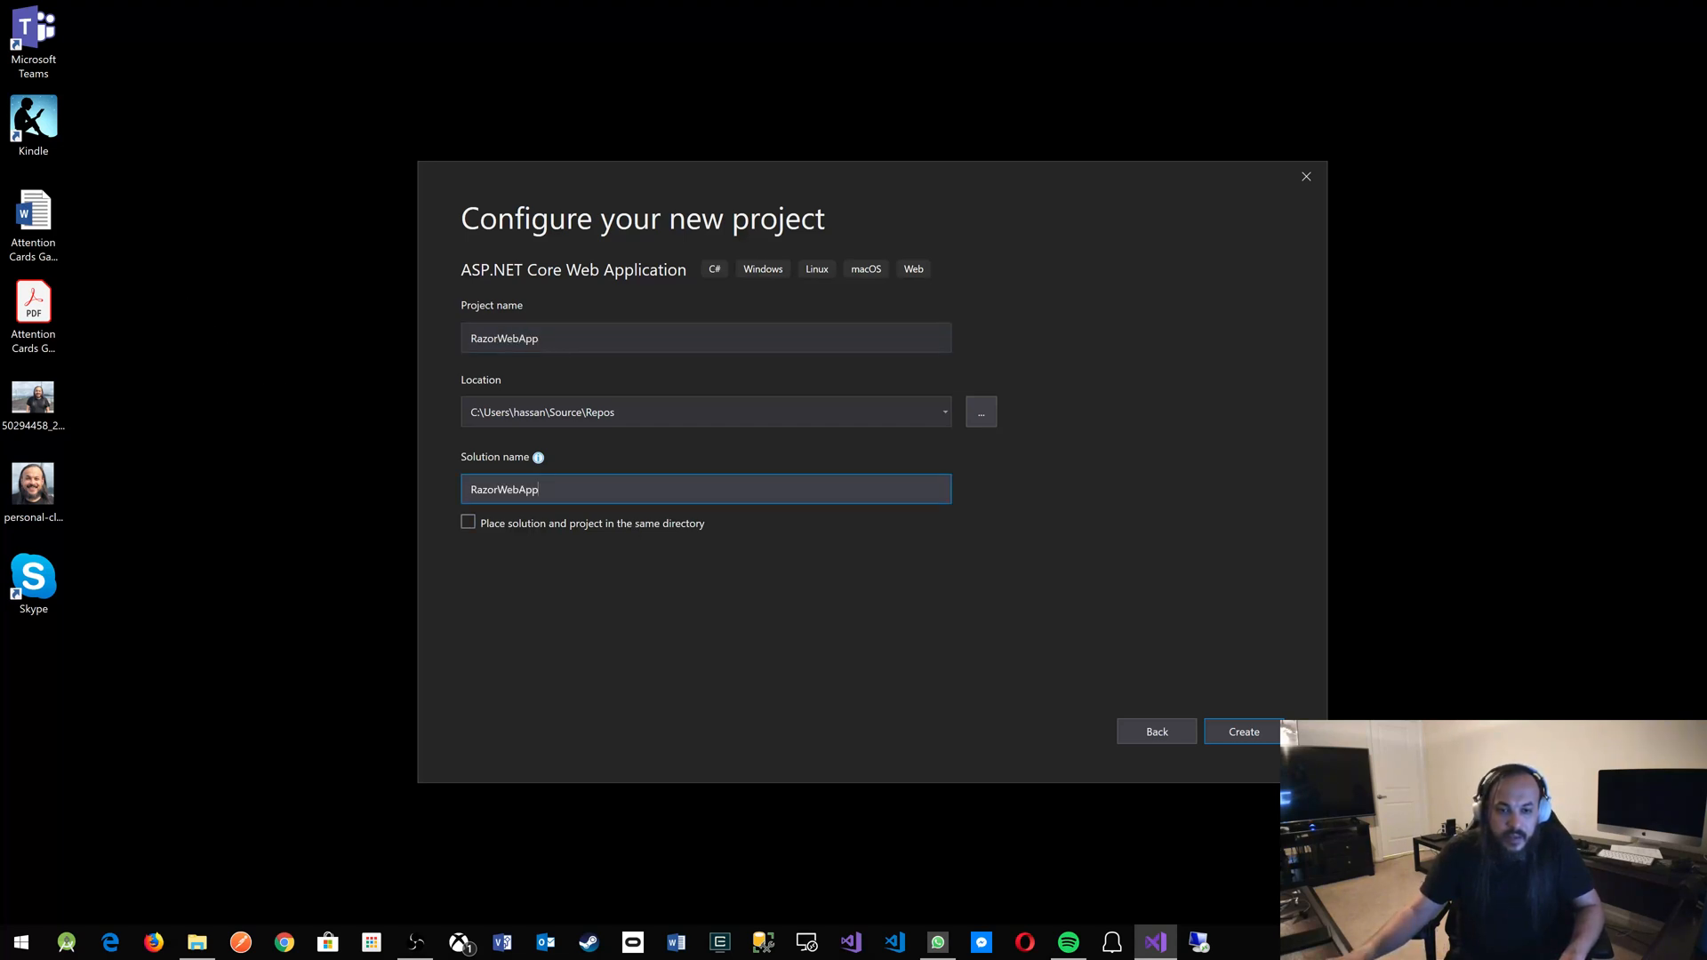
click(705, 338)
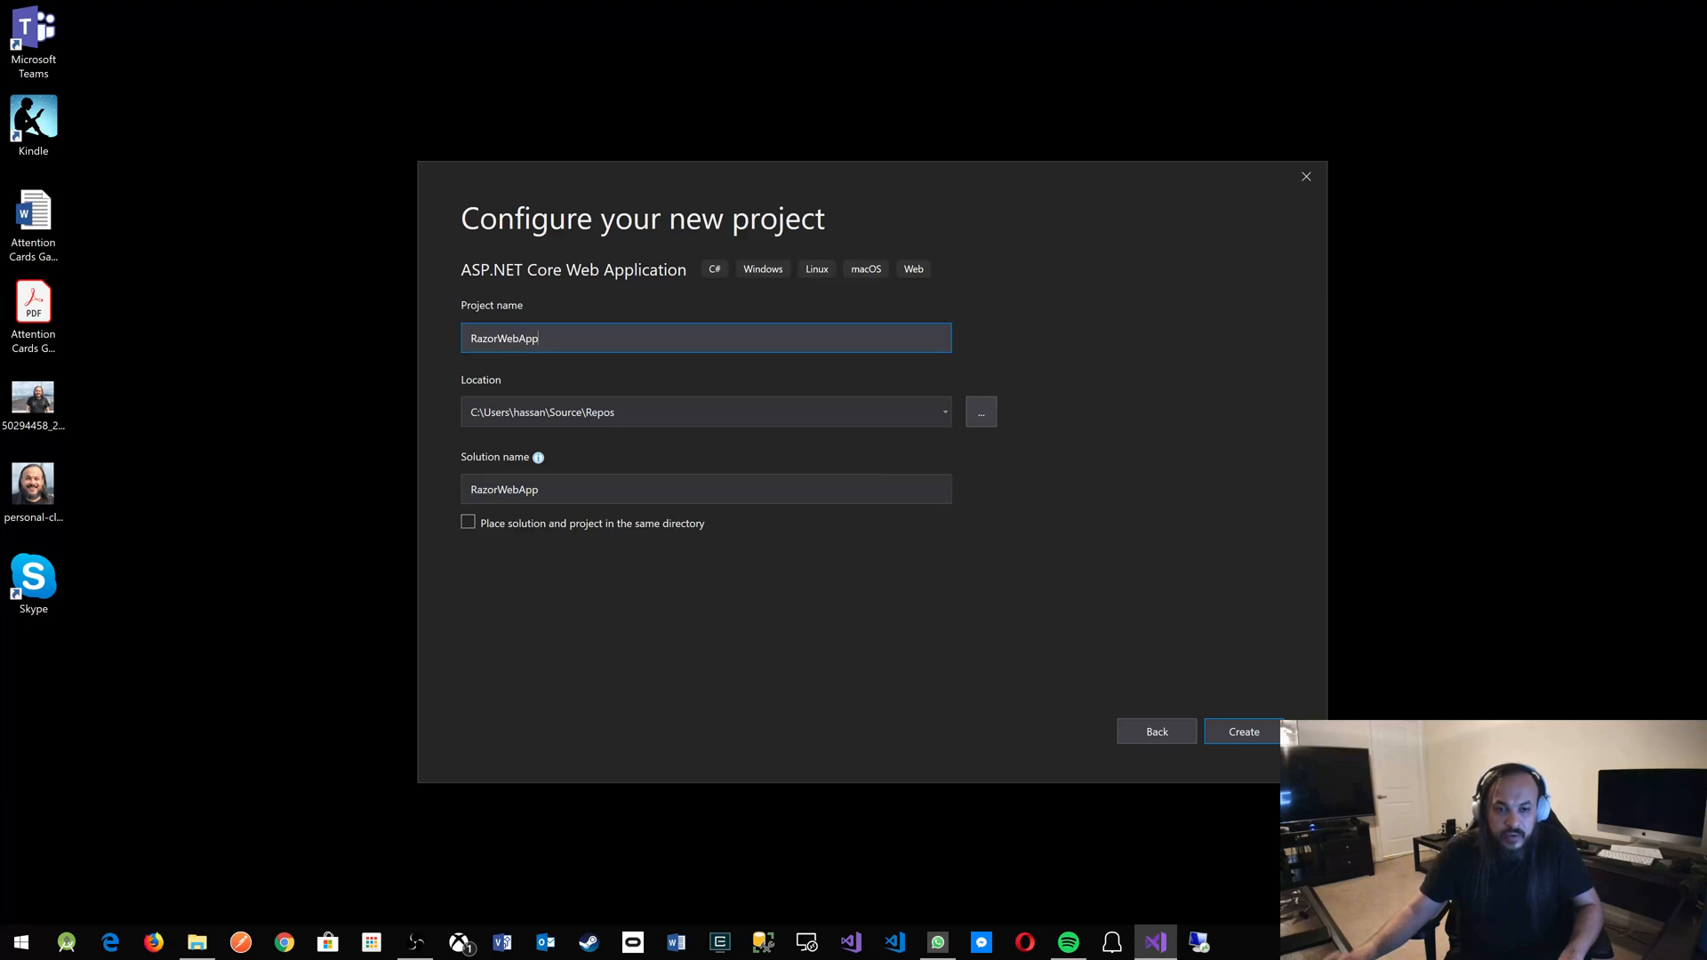
text(.Web)
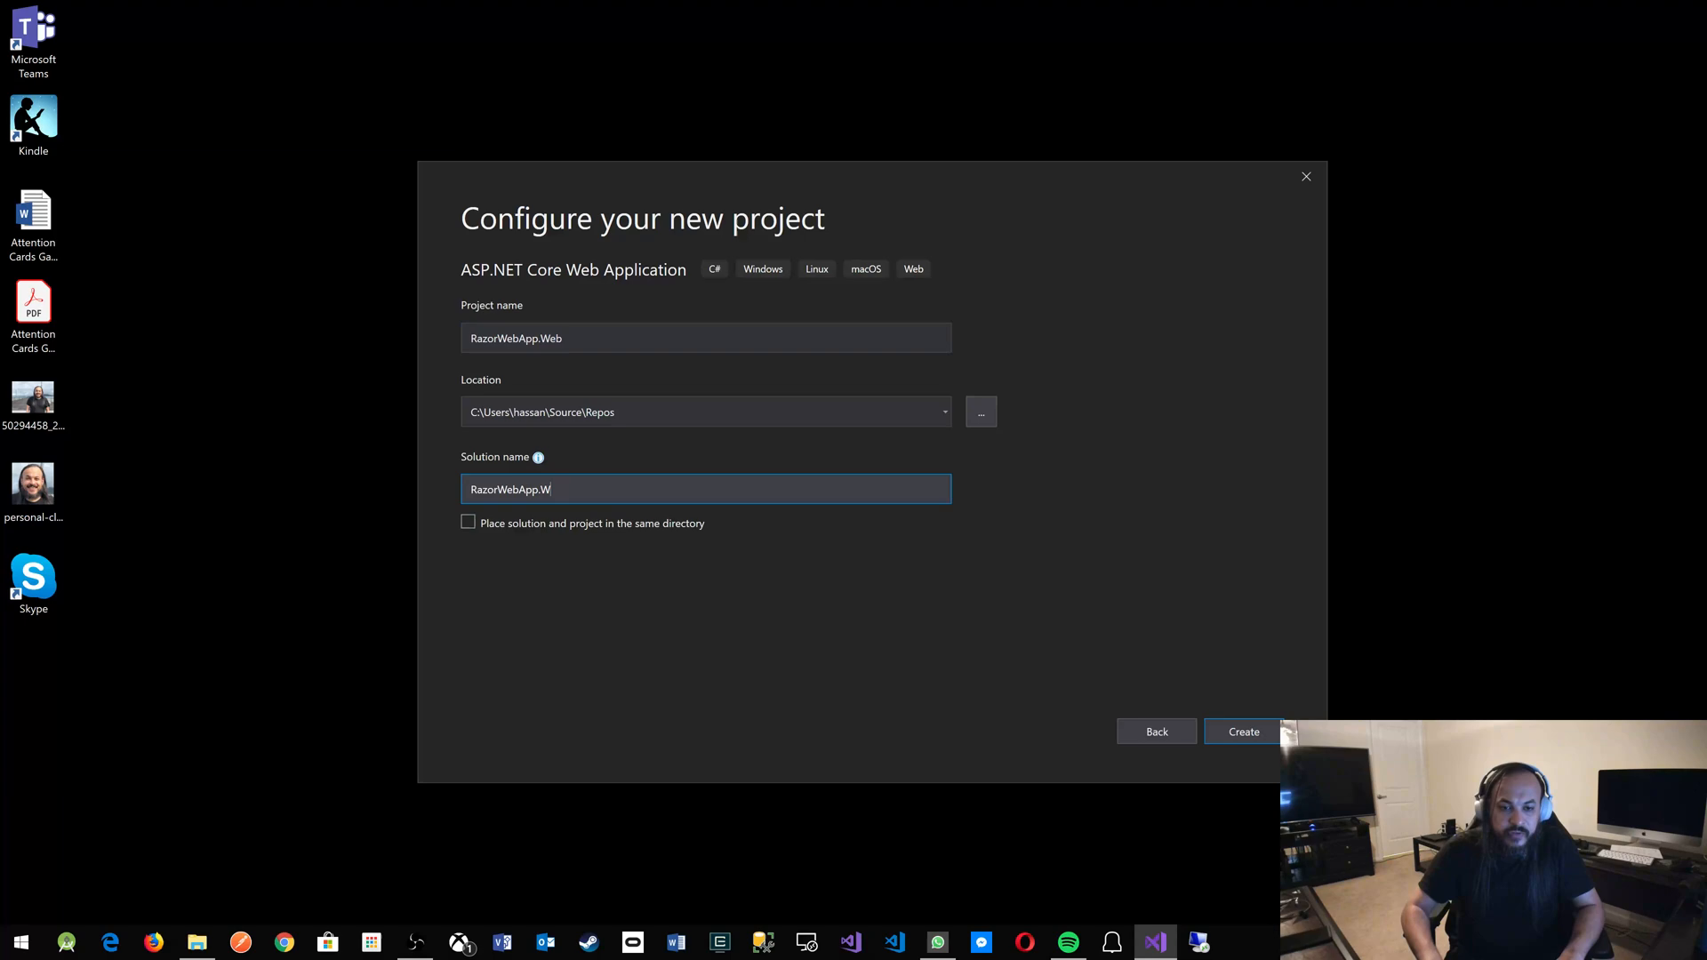
key(BackSpace)
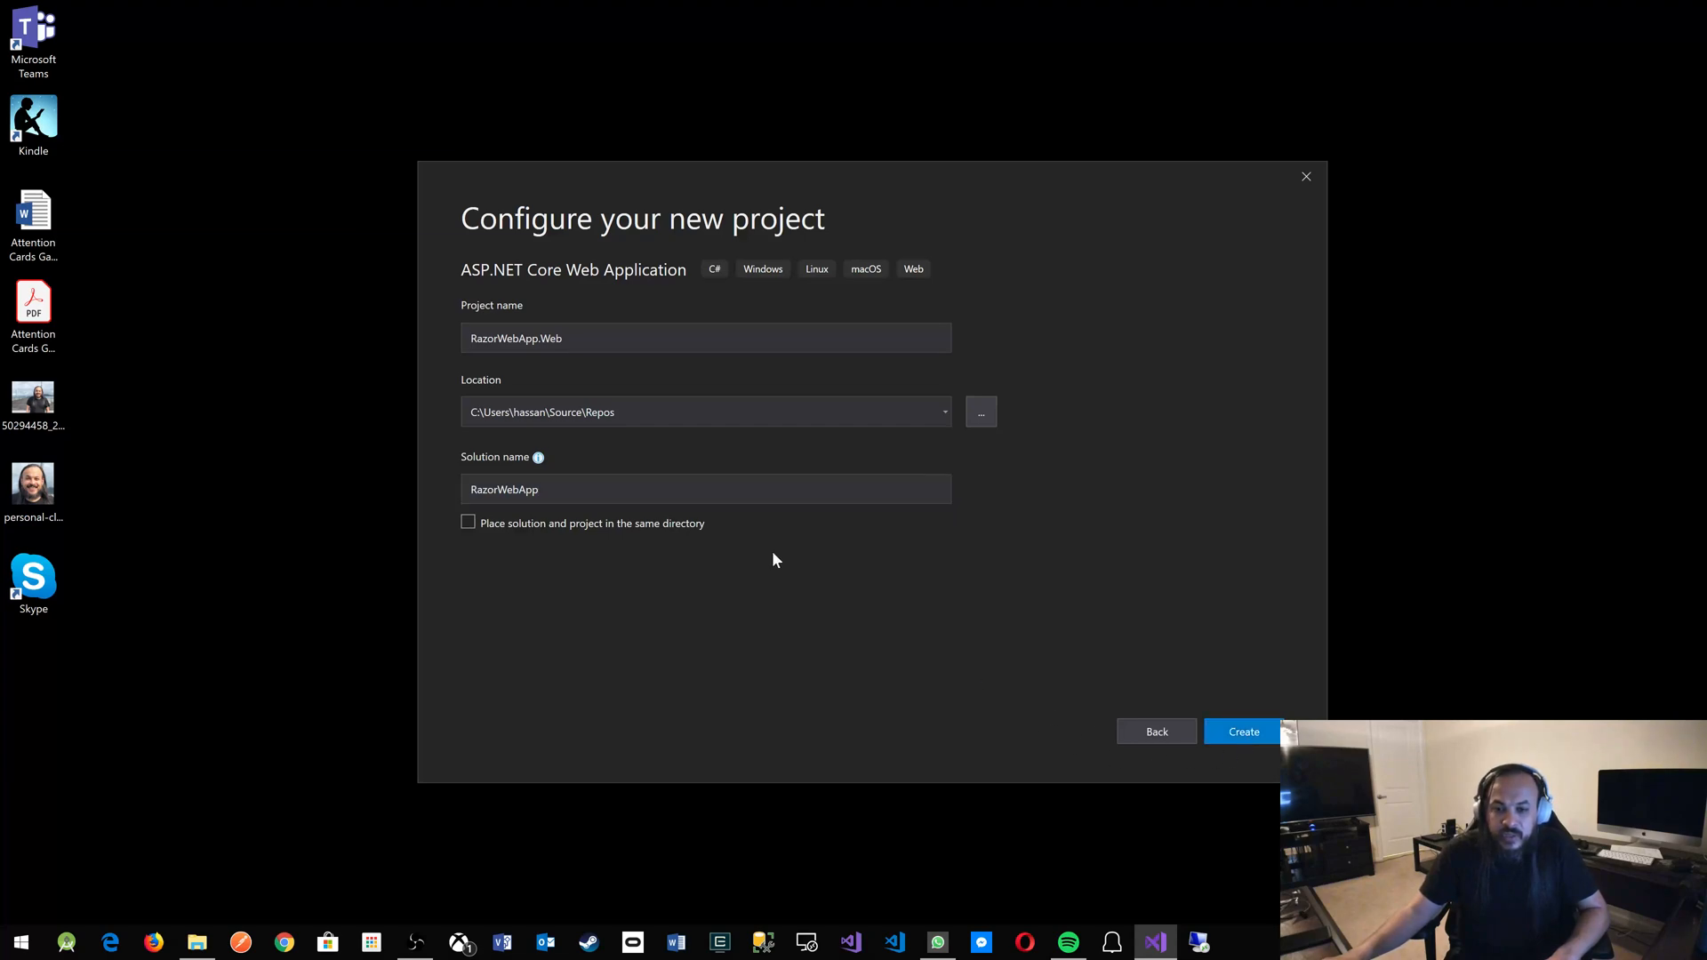
mouse_move(780, 520)
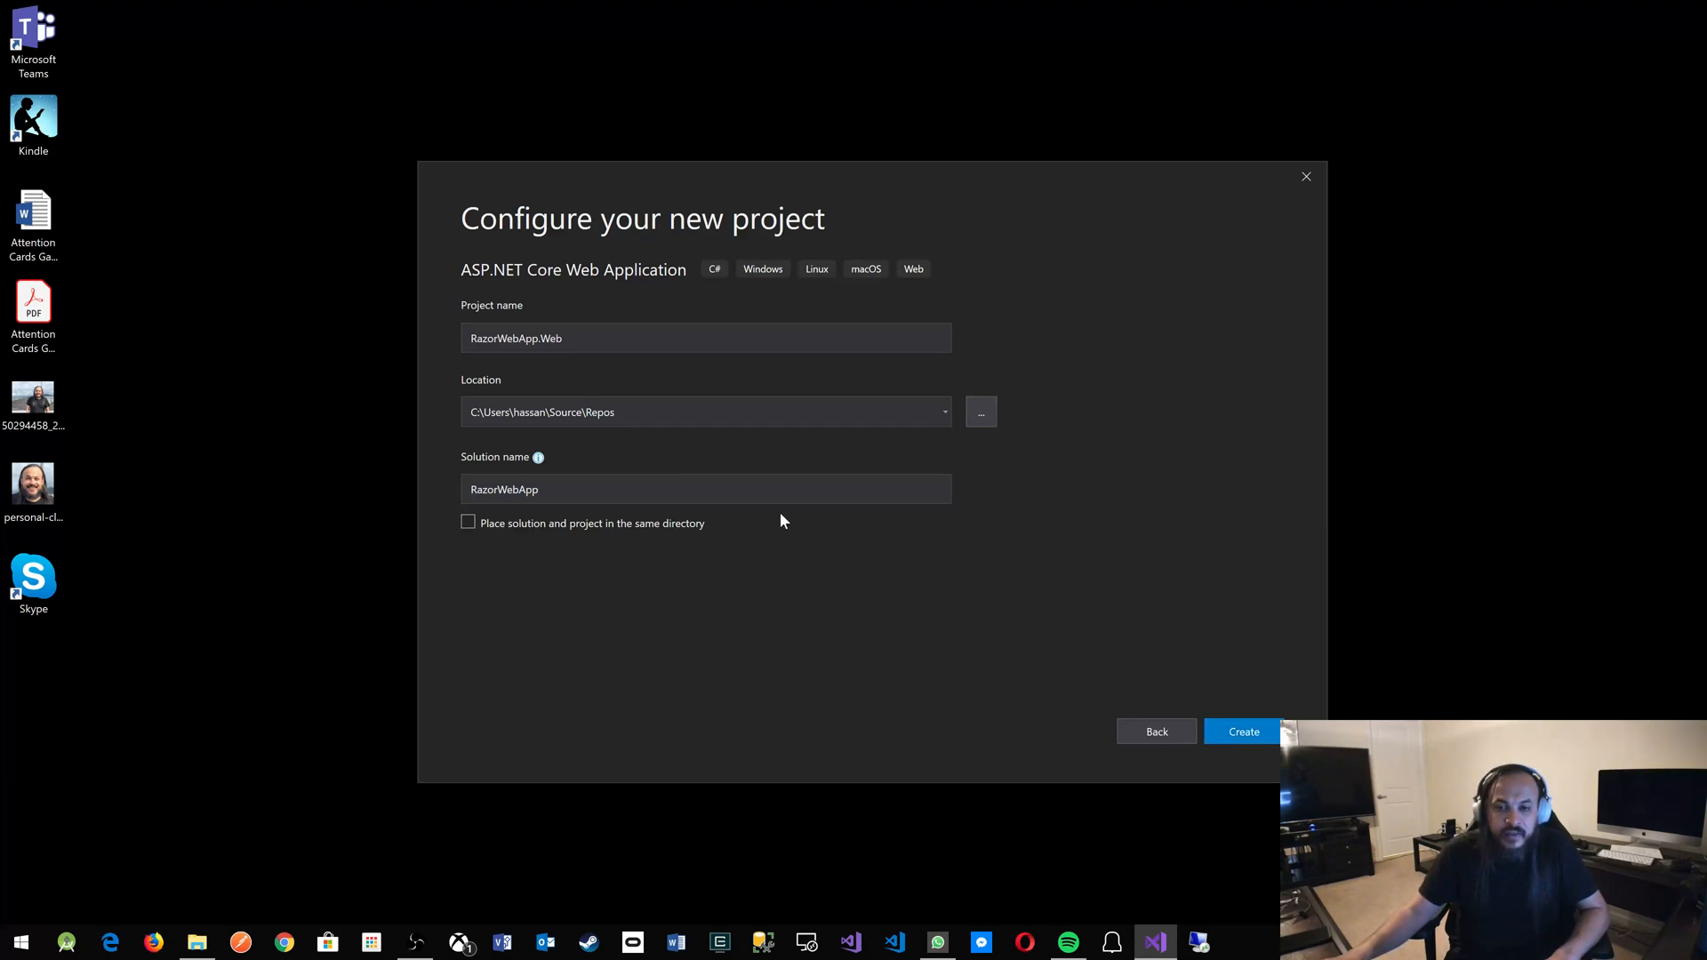
mouse_move(839, 236)
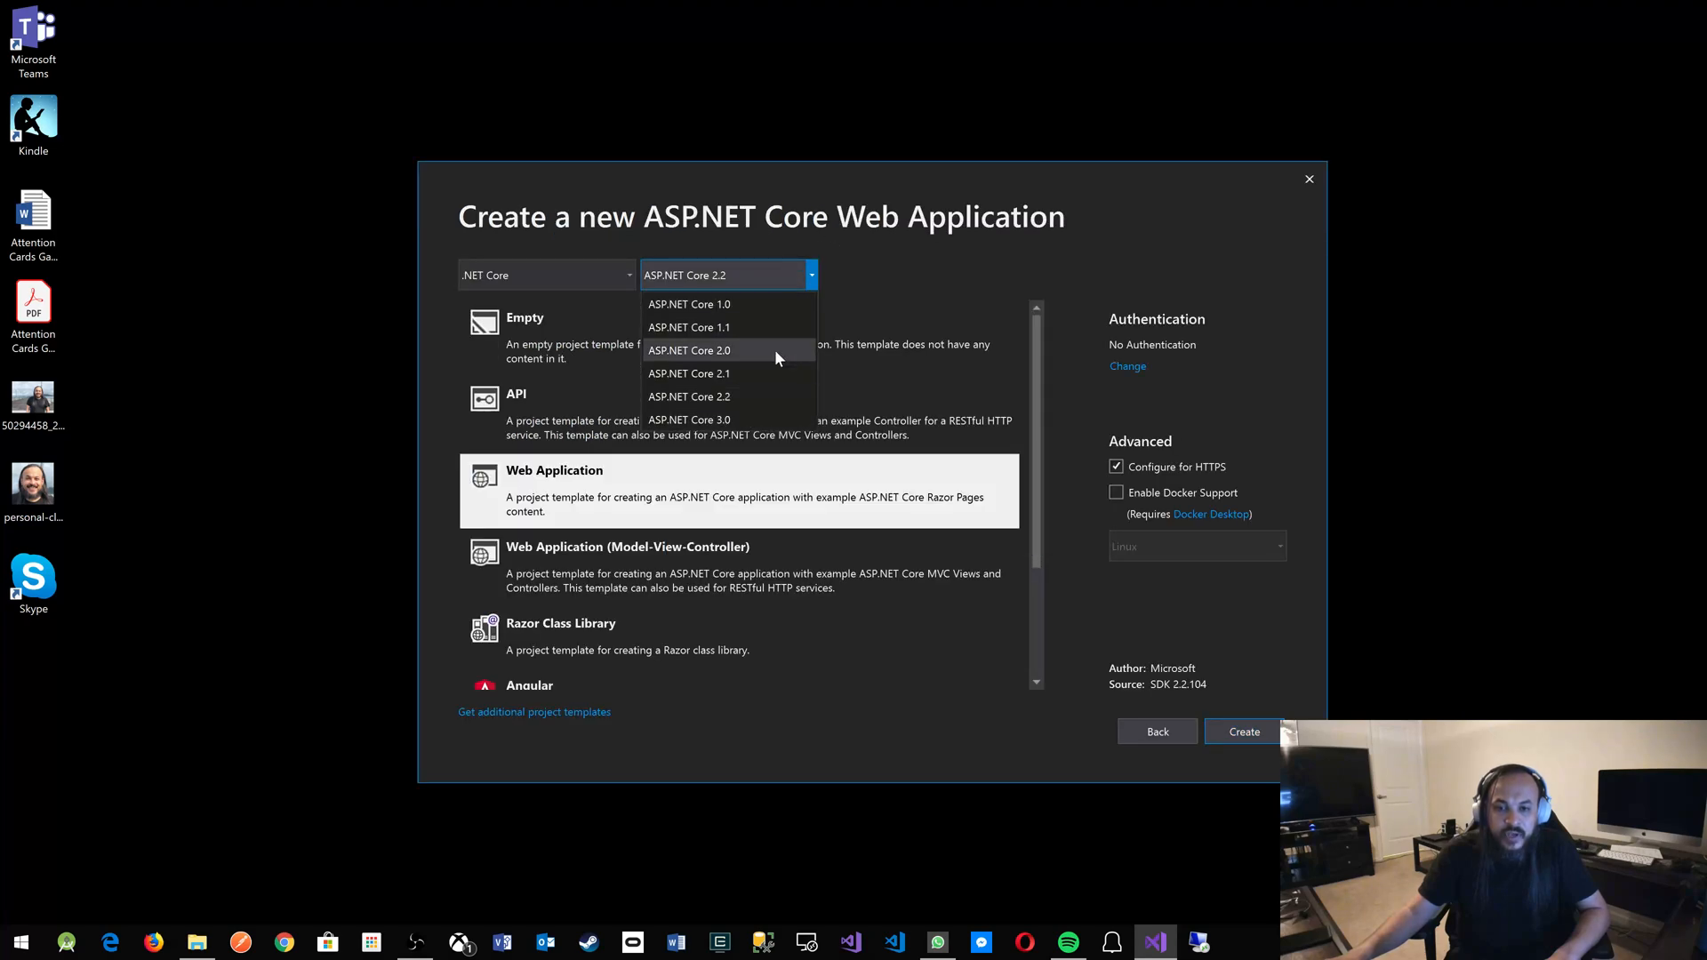
Create the project with the Razor Components template on ASP.NET Core 3.0.
click(689, 419)
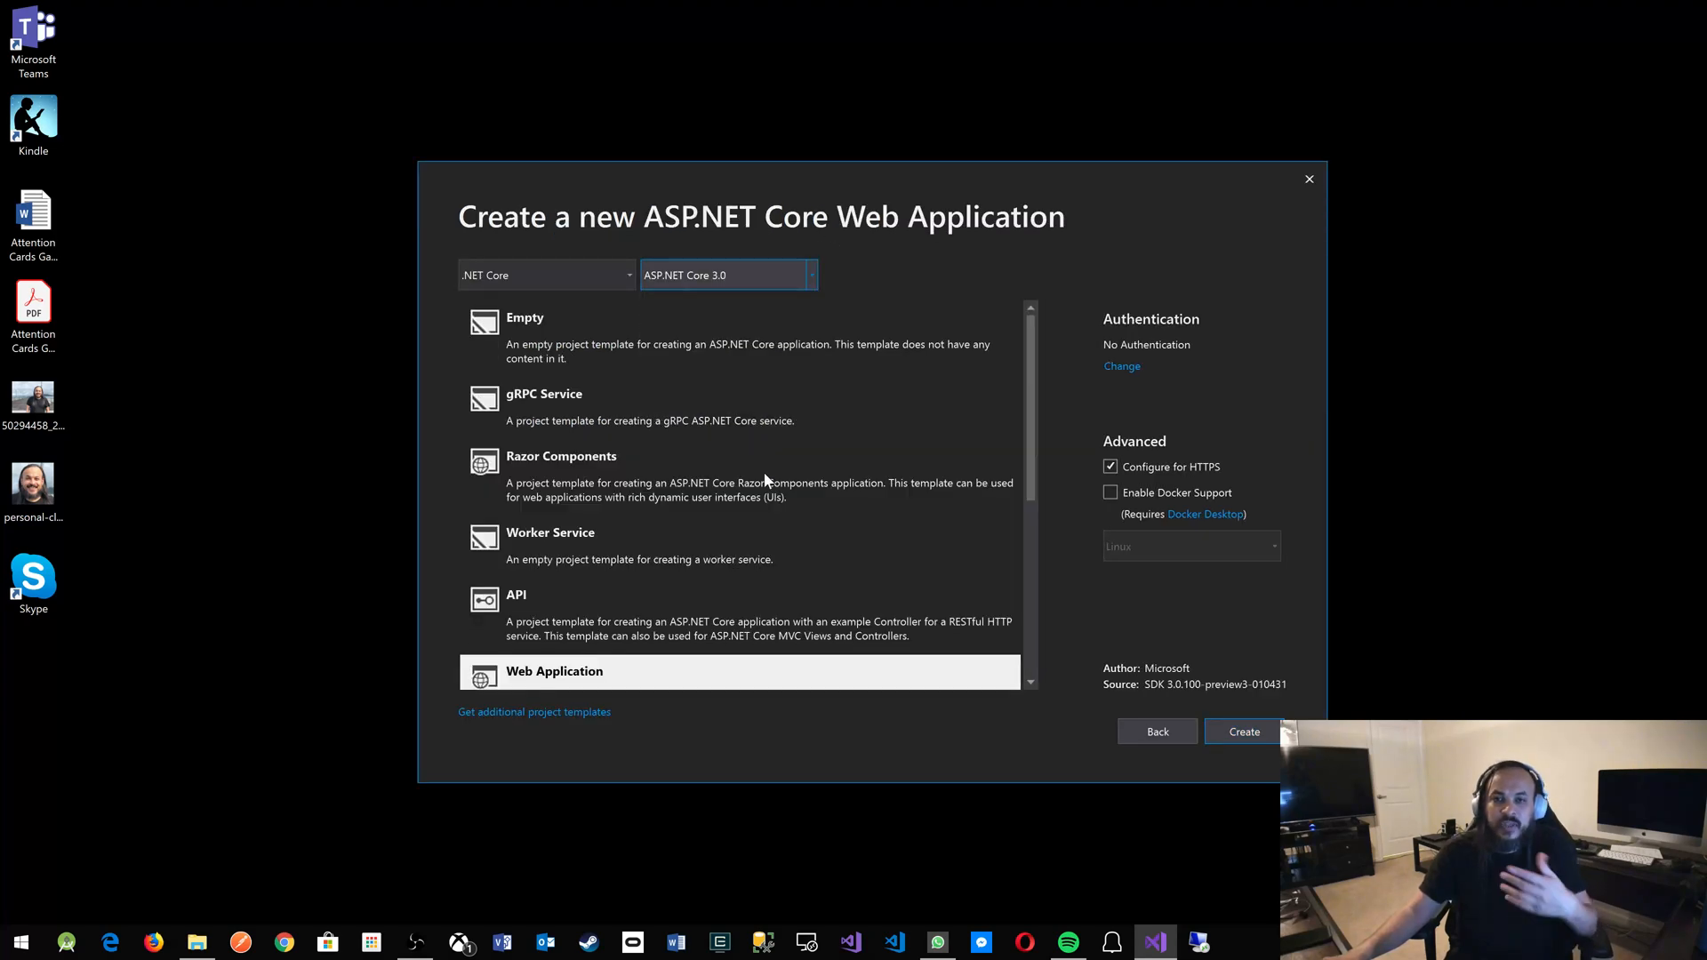
mouse_move(869, 576)
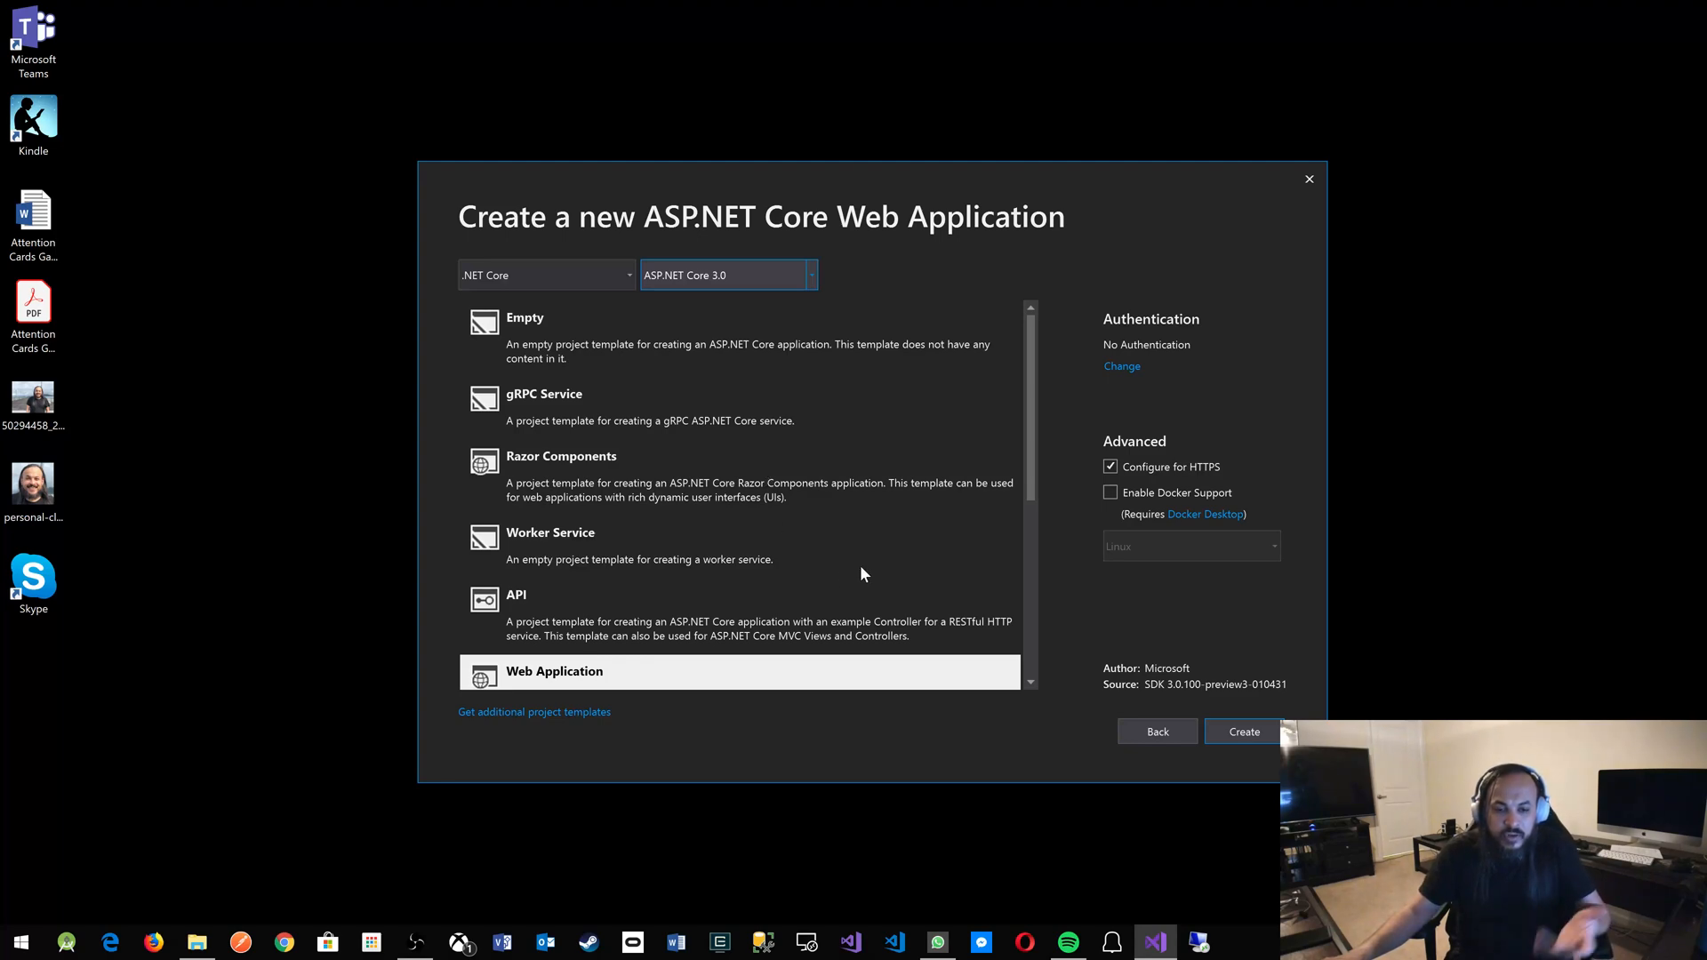
scroll(down, 3)
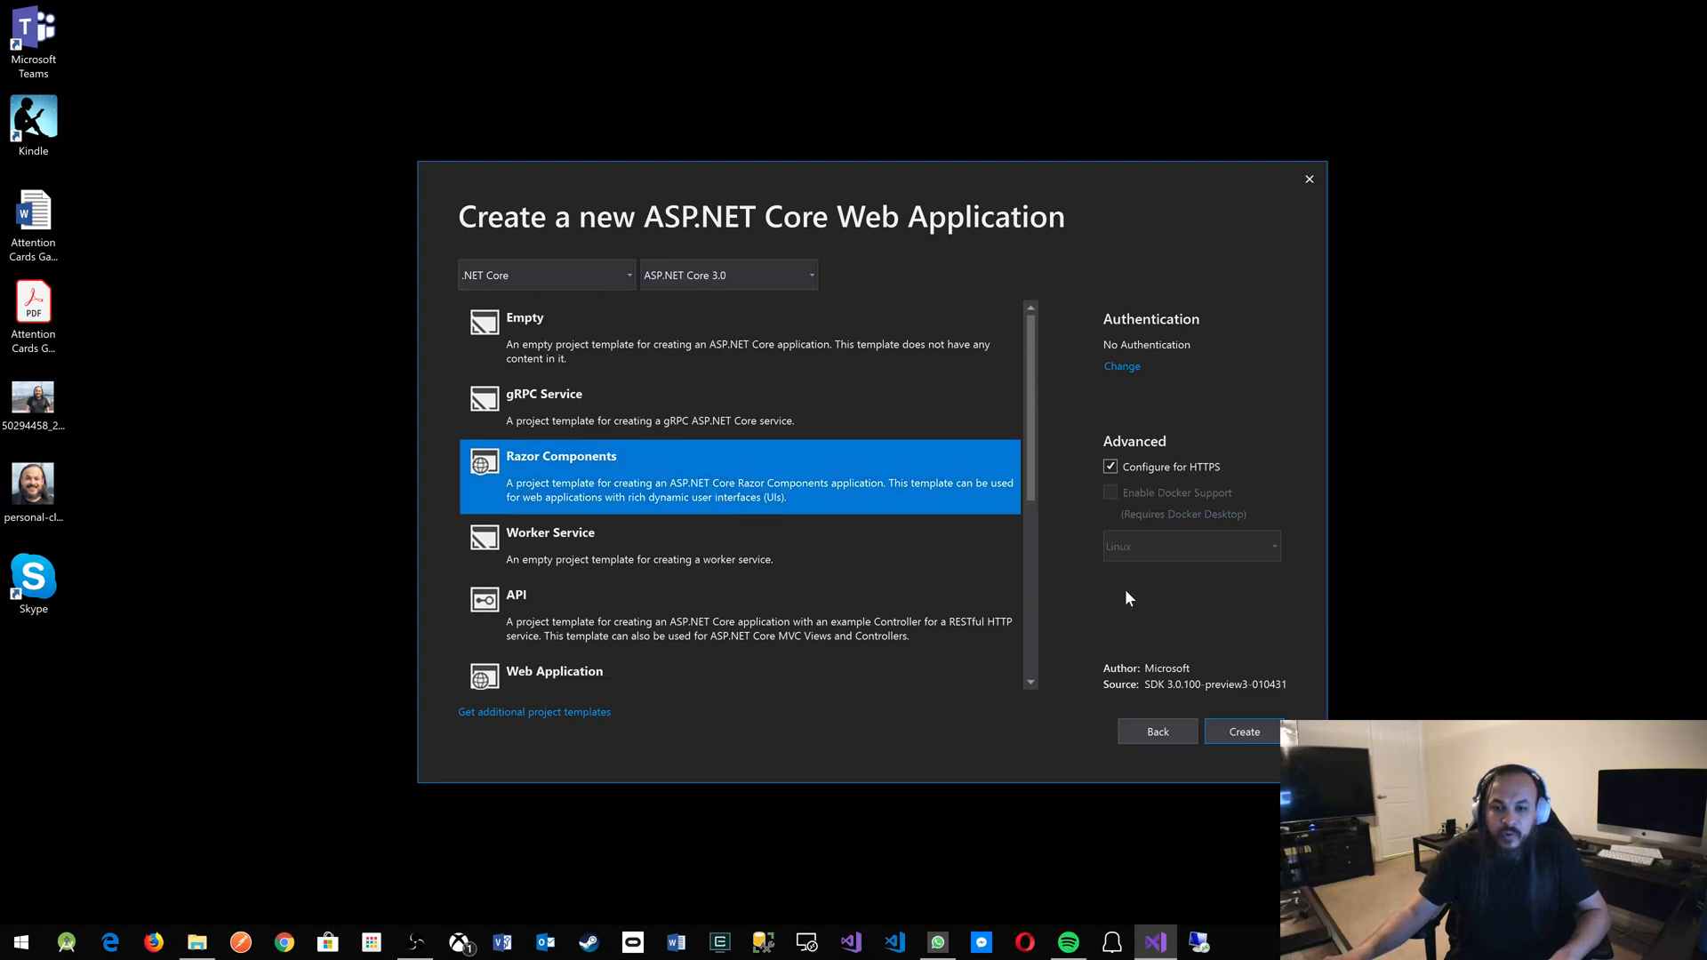
mouse_move(1146, 635)
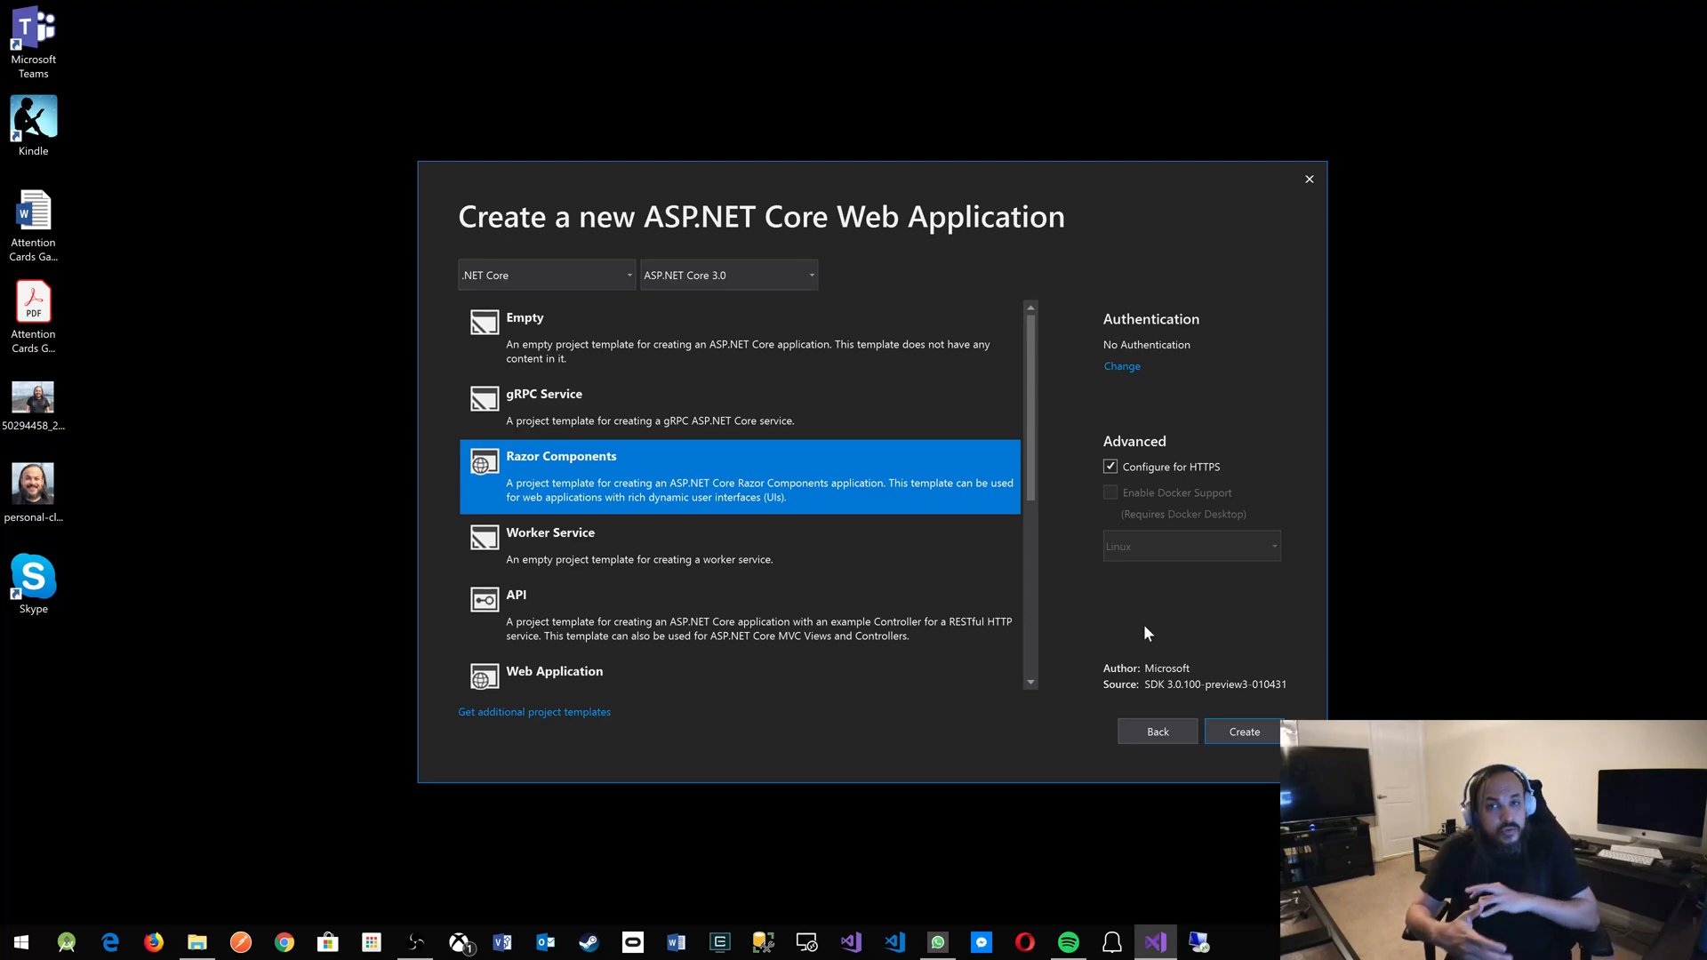
mouse_move(1213, 732)
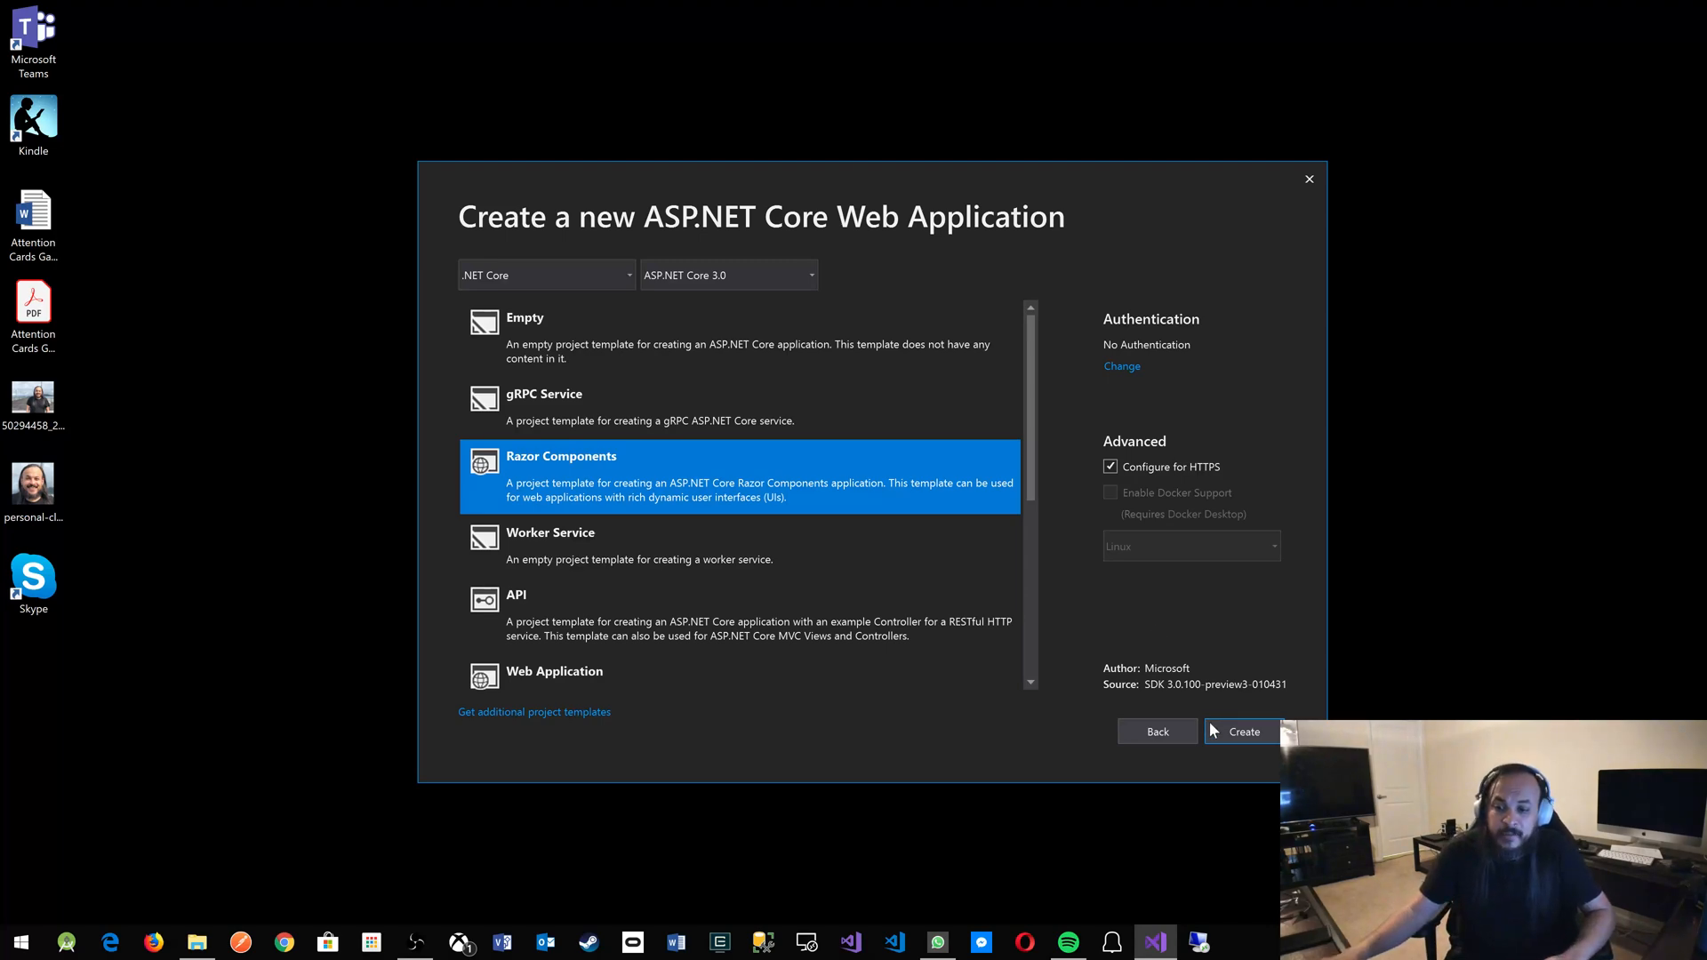
click(1242, 732)
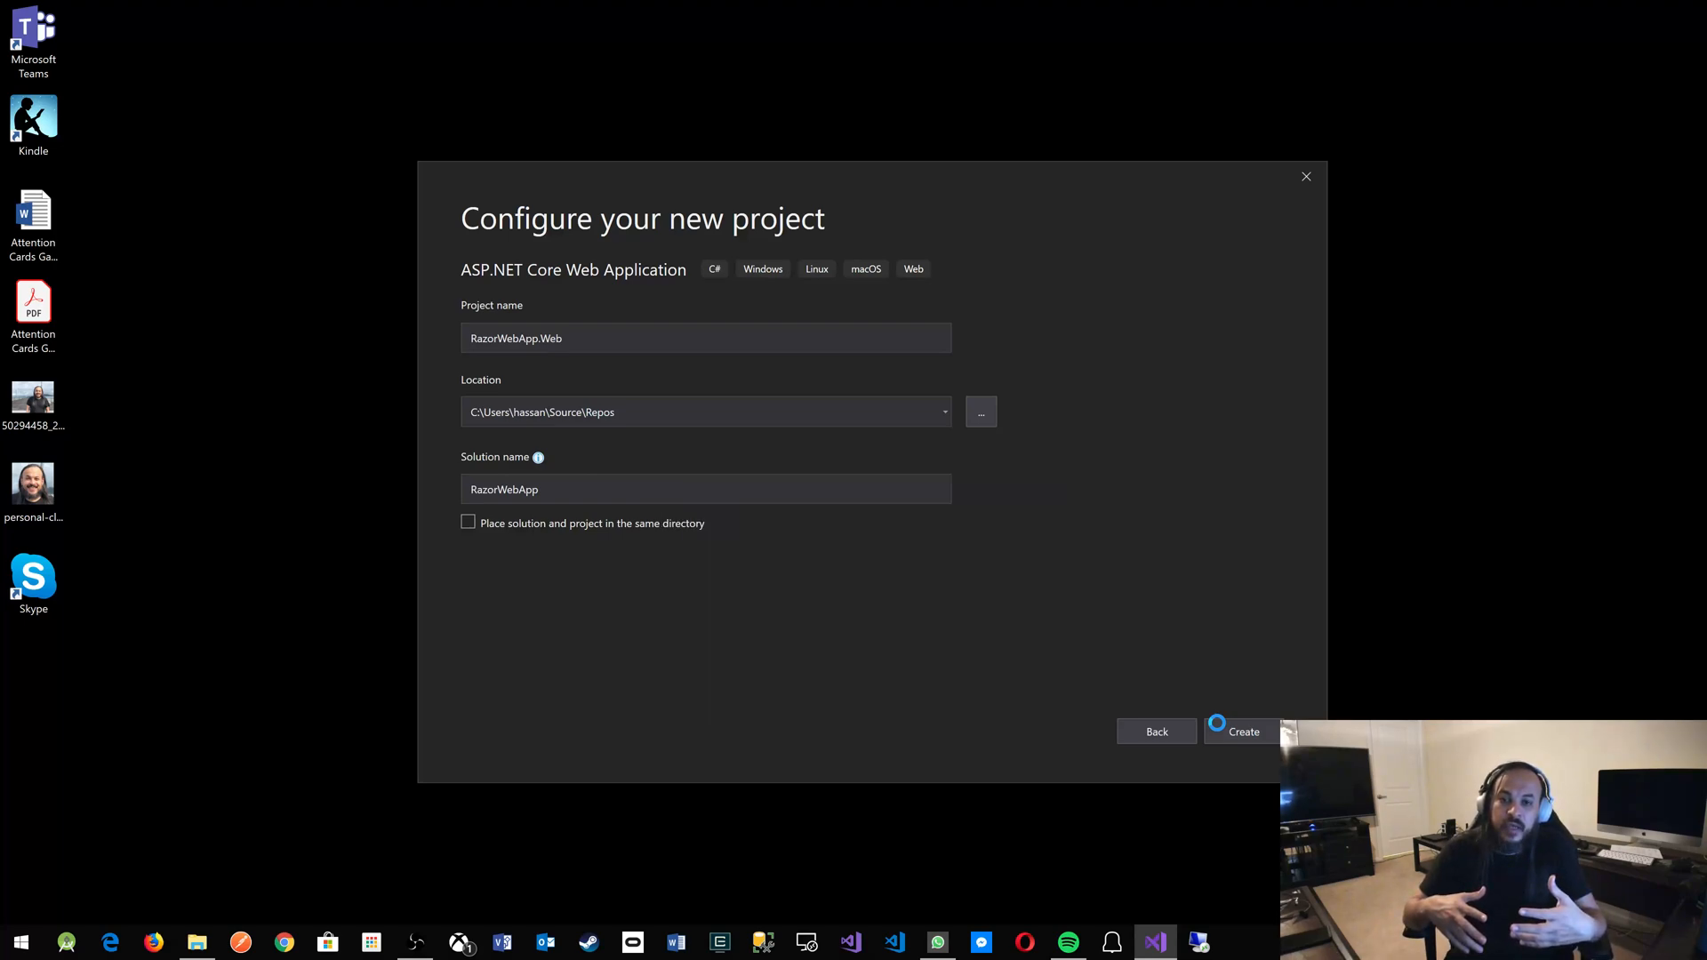
Close the Cloud Explorer pane and launch RazorWebApp.Web with IIS Express.
click(1242, 731)
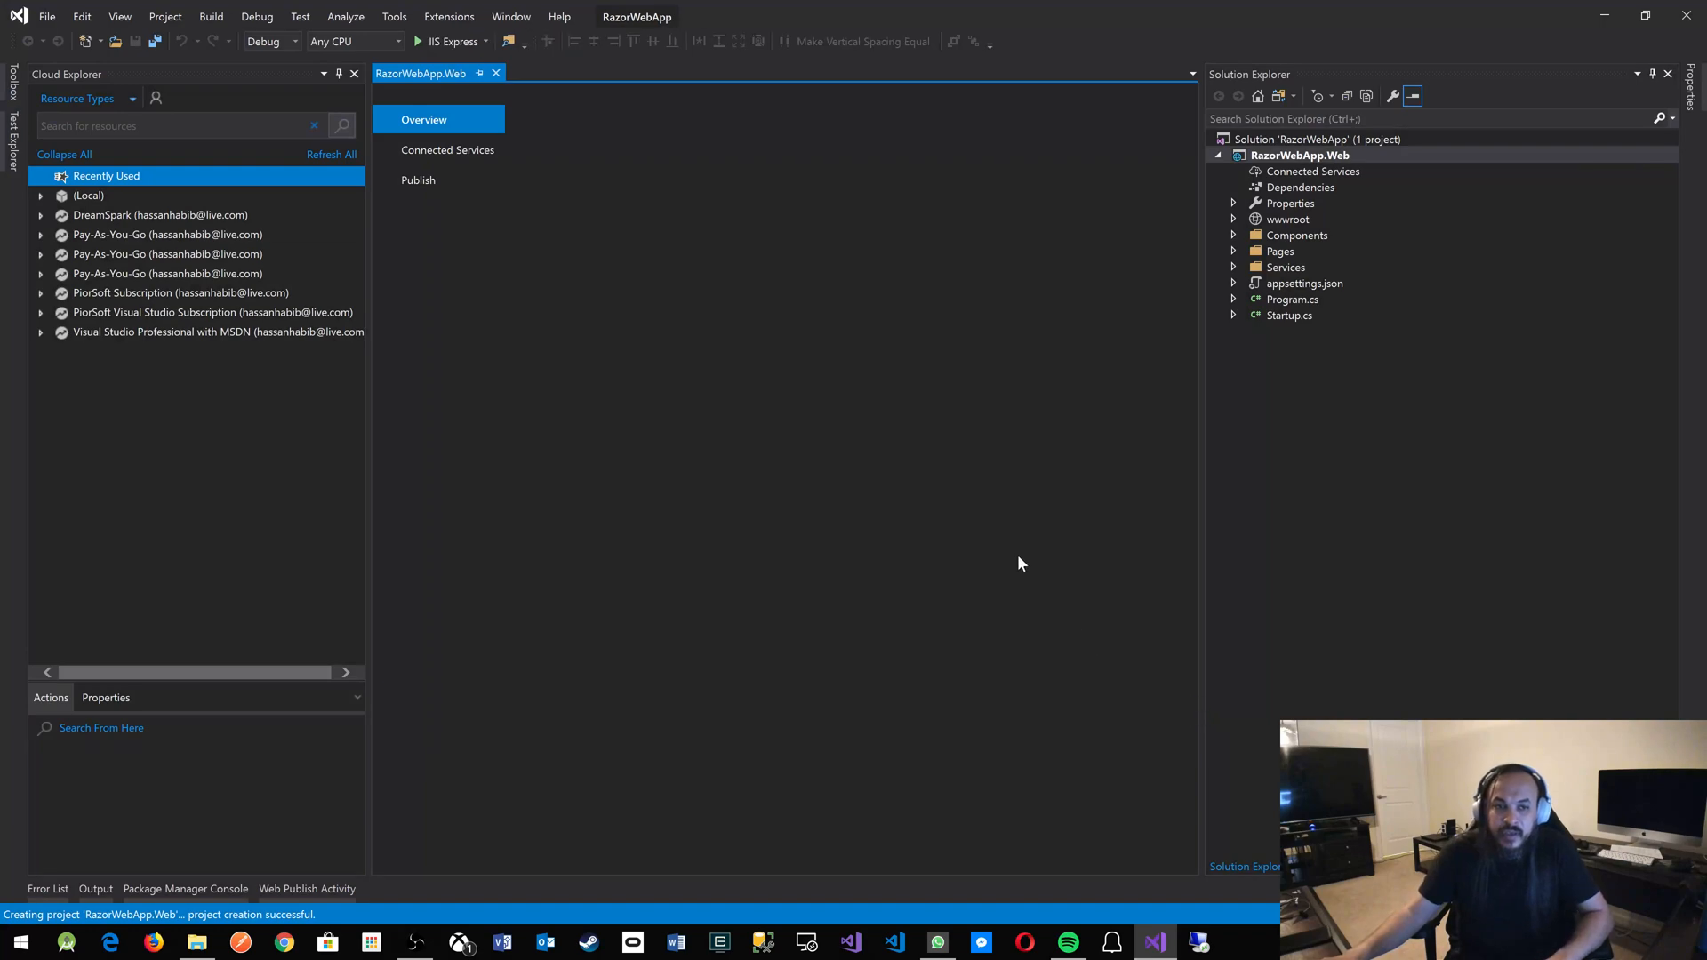
click(354, 73)
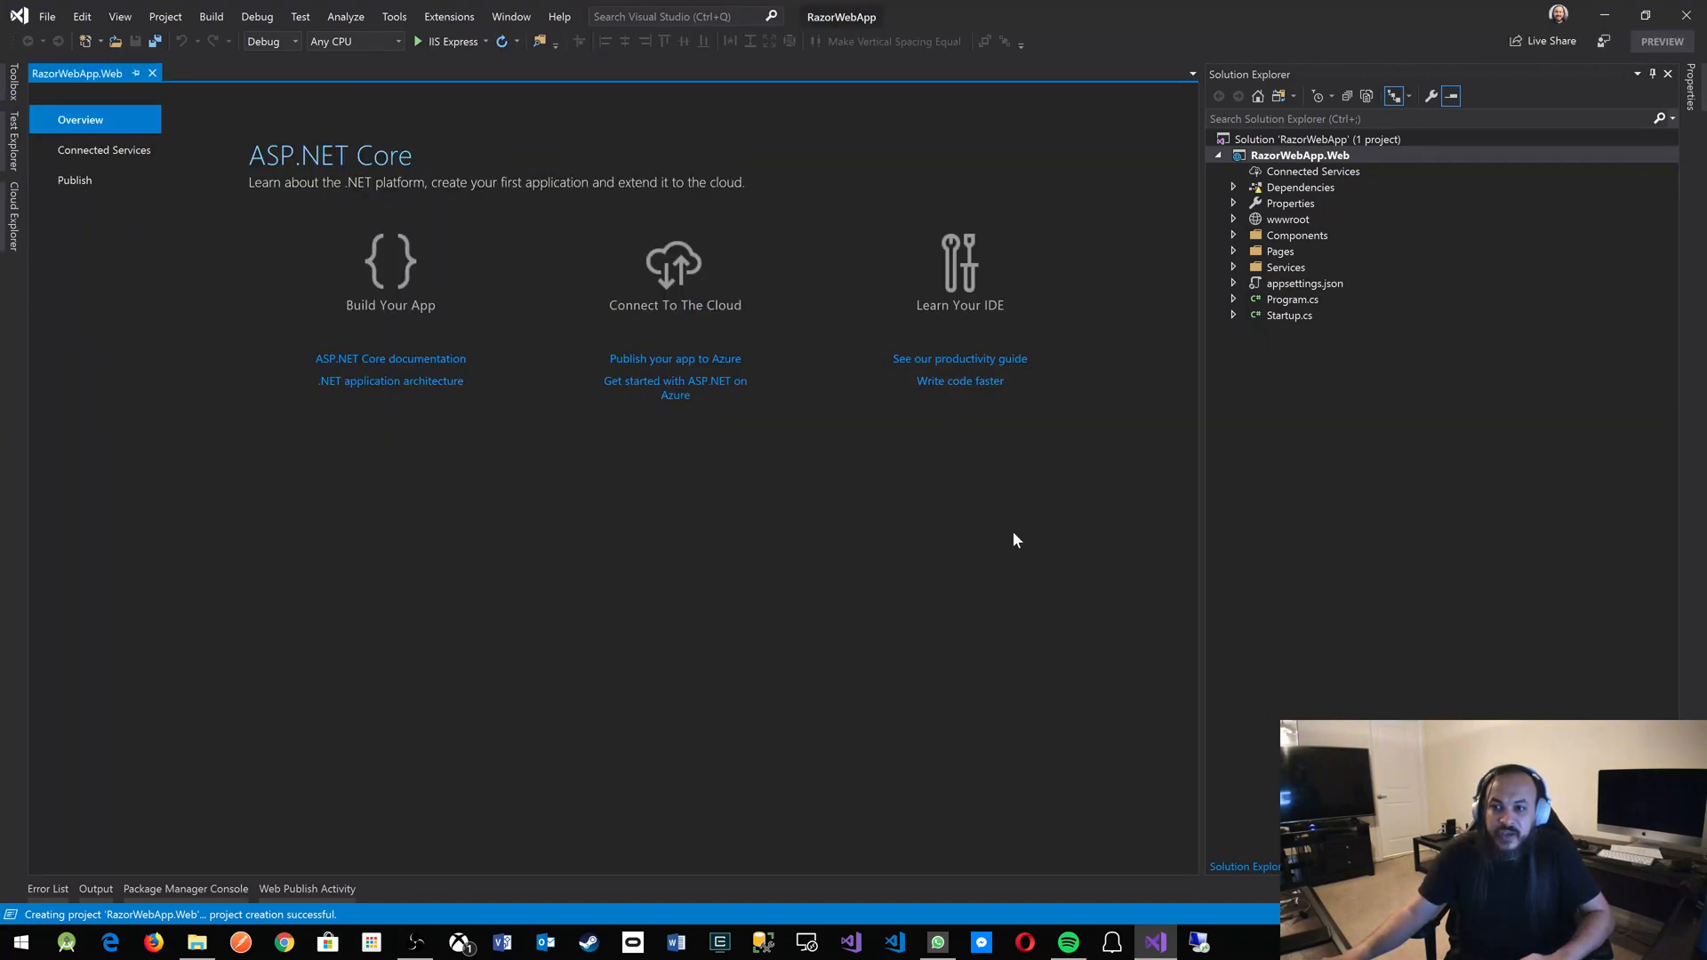
click(450, 42)
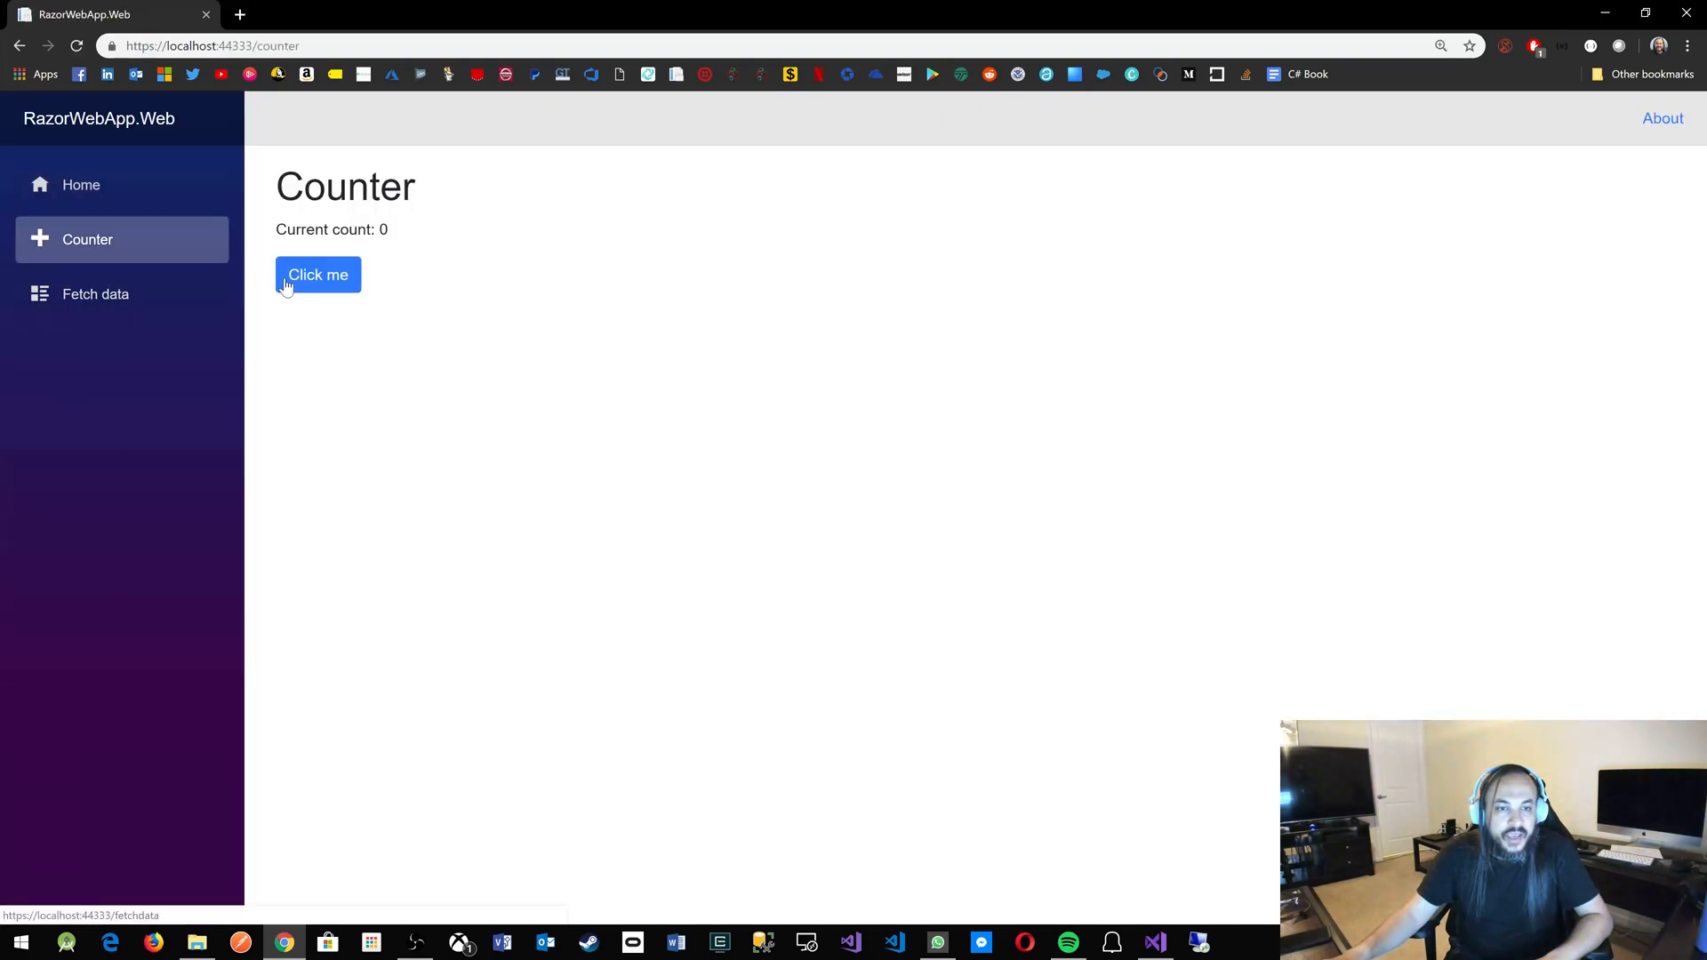
View the weather forecast table on Fetch data, then return to Counter.
click(95, 294)
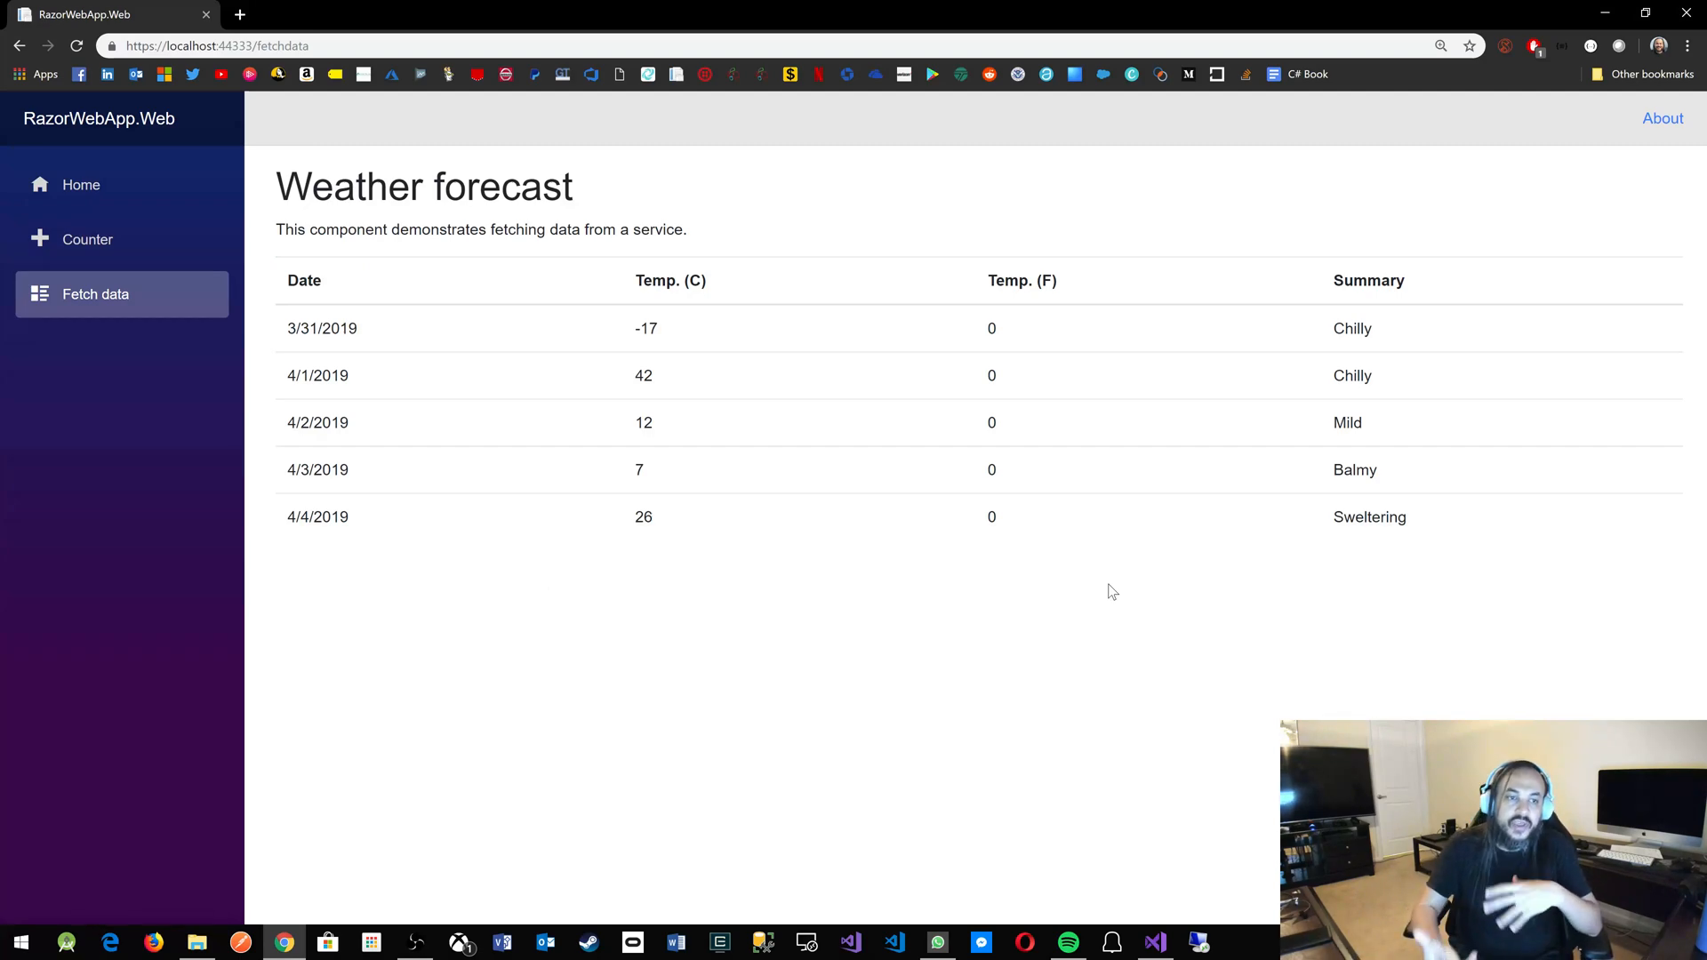
mouse_move(925, 565)
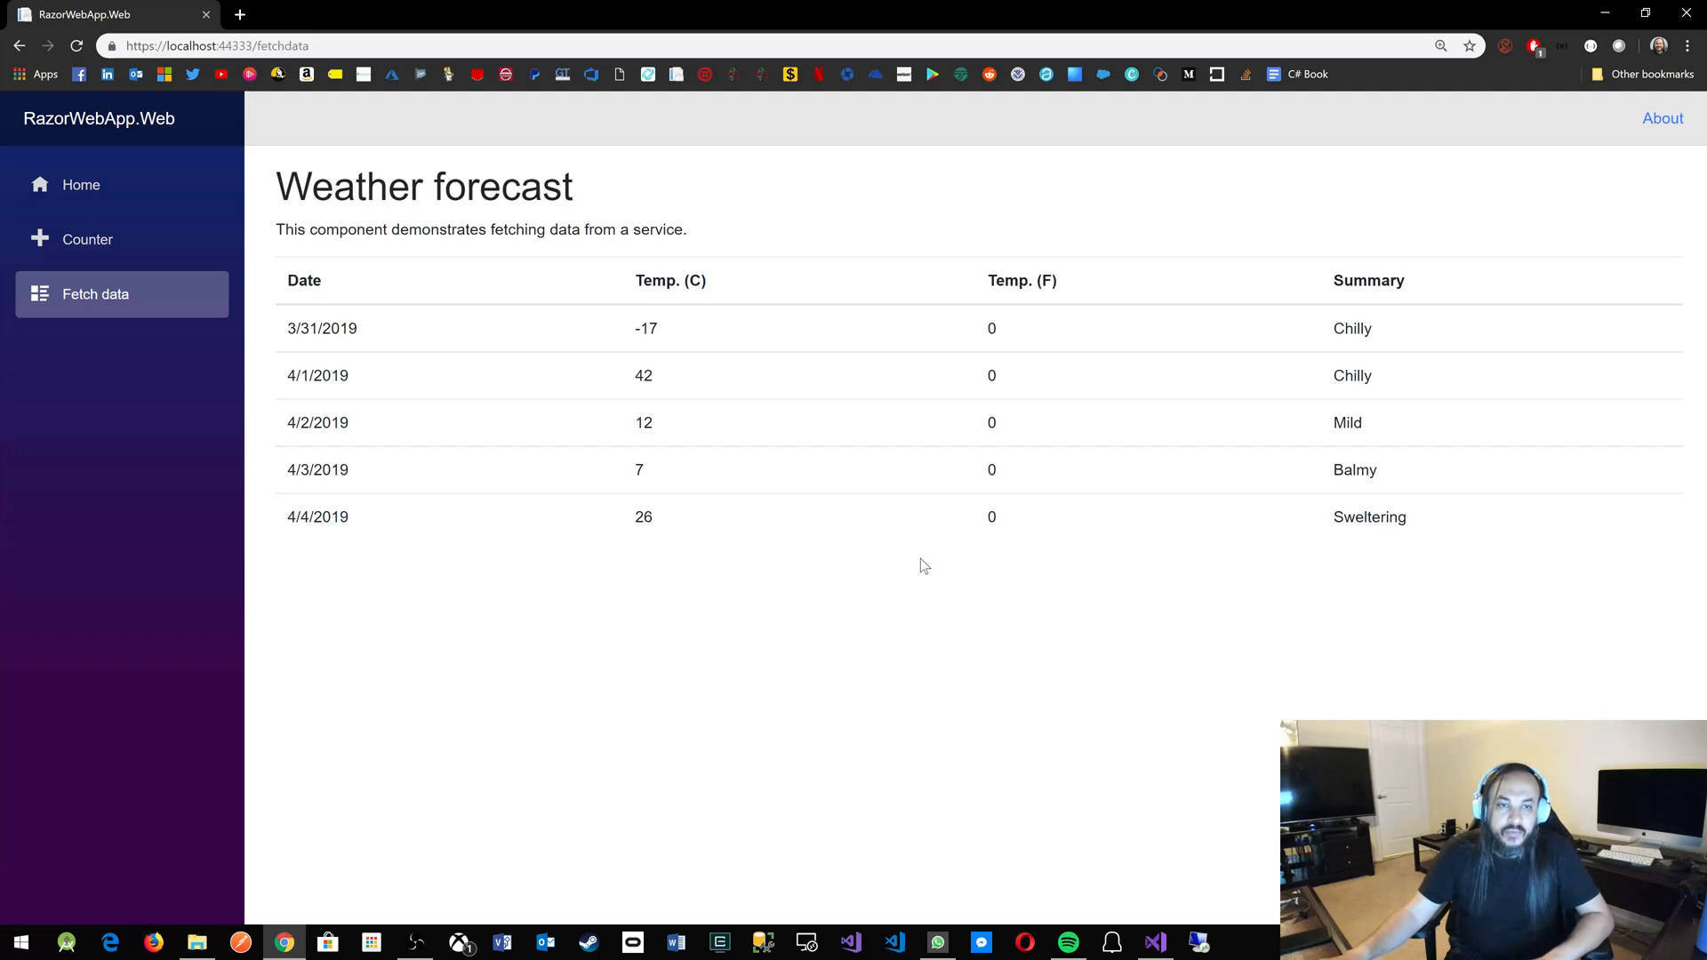
click(88, 239)
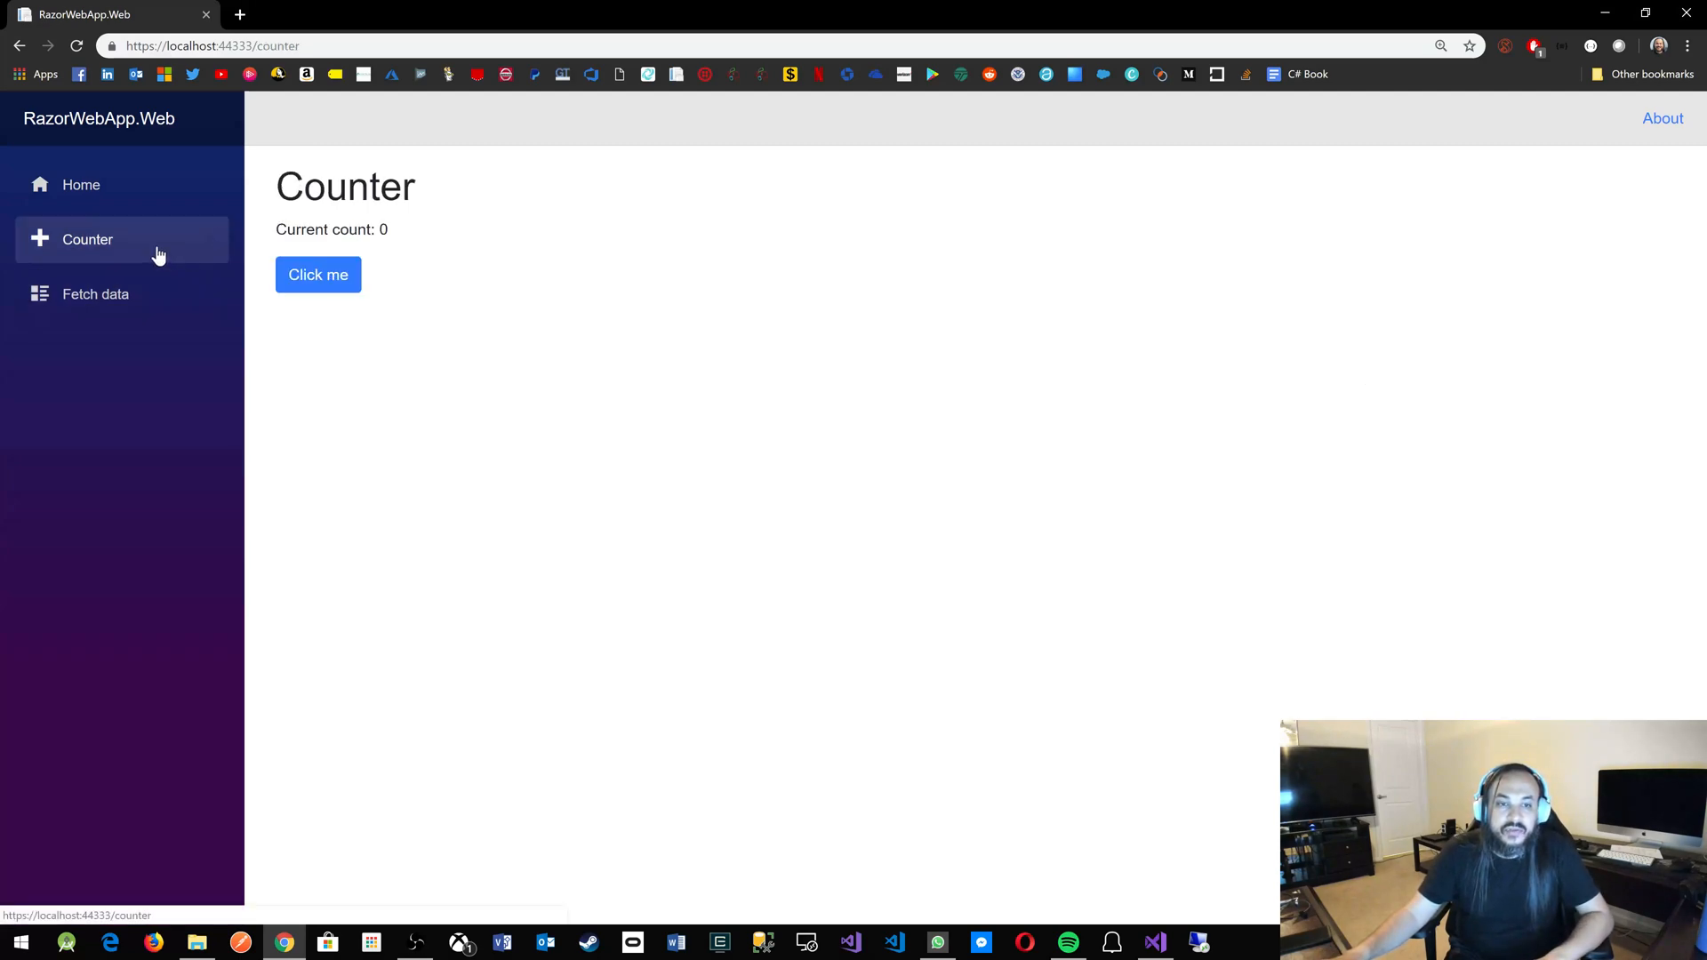
click(318, 275)
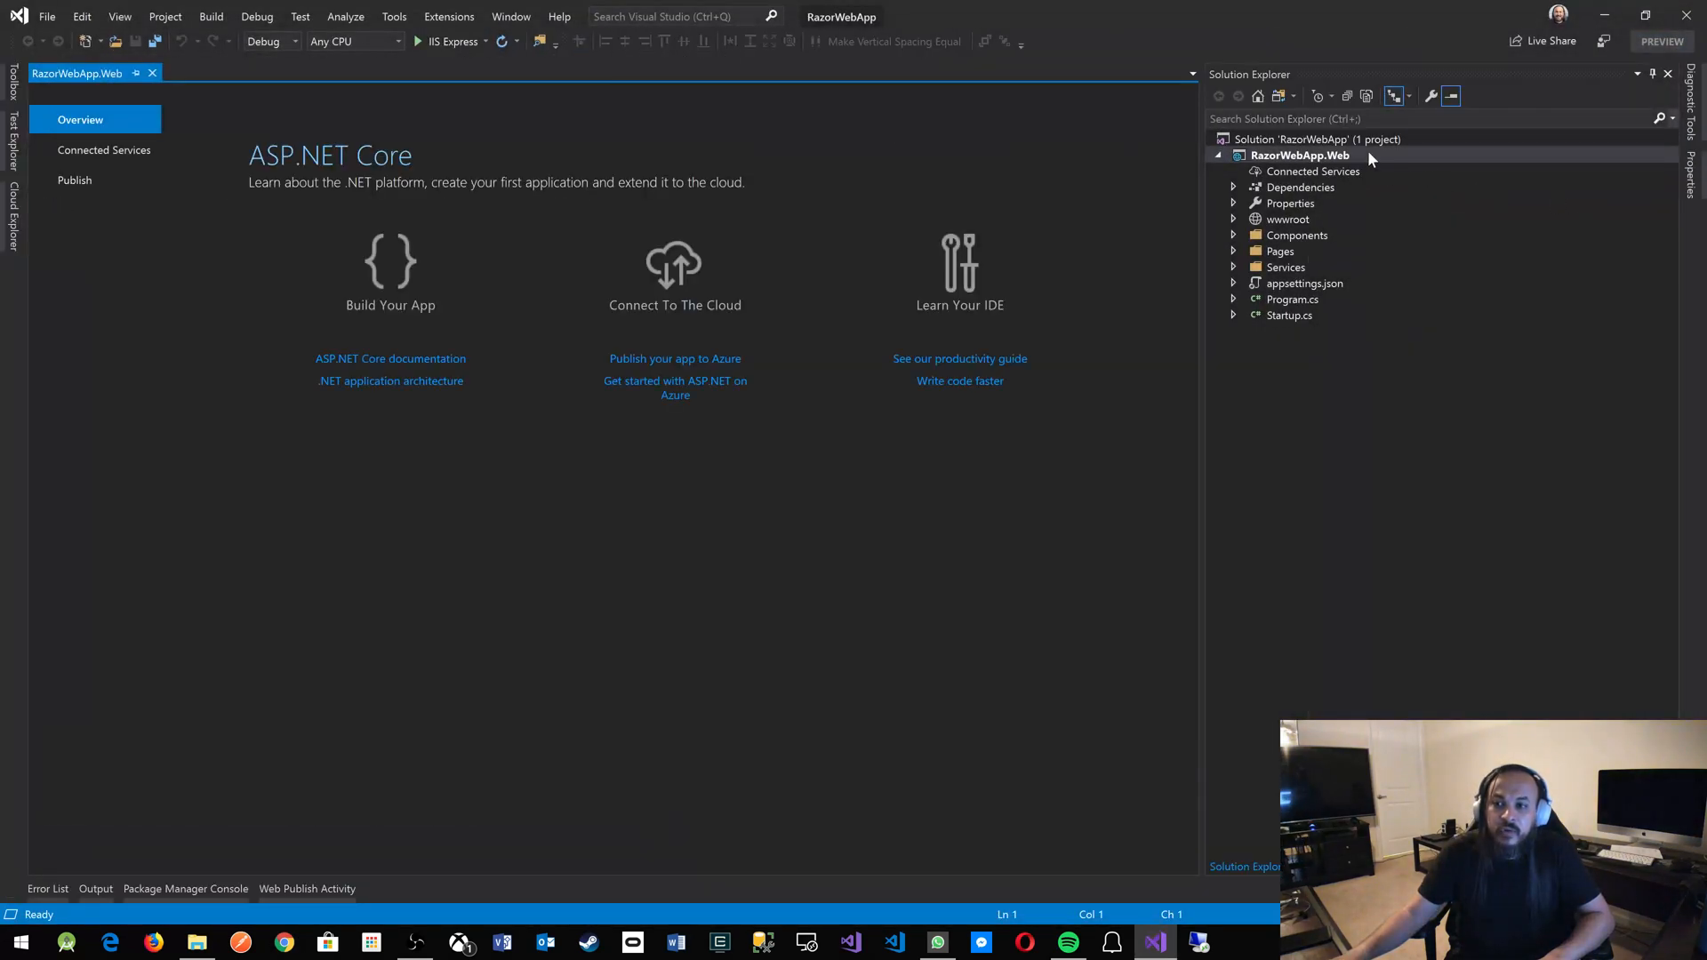
Publish RazorWebApp.Web from Solution Explorer, picking Azure App Service as target.
right_click(1299, 155)
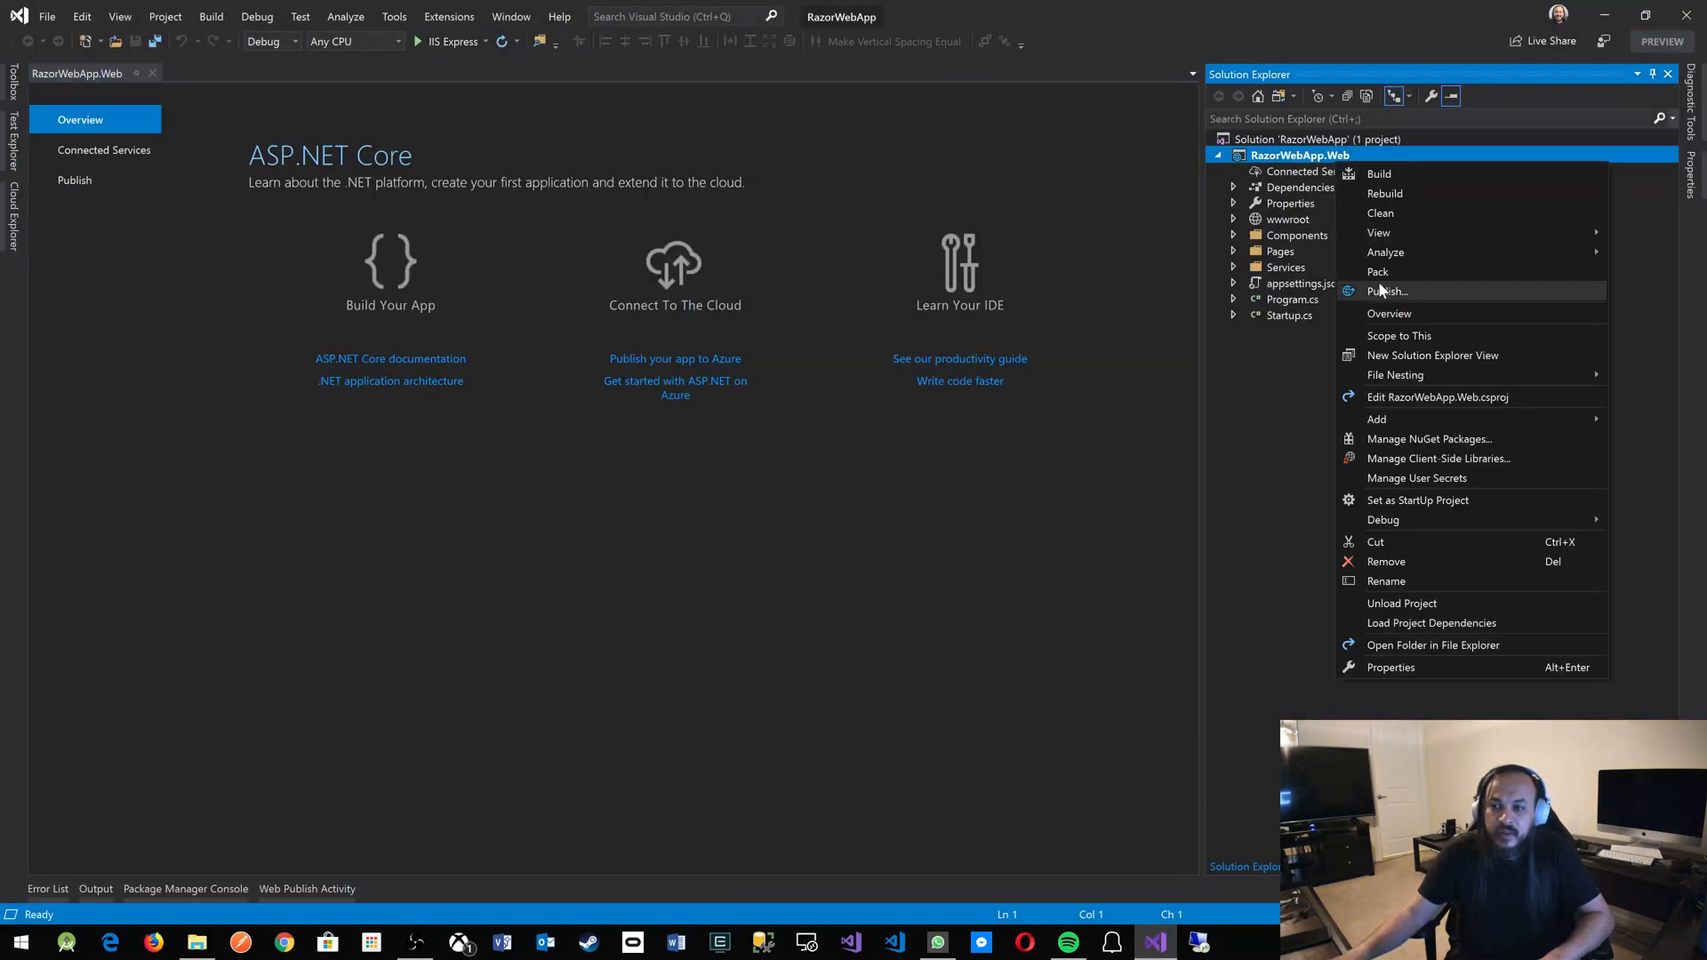
click(1388, 291)
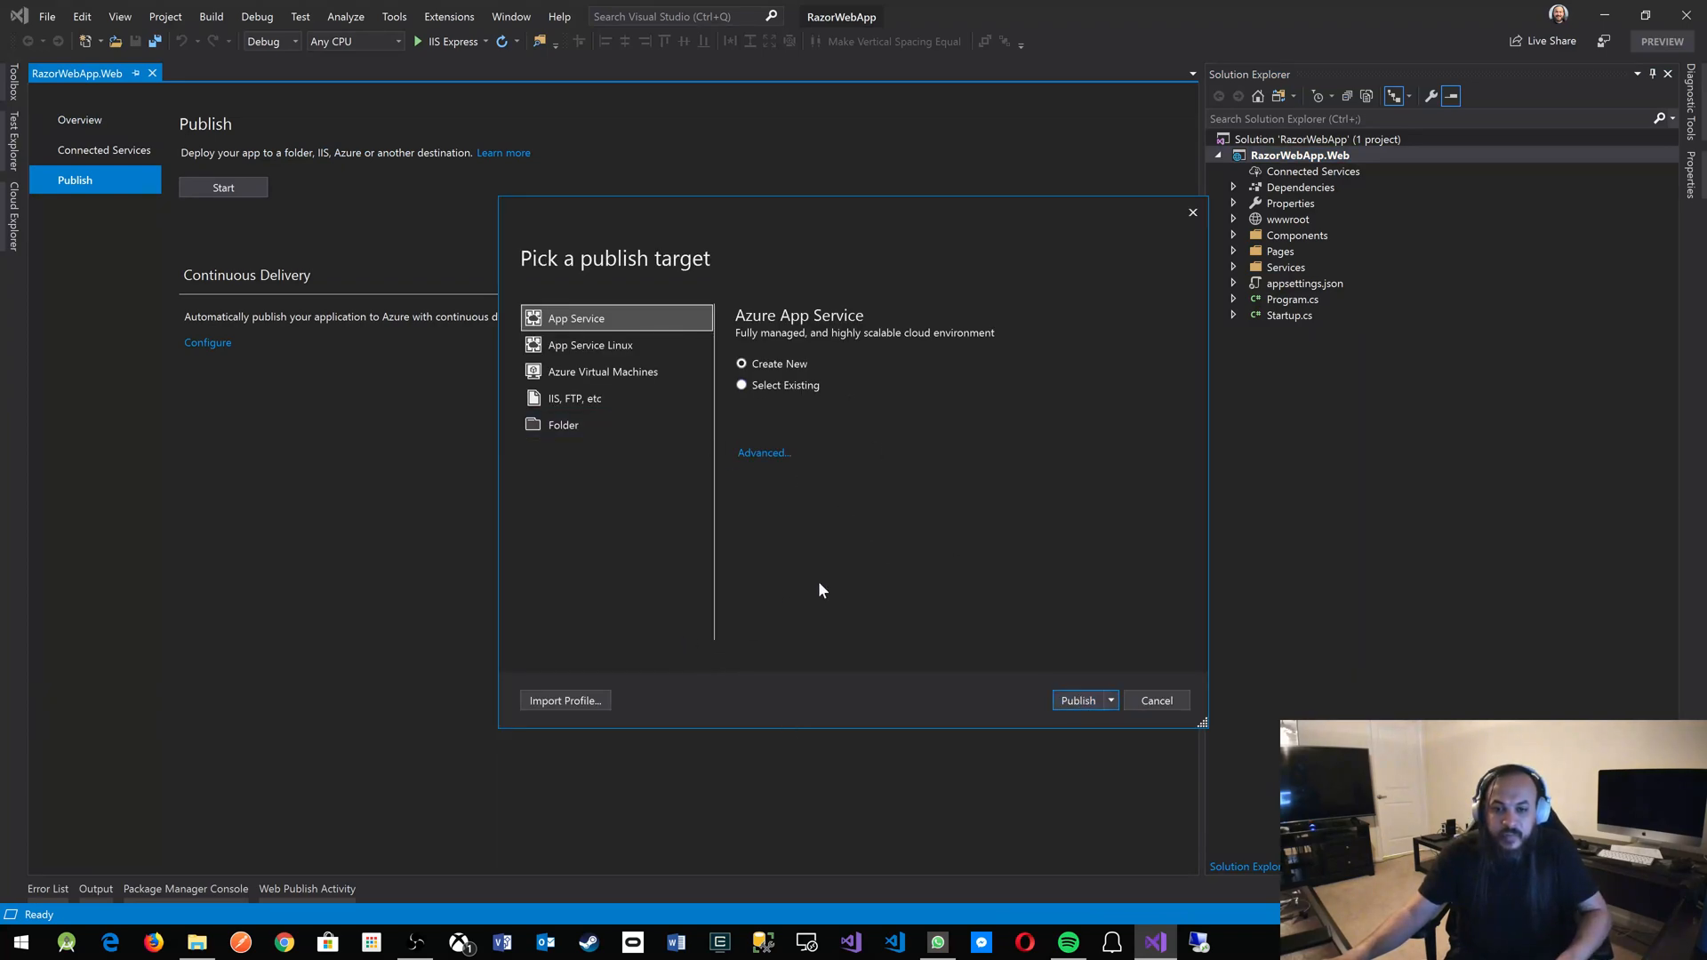
click(1077, 700)
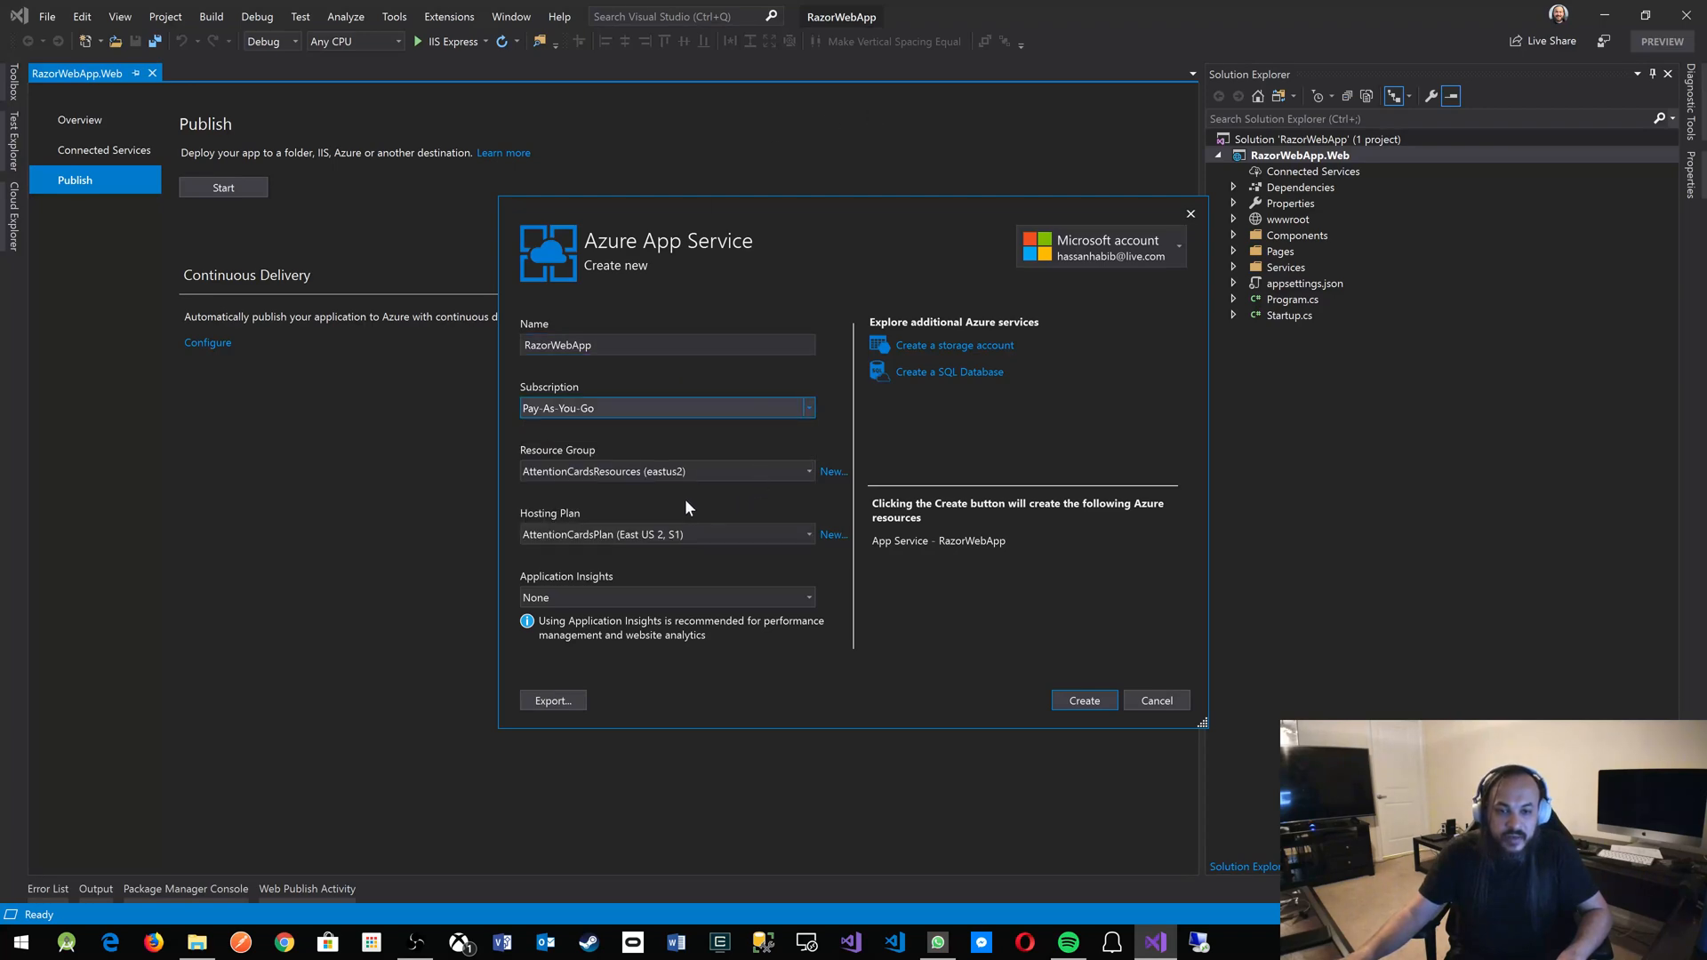
Add a new resource group named RazorWebResources.
click(834, 471)
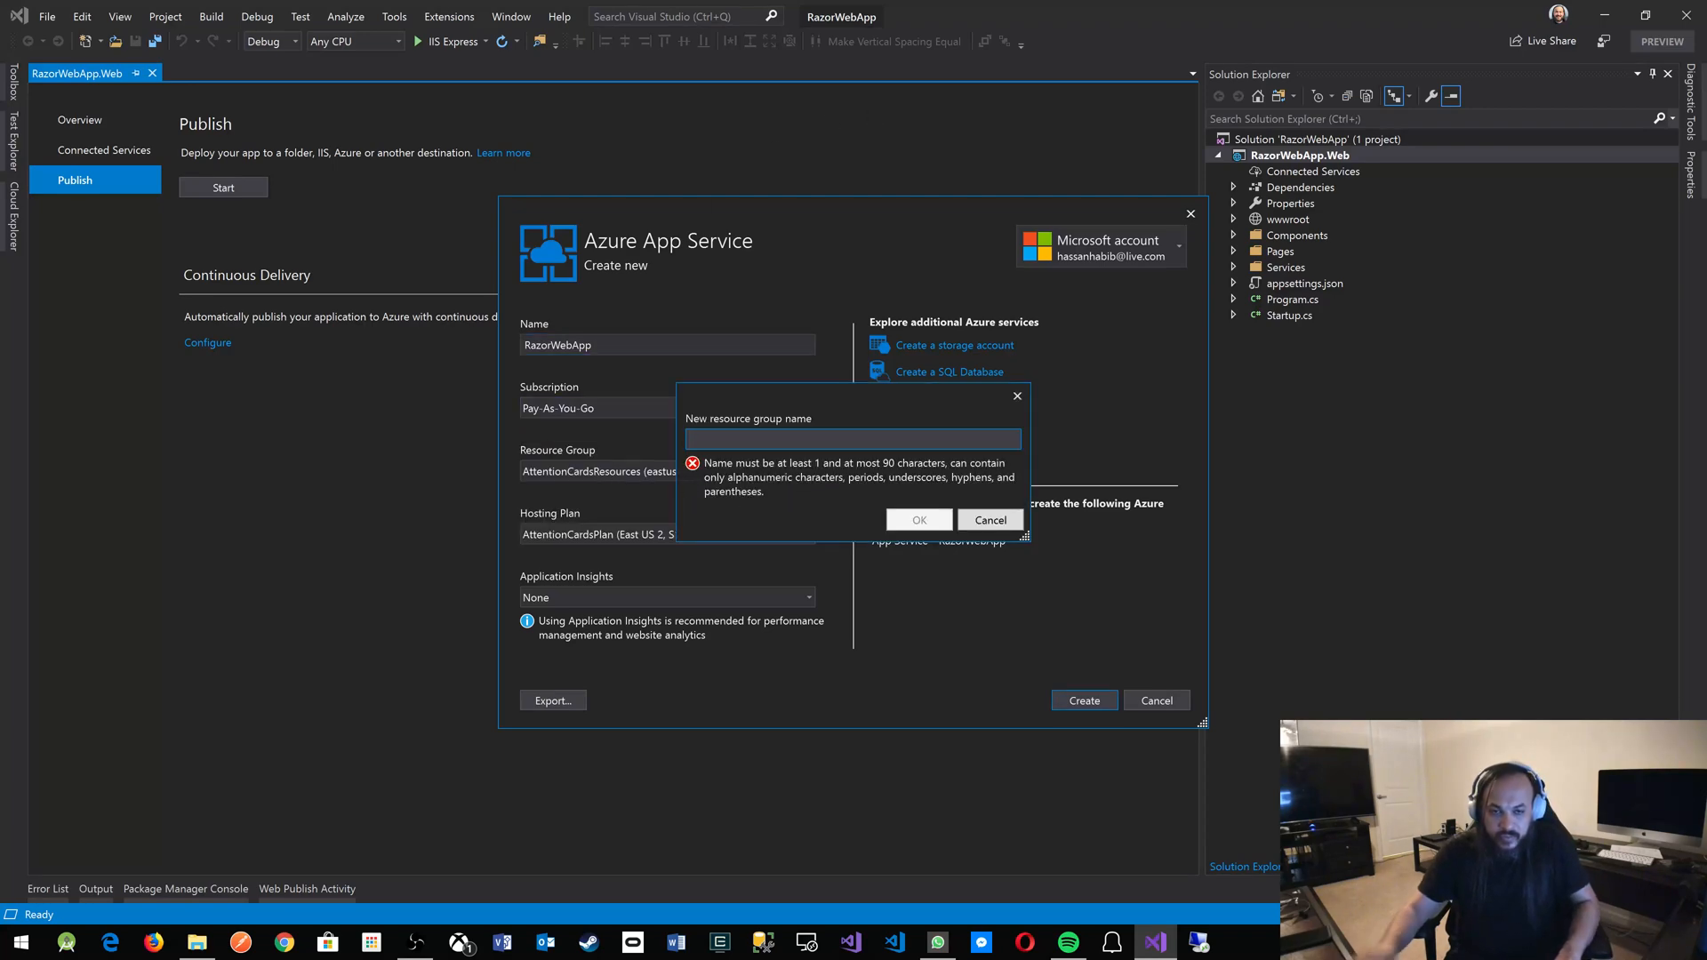
text(RazorW)
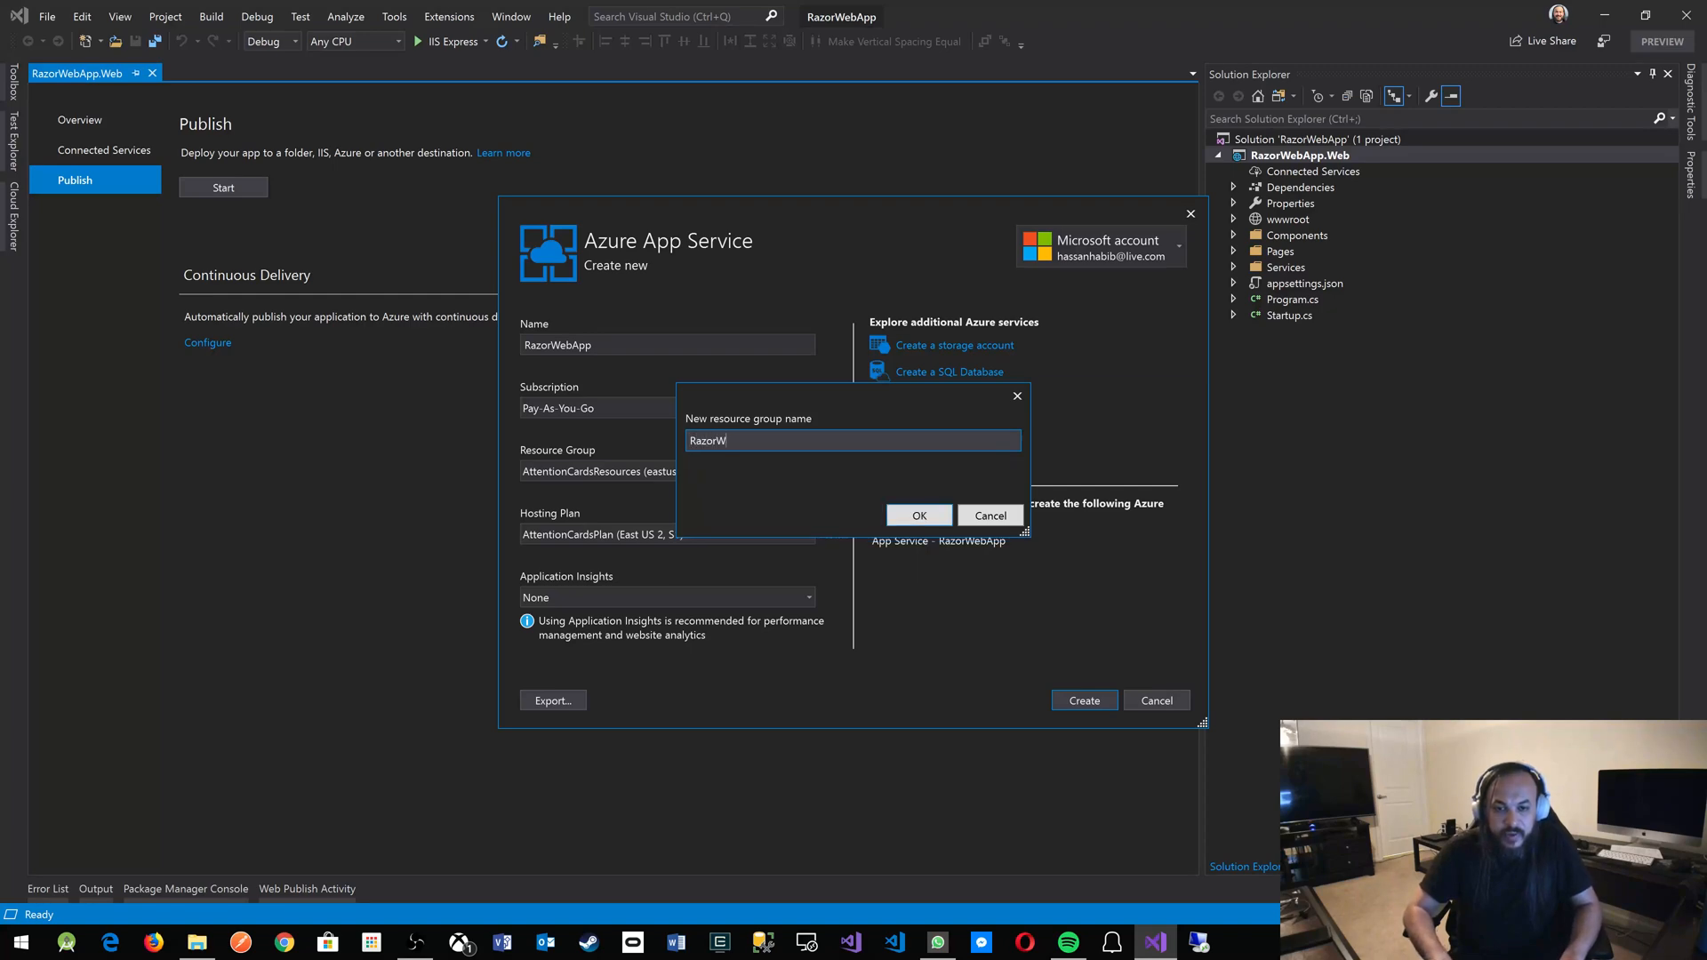
text(ebResource)
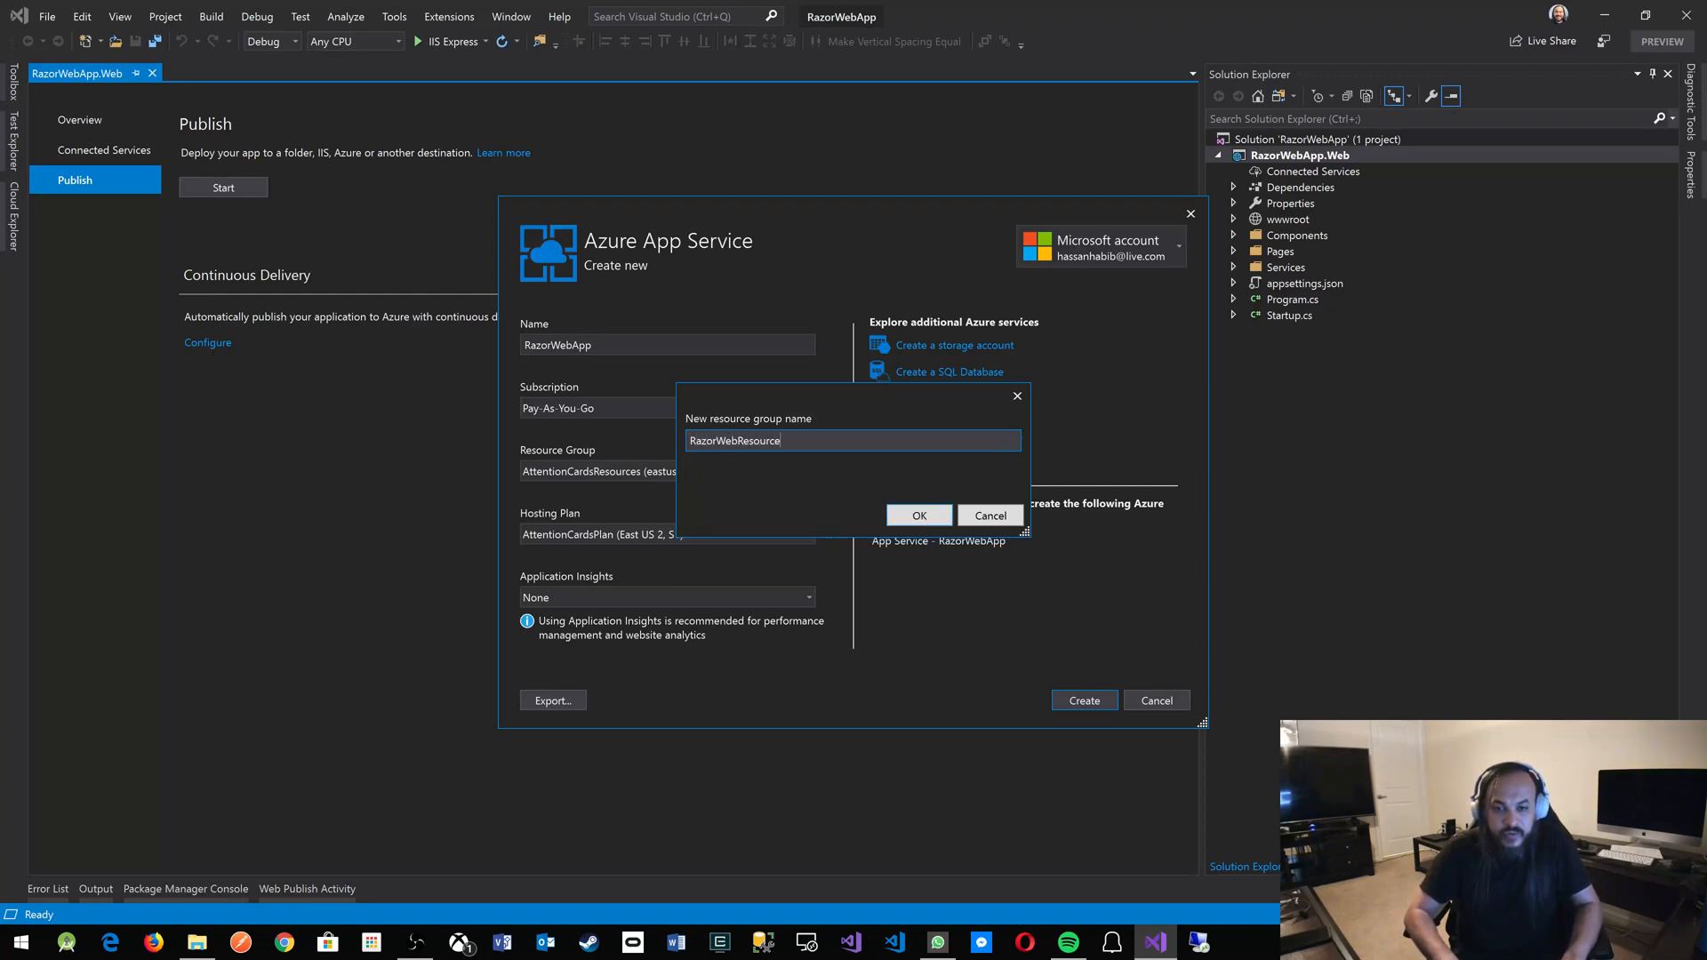
click(917, 515)
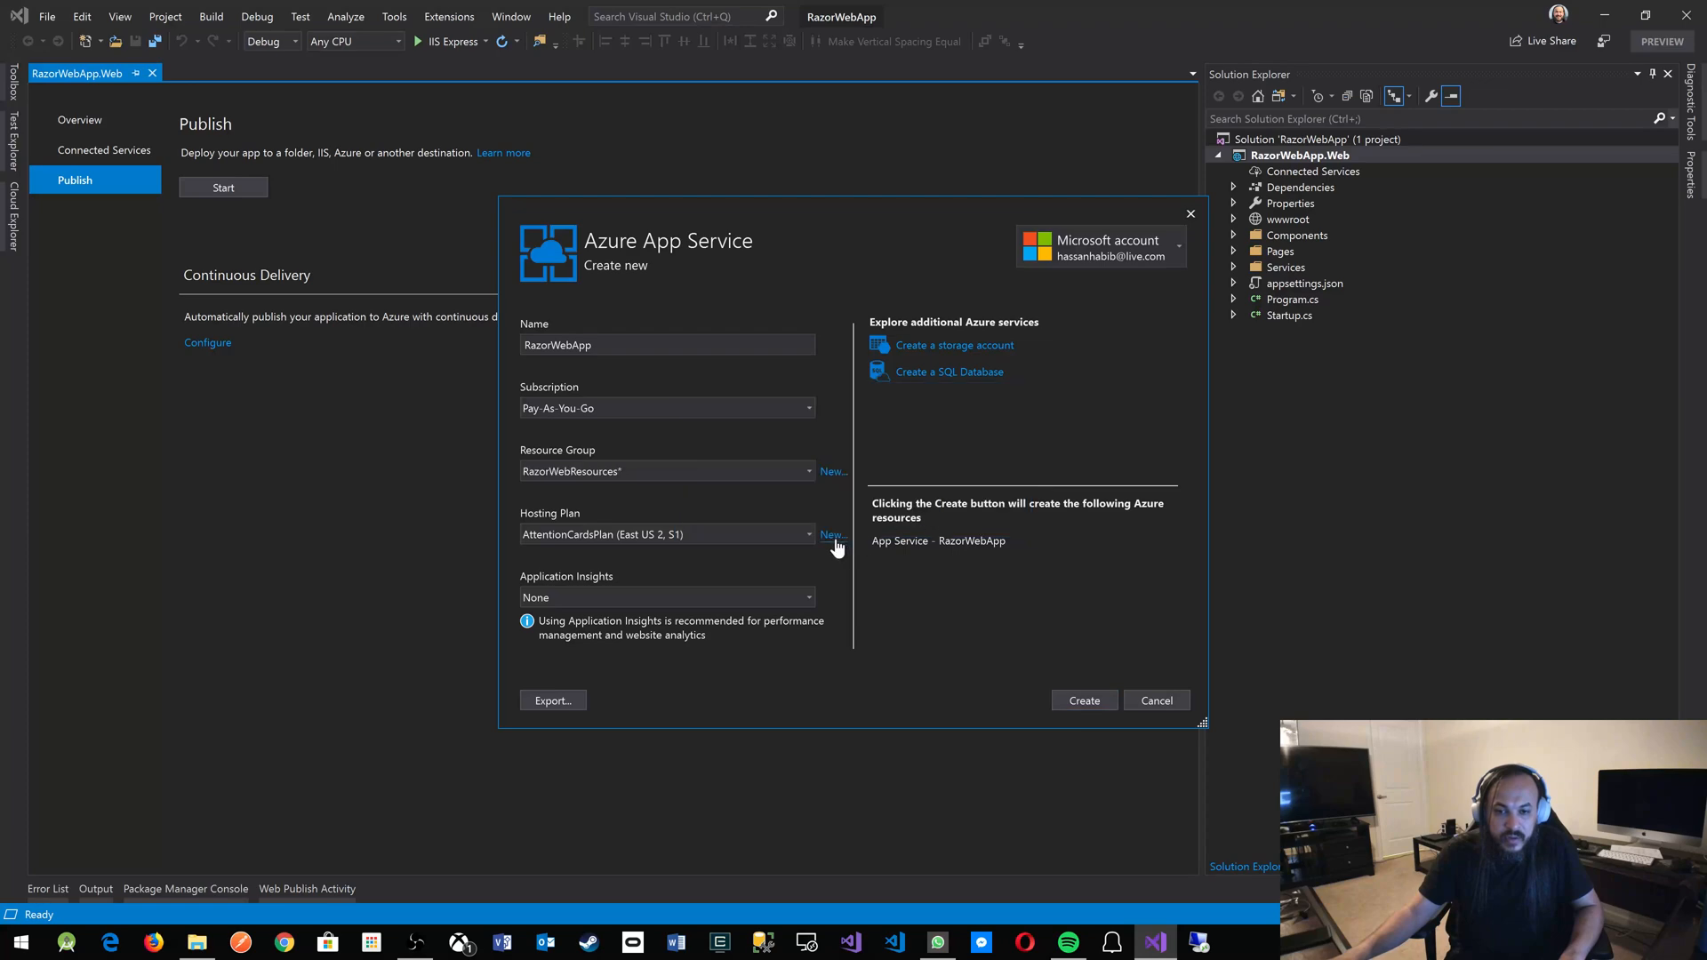
Accept the new RazorWebAppPlan hosting plan and create the RazorWebApp App Service.
click(834, 535)
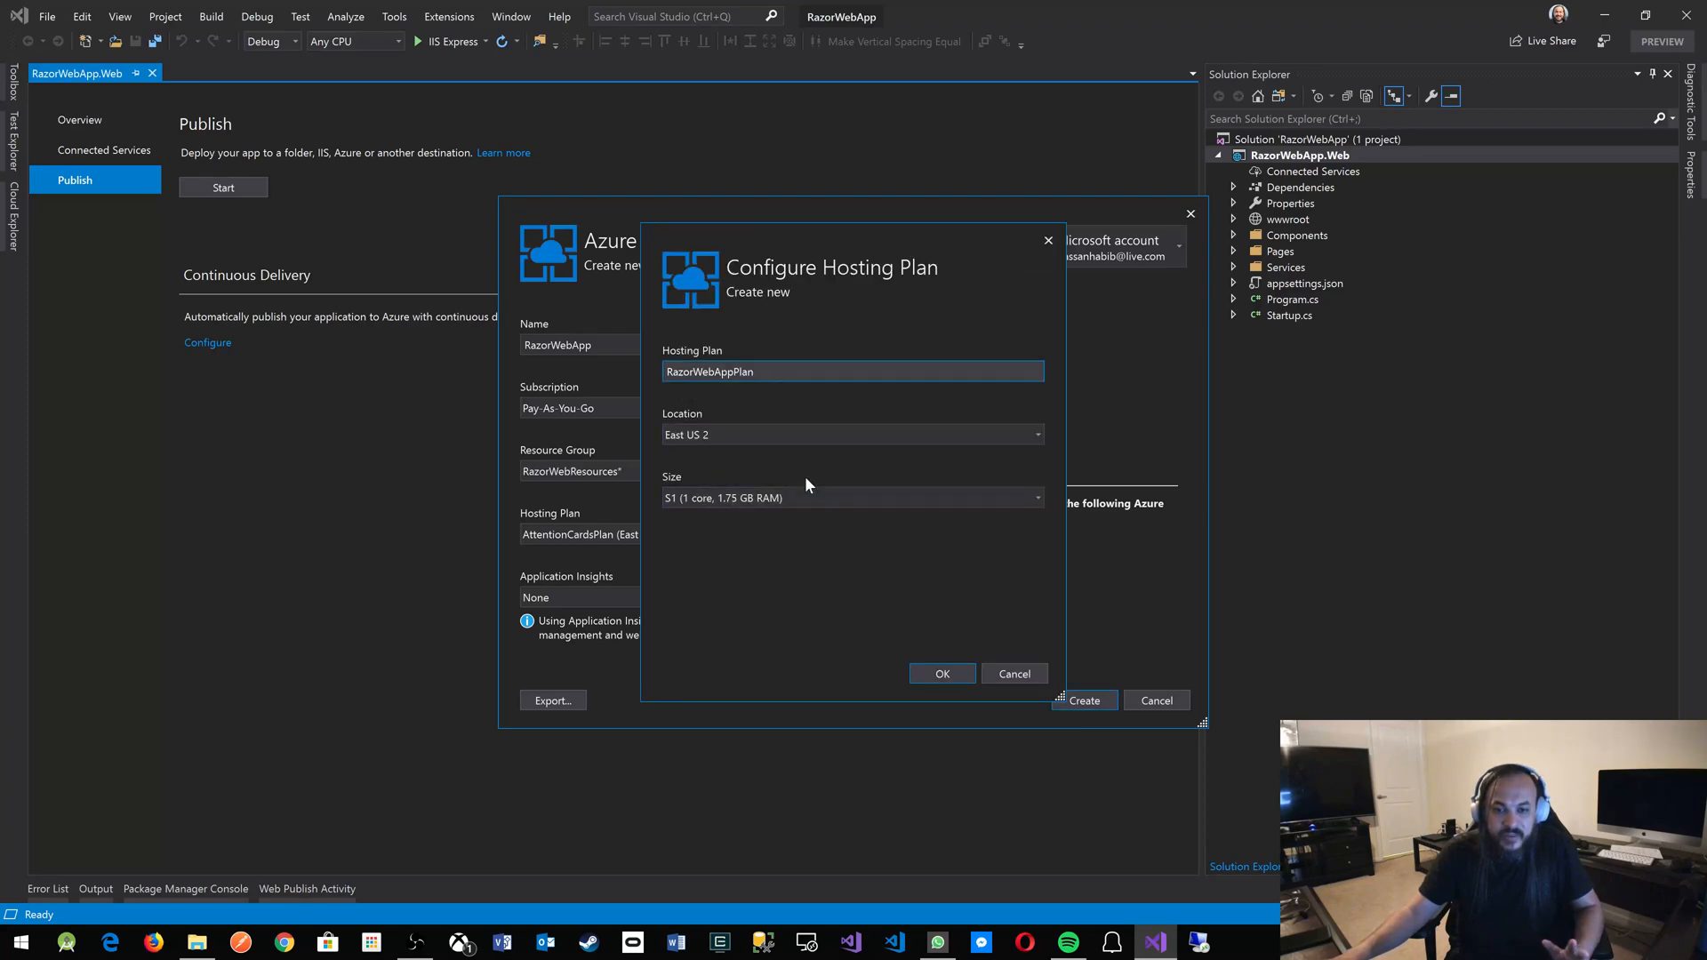
click(942, 674)
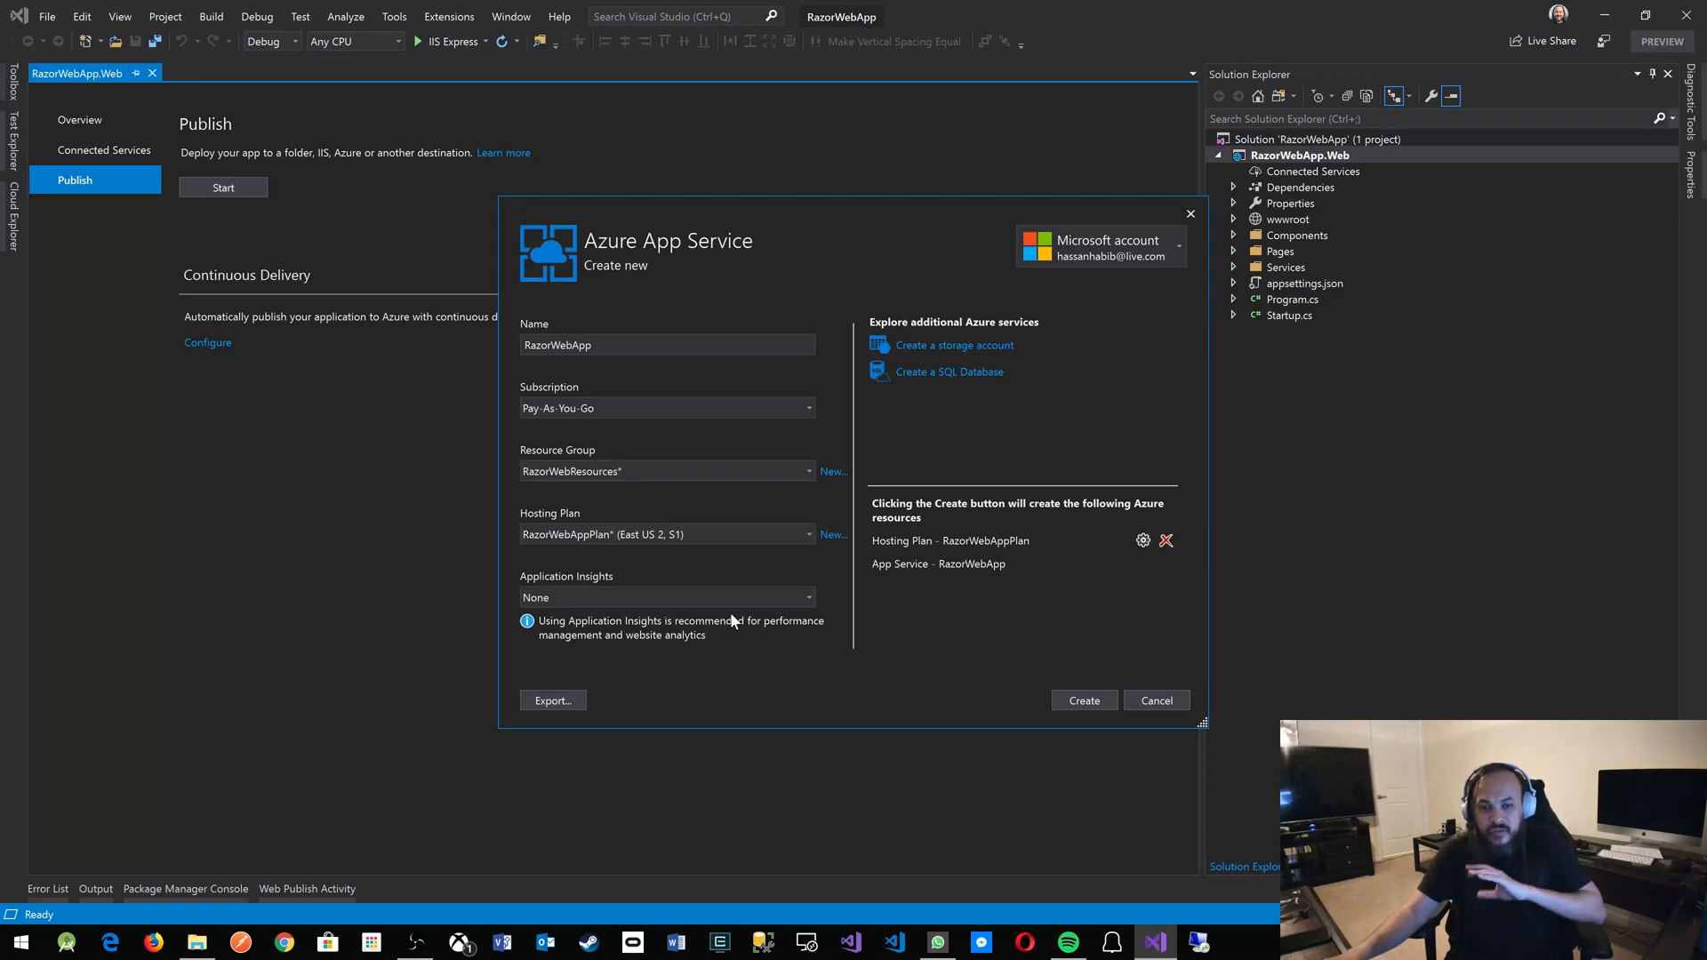
mouse_move(912, 684)
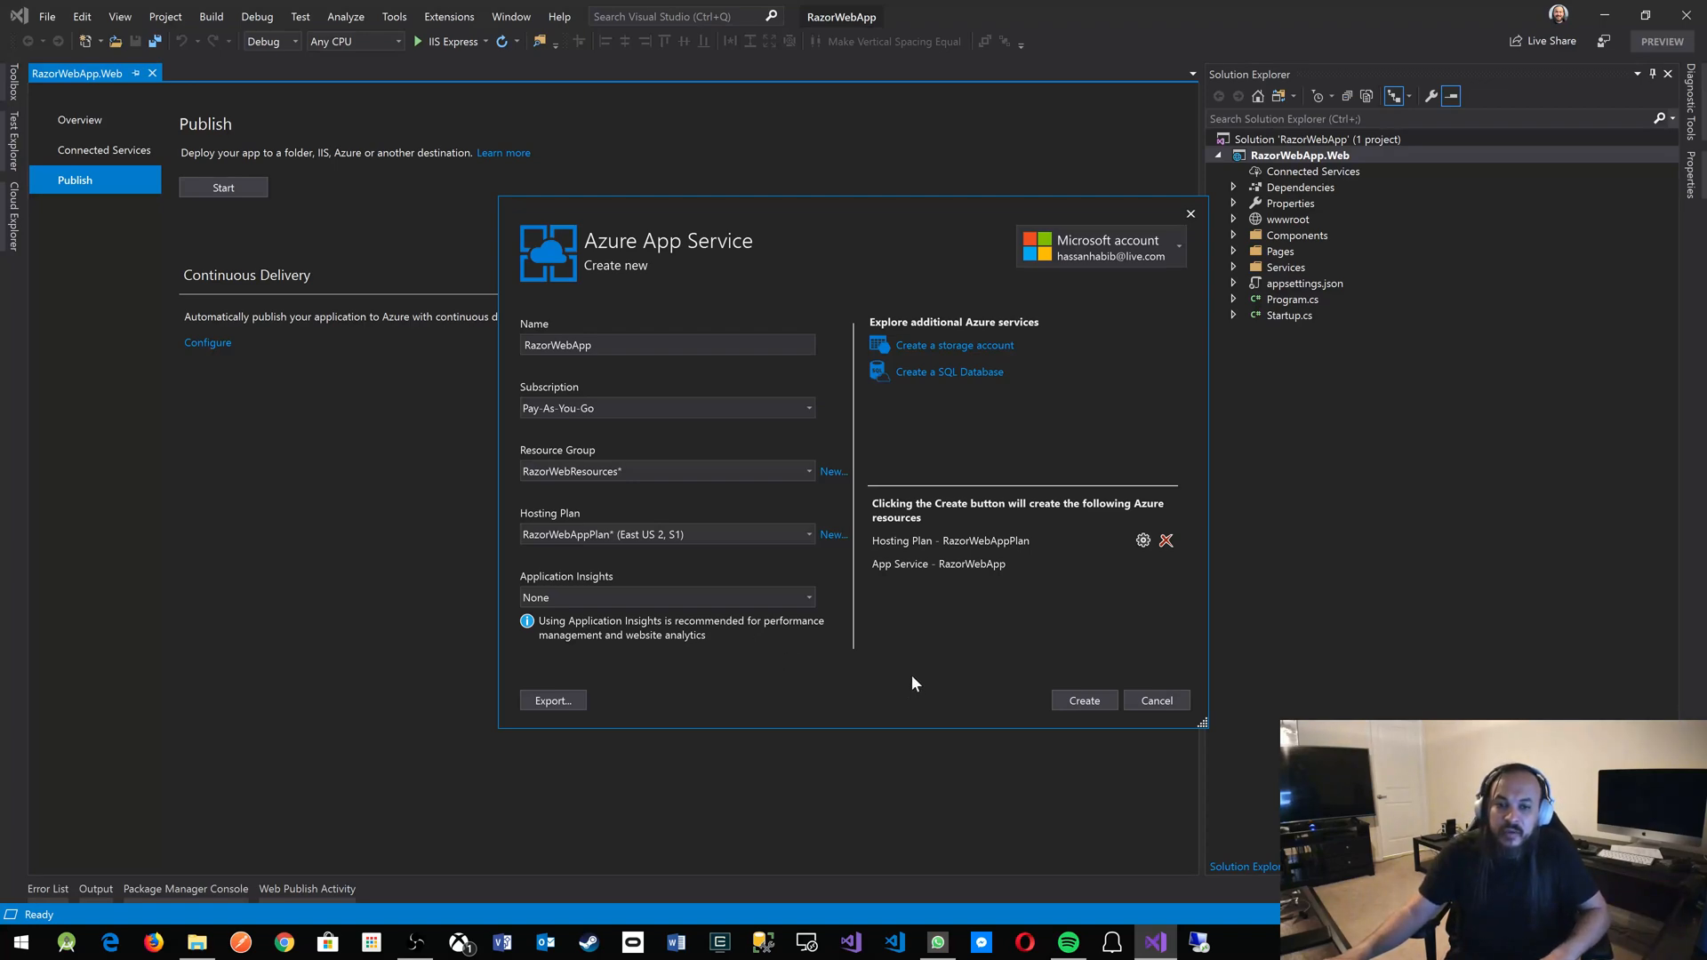
mouse_move(942, 687)
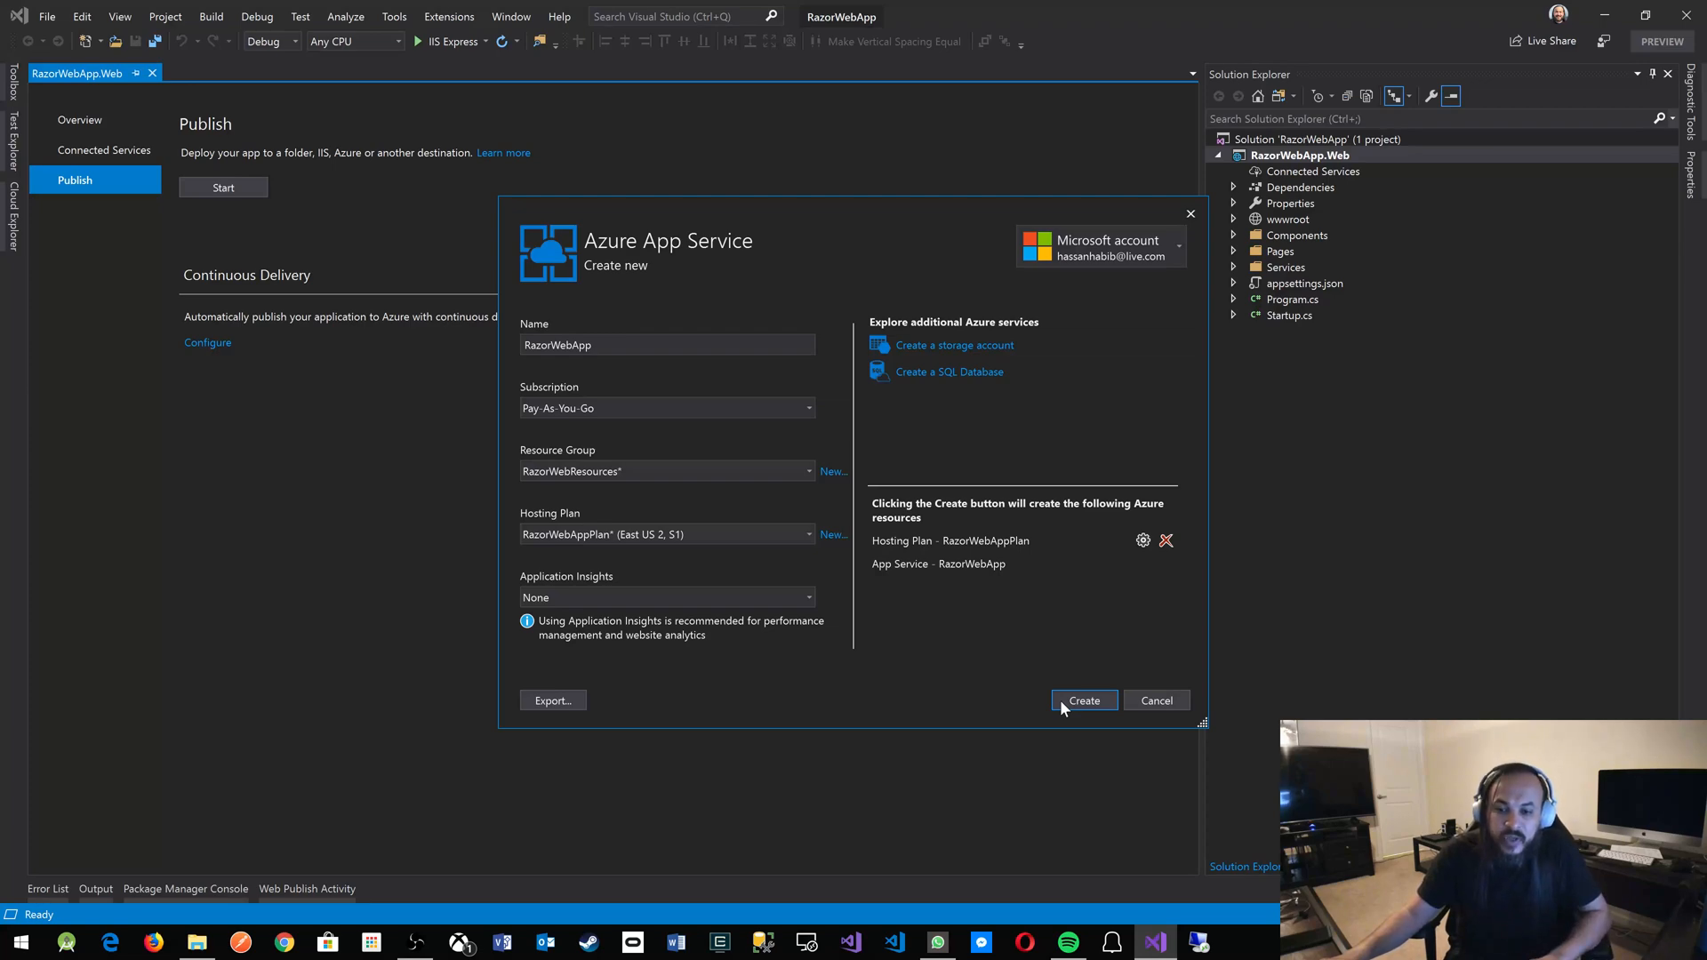
click(1084, 700)
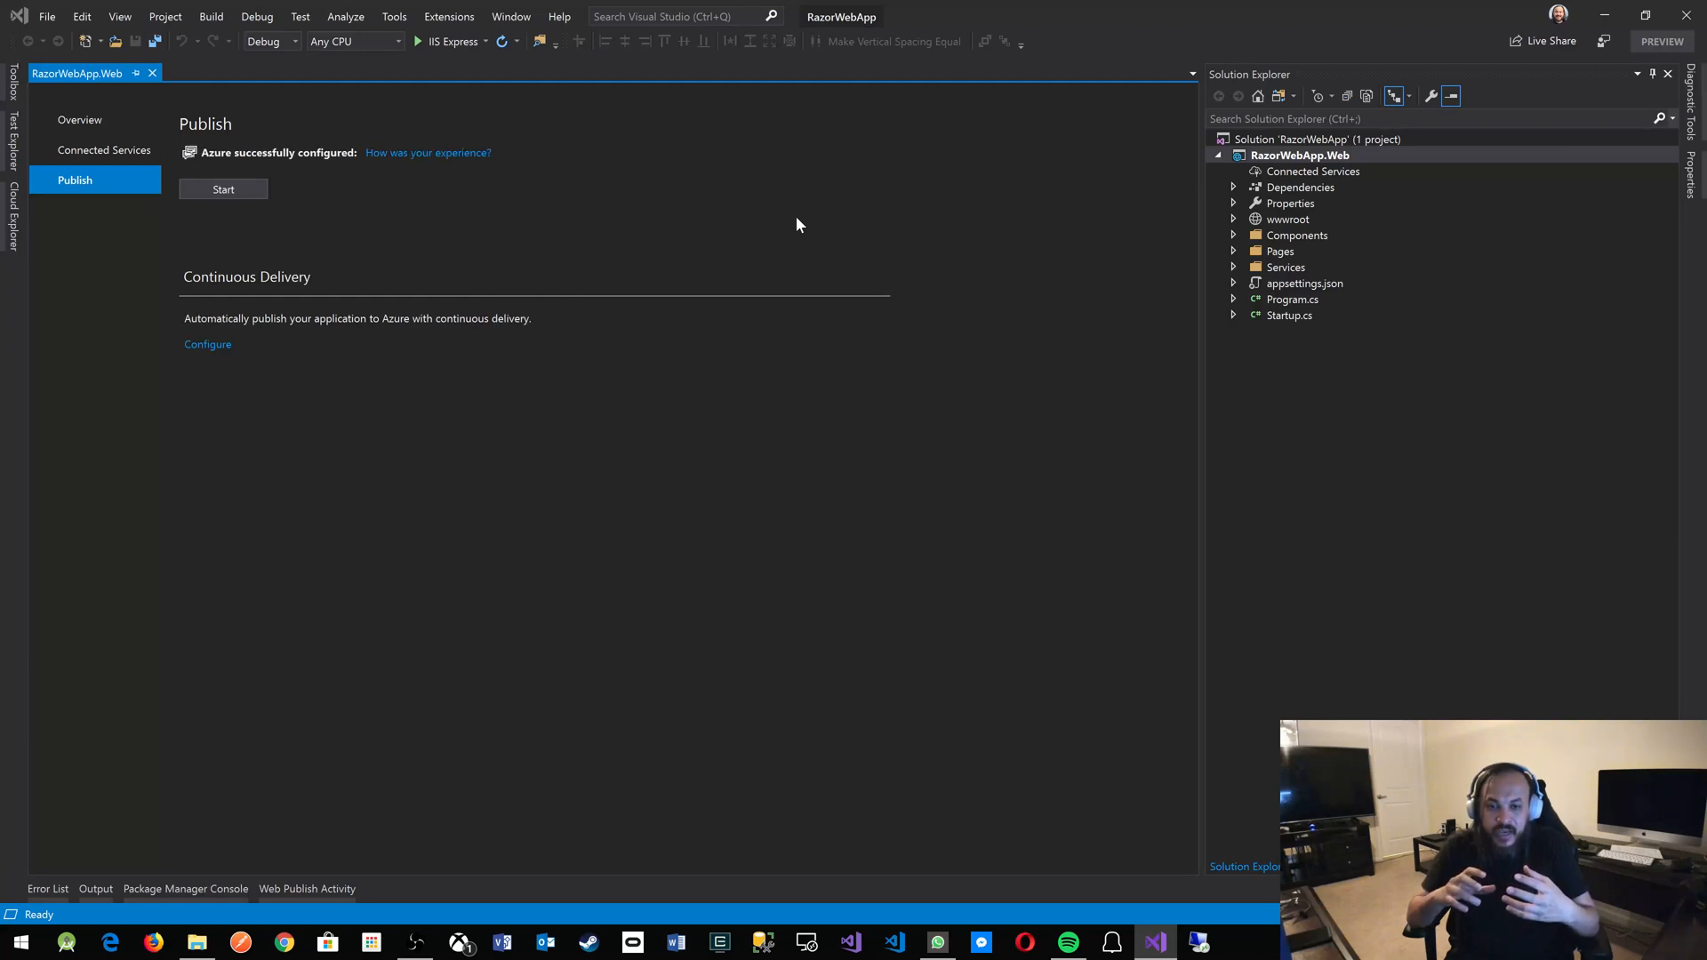
Start publishing to razorwebapp.azurewebsites.net using the RazorWebApp - Web Deploy profile.
click(223, 189)
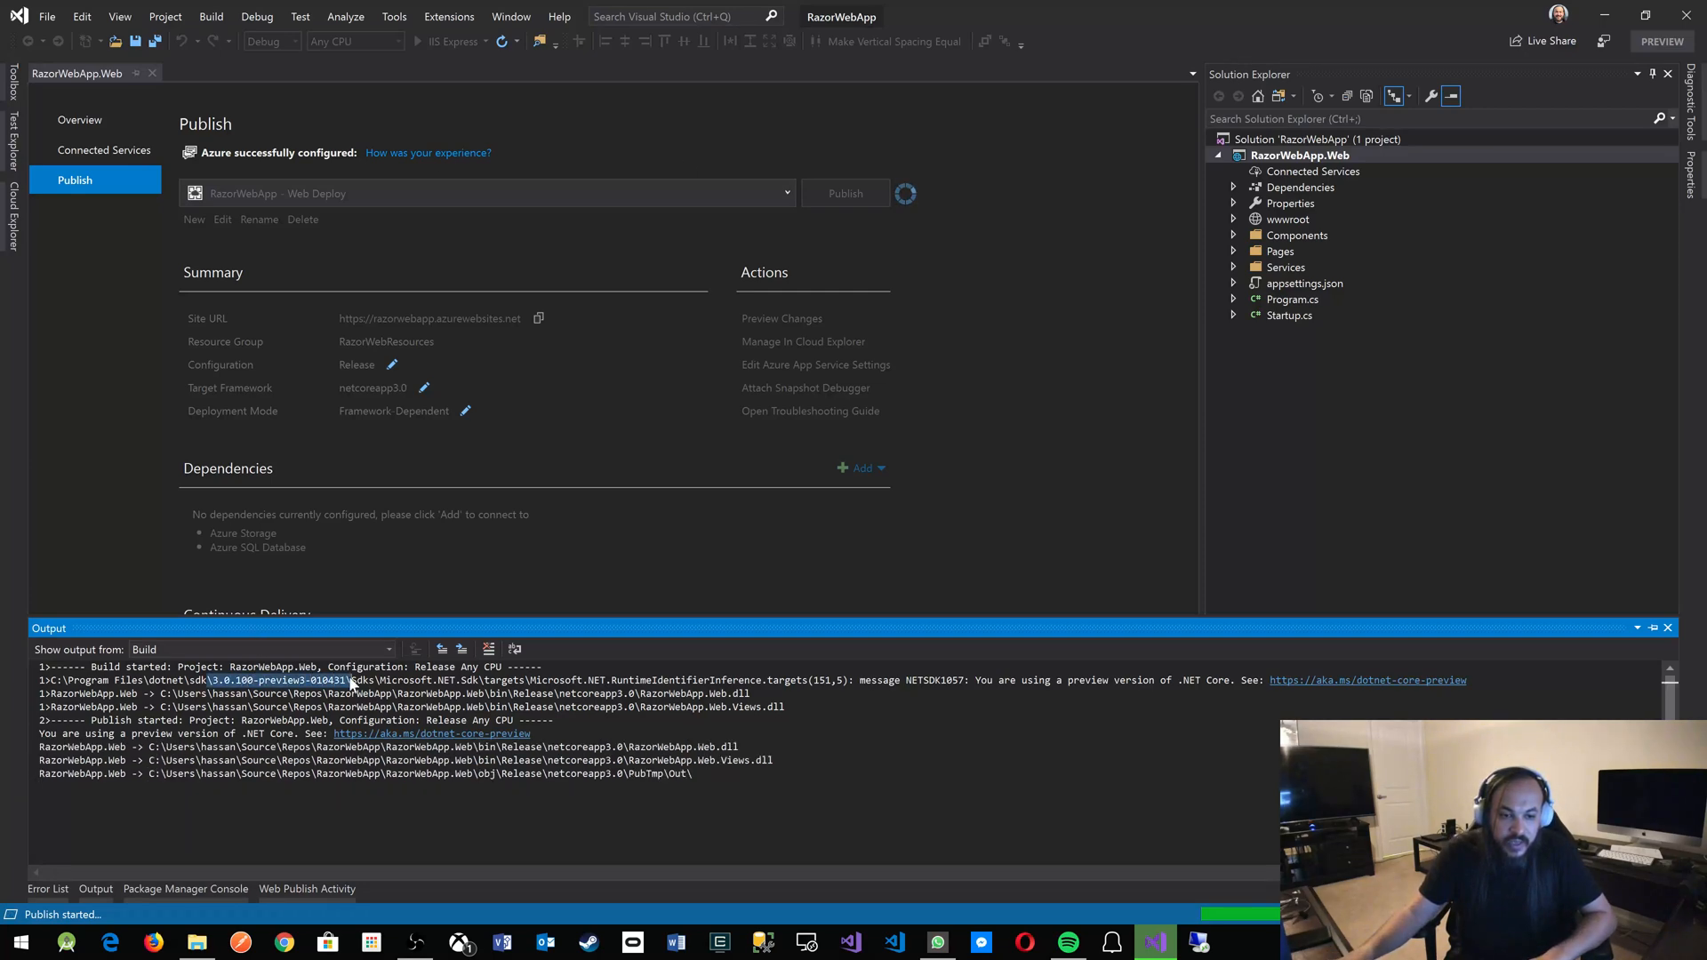
mouse_move(514, 650)
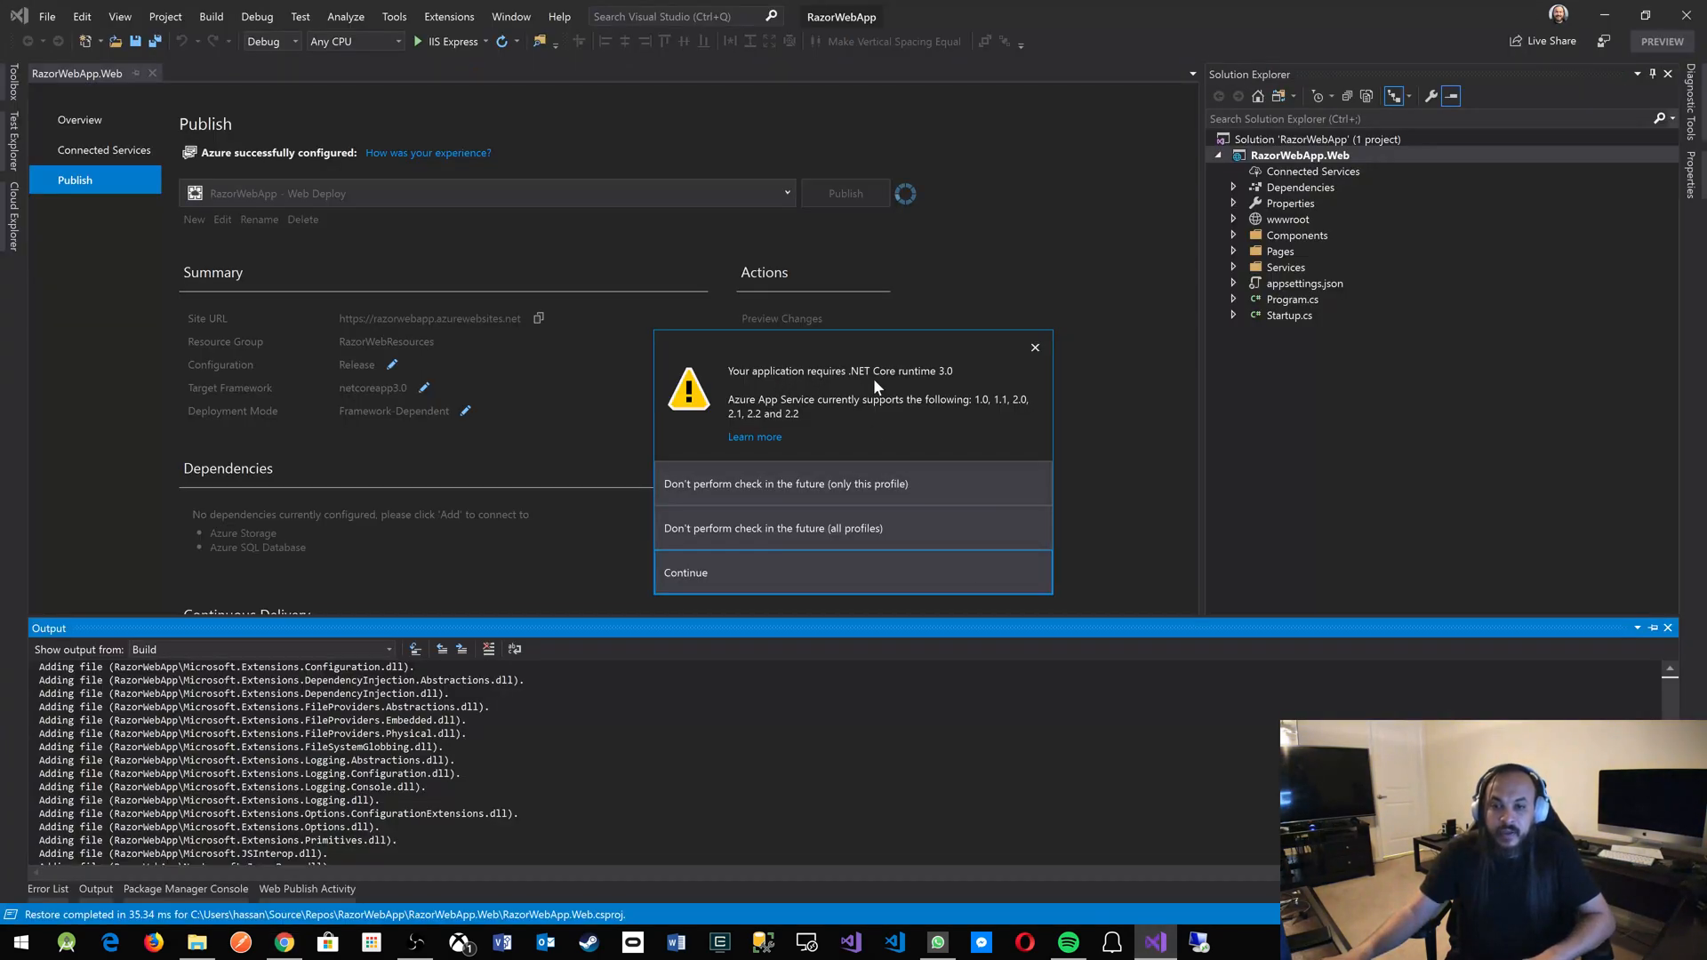
mouse_move(947, 382)
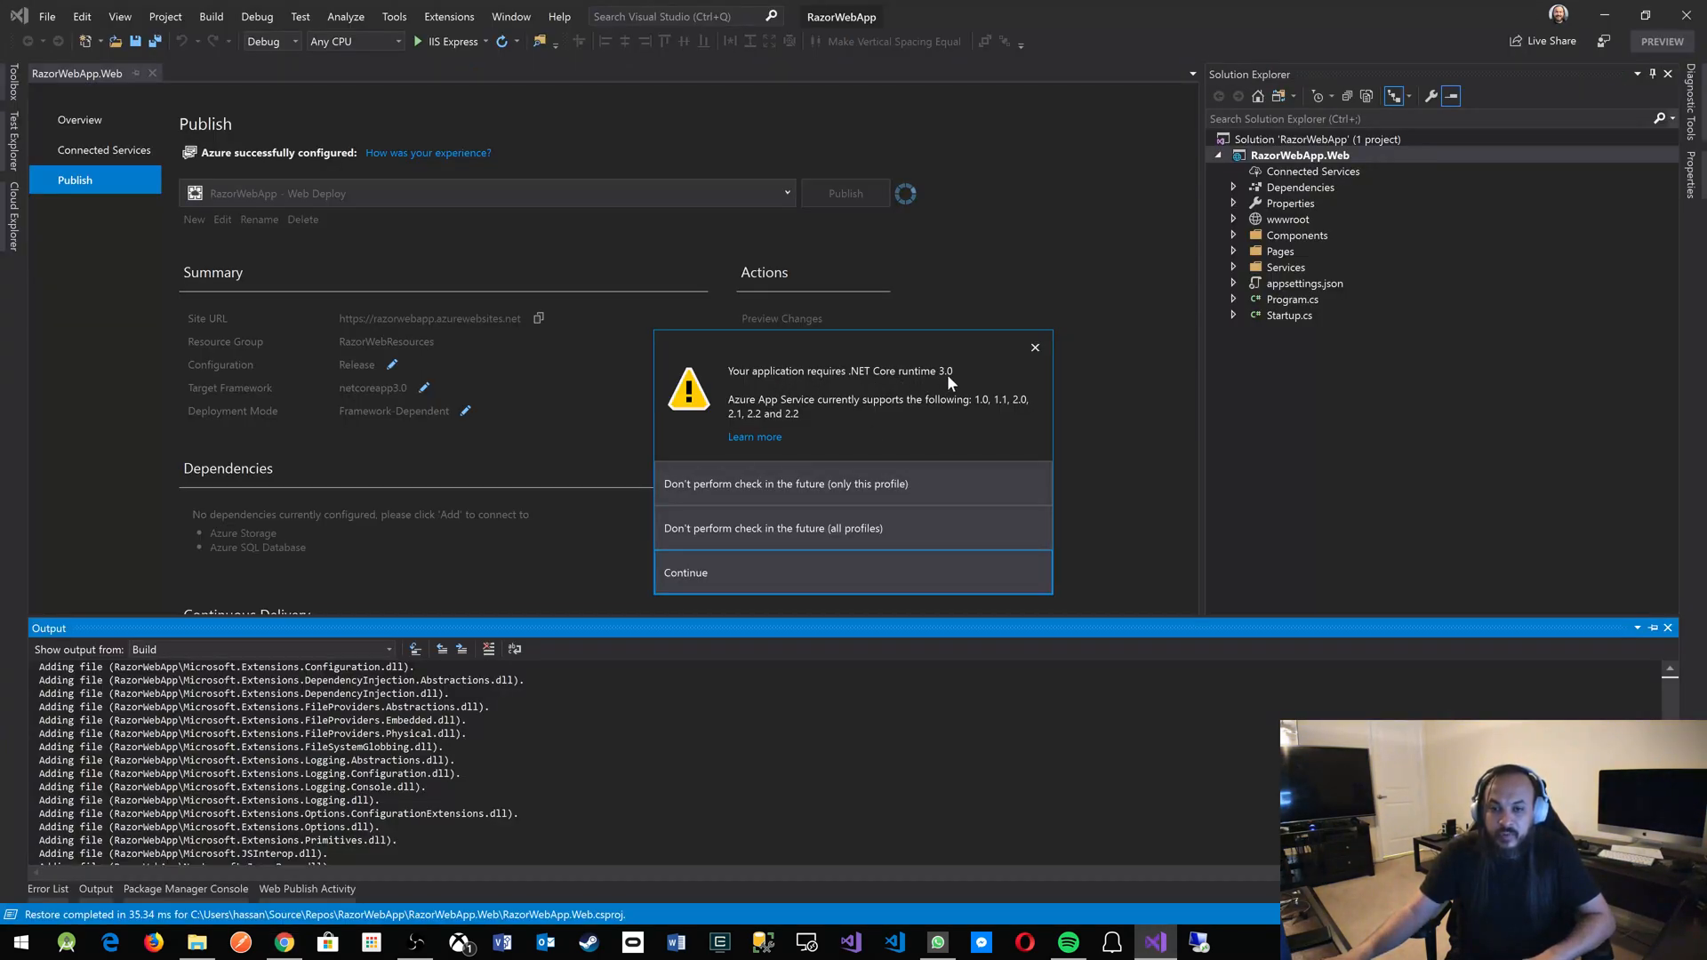
mouse_move(752, 417)
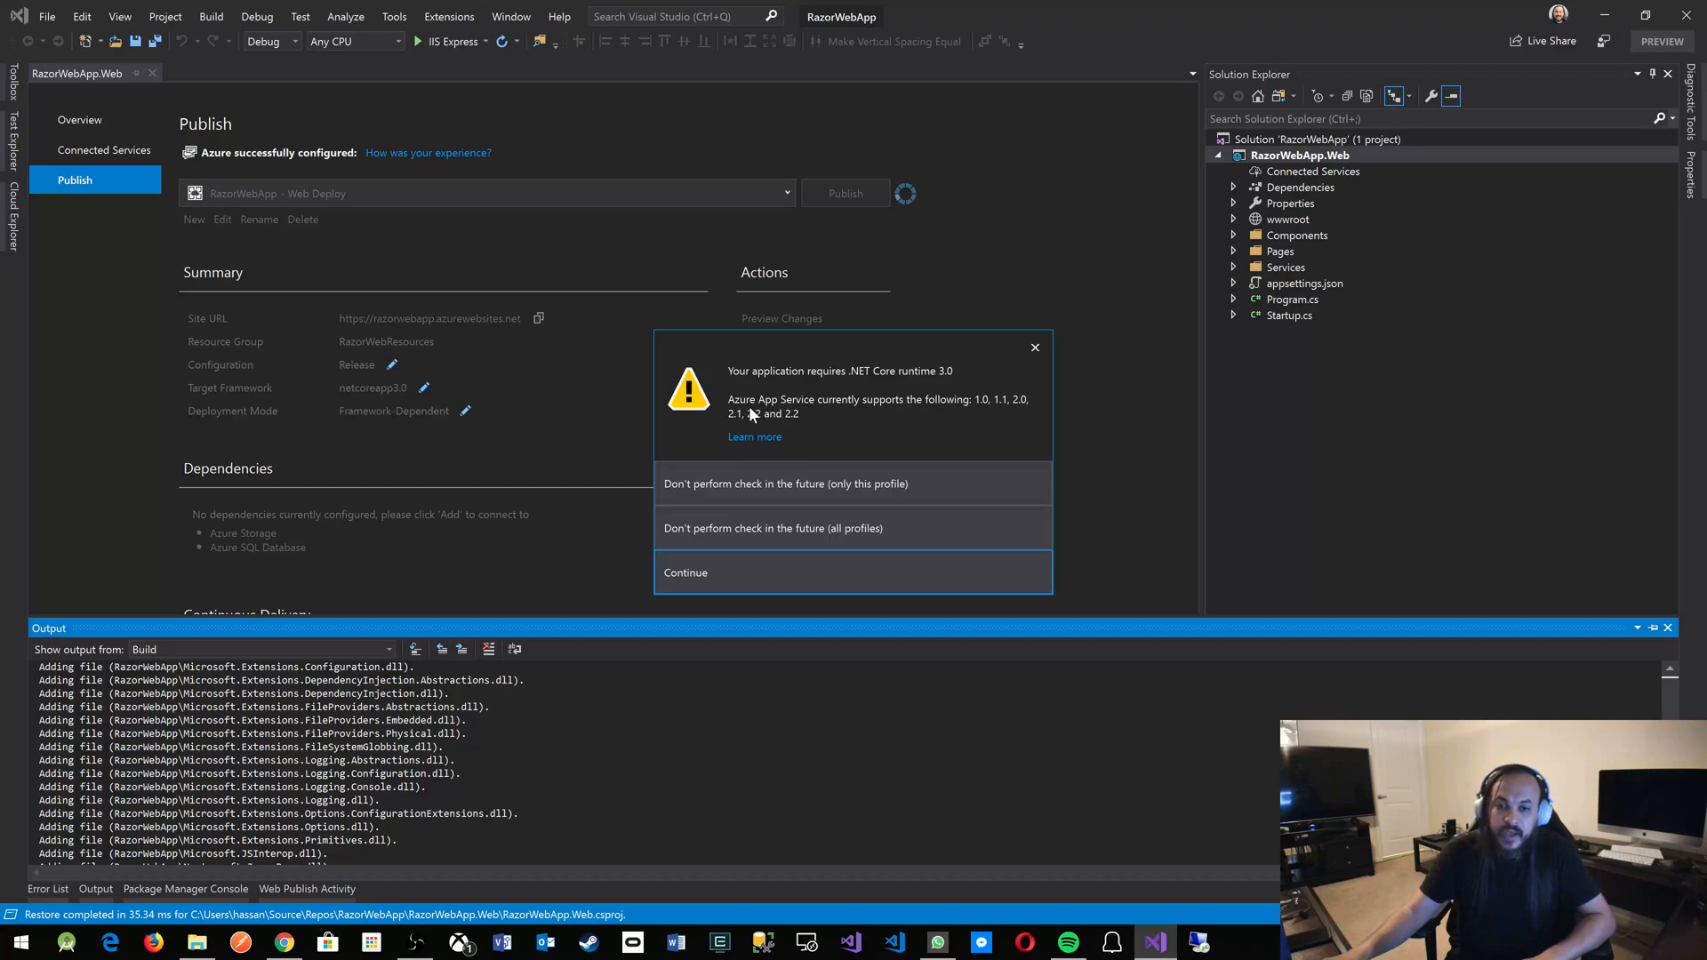
mouse_move(969, 419)
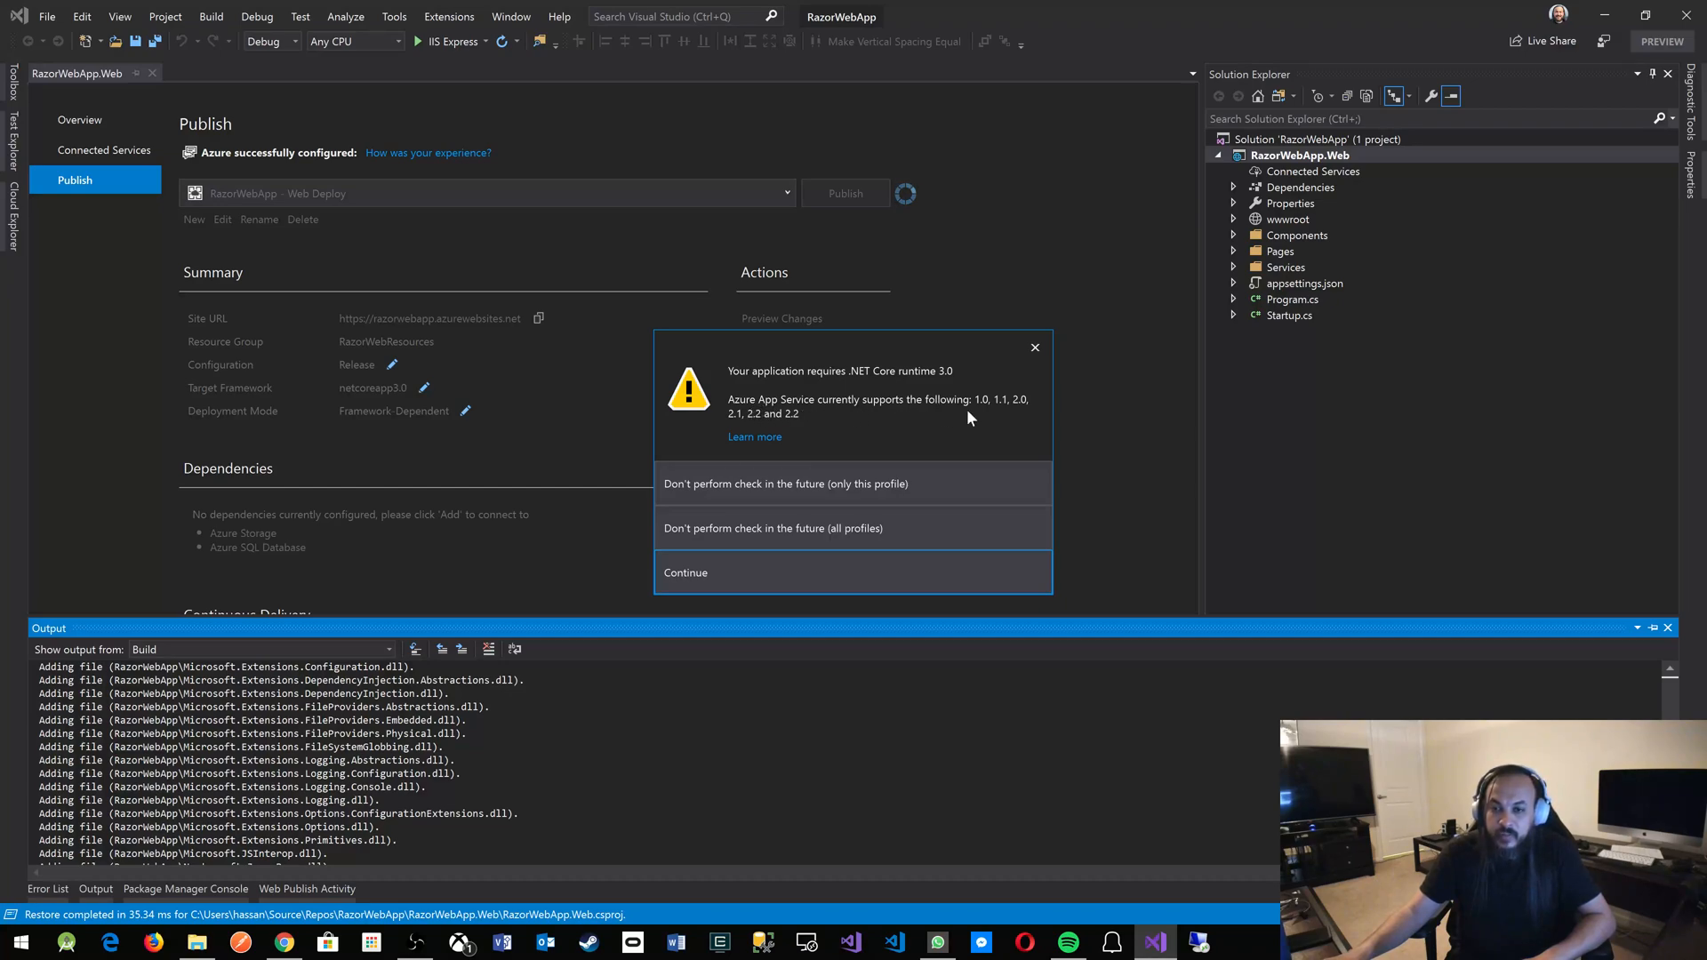
mouse_move(790, 428)
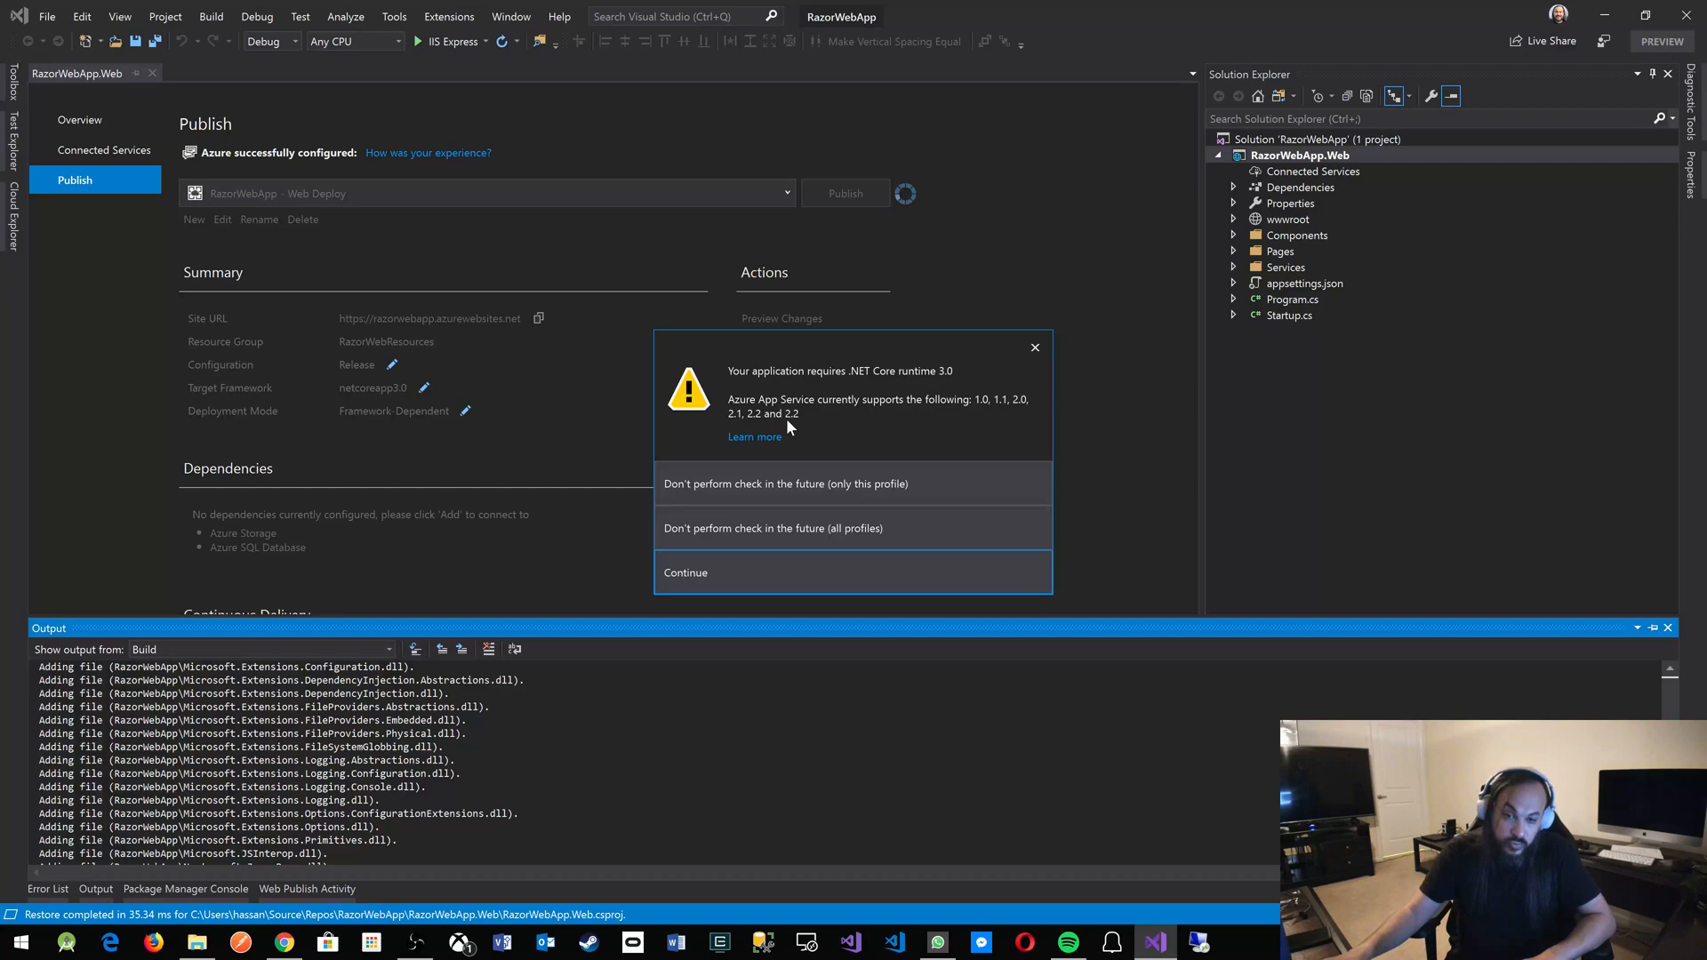
mouse_move(811, 576)
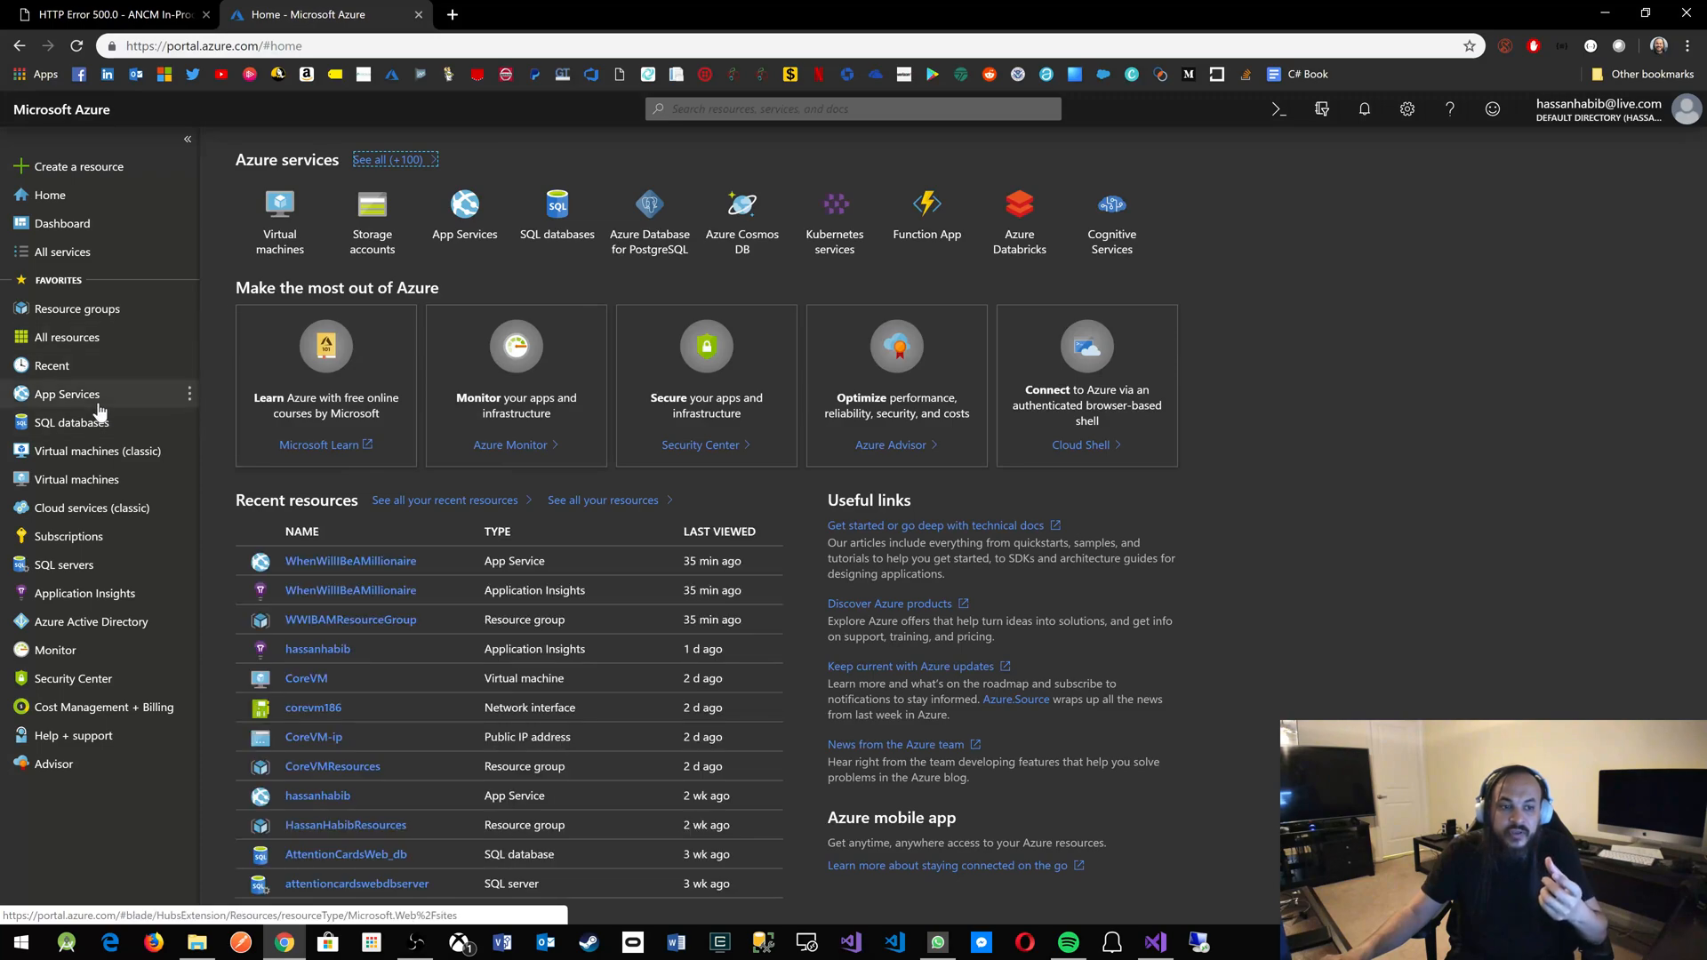
mouse_move(78, 309)
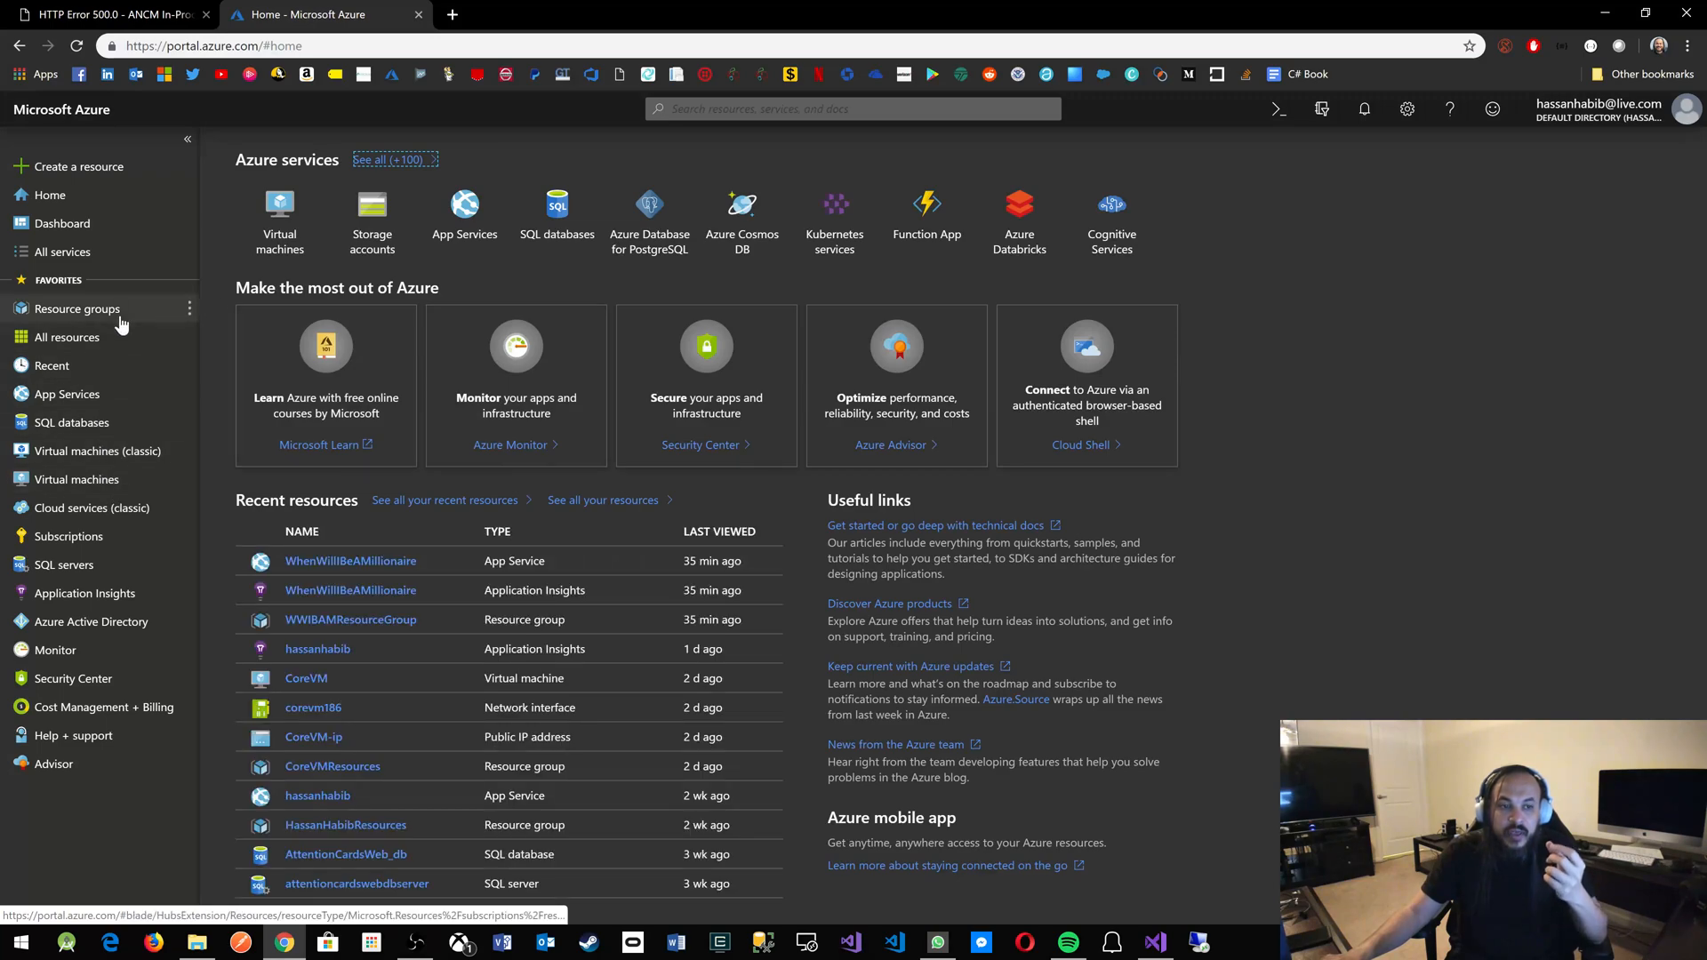
Navigate via Resource groups and RazorWebResources to the RazorWebApp App Service.
click(77, 309)
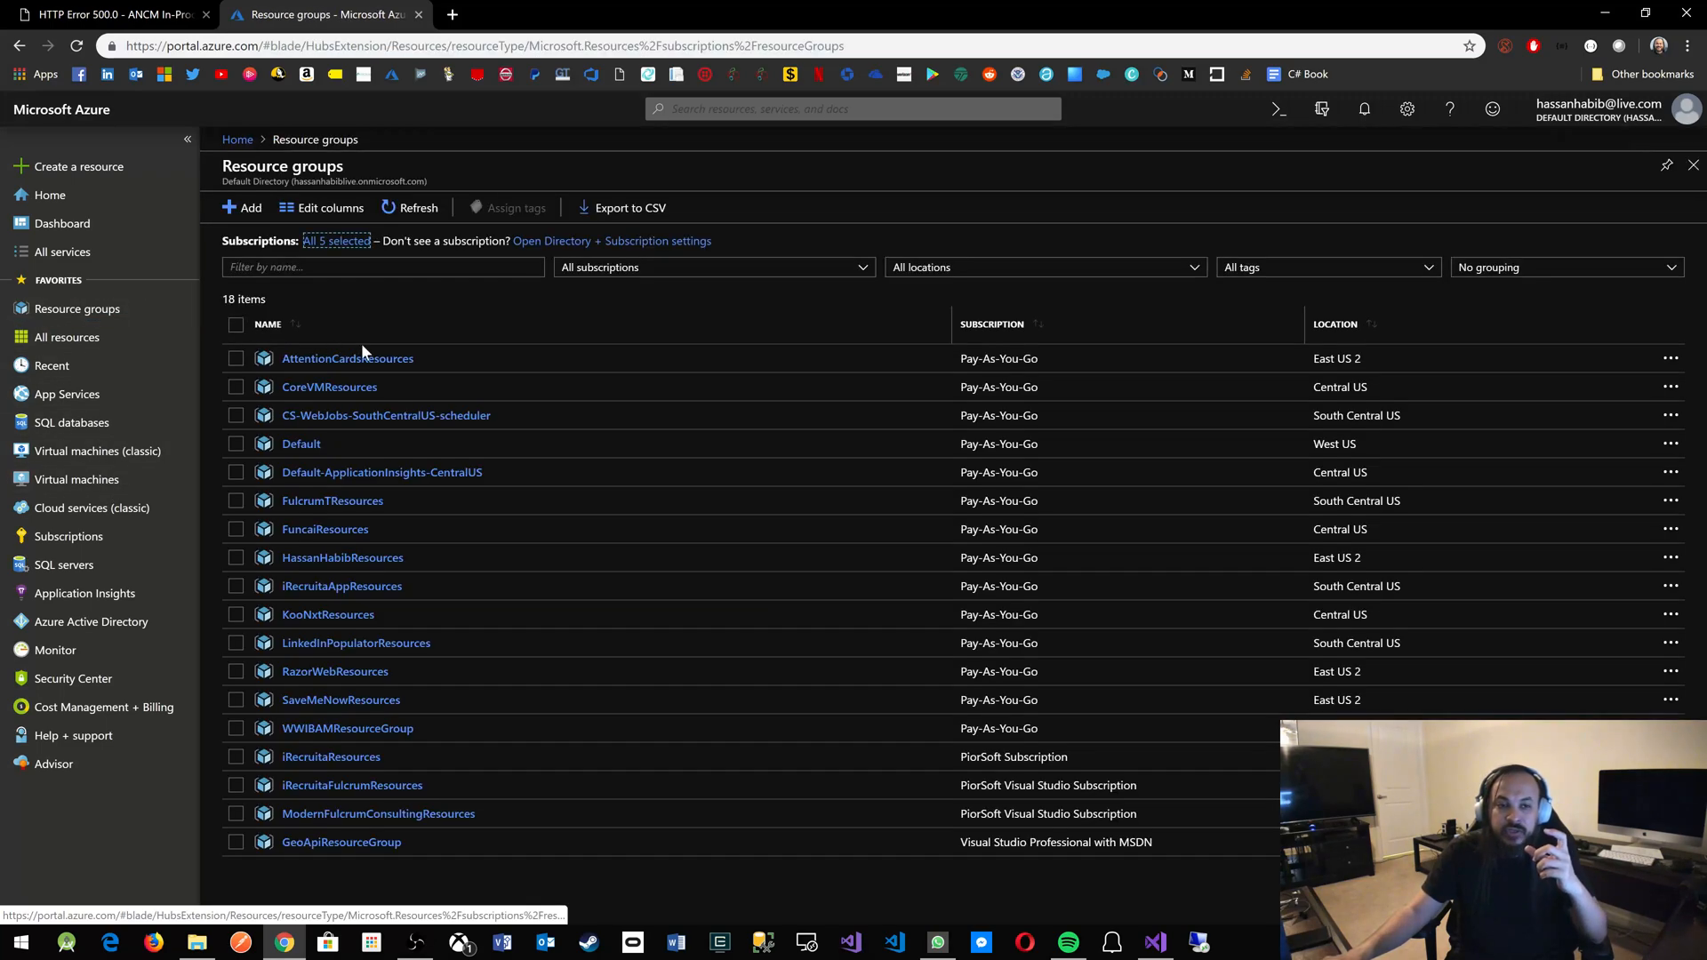
click(1364, 108)
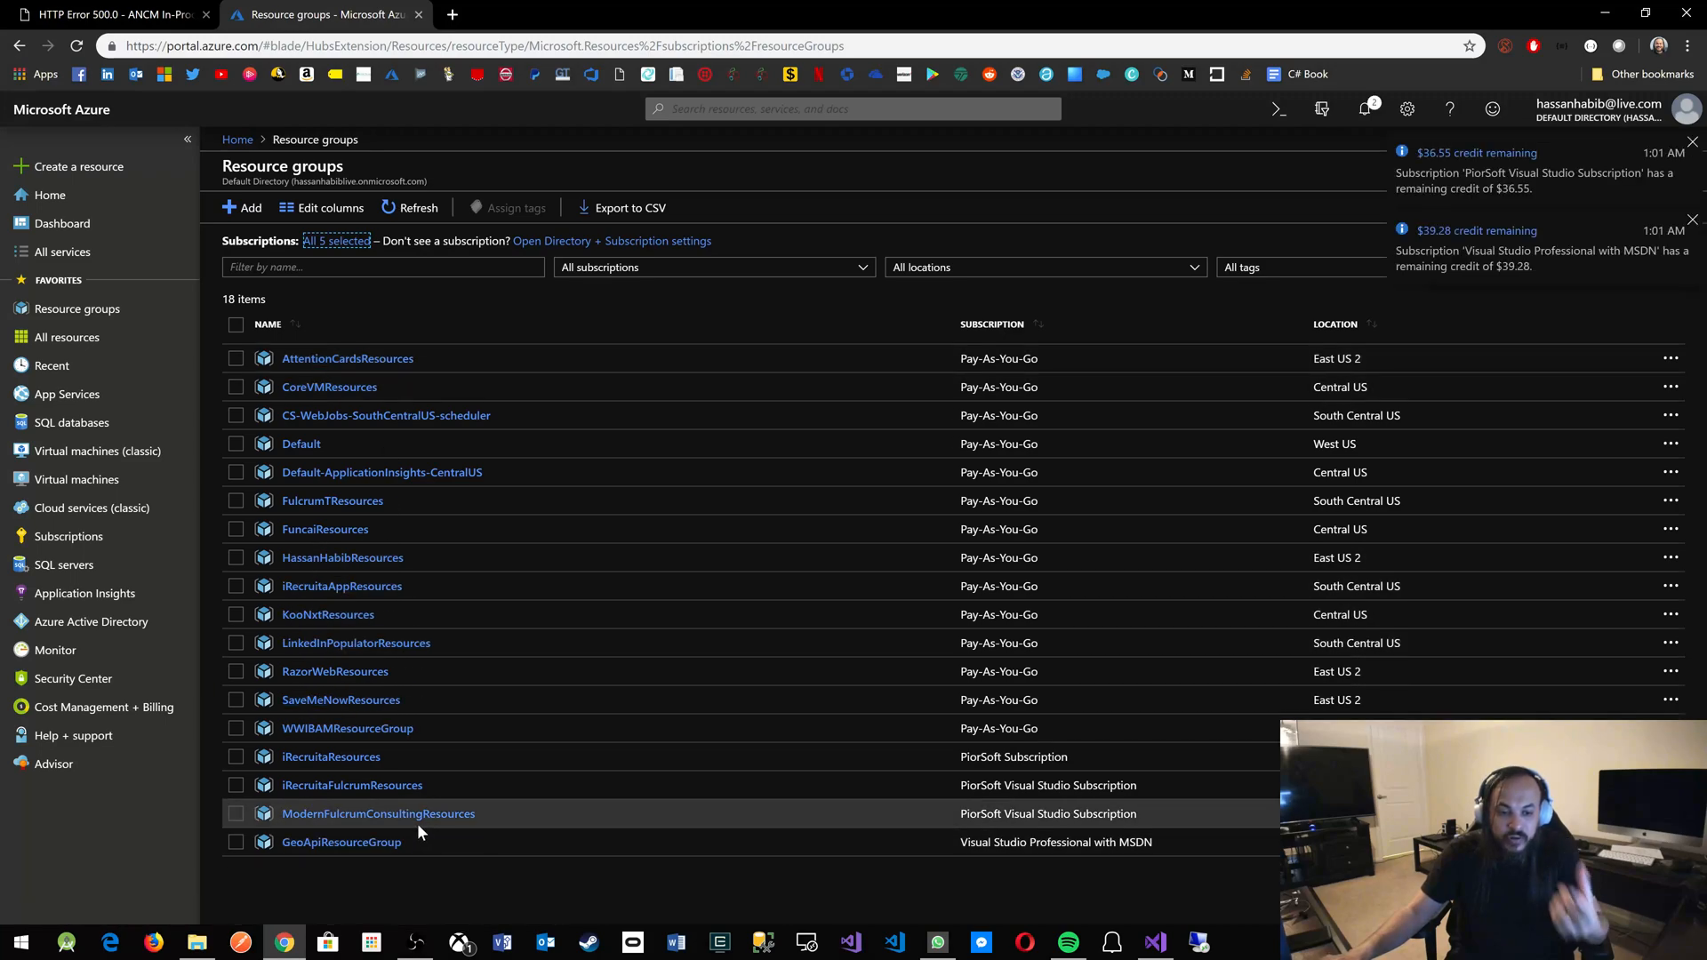
mouse_move(329, 387)
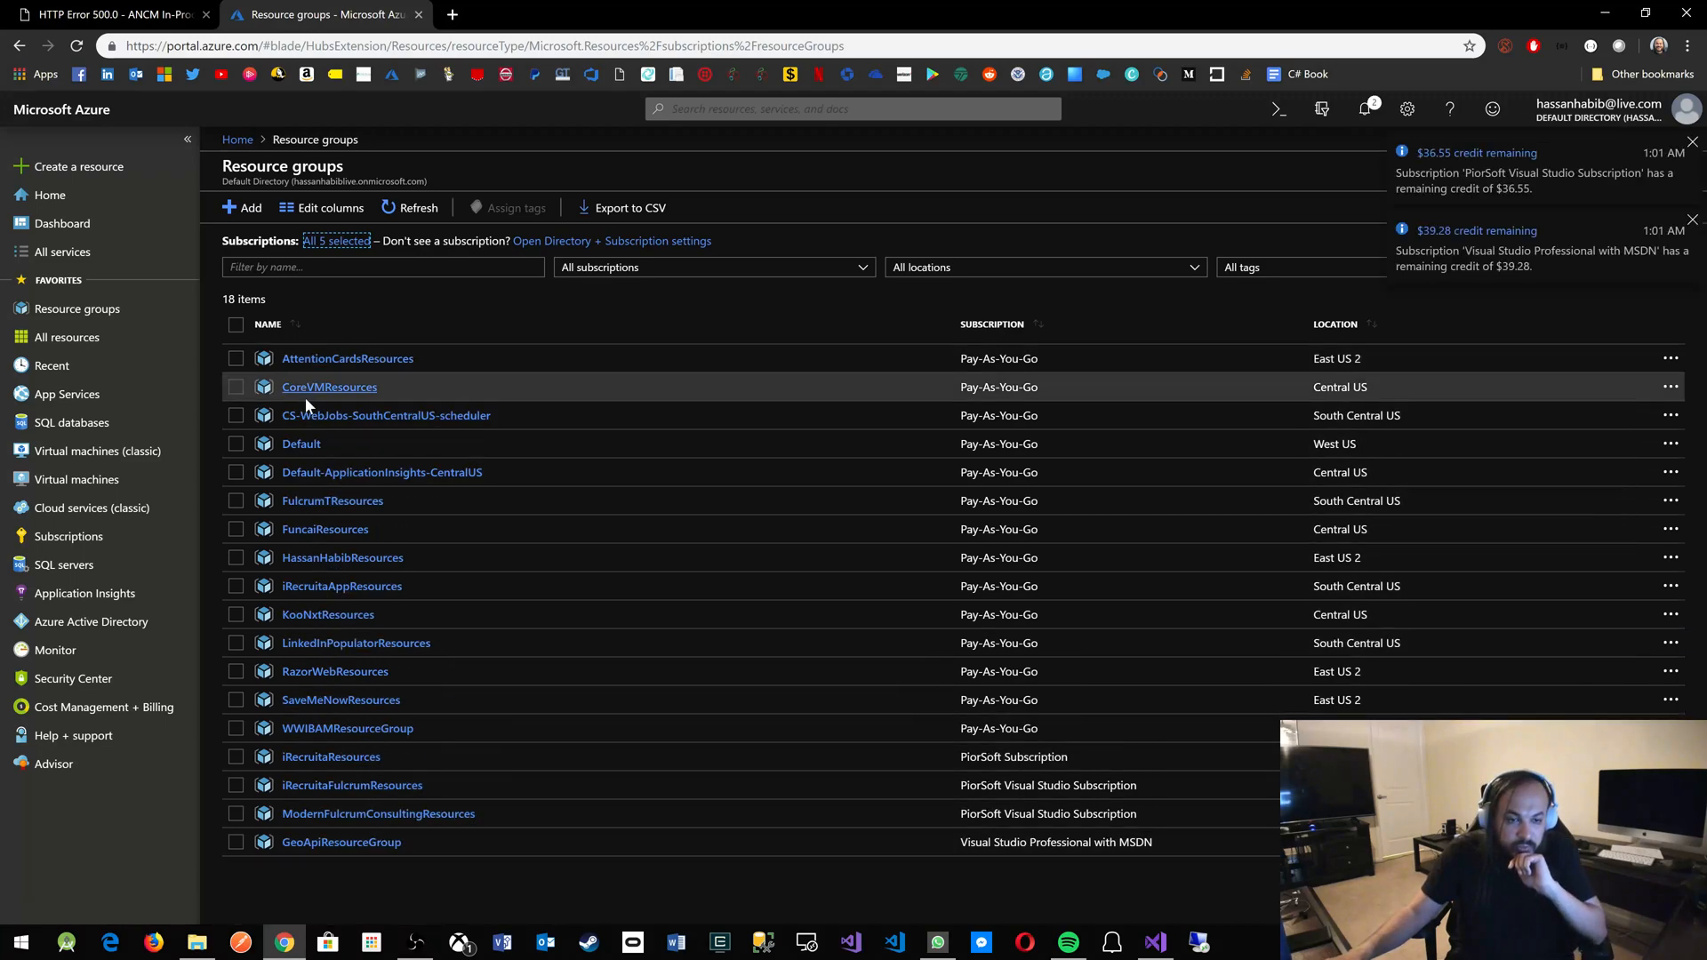
mouse_move(549, 335)
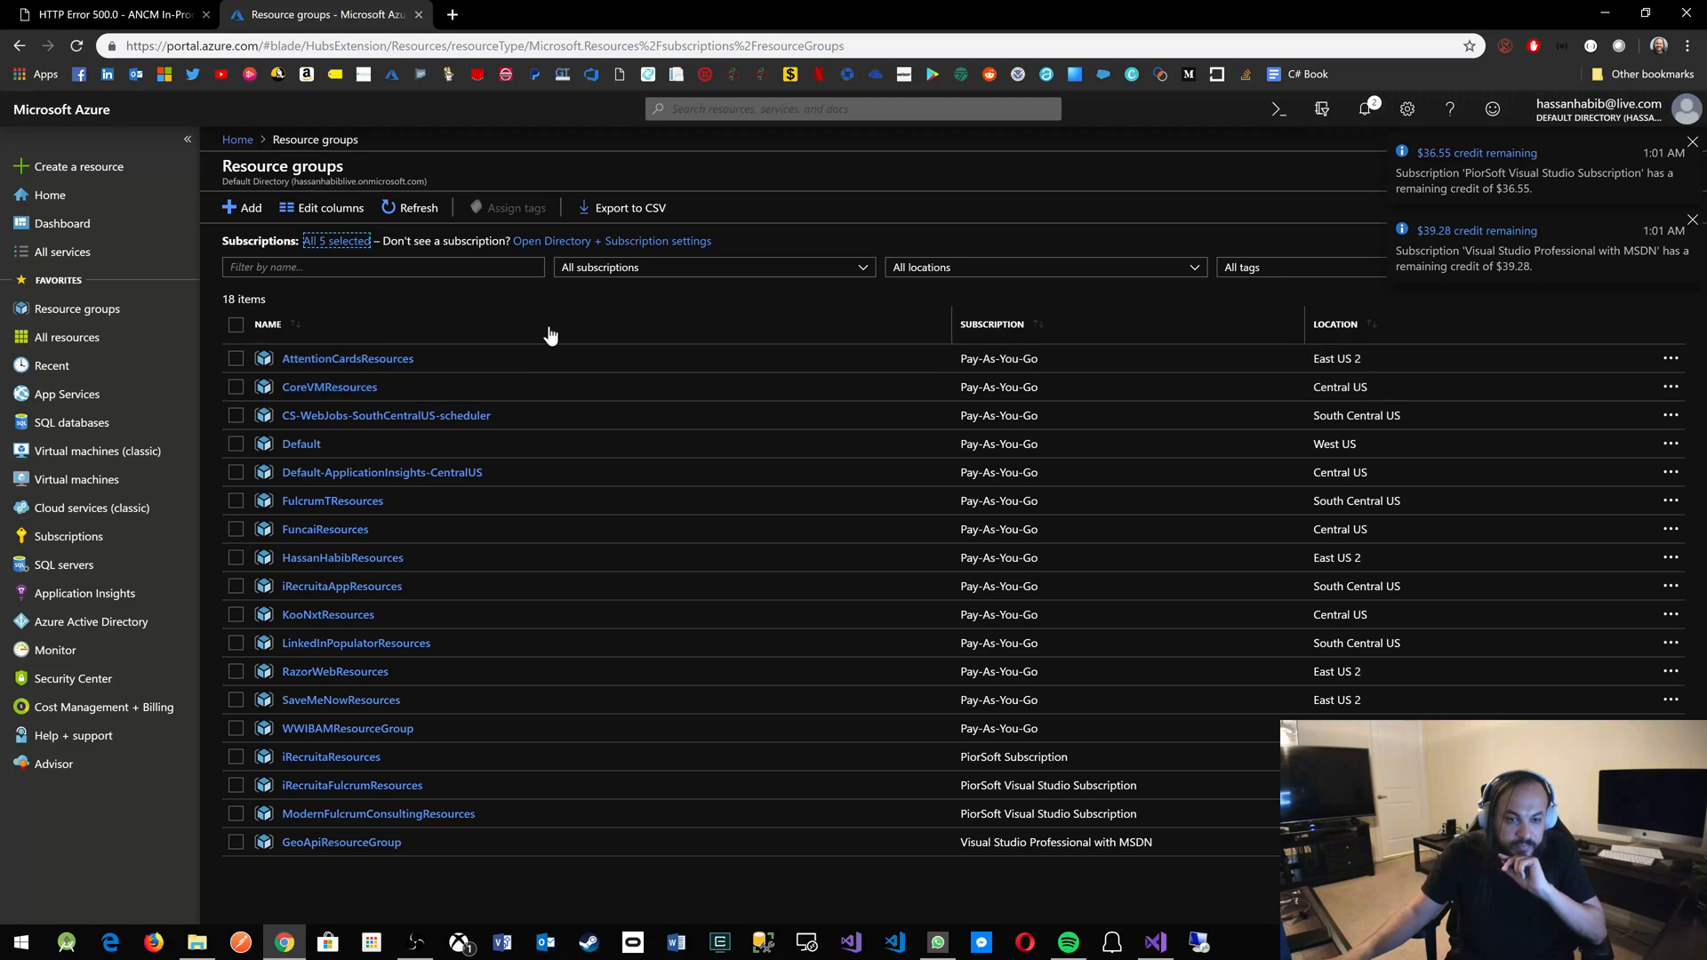
click(334, 671)
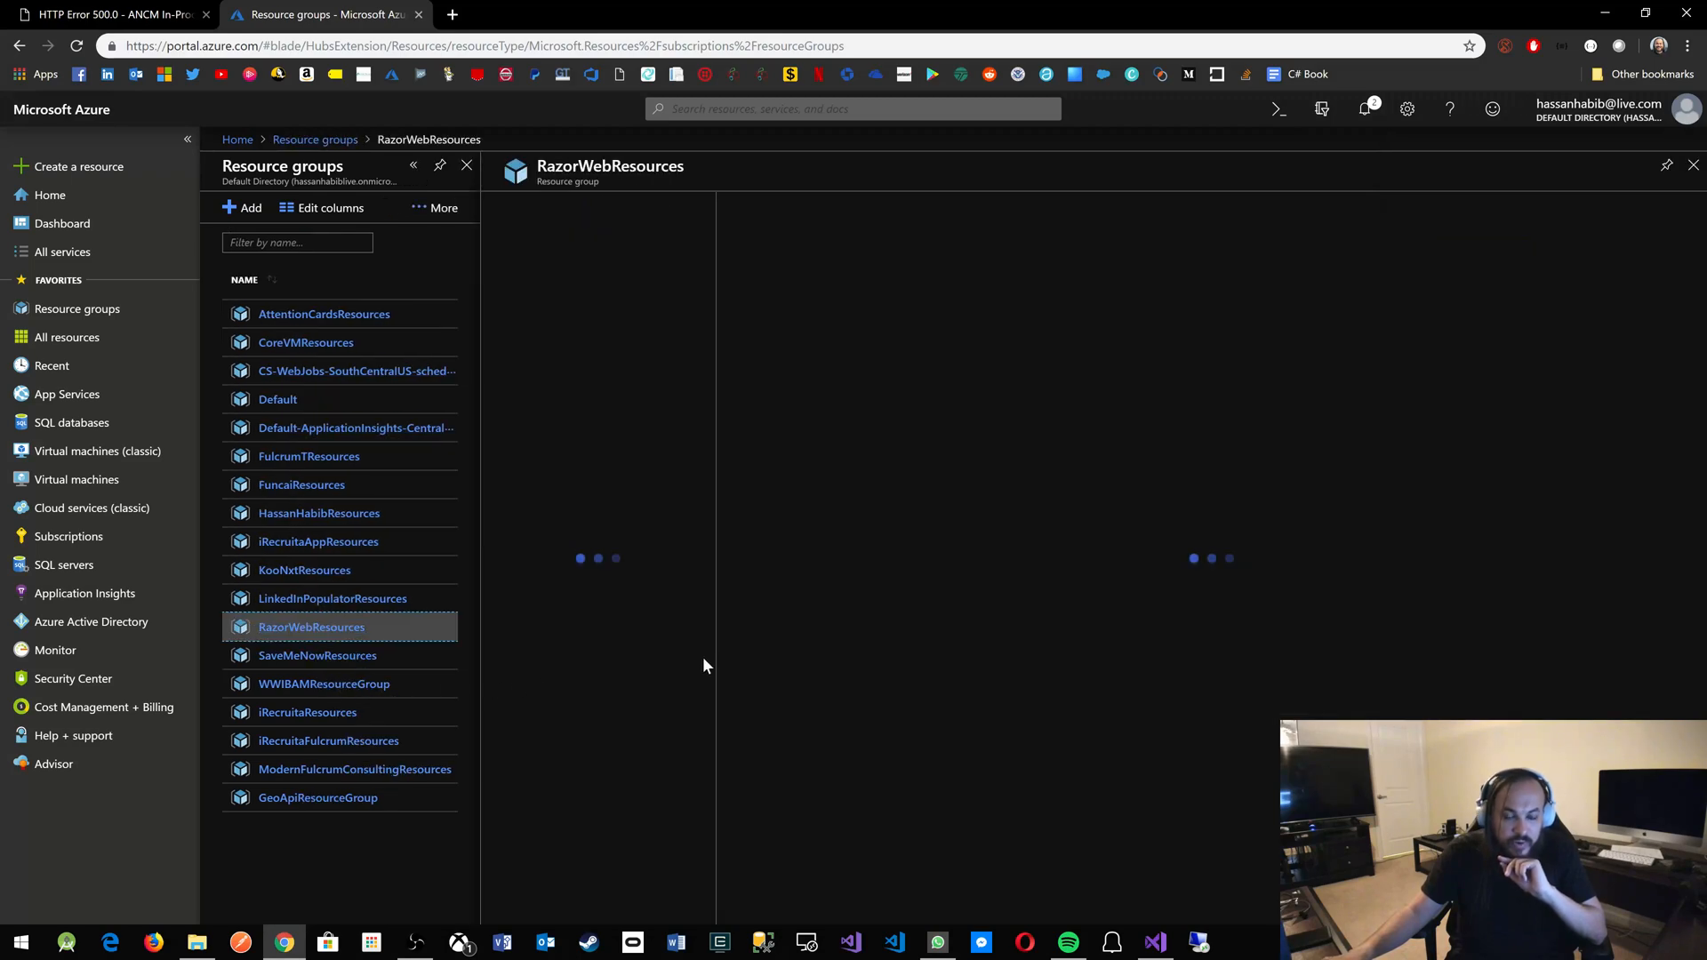
click(310, 627)
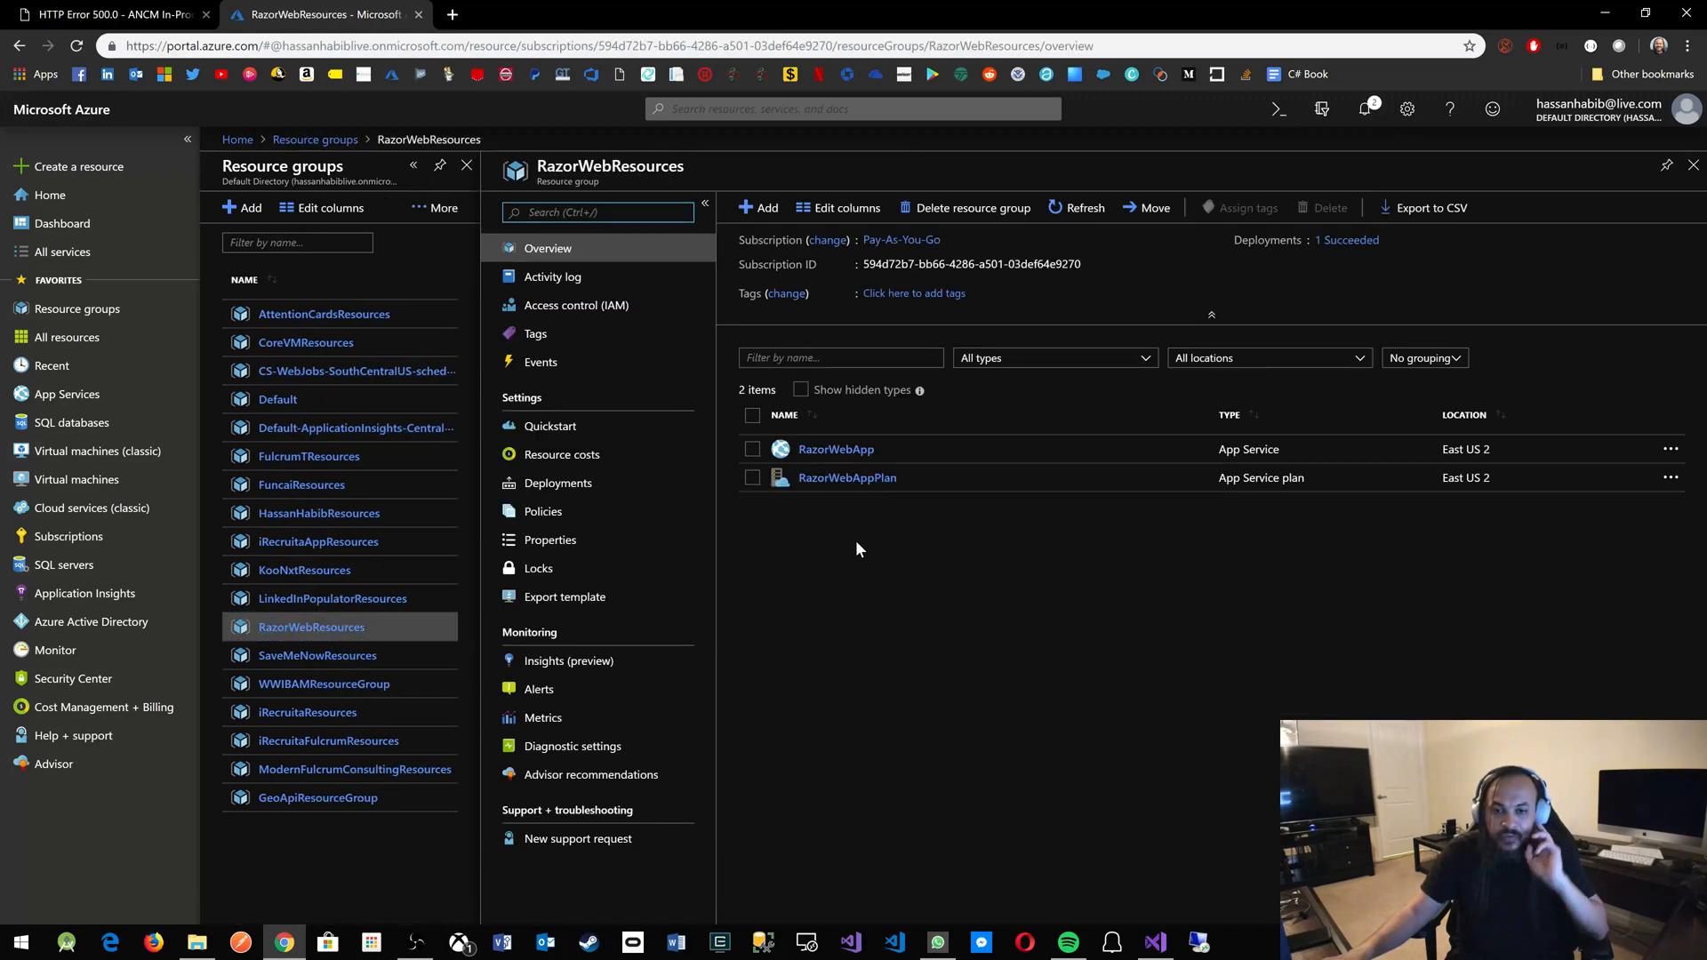
click(835, 448)
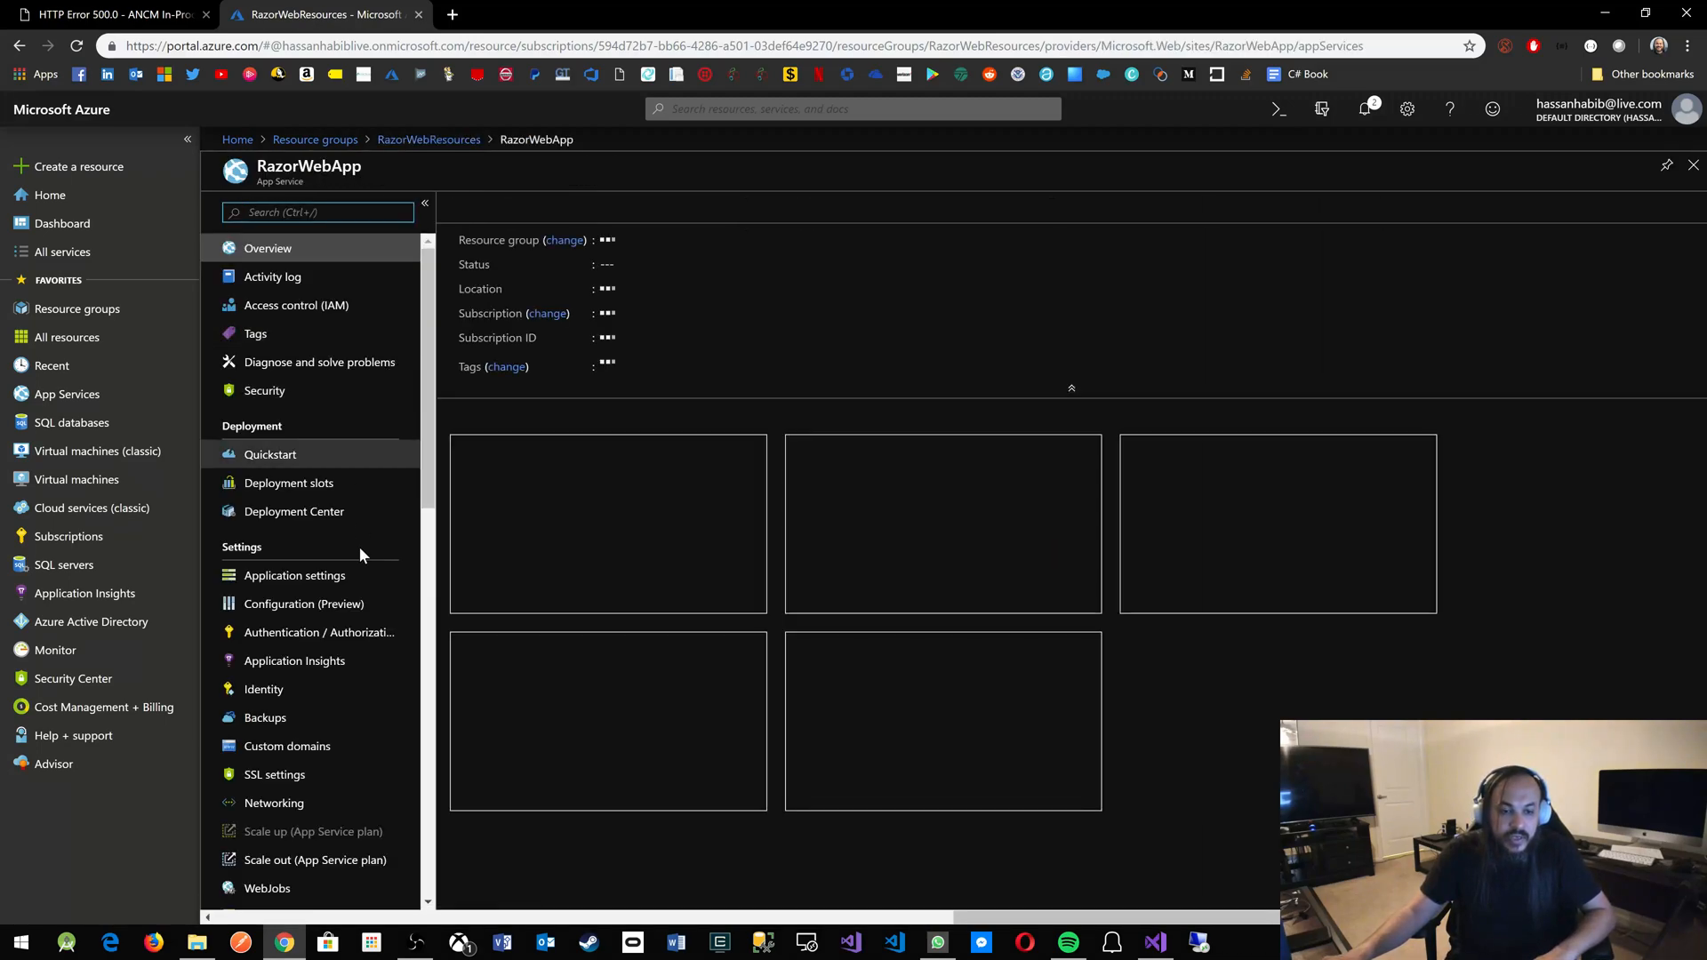
click(108, 14)
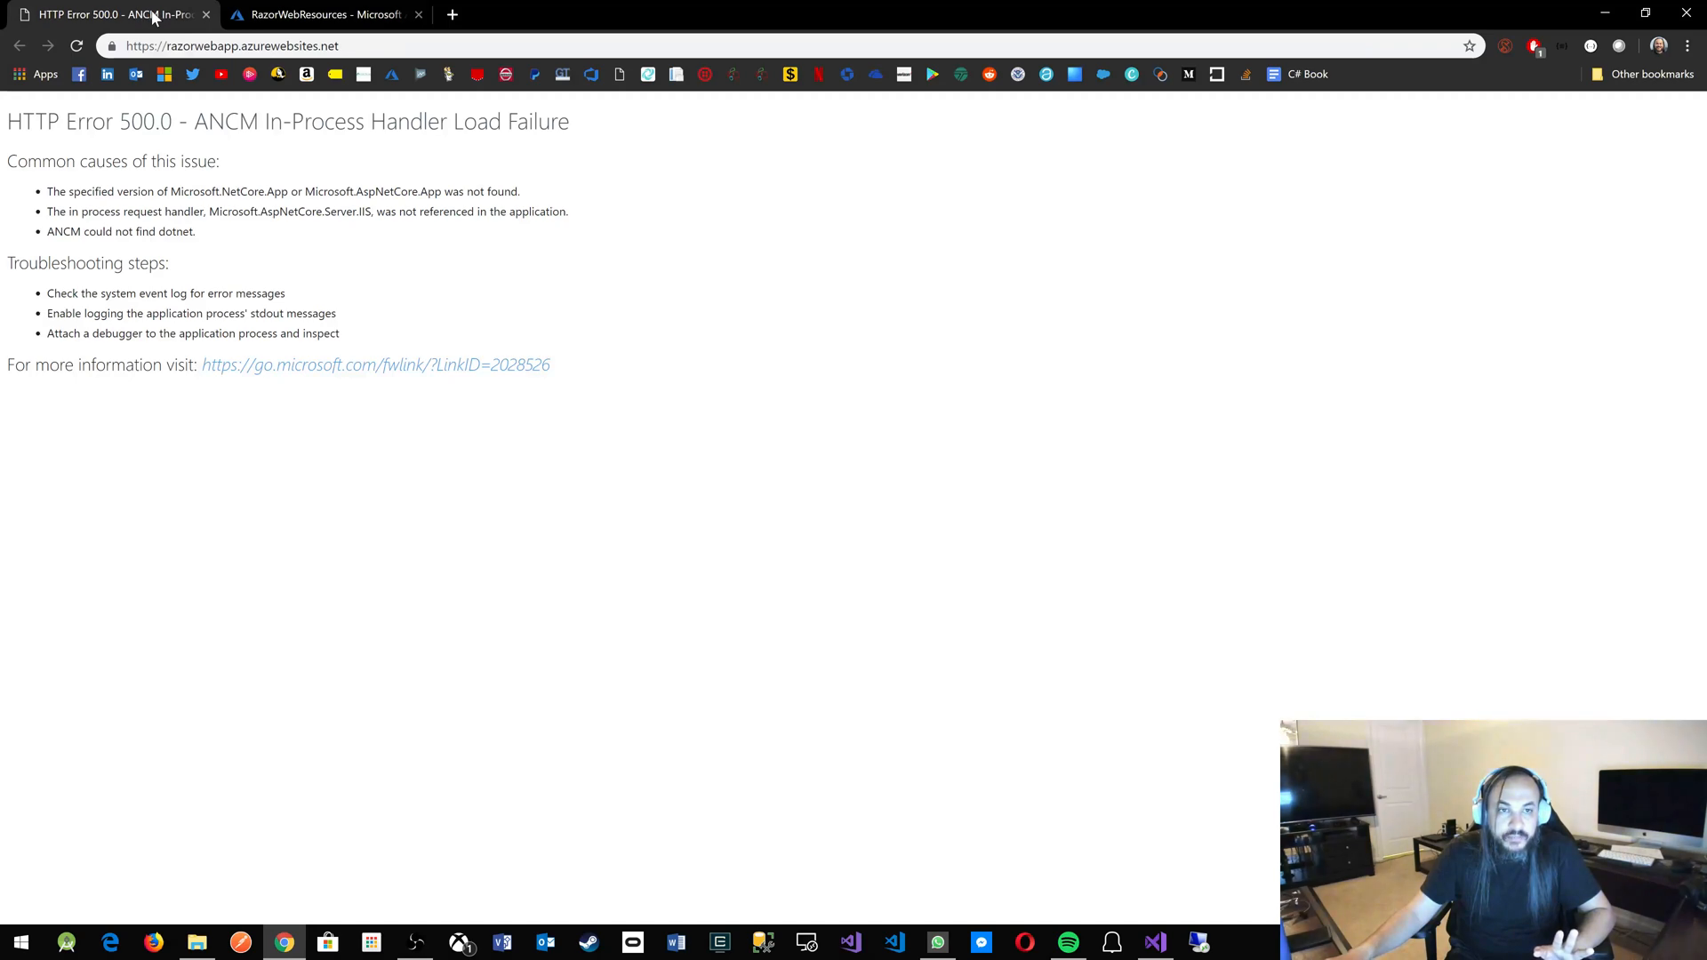
Filter the App Service settings menu with 'extens'.
click(321, 14)
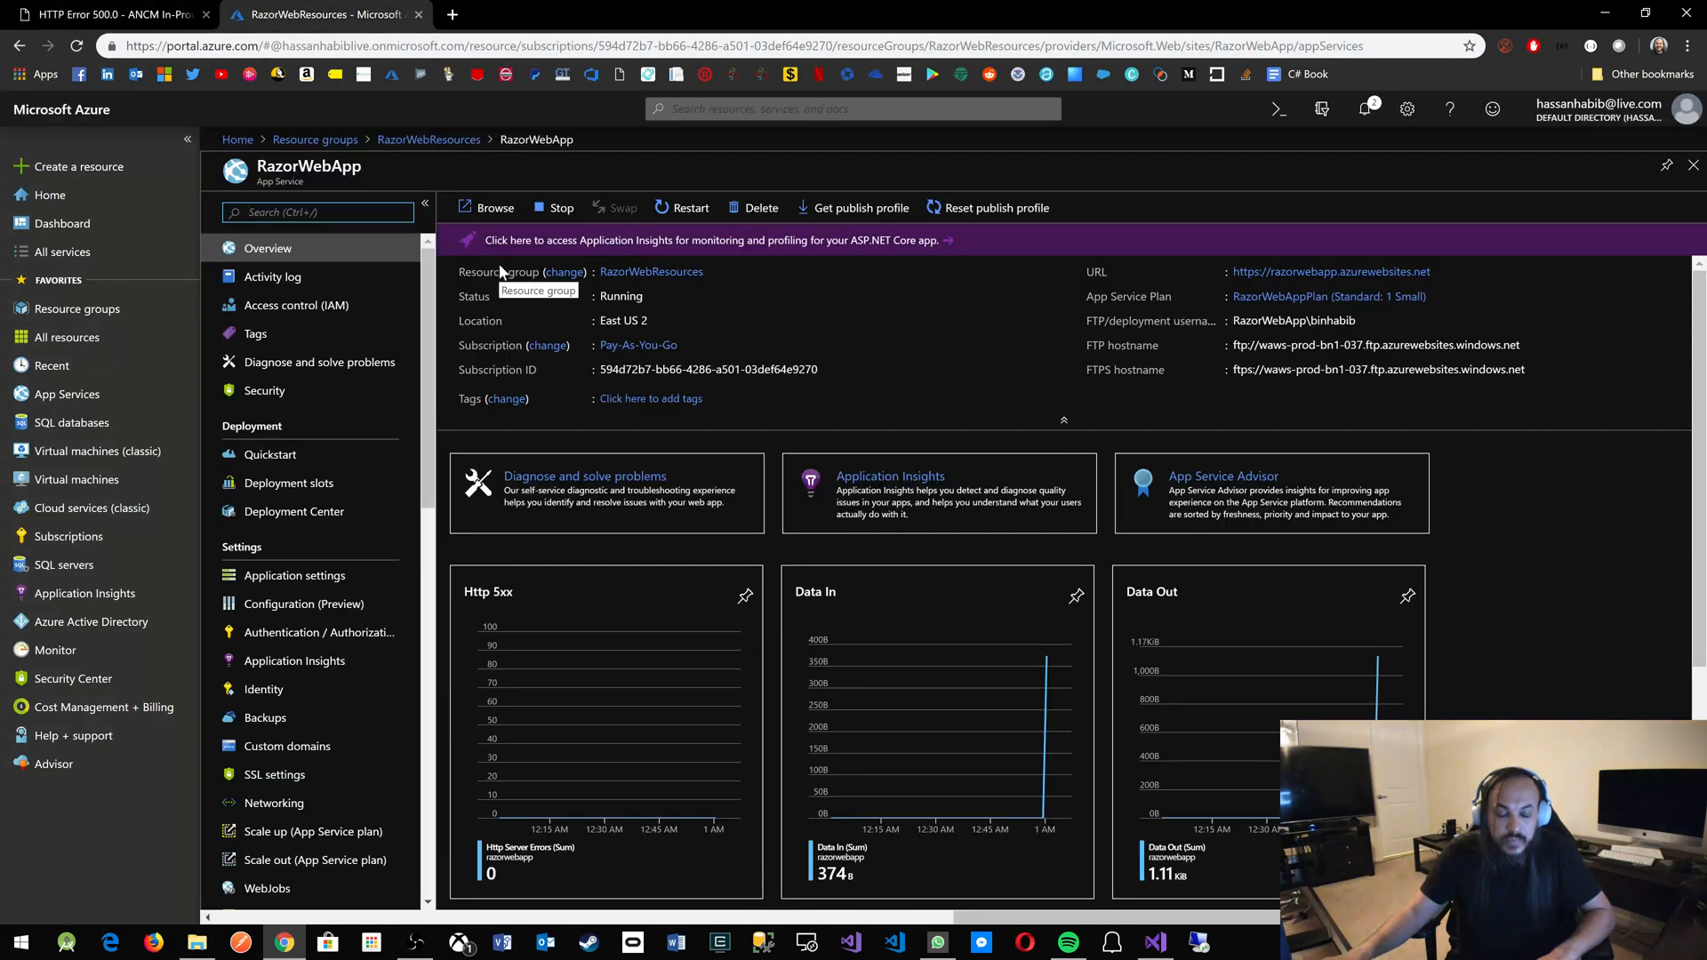
scroll(down, 3)
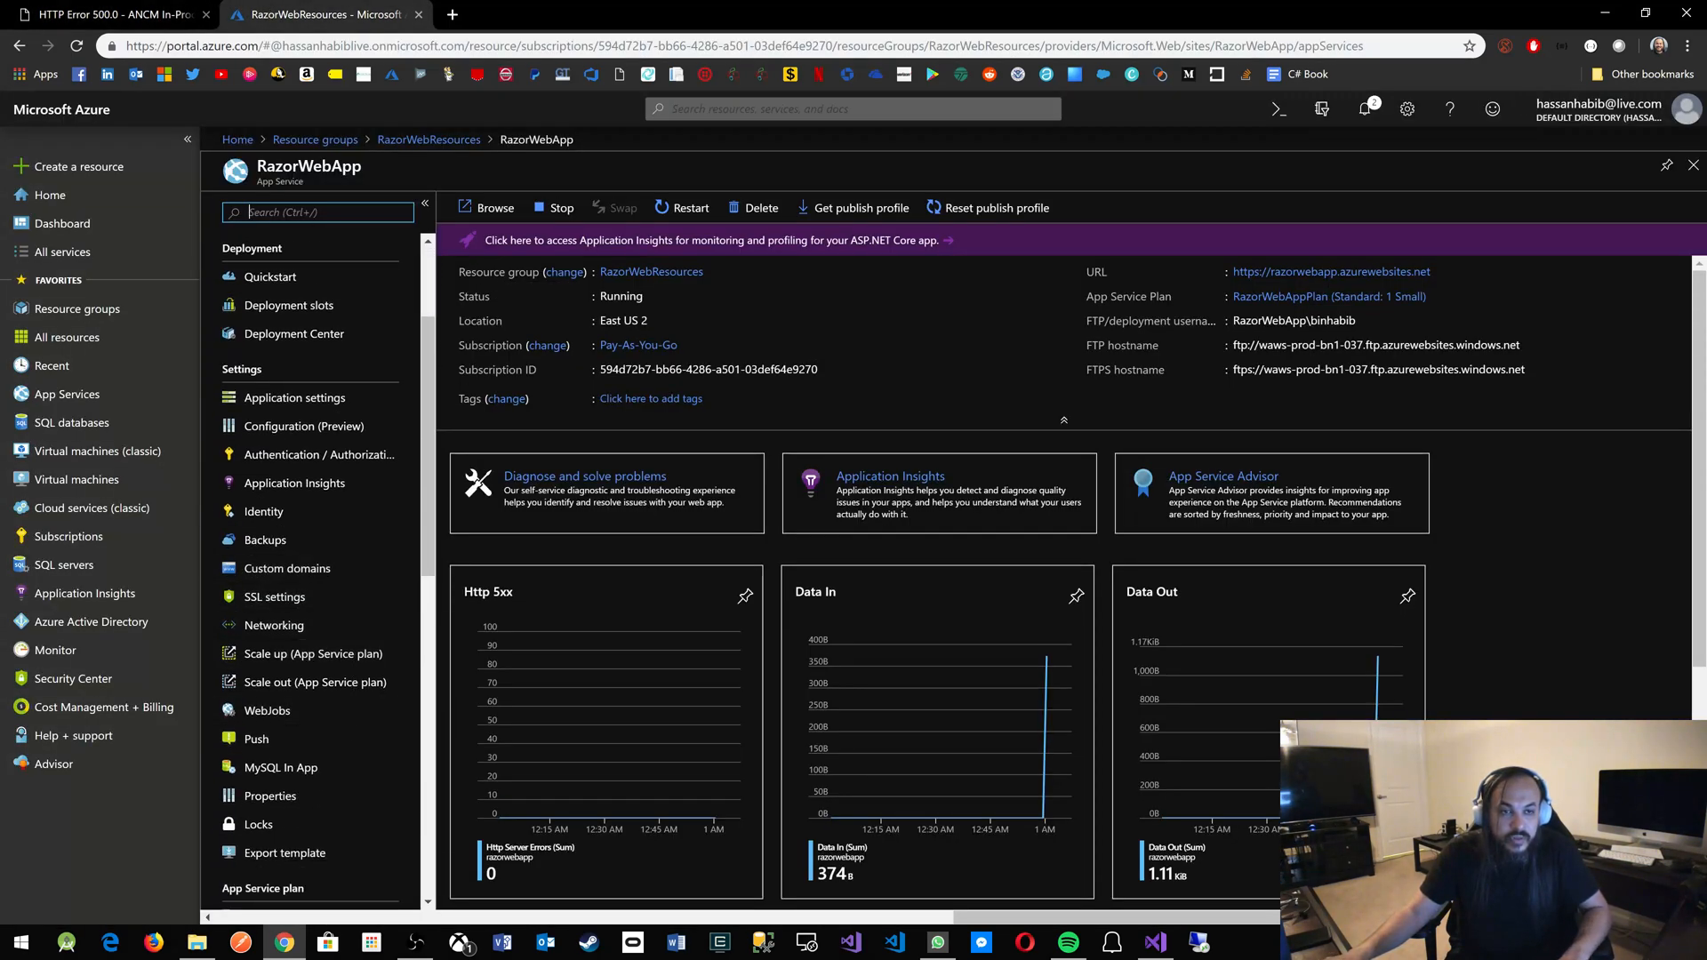
text(extens)
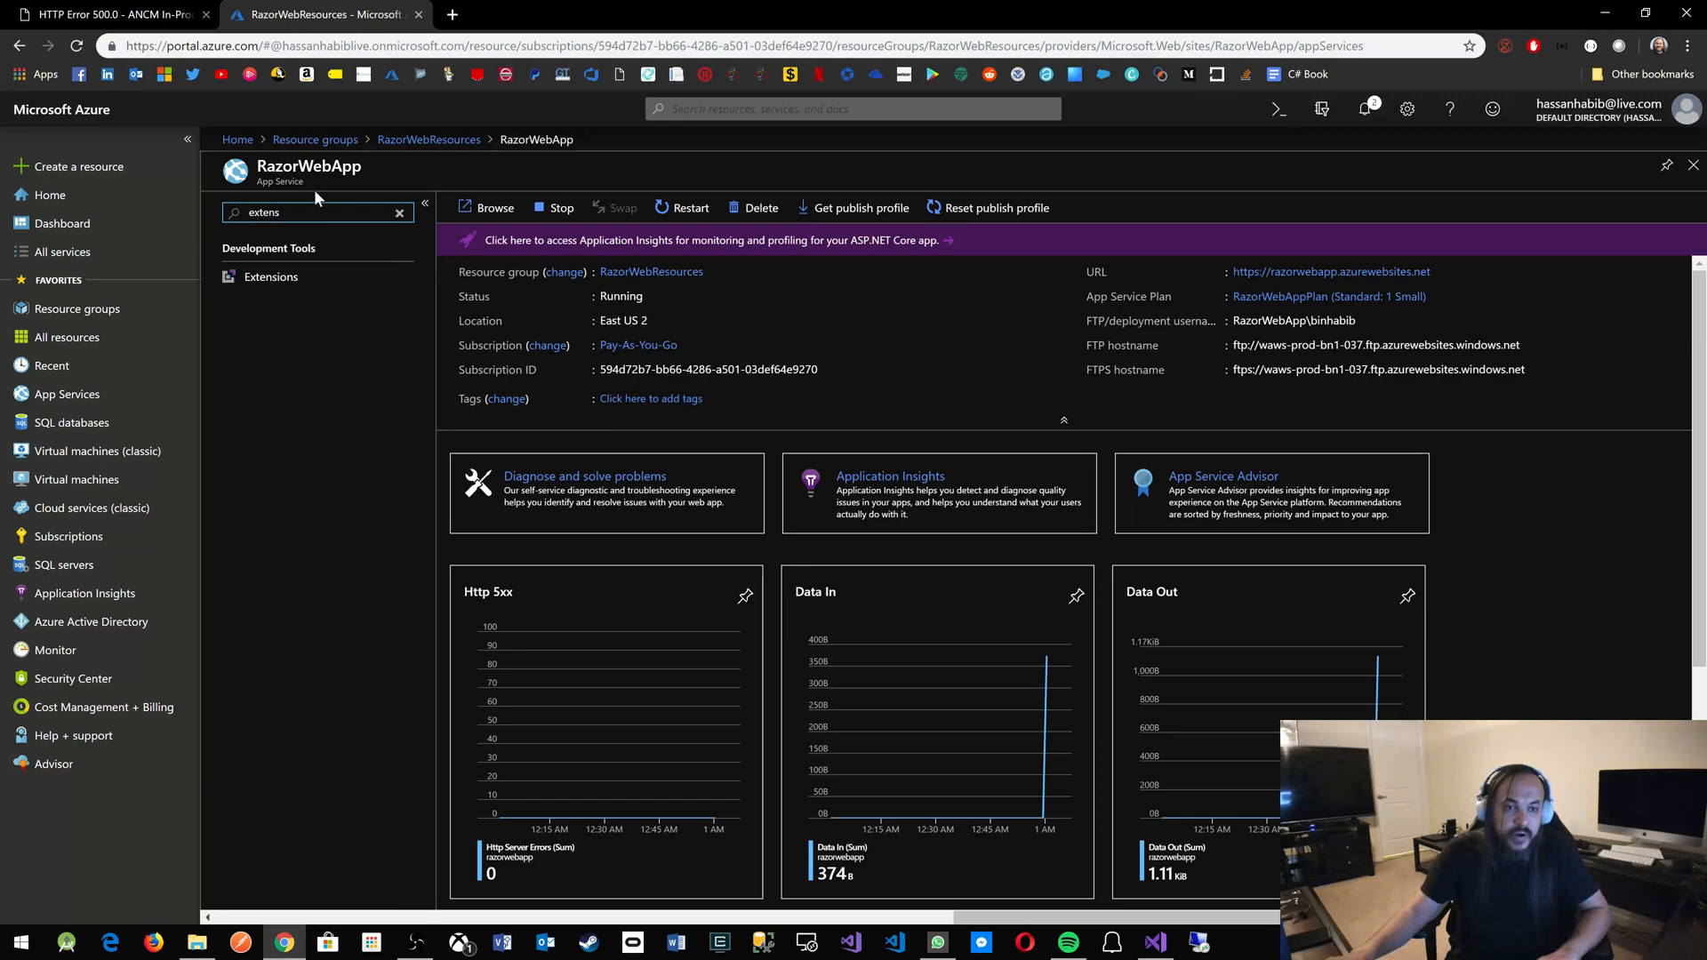
Add the ASP.NET Core 3.0 (x86) Runtime extension and accept its legal terms.
click(270, 277)
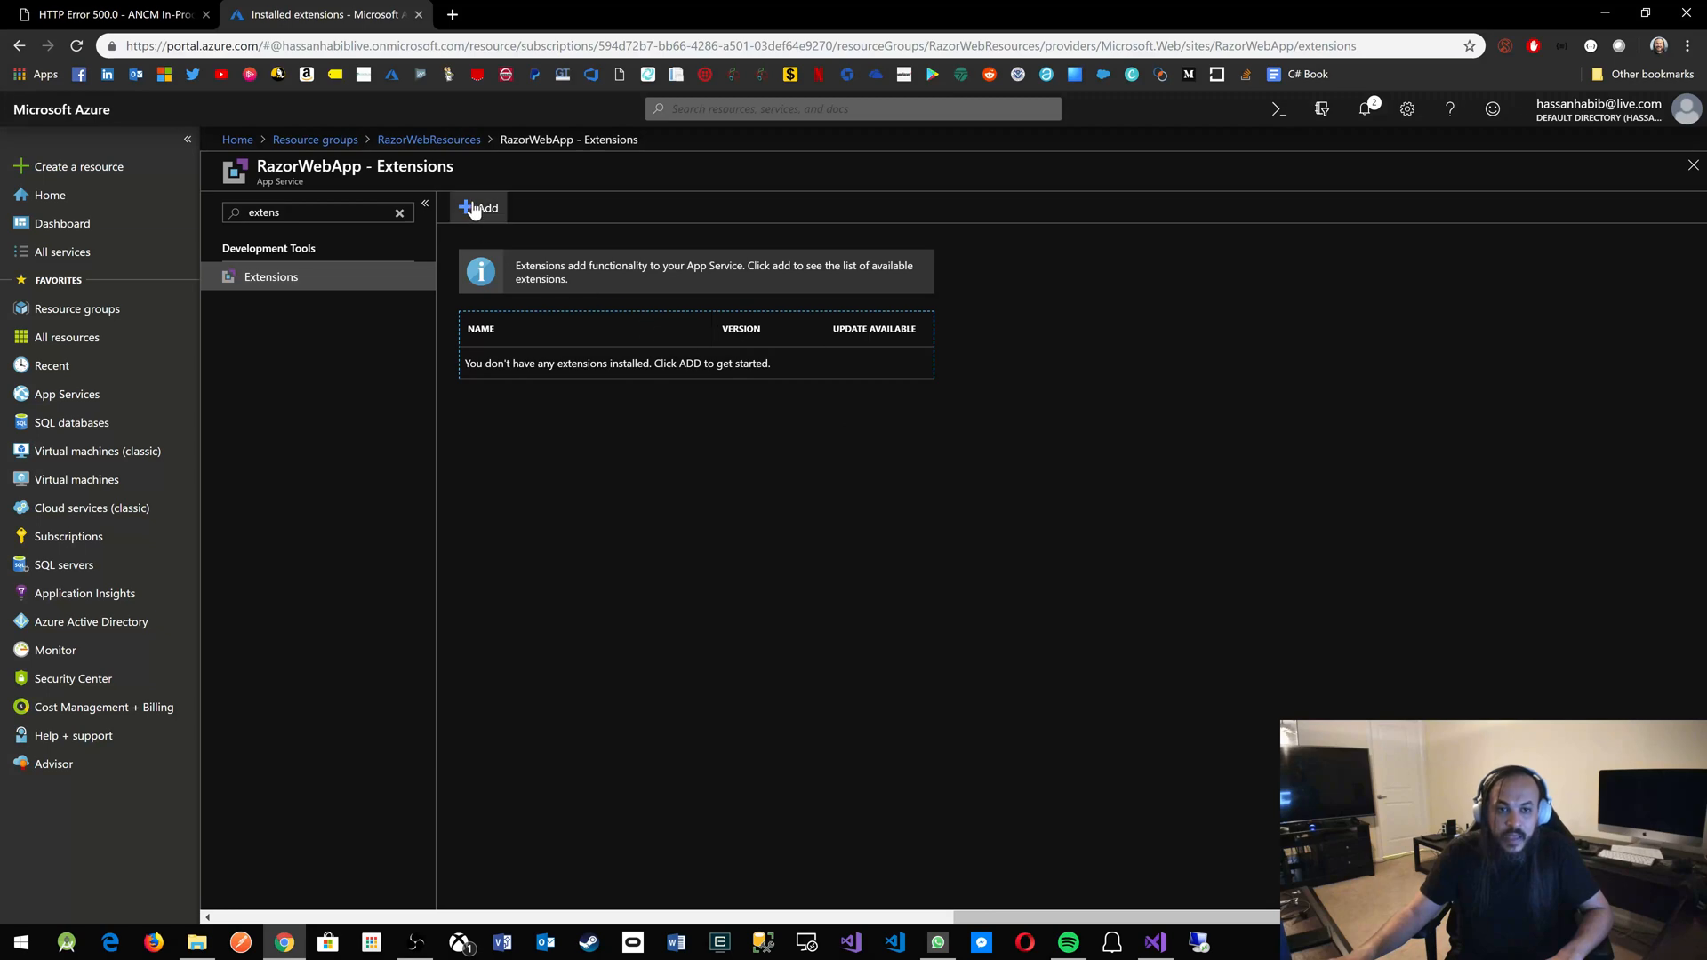
click(479, 208)
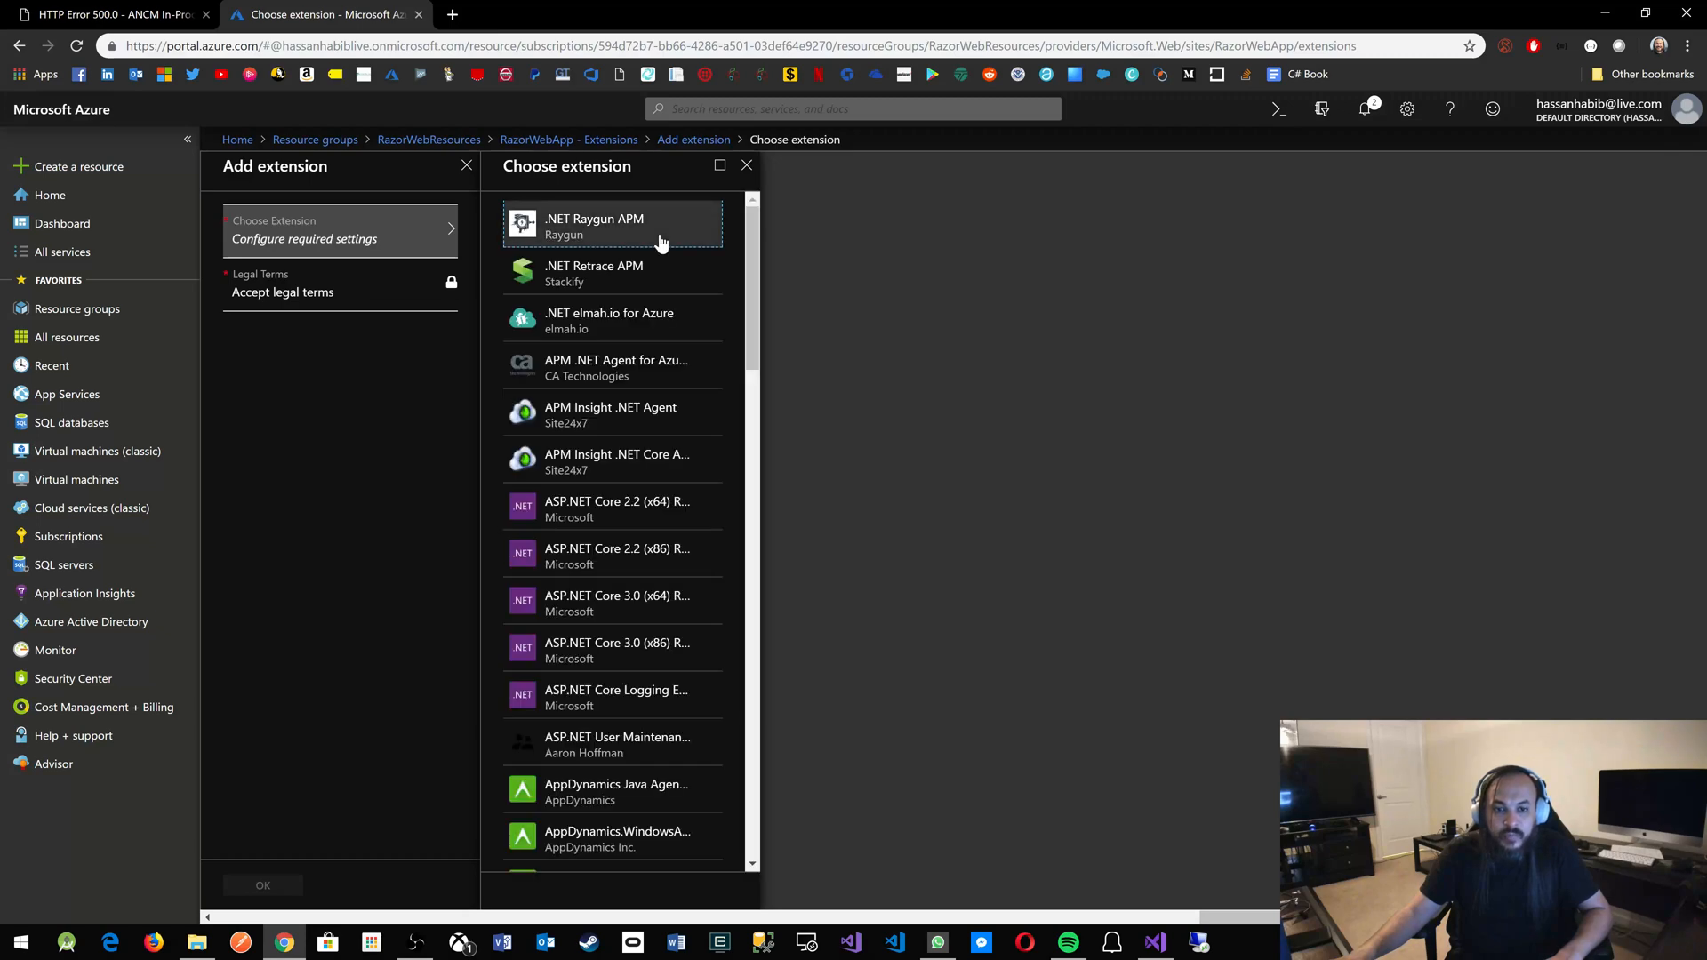
mouse_move(695, 650)
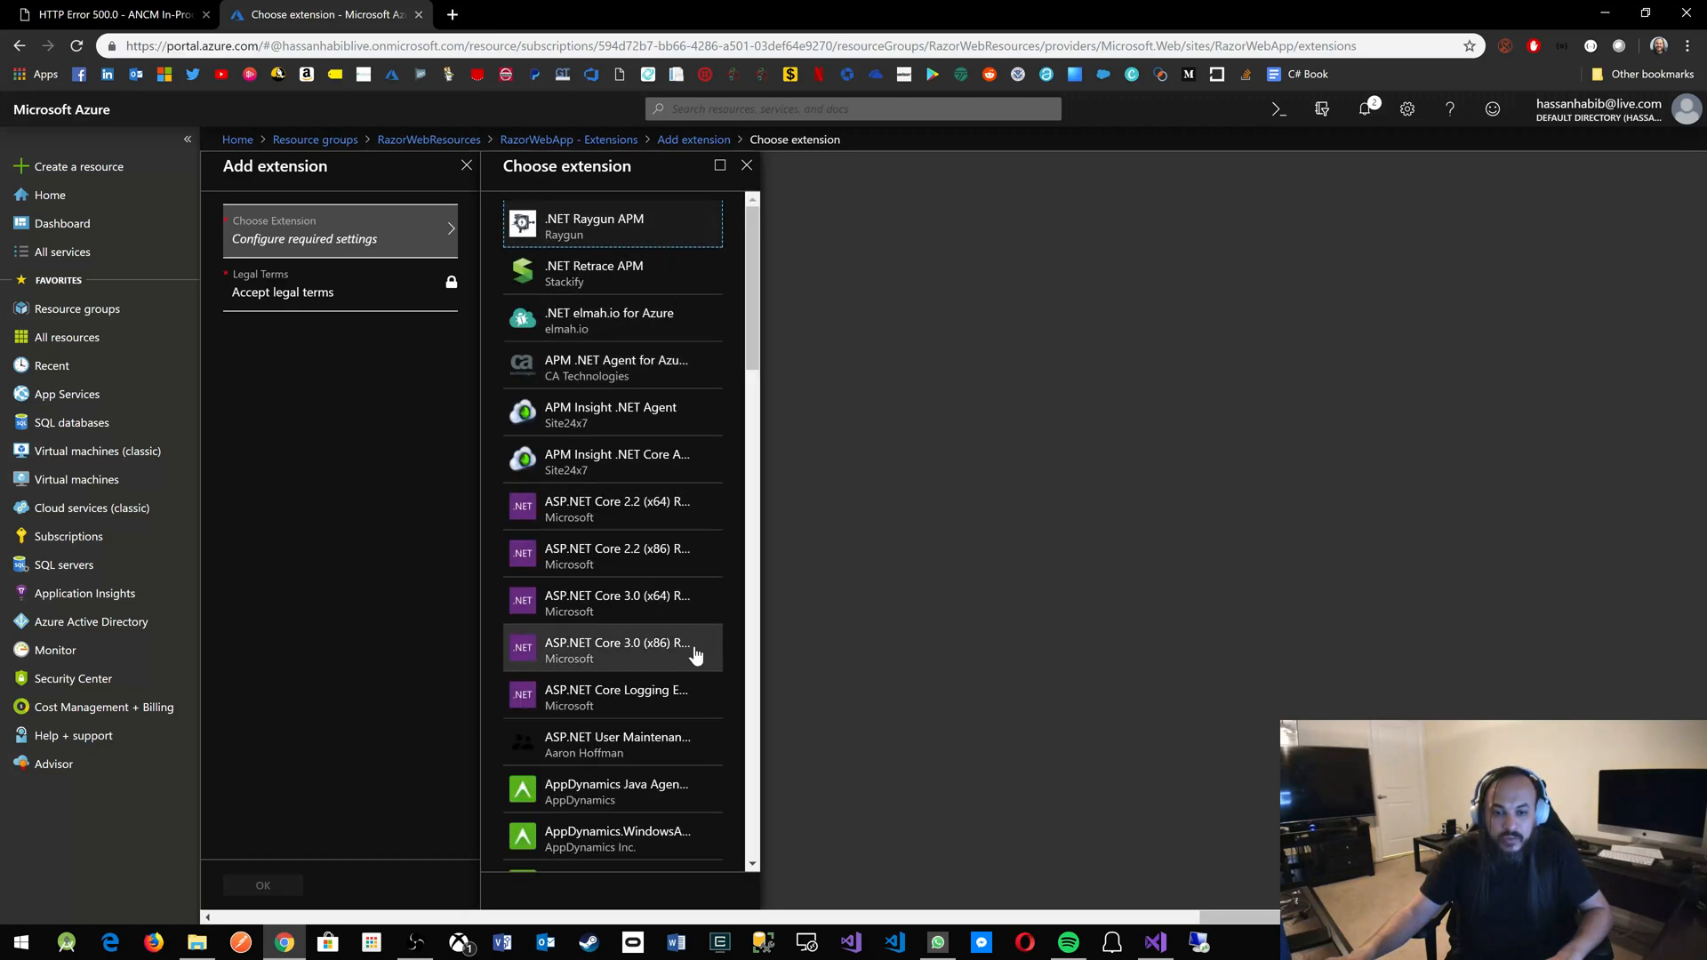
click(616, 650)
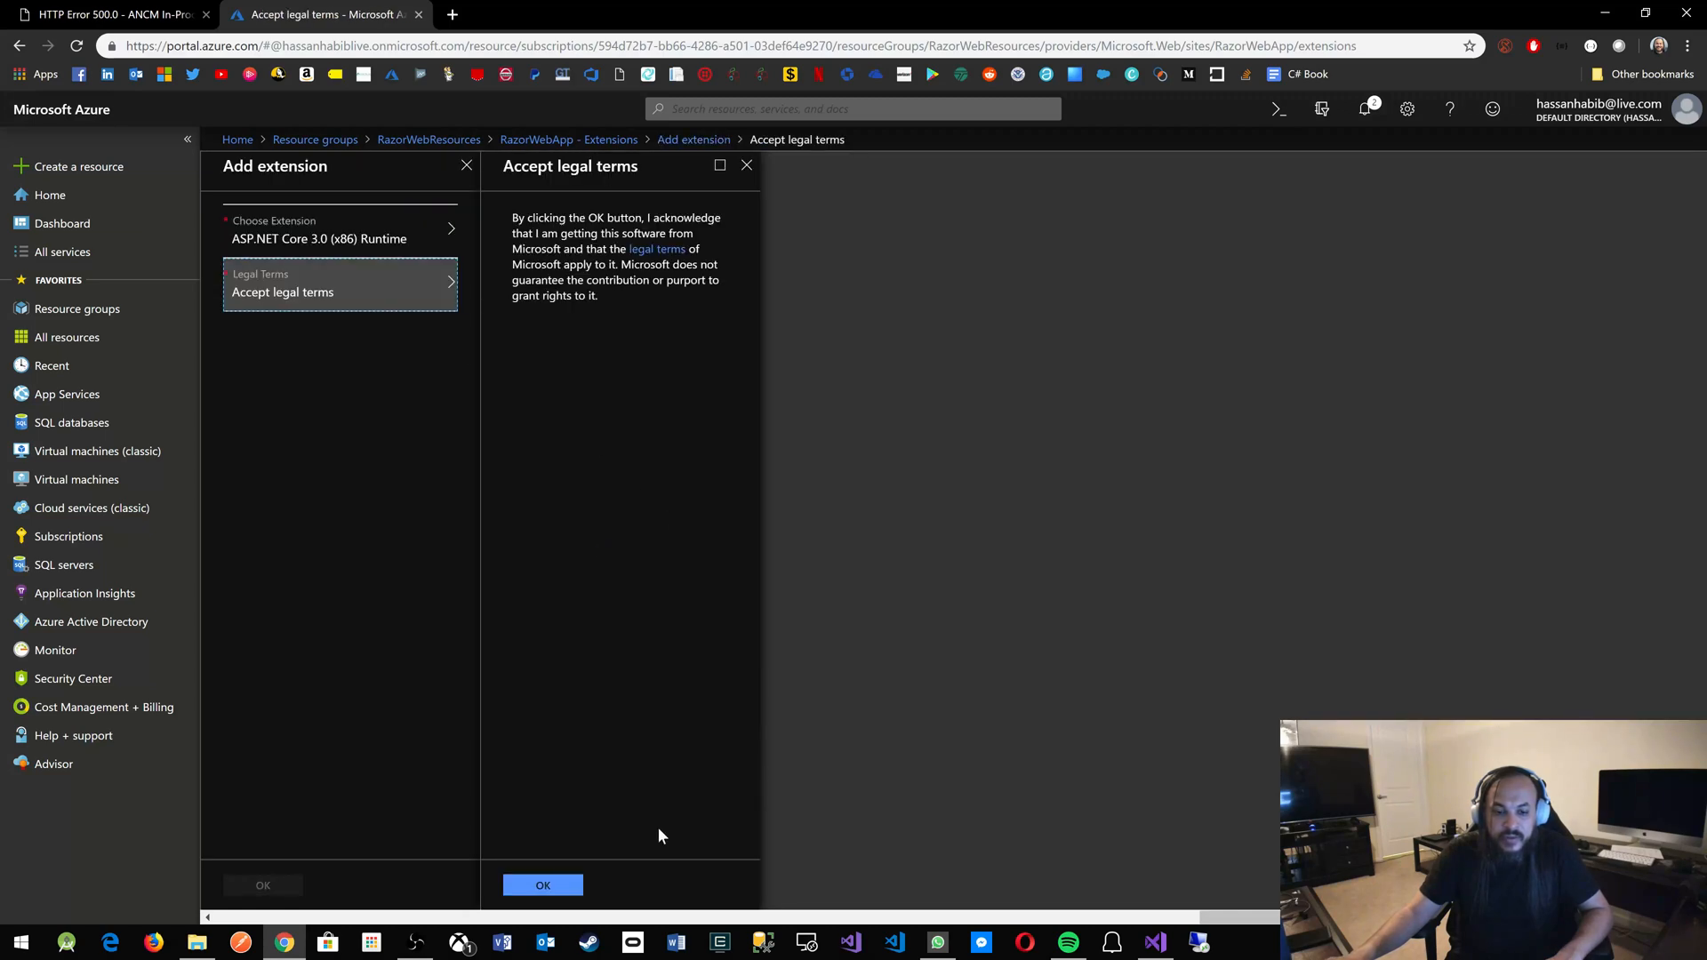
click(543, 886)
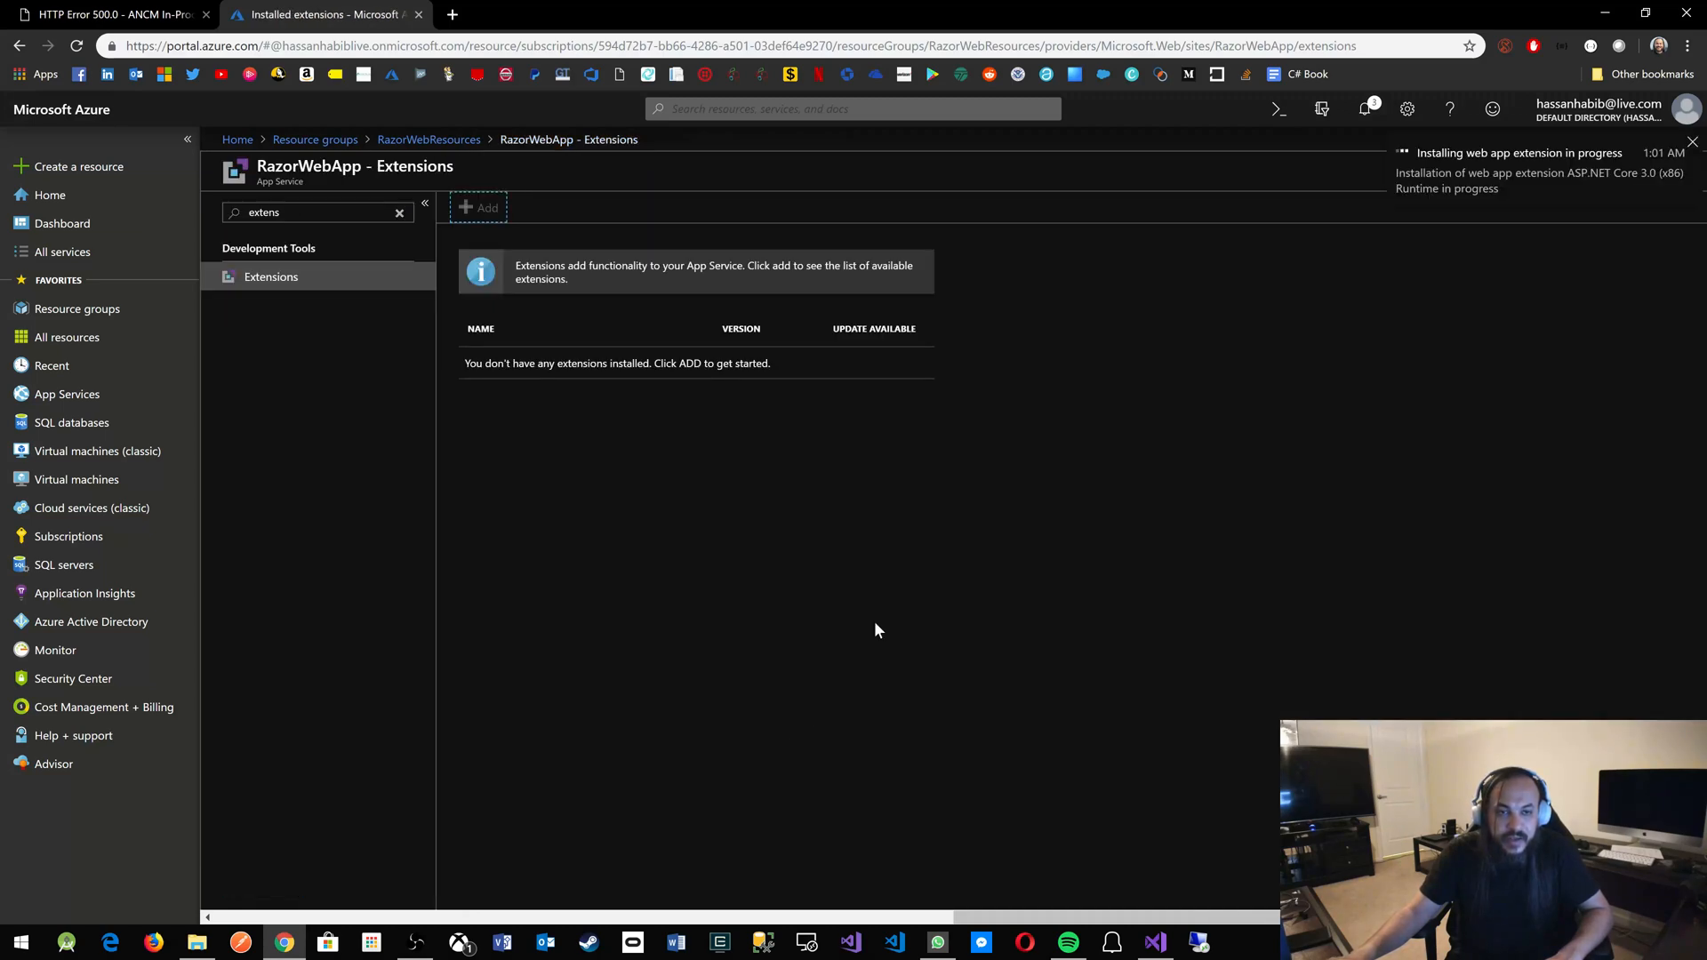
mouse_move(995, 368)
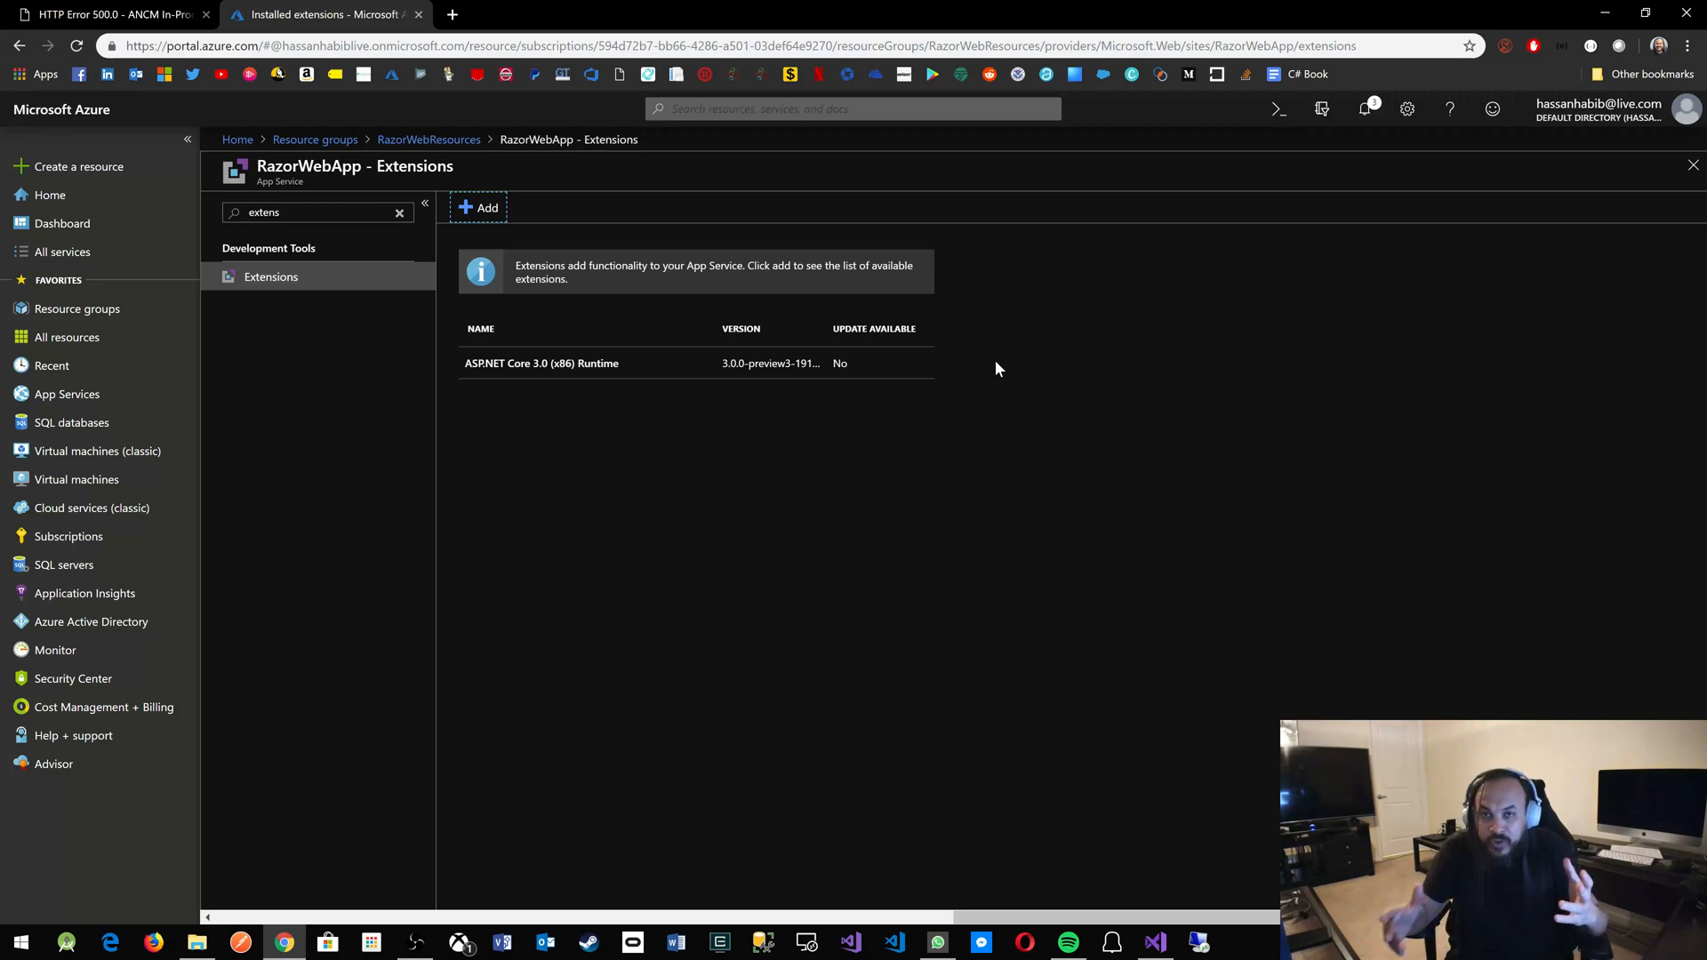
mouse_move(680, 378)
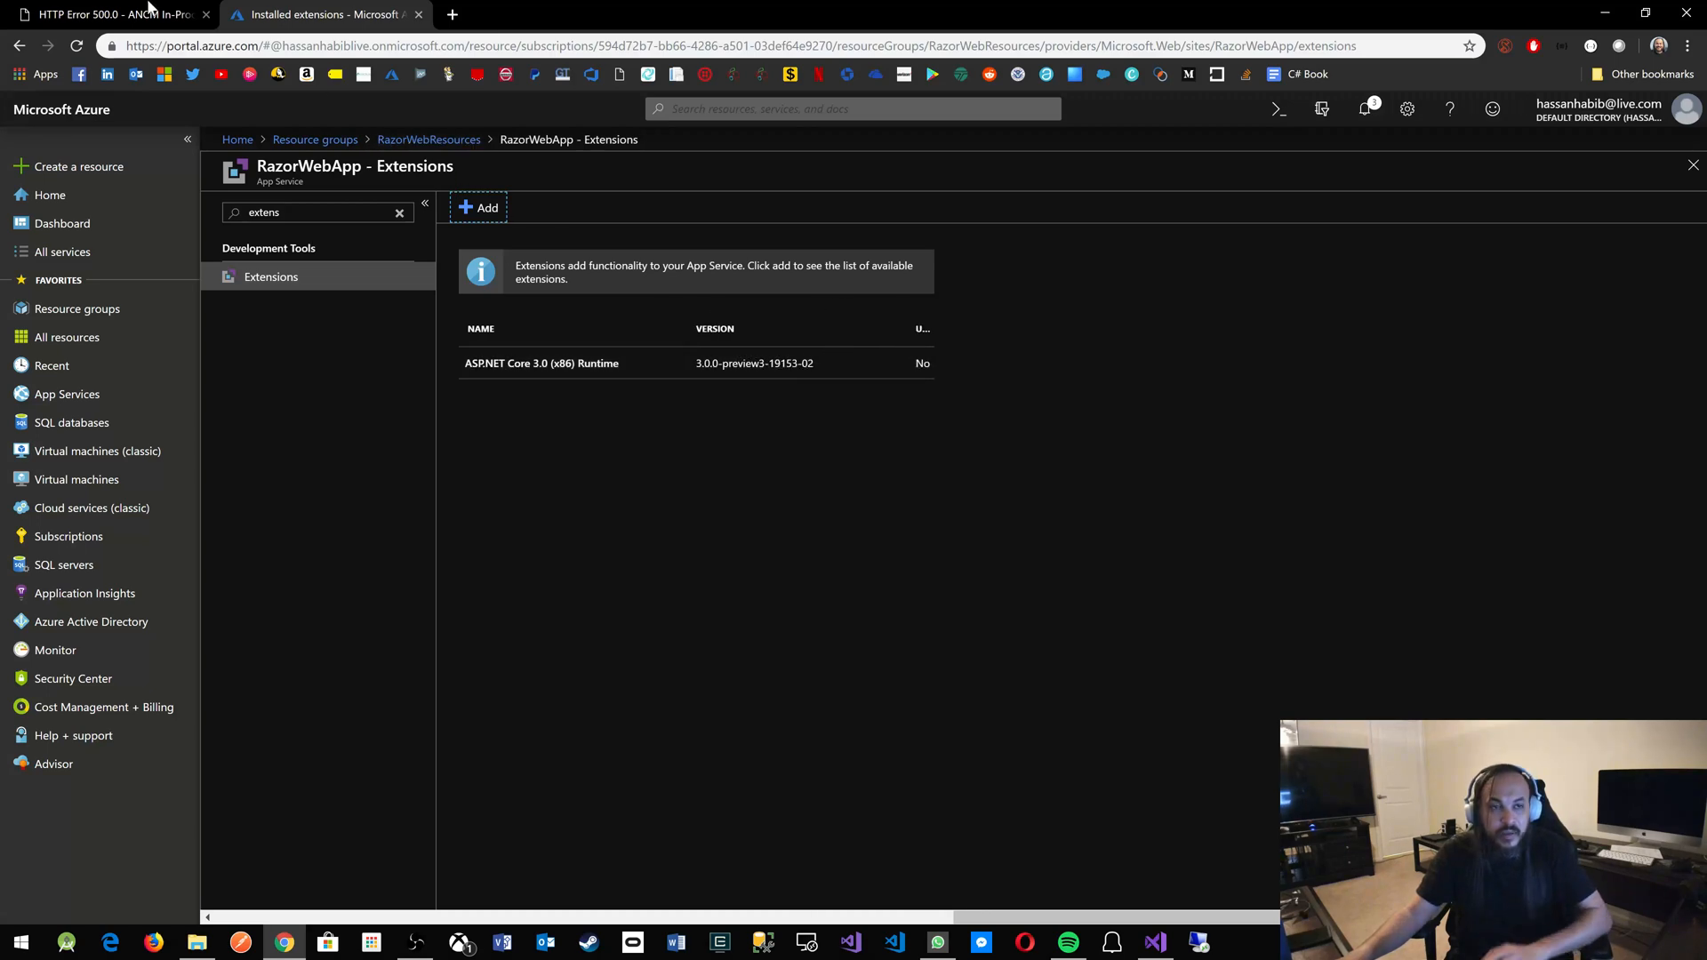
Restart the RazorWebApp app service from the RazorWebResources resource group and confirm.
click(109, 14)
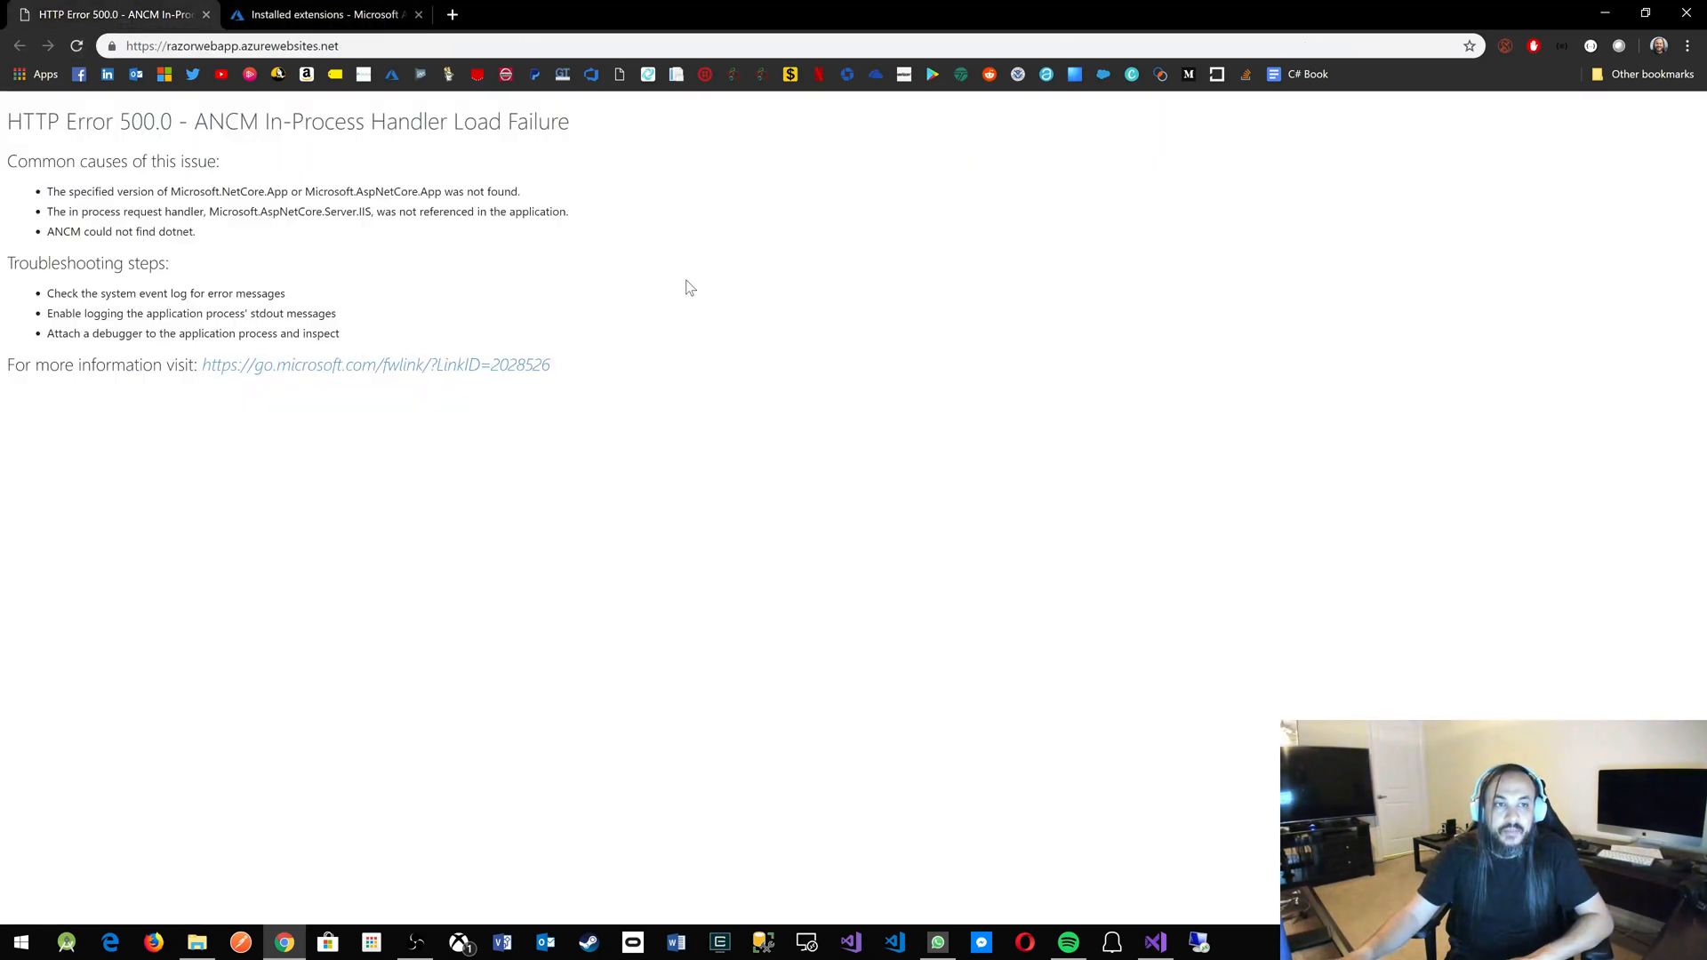
click(324, 15)
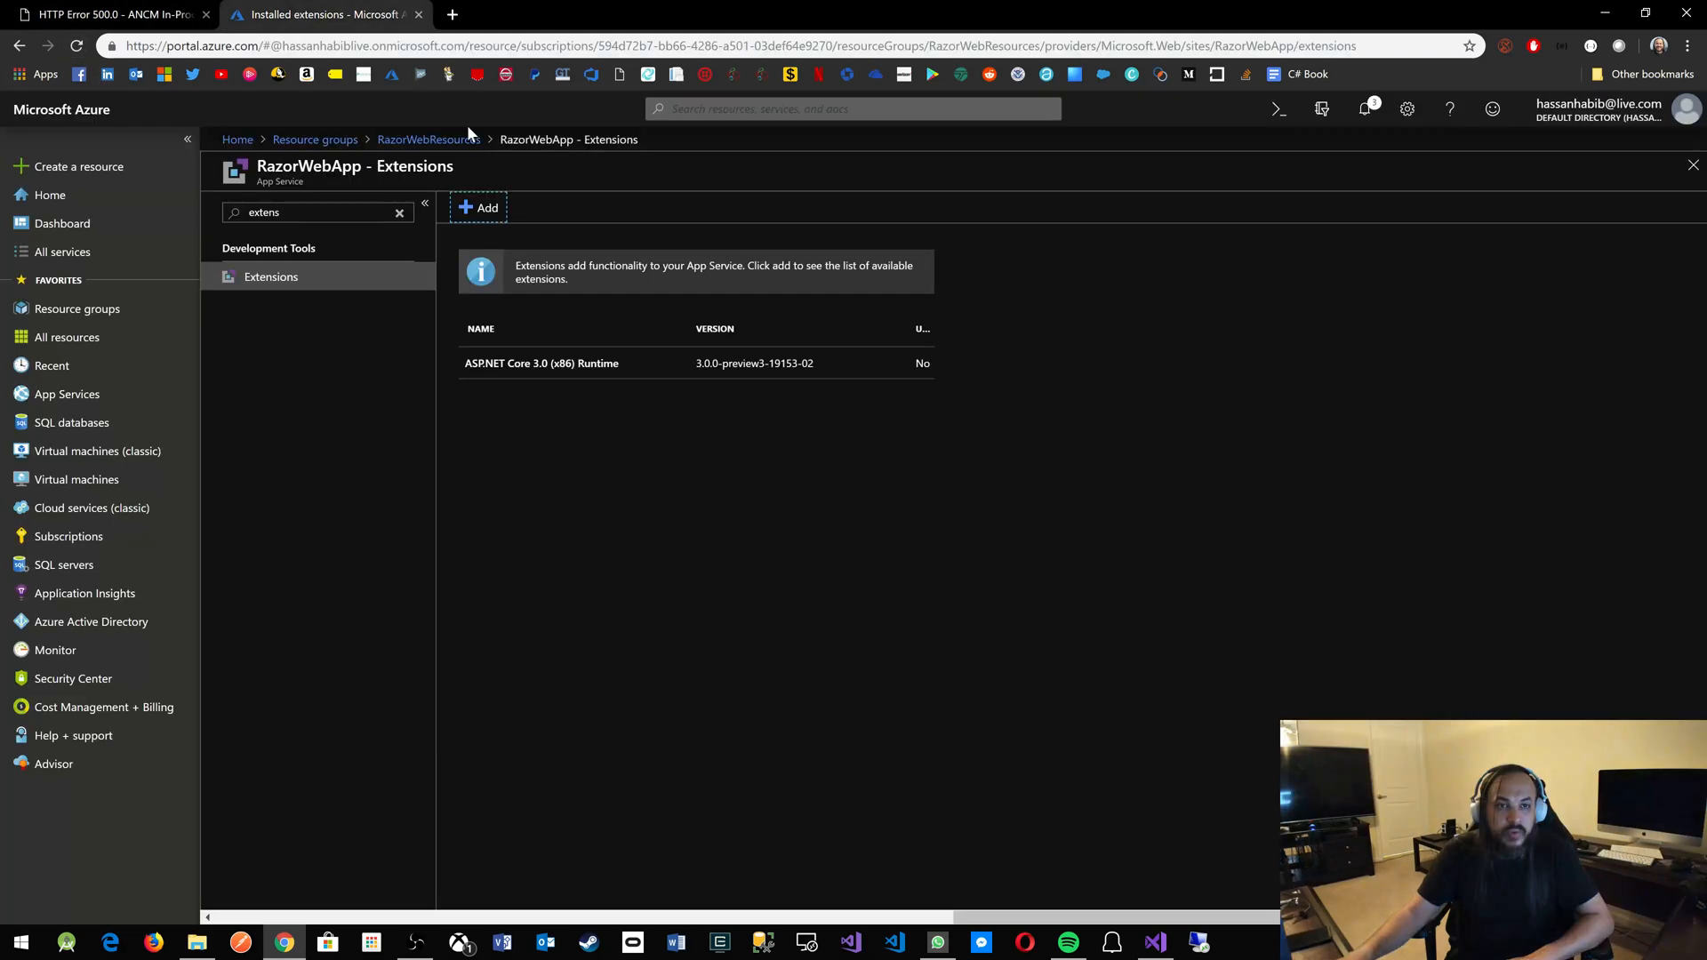
click(428, 140)
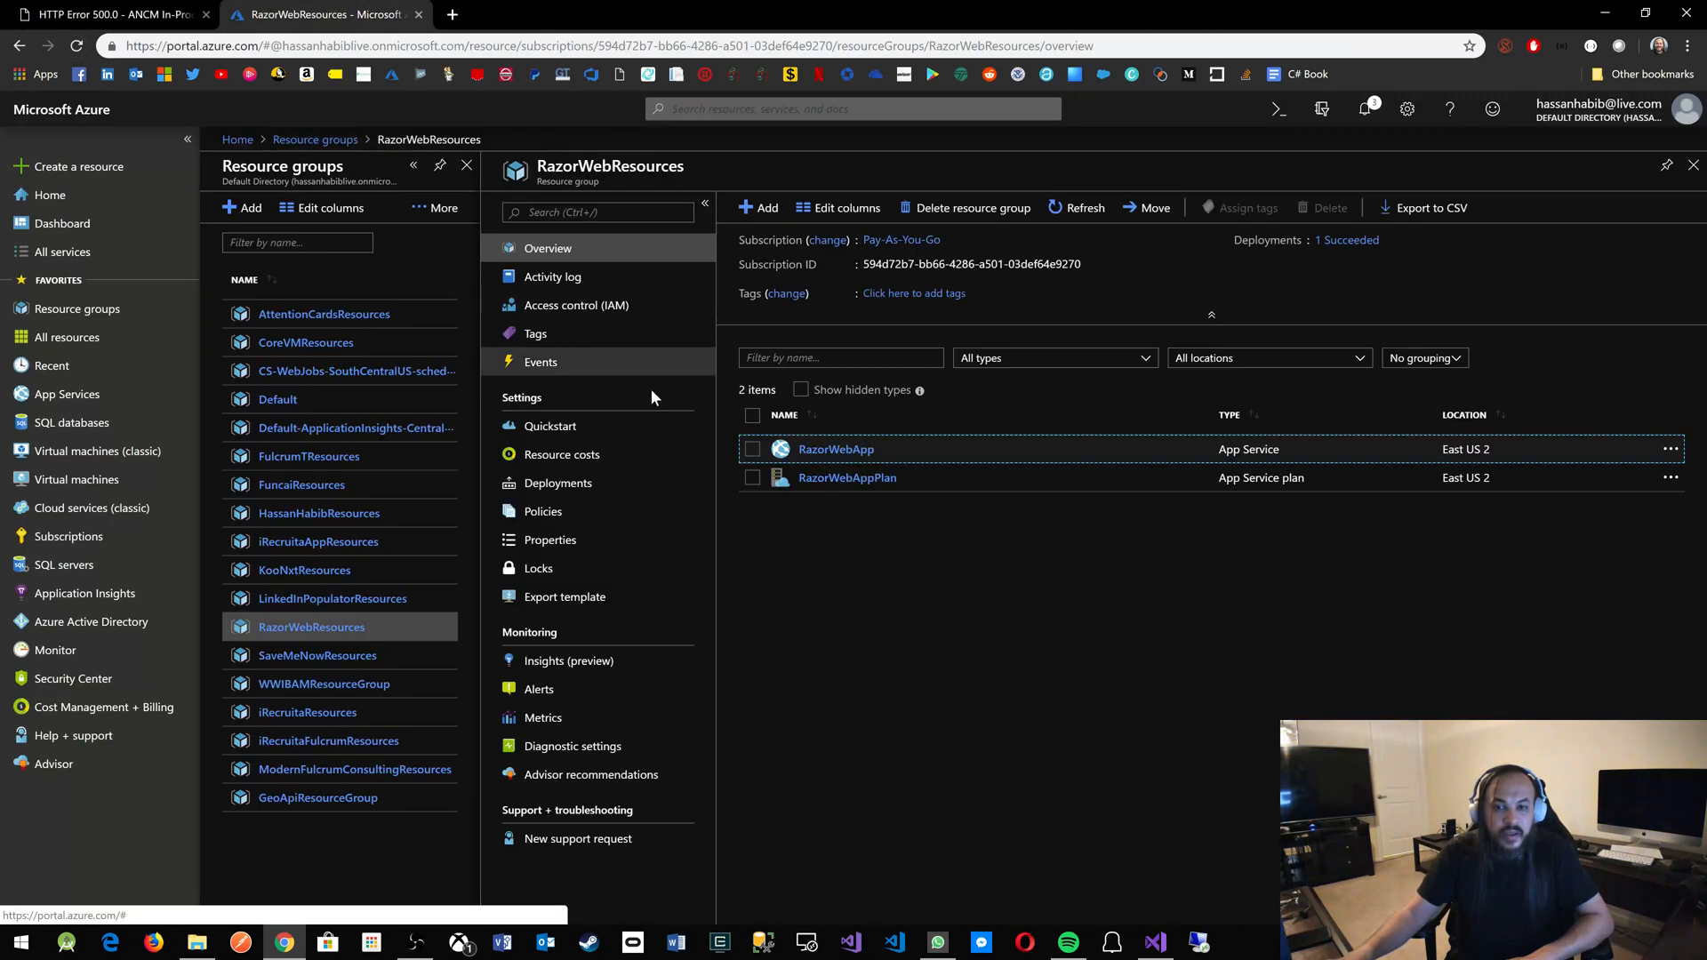
click(835, 448)
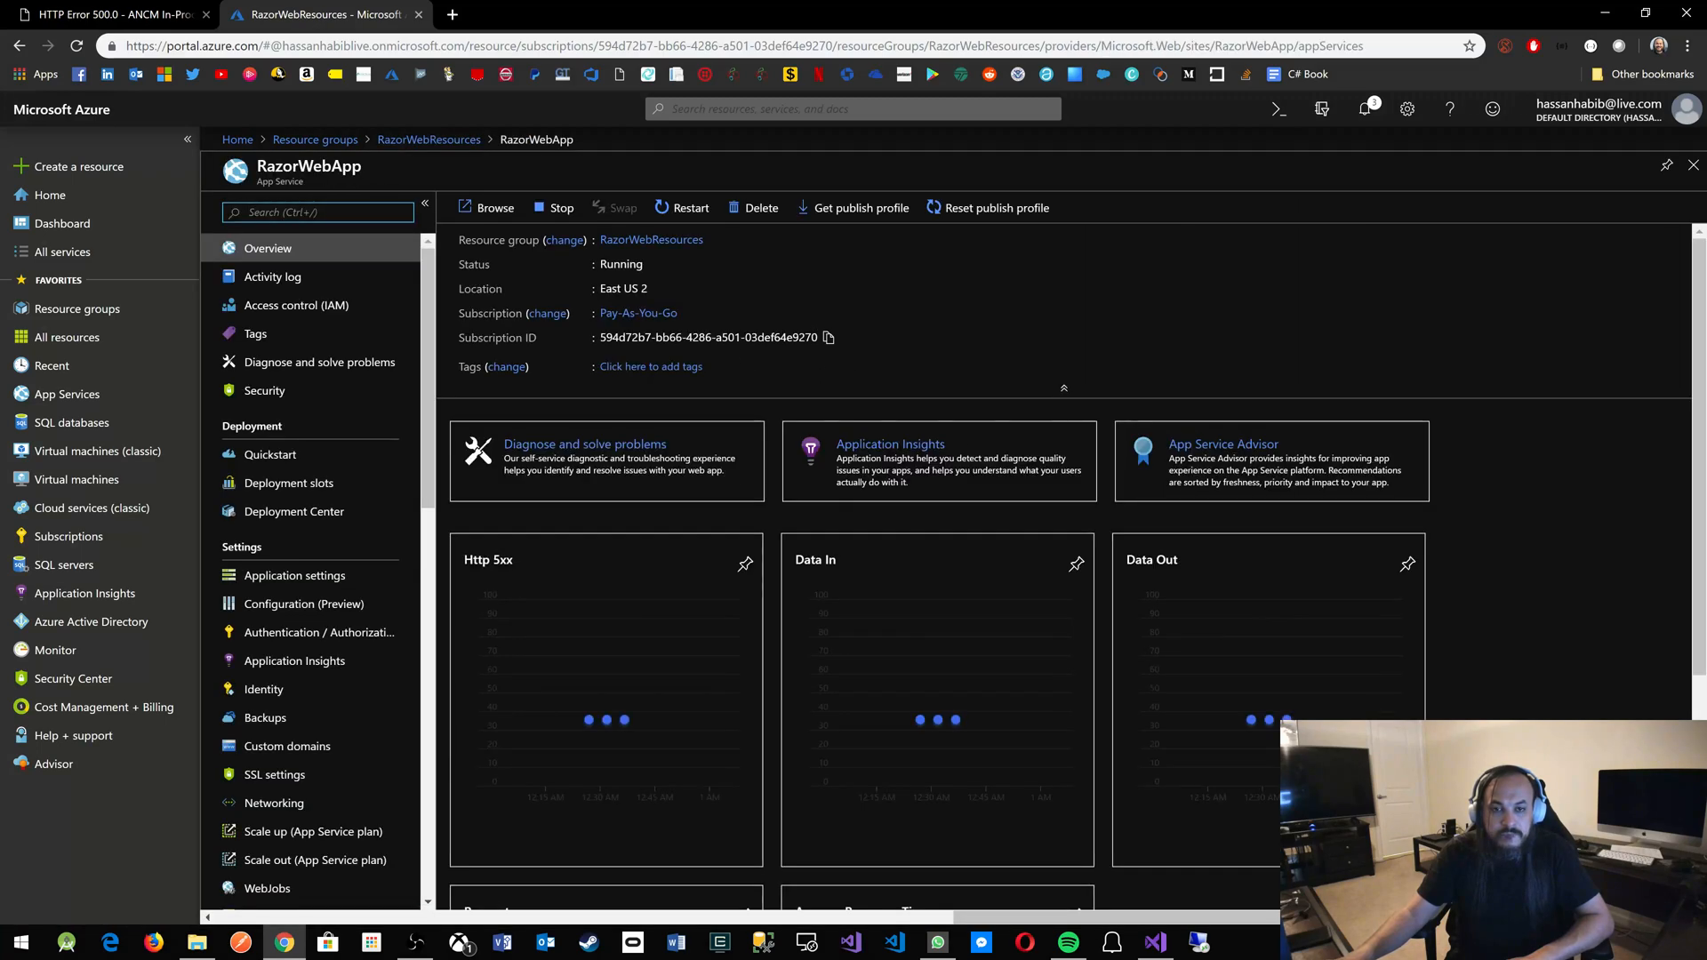
click(690, 208)
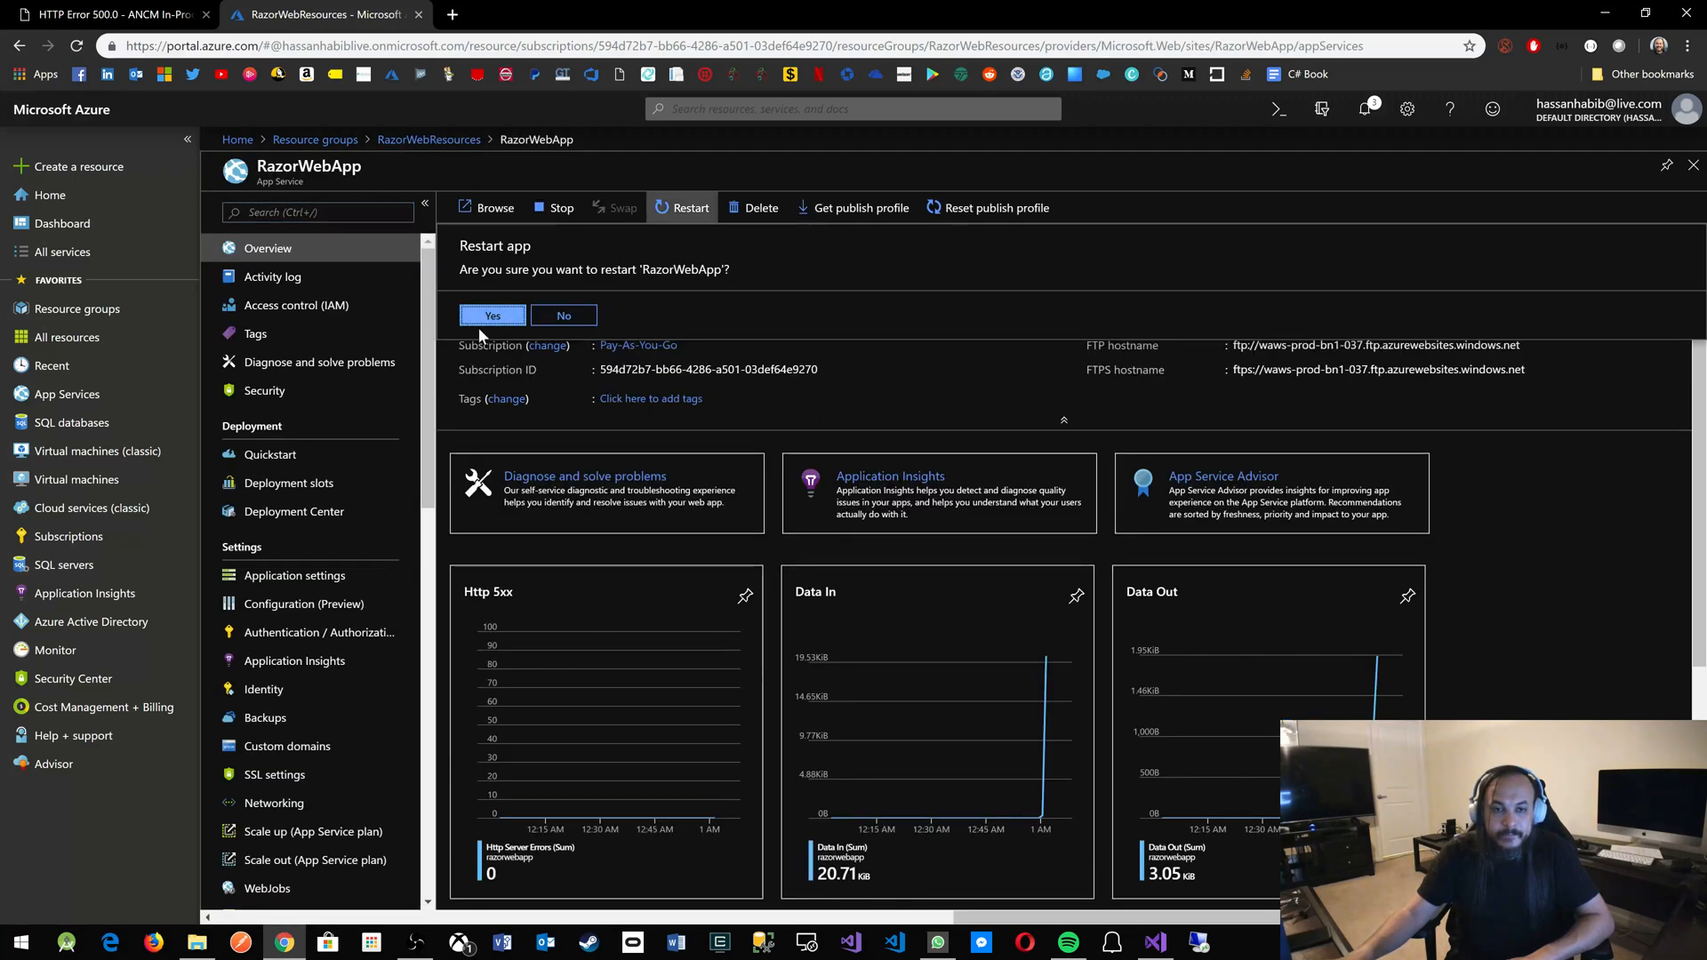
click(491, 315)
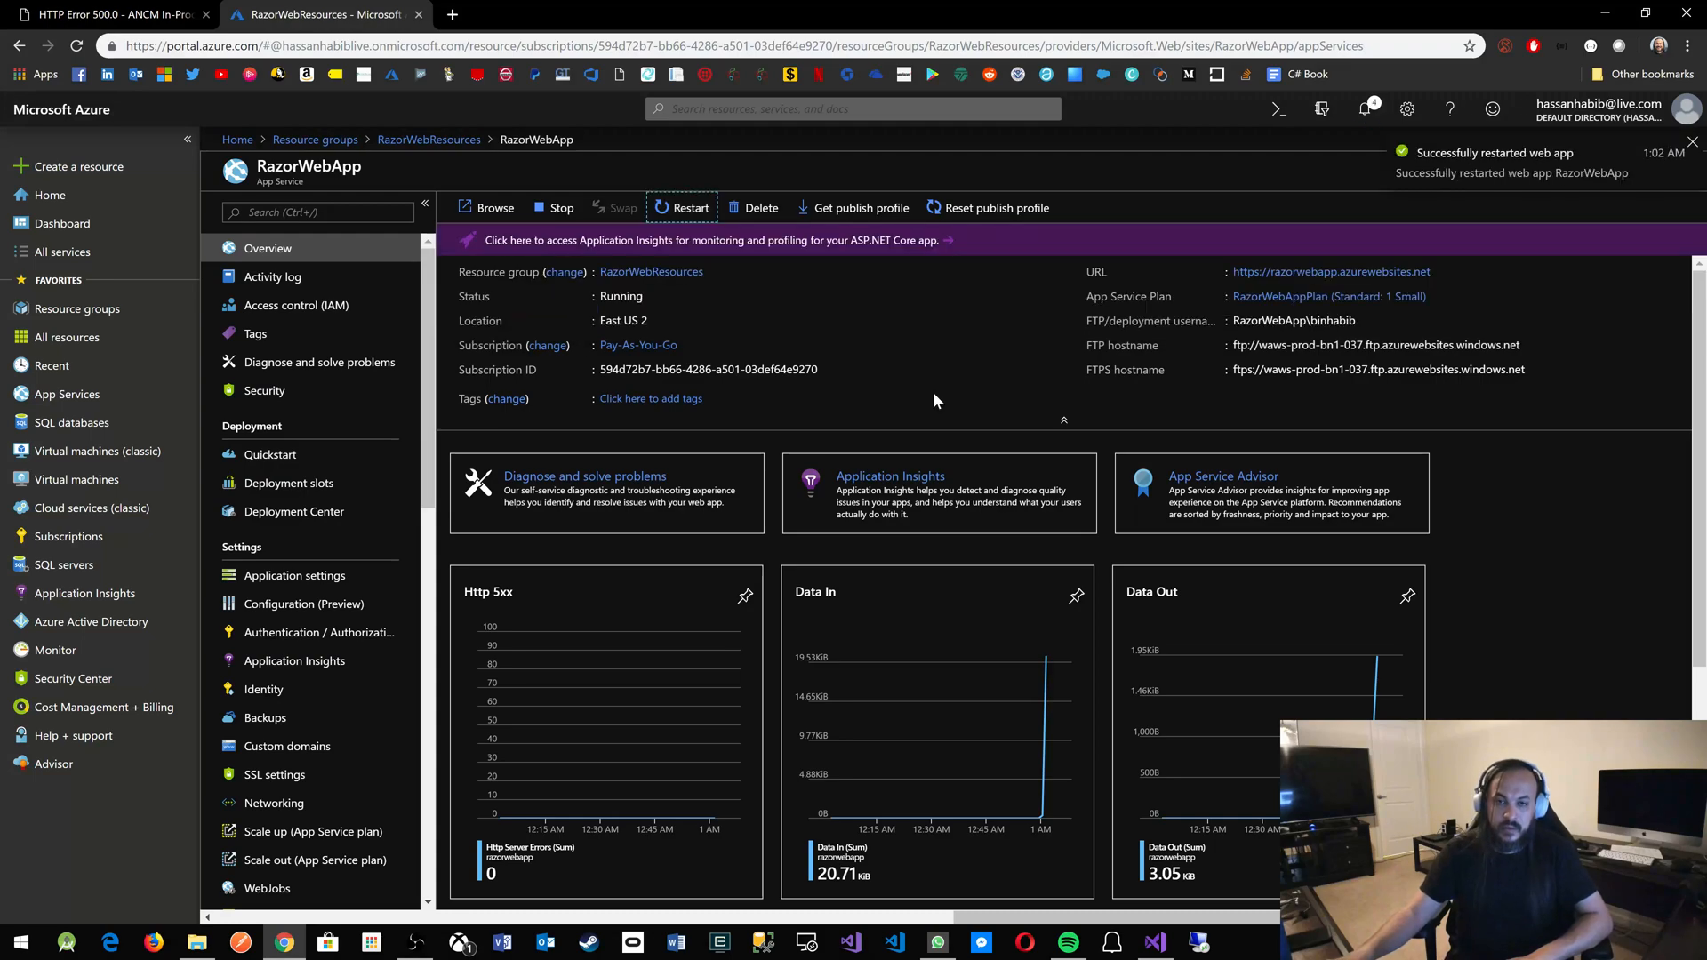
mouse_move(860, 350)
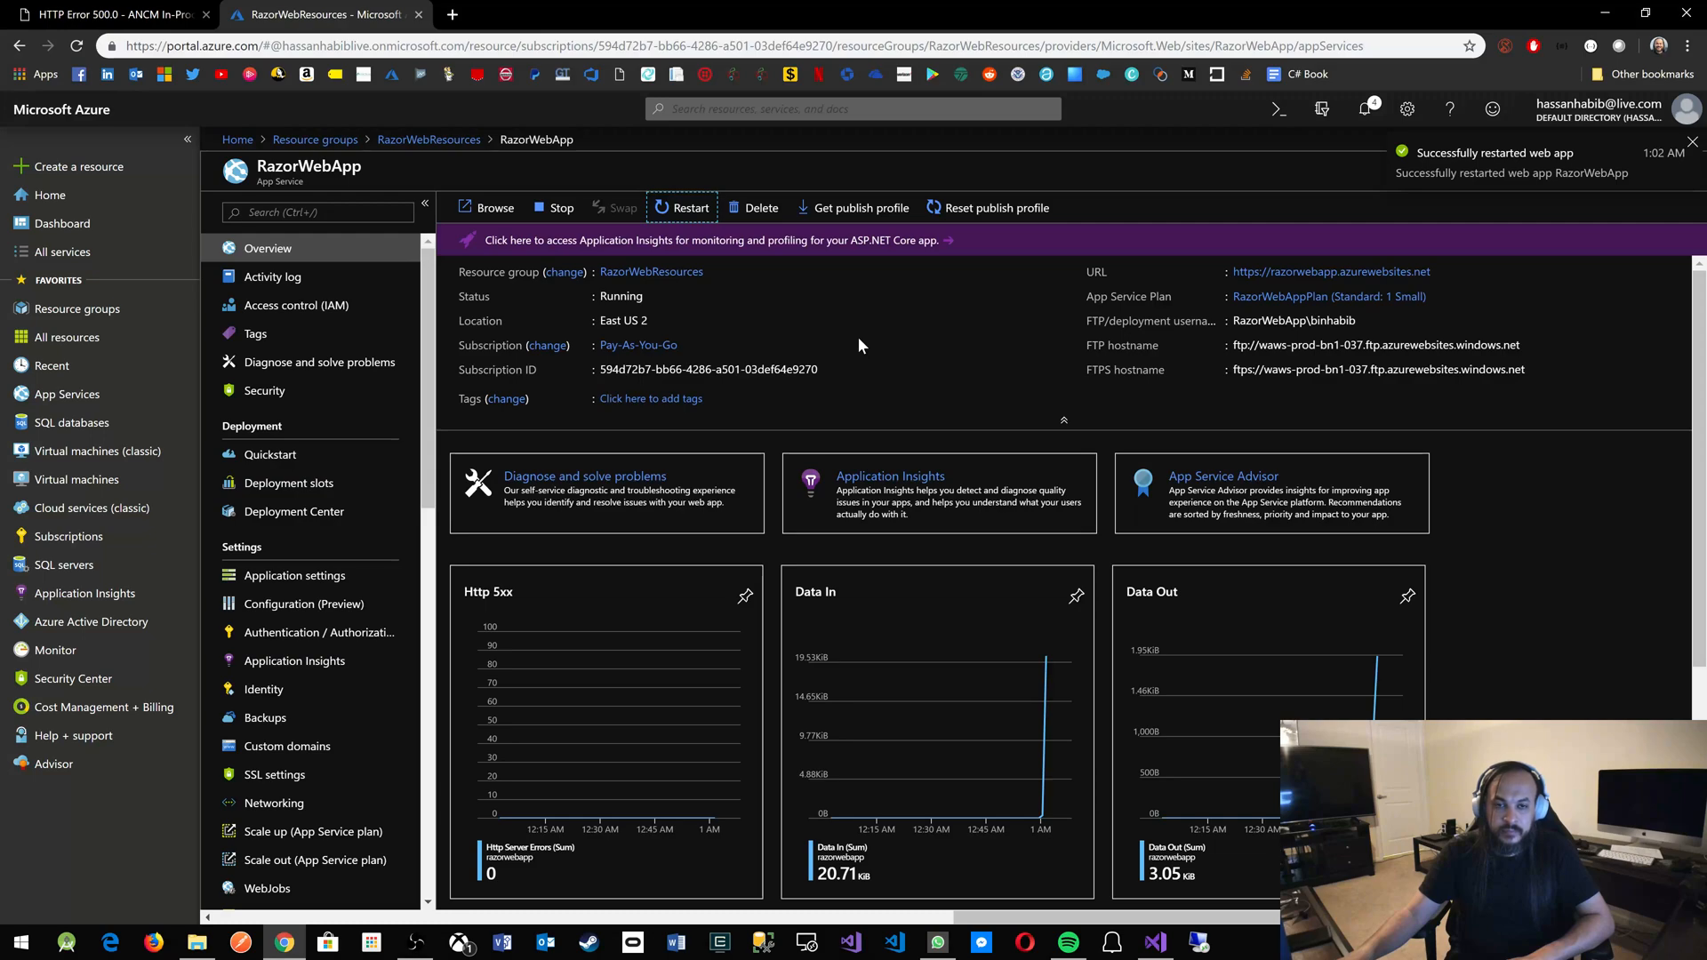
Browse razorwebapp.azurewebsites.net and reload until the Hello, world! page loads.
click(1694, 141)
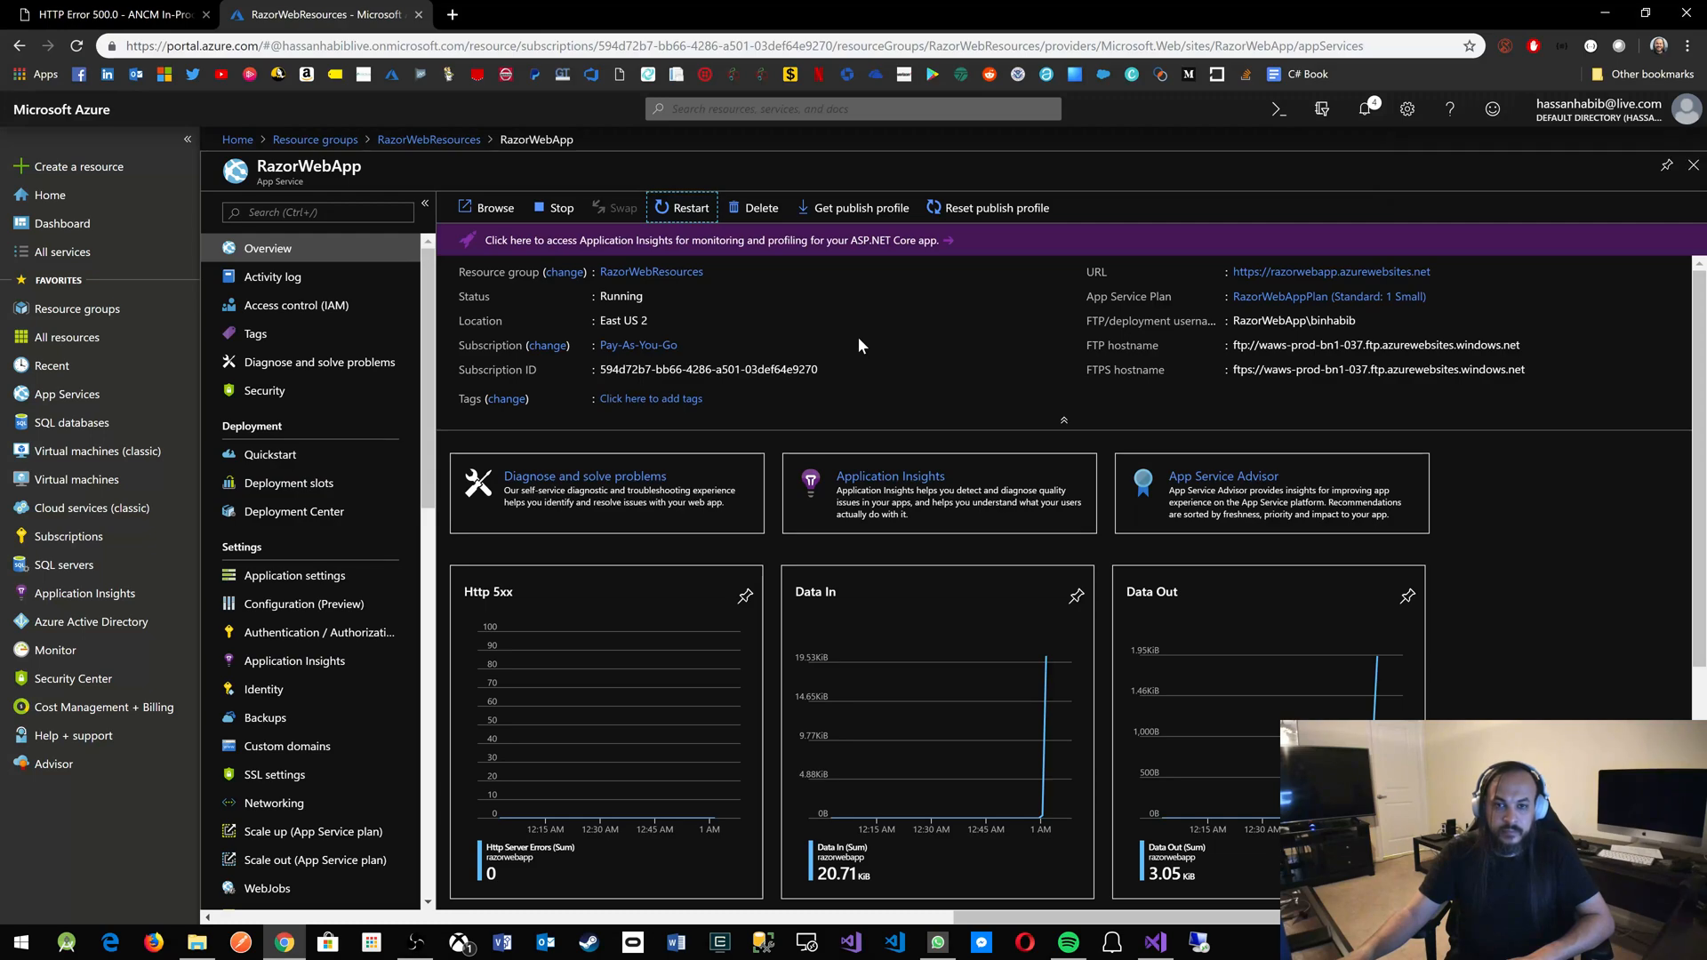
click(486, 208)
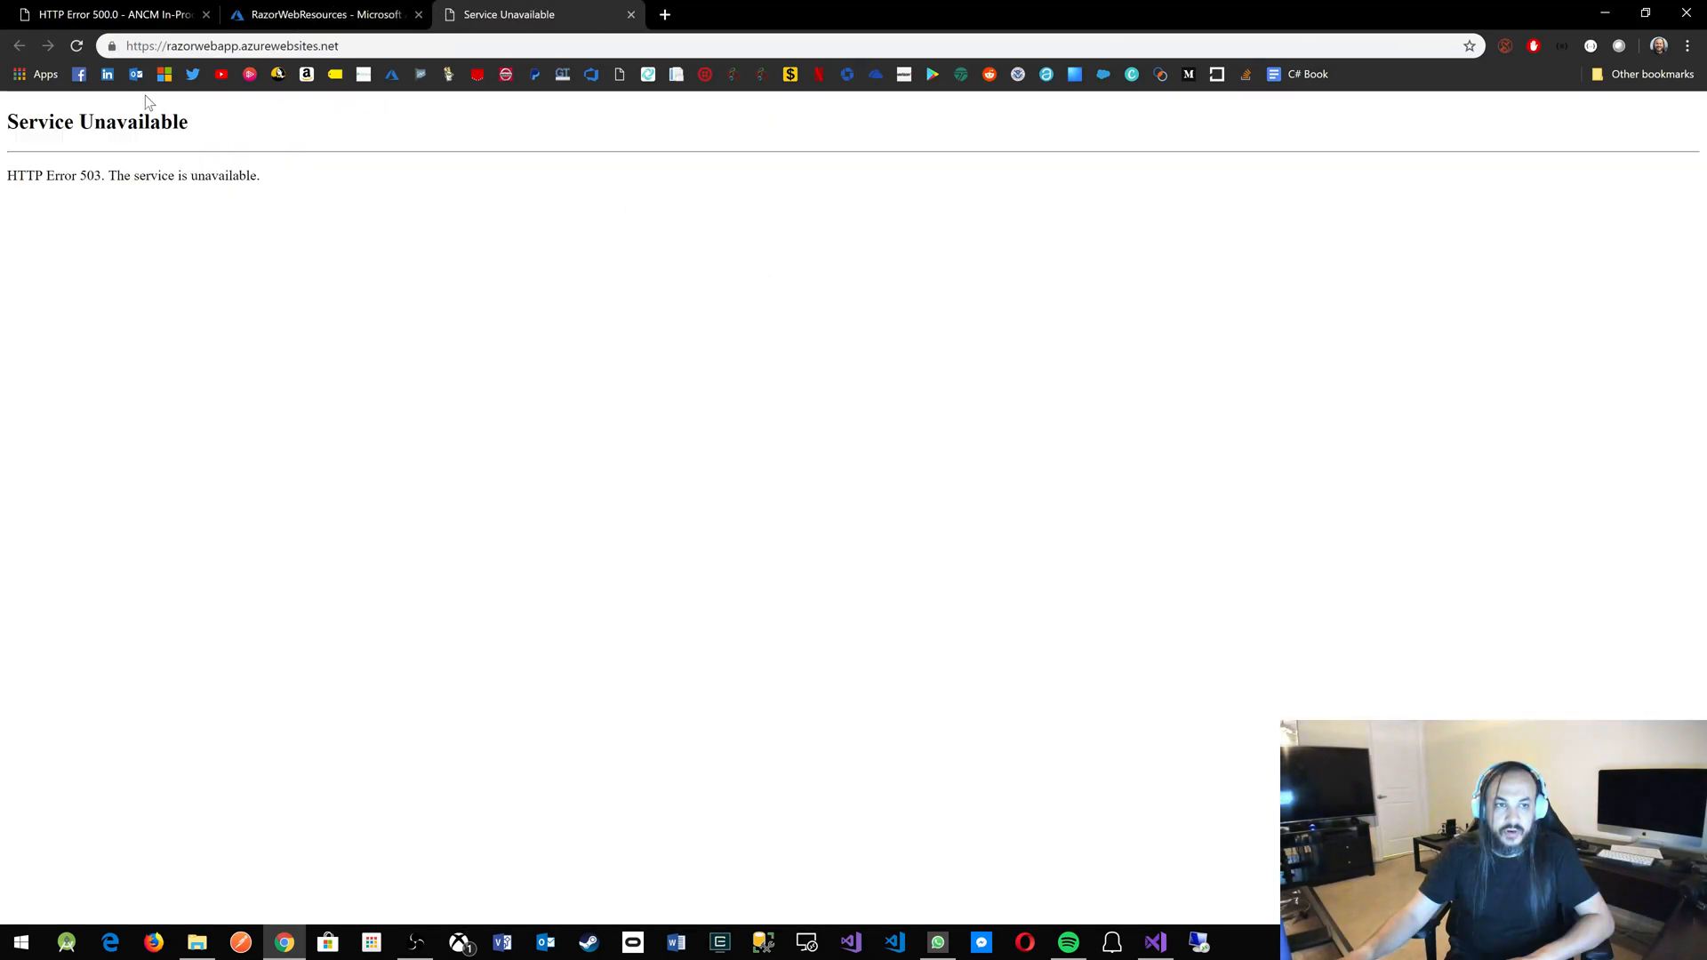
click(76, 45)
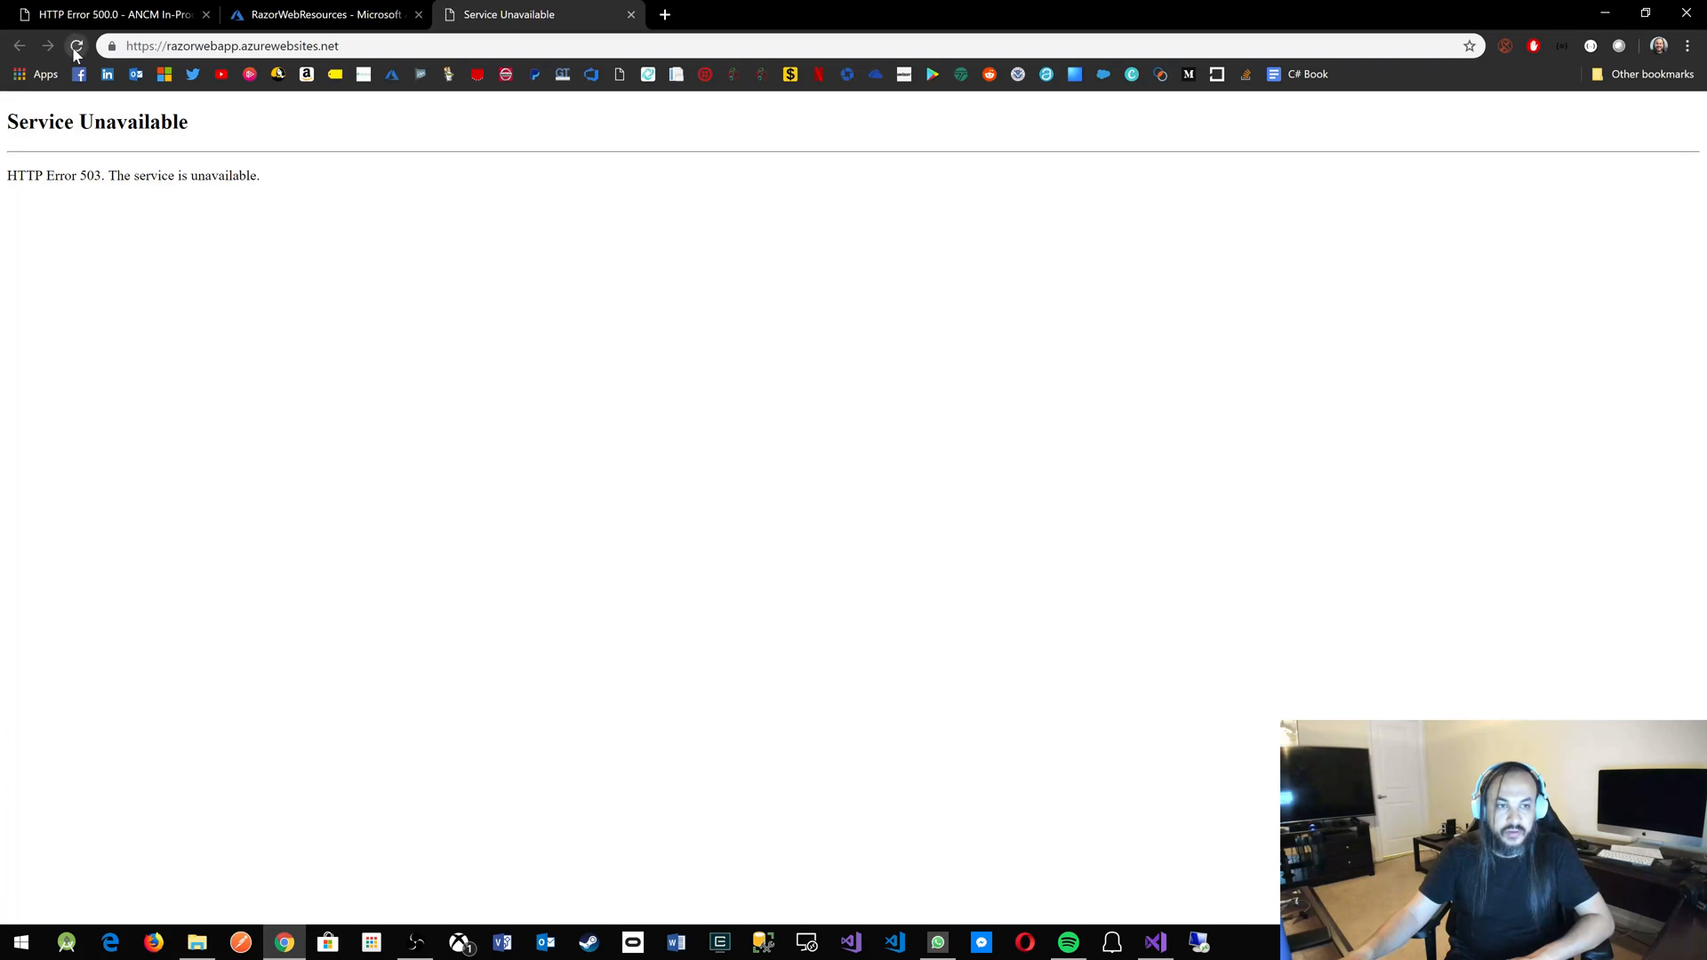
click(77, 46)
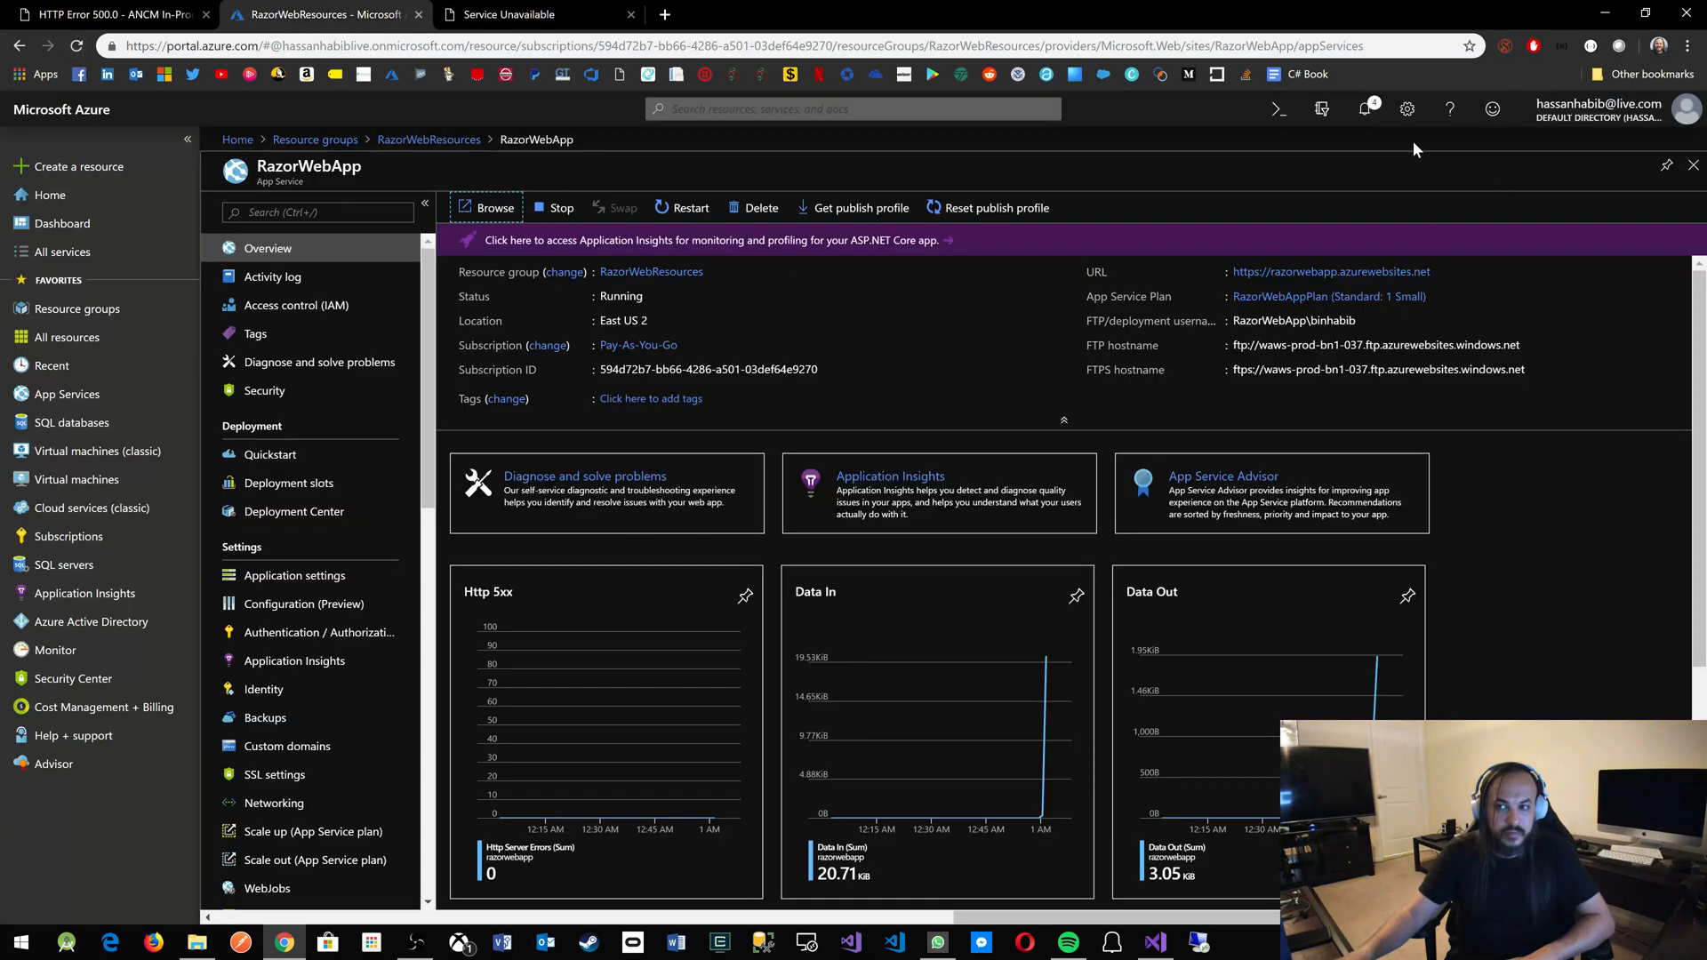
click(1364, 109)
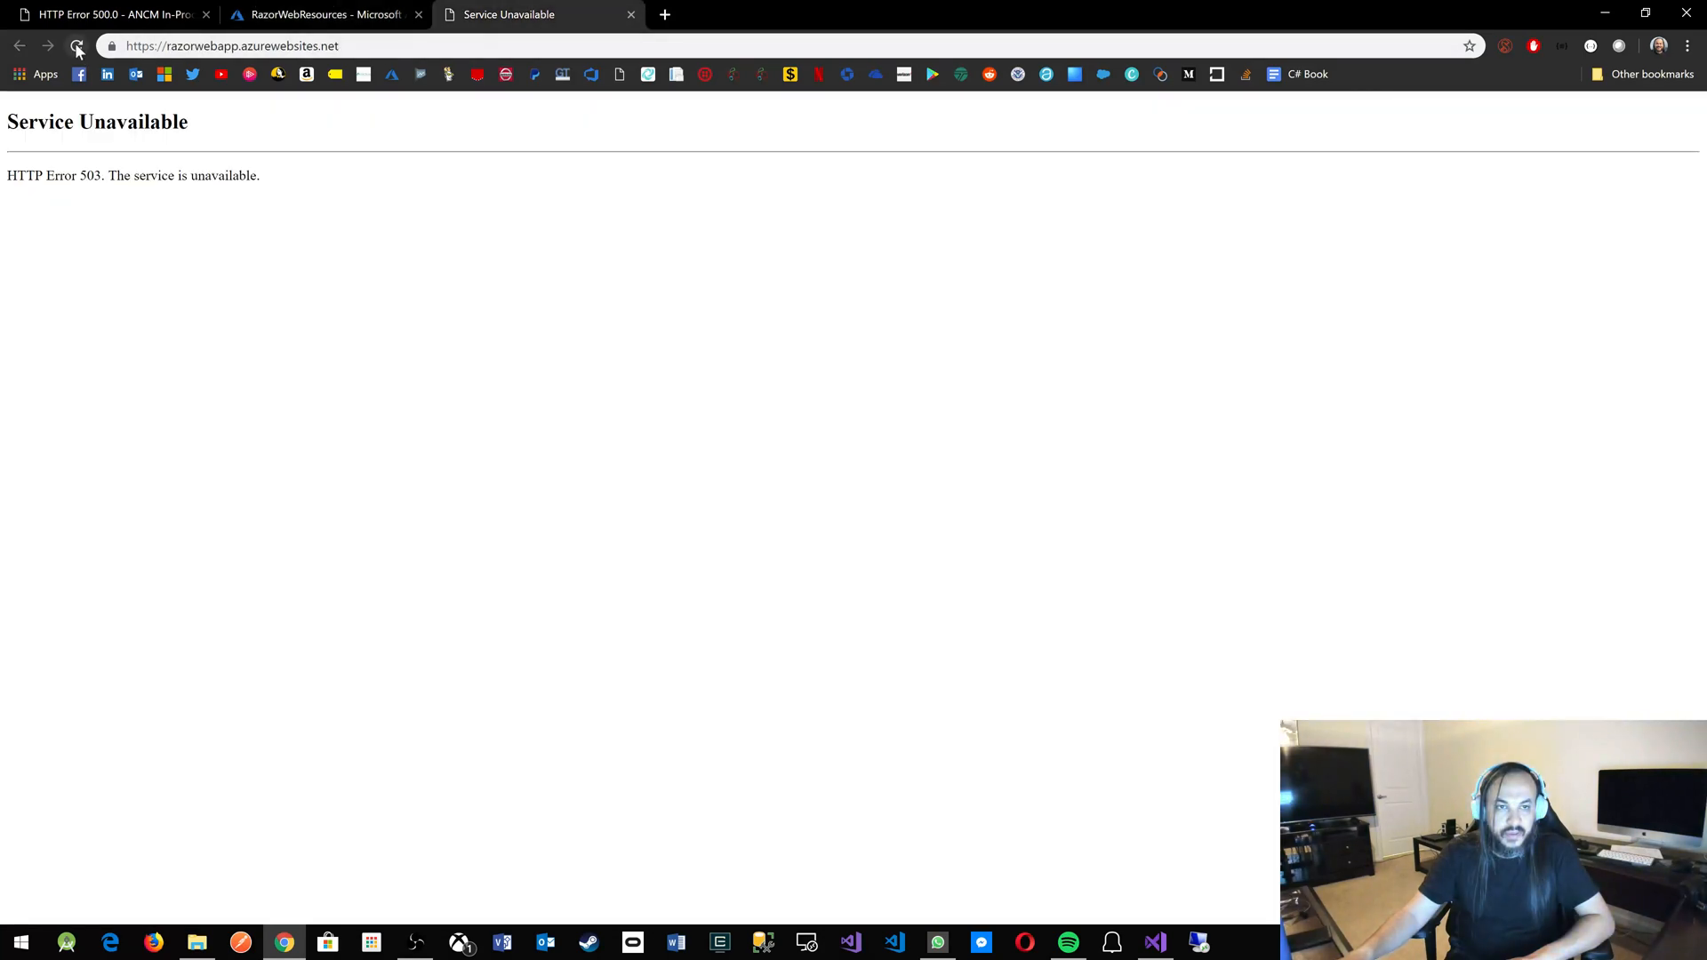
click(77, 45)
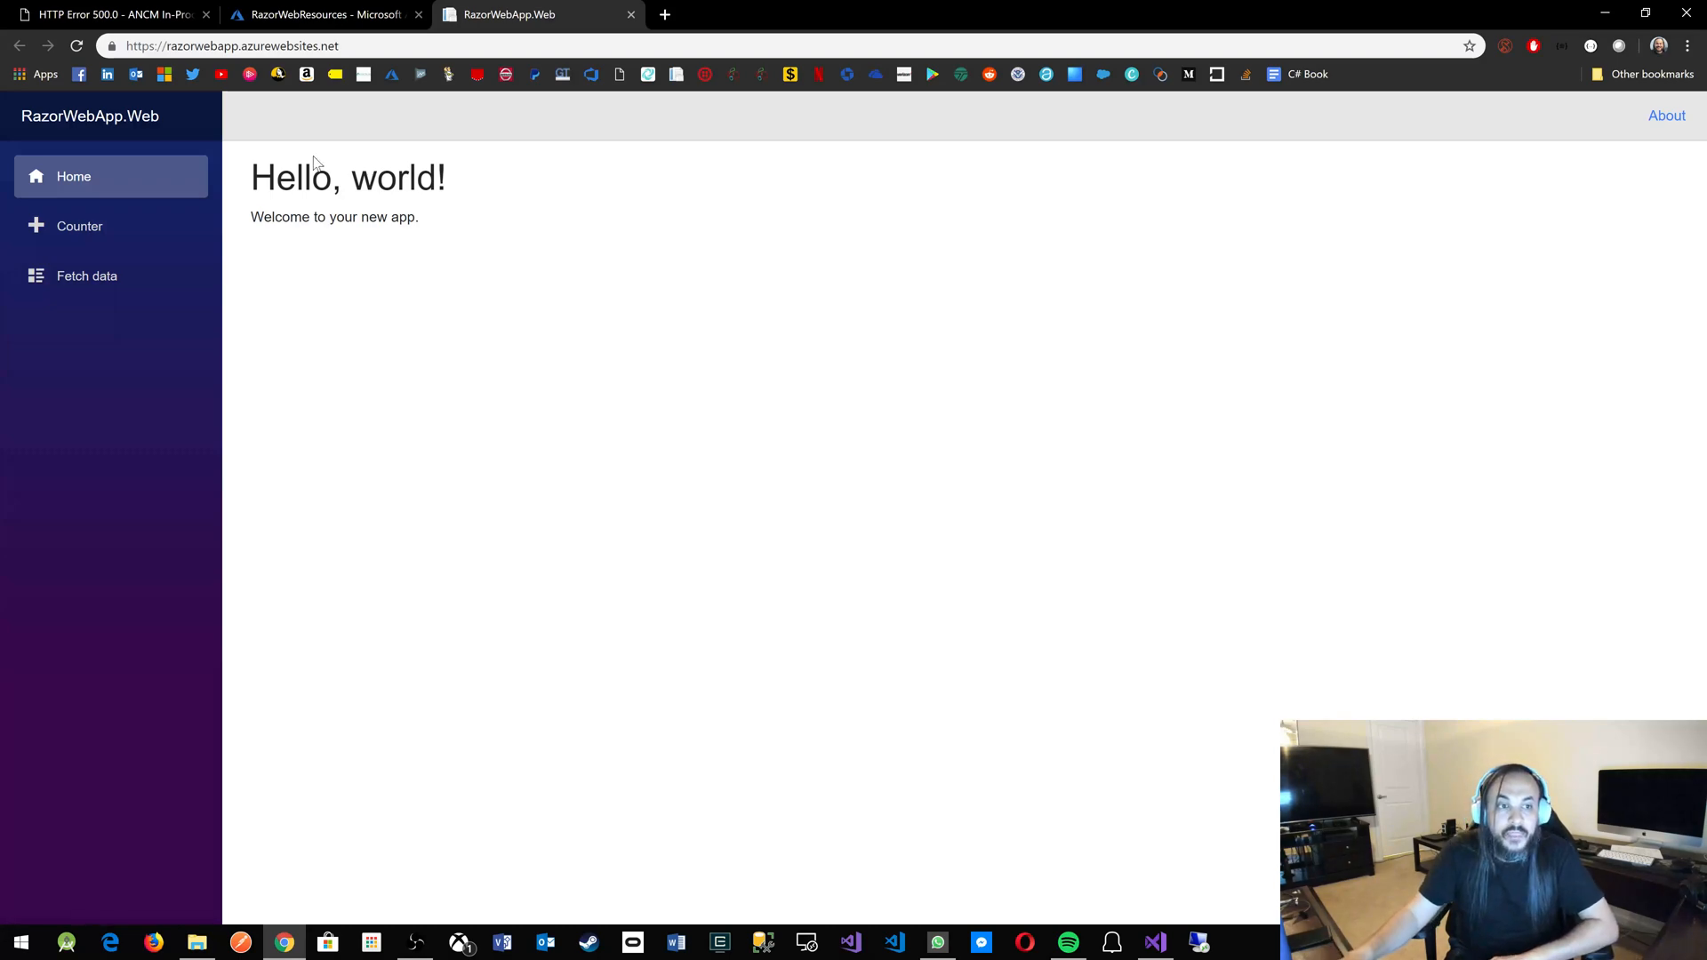
Check the deployed app's Counter and Fetch data pages online.
click(79, 225)
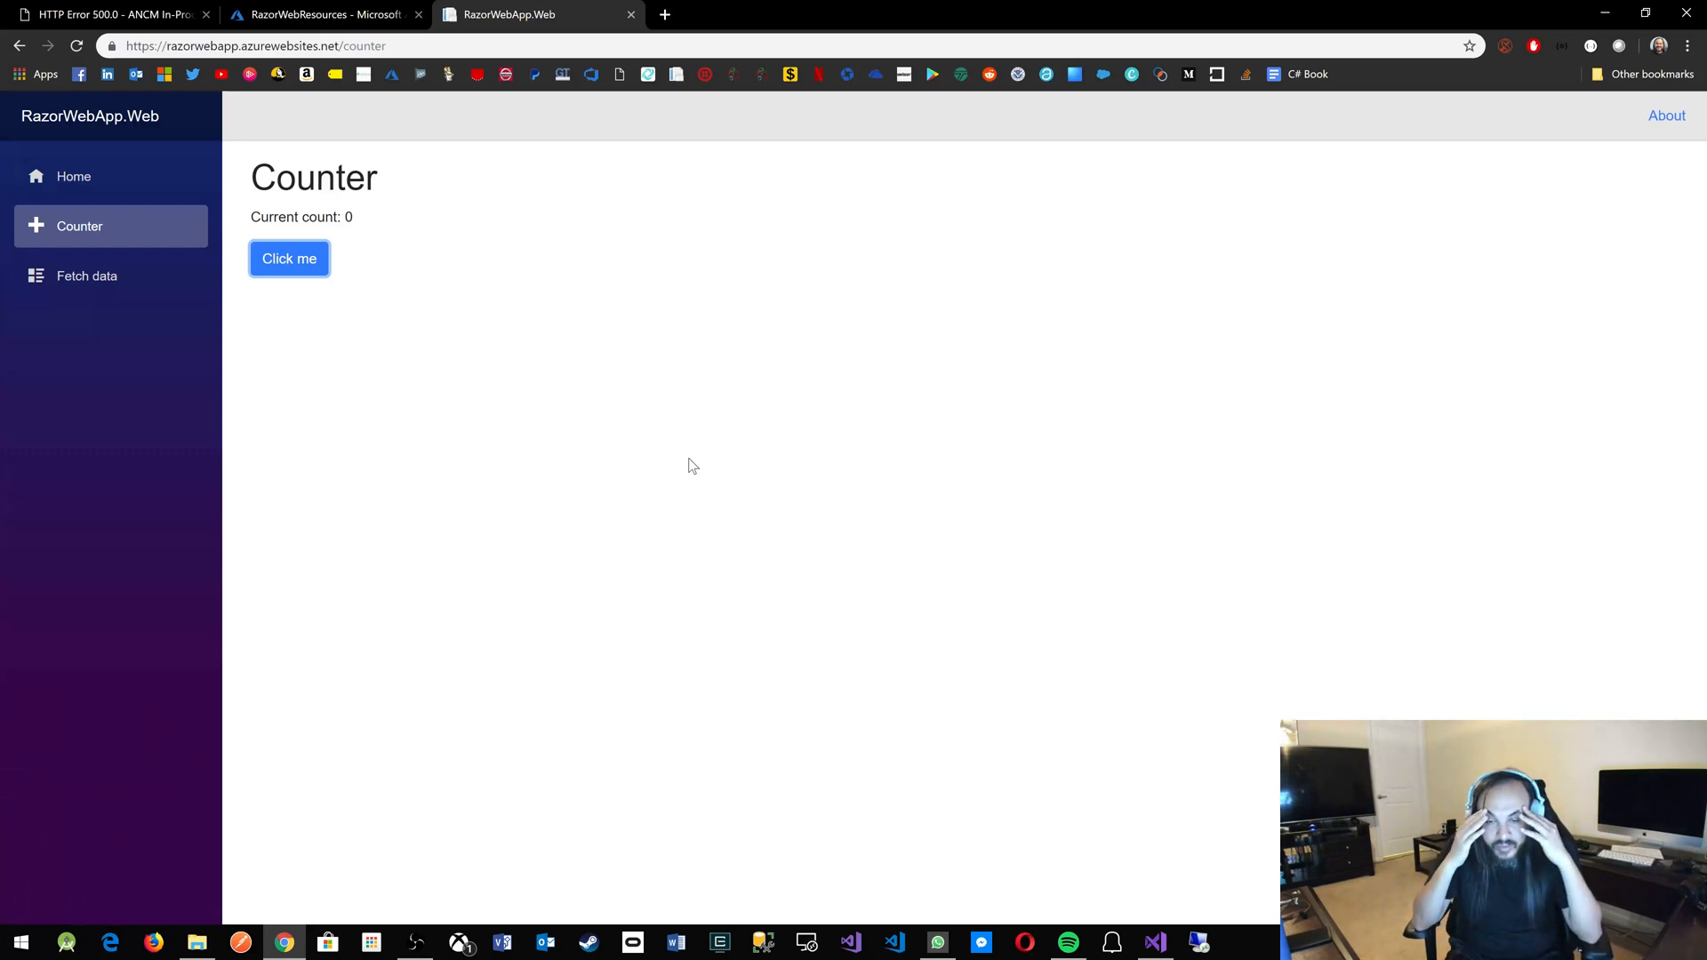
mouse_move(606, 372)
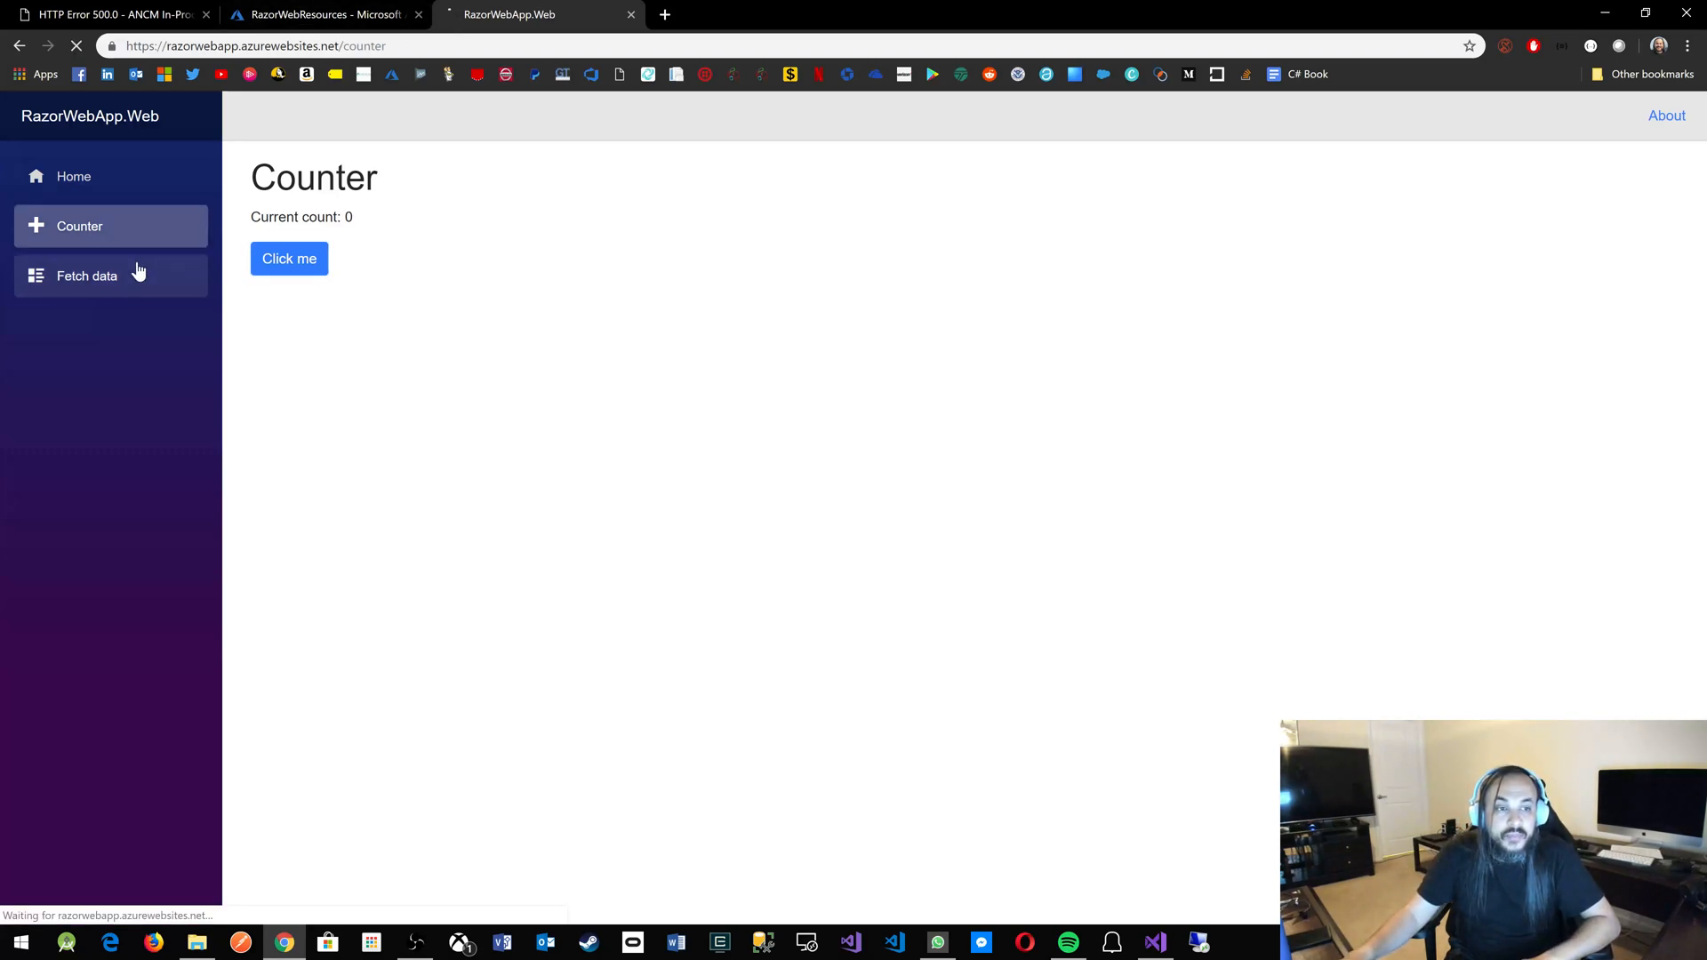
click(87, 275)
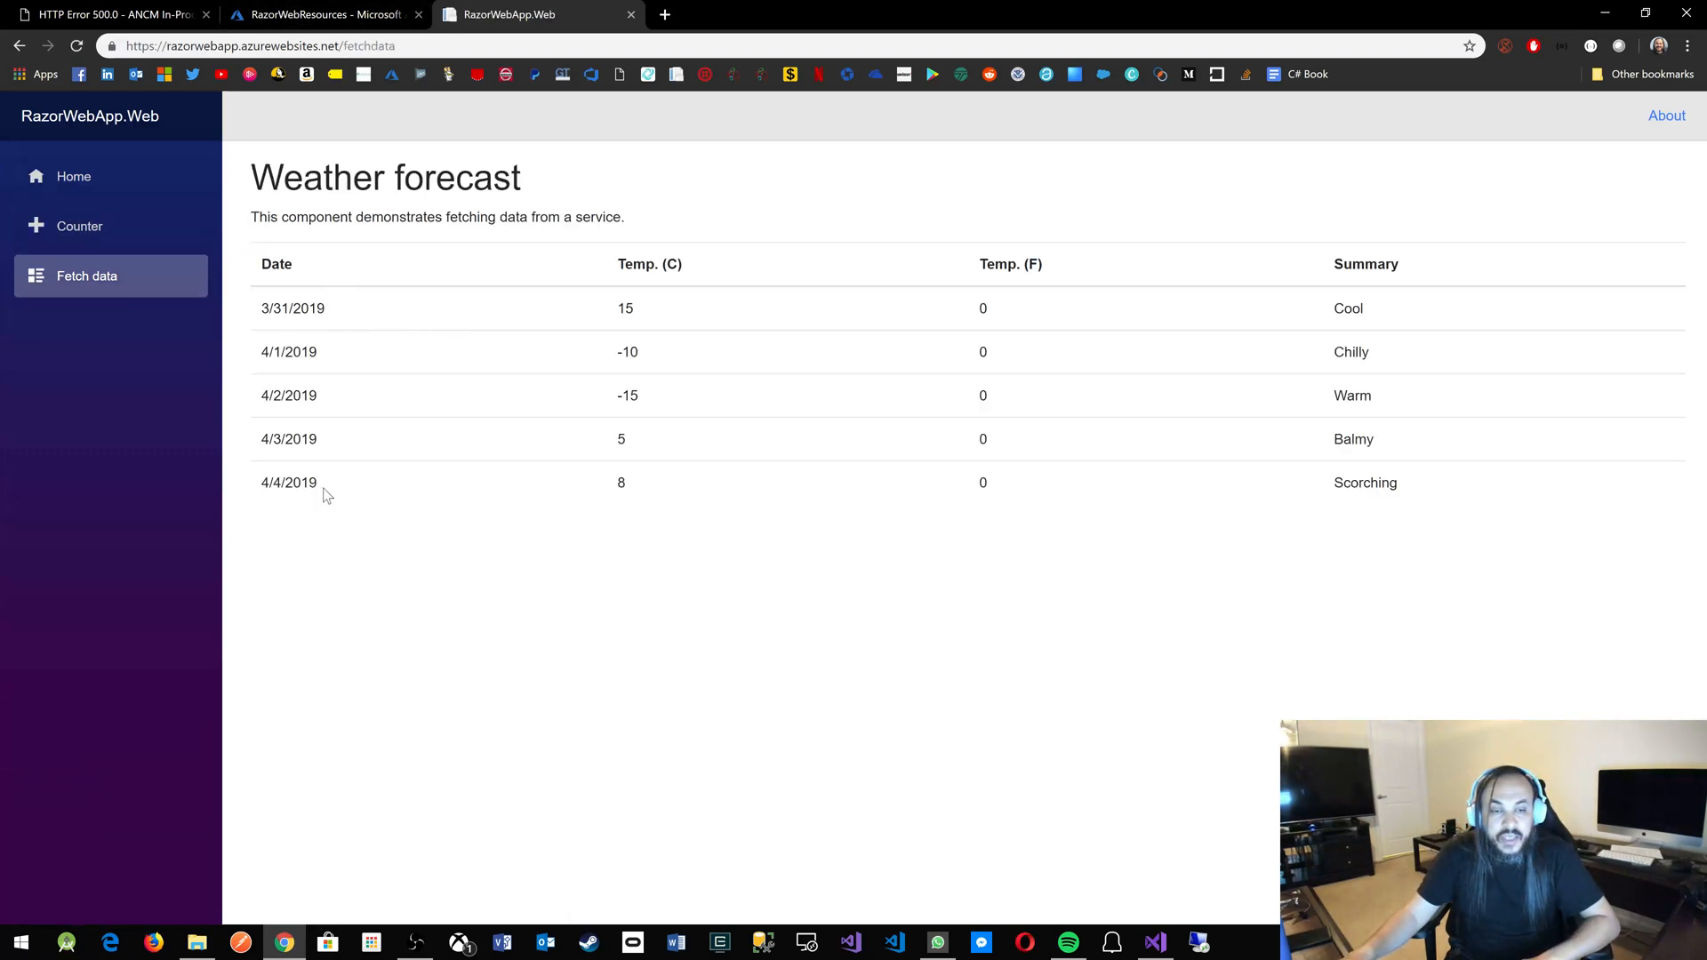
click(79, 225)
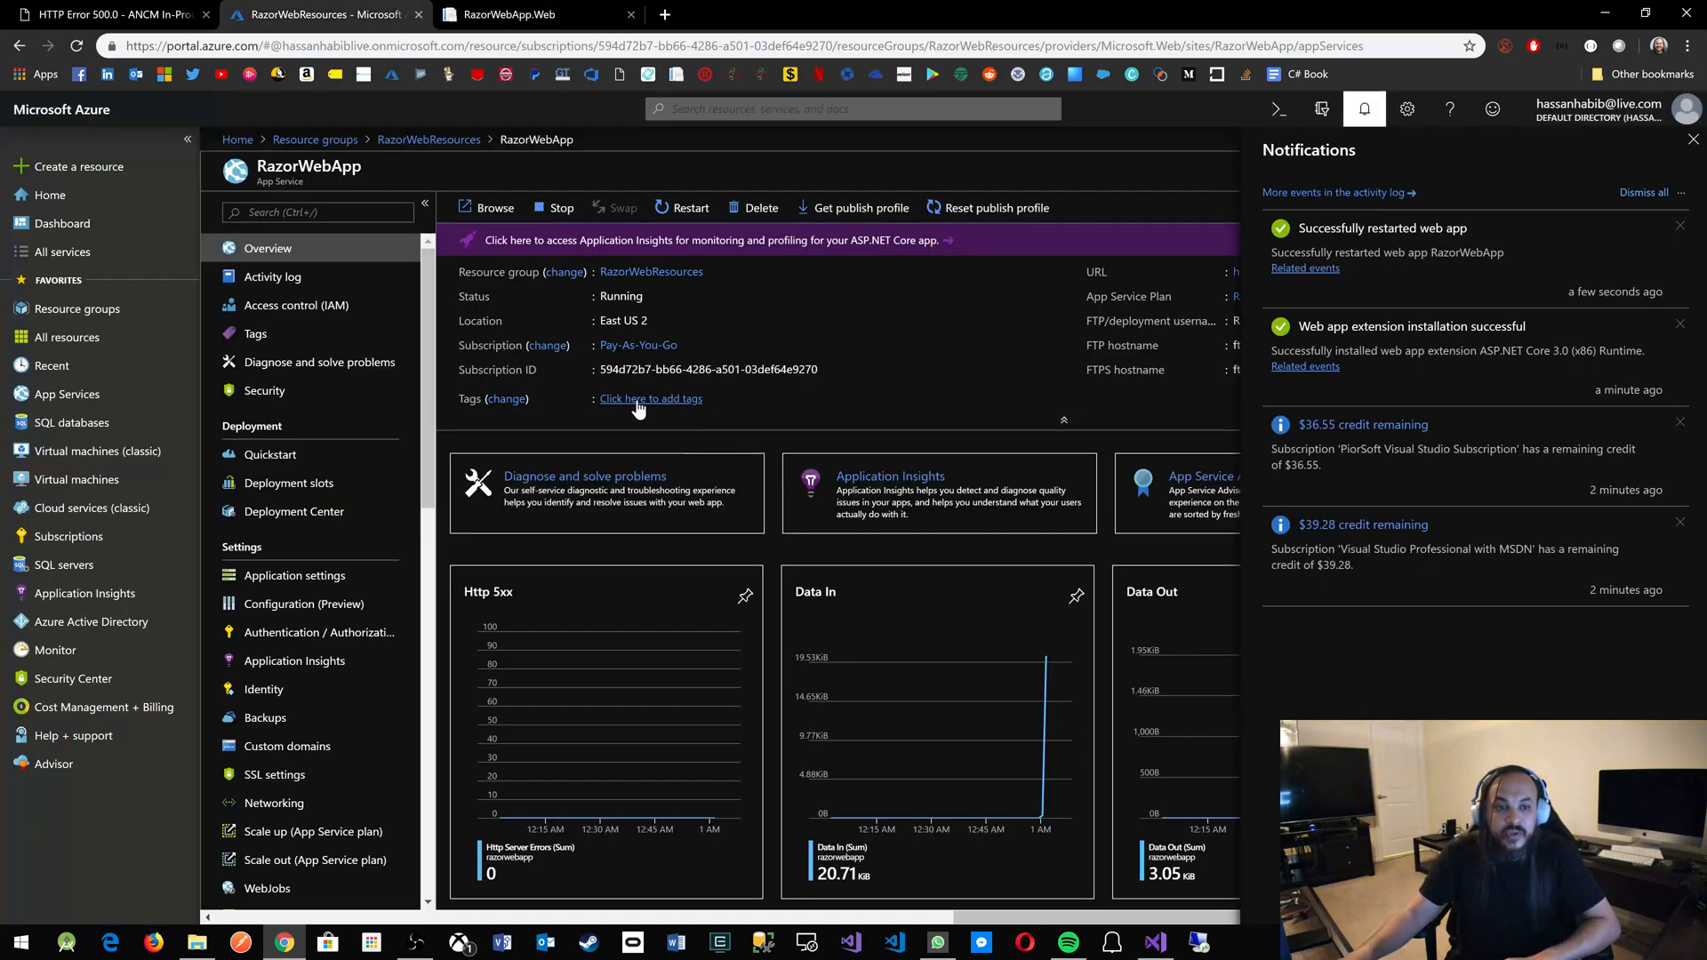
Set Web sockets to On in RazorWebApp's application settings and save.
click(295, 575)
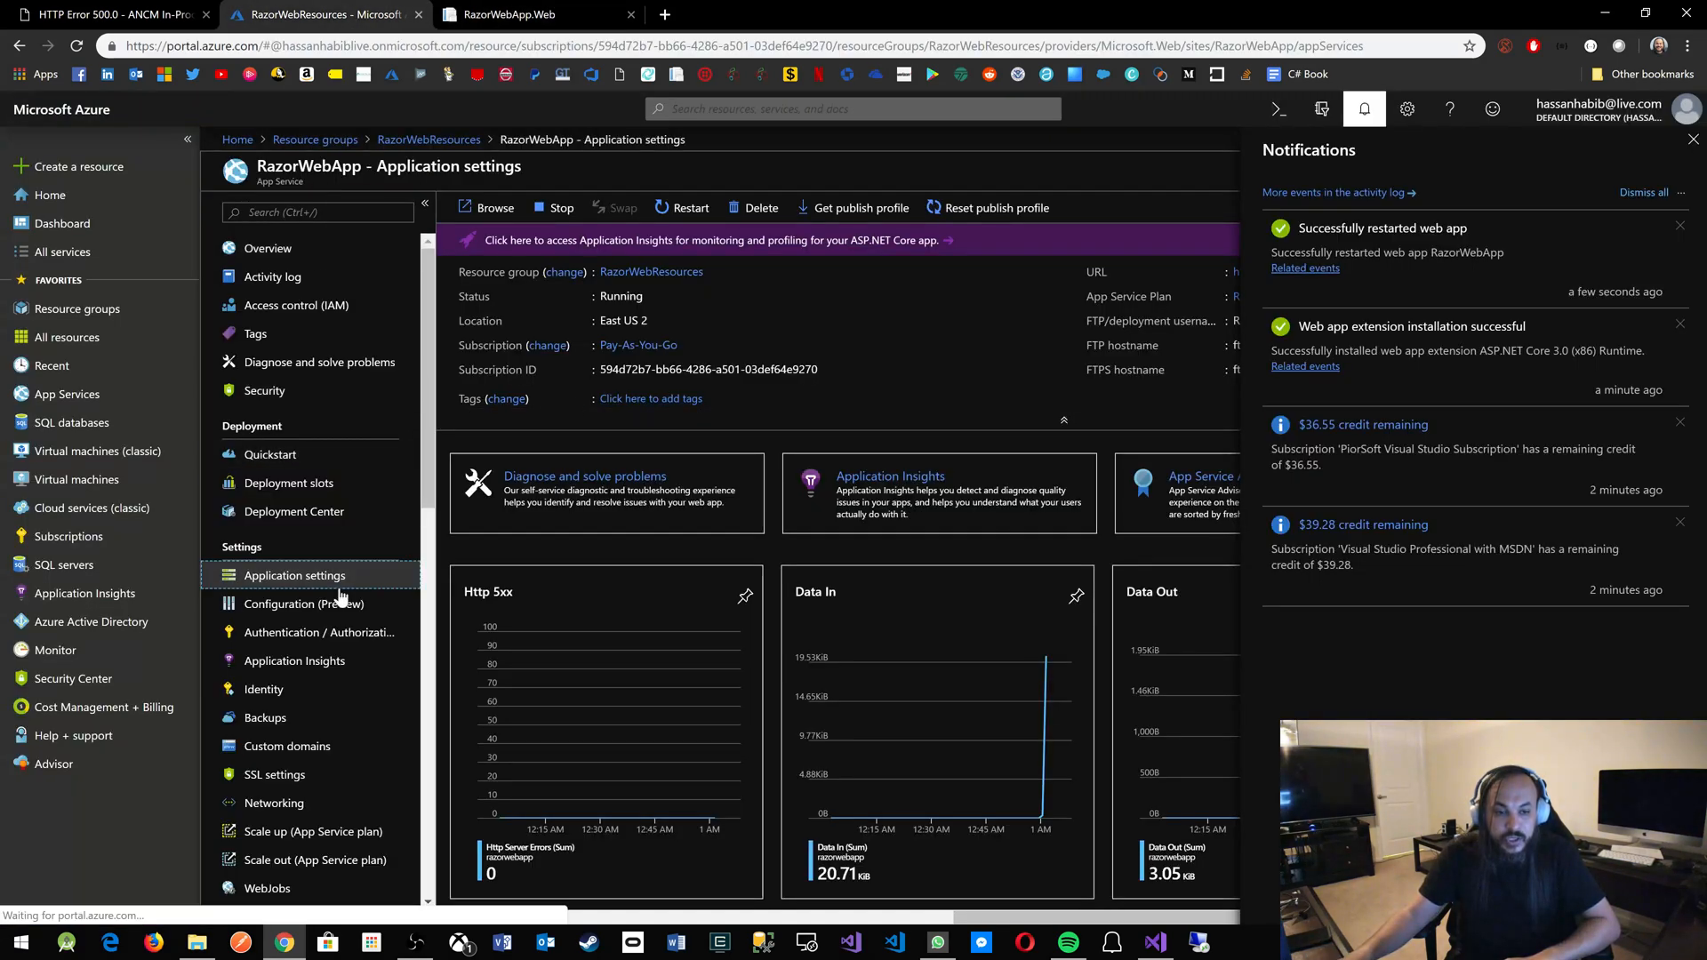
click(295, 576)
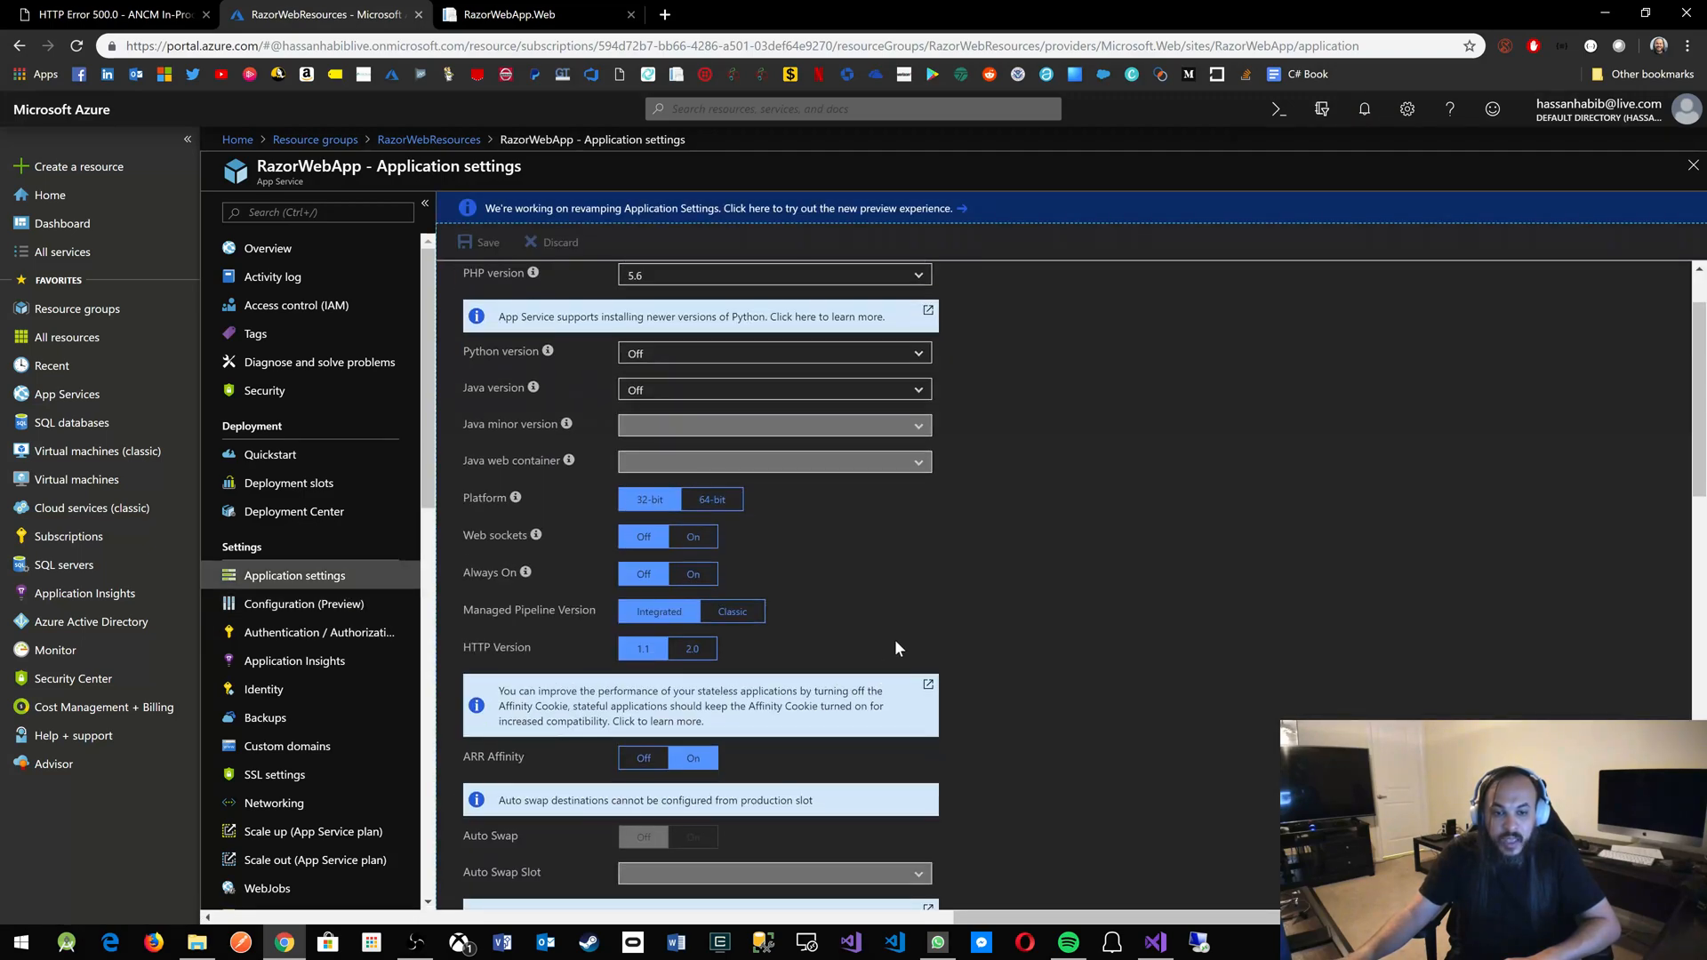
click(693, 536)
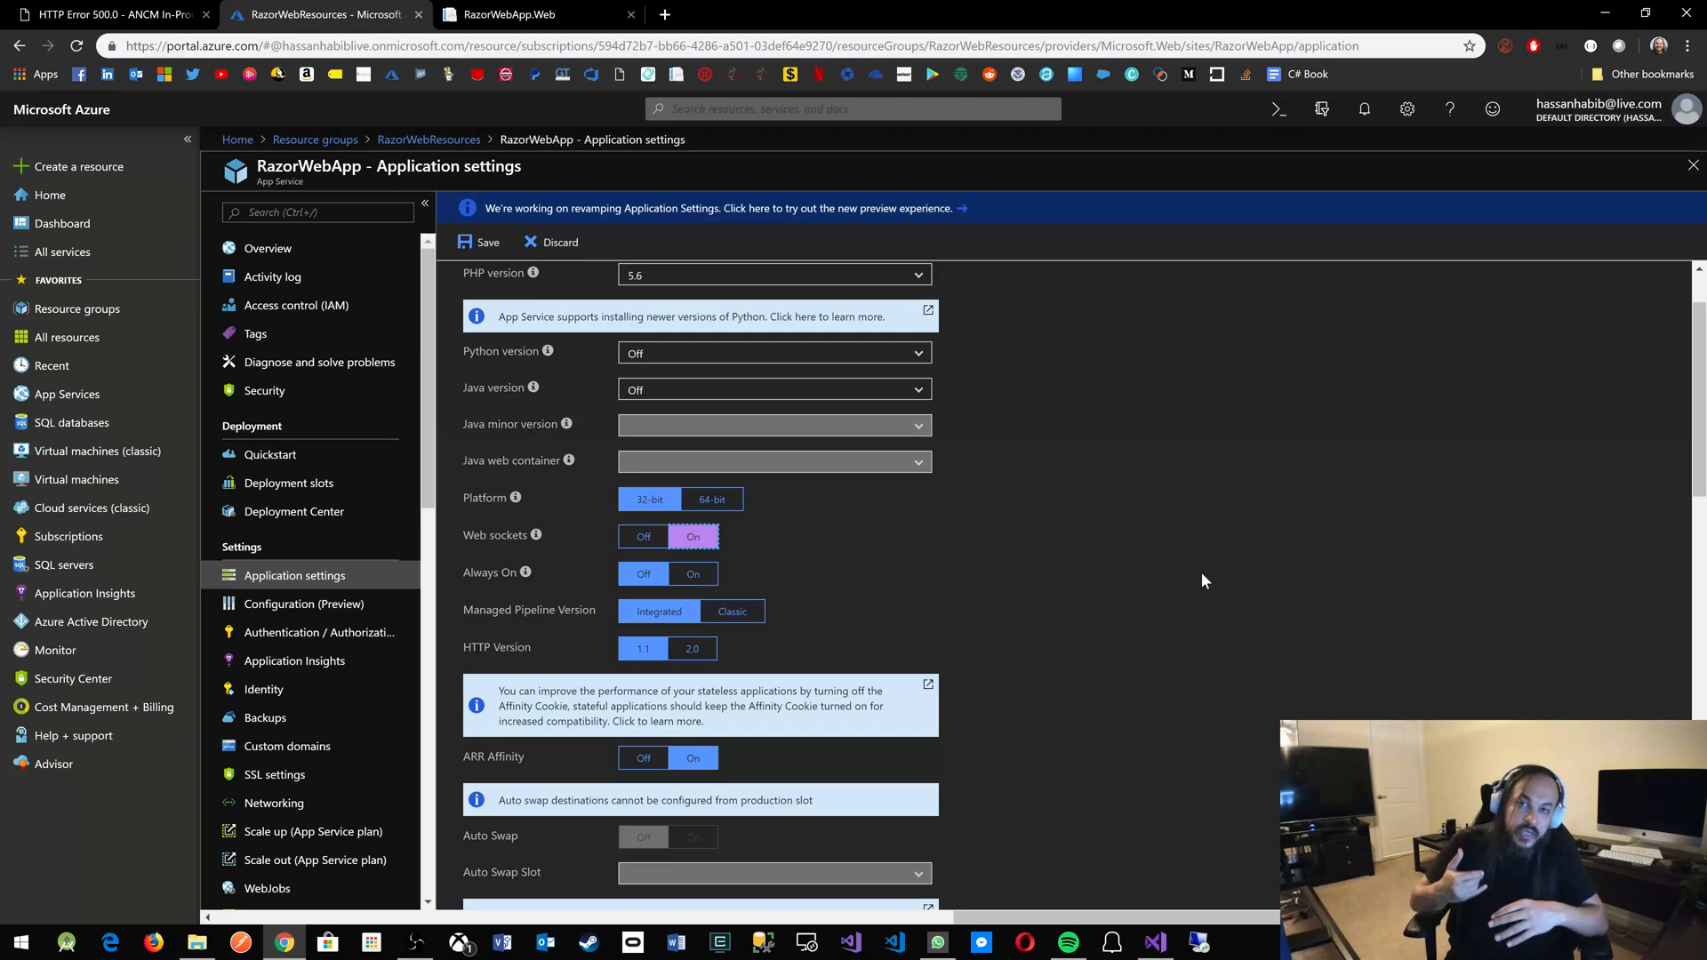
mouse_move(874, 480)
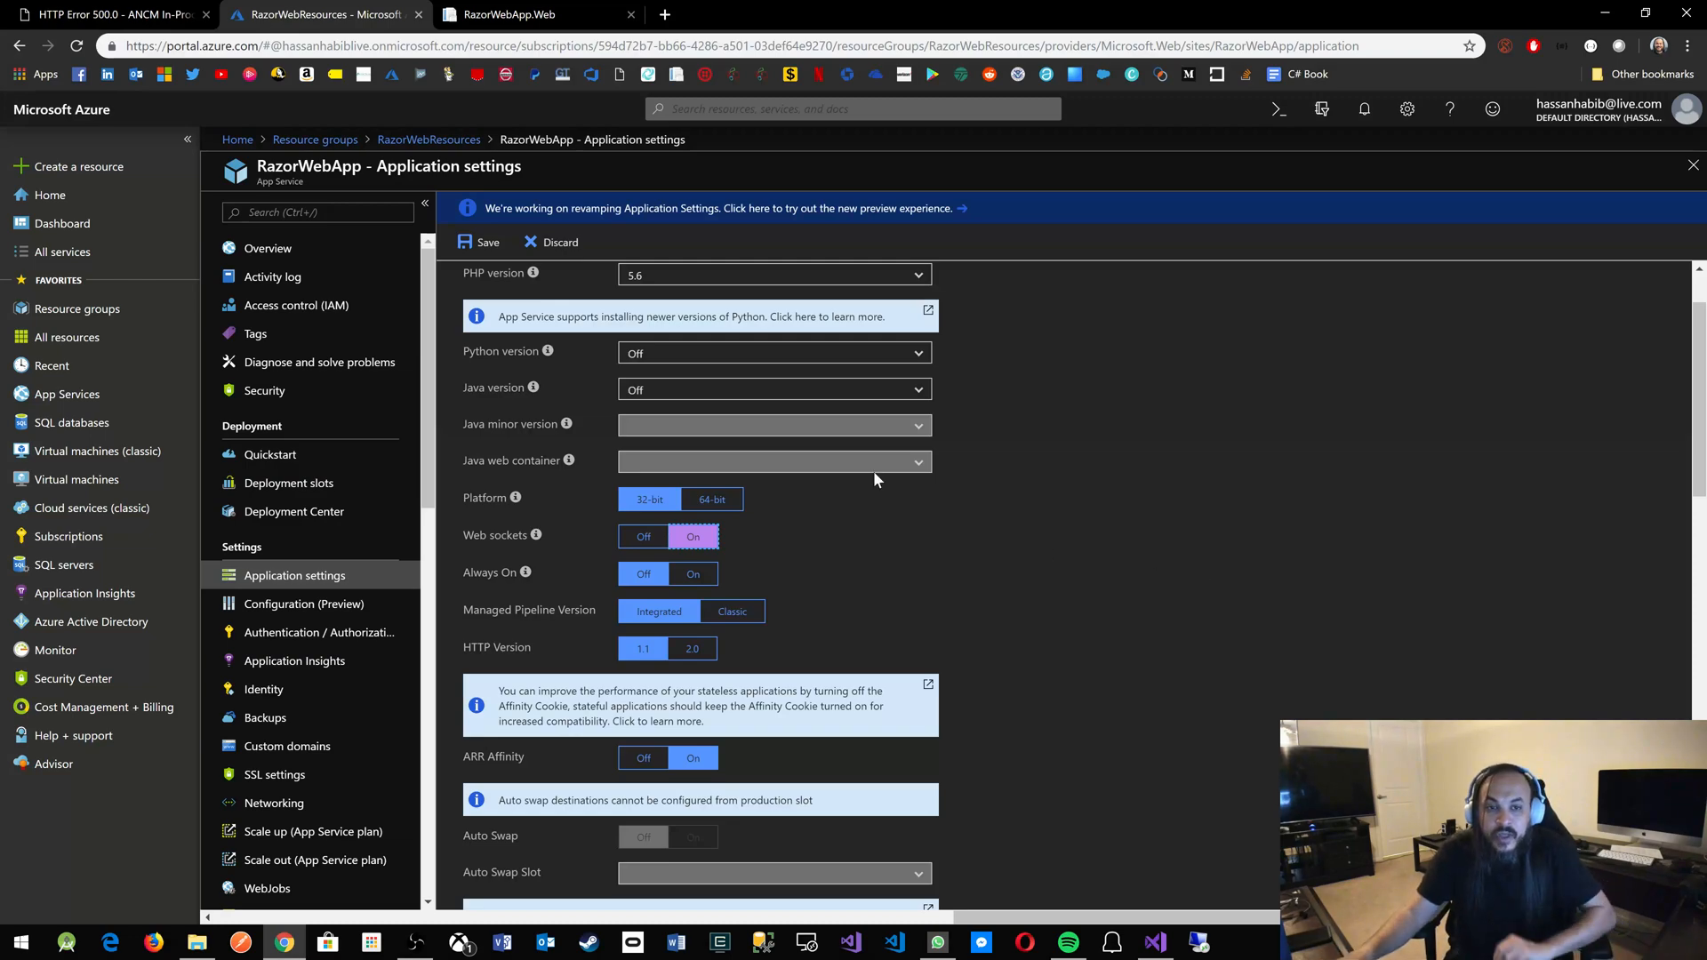
click(477, 242)
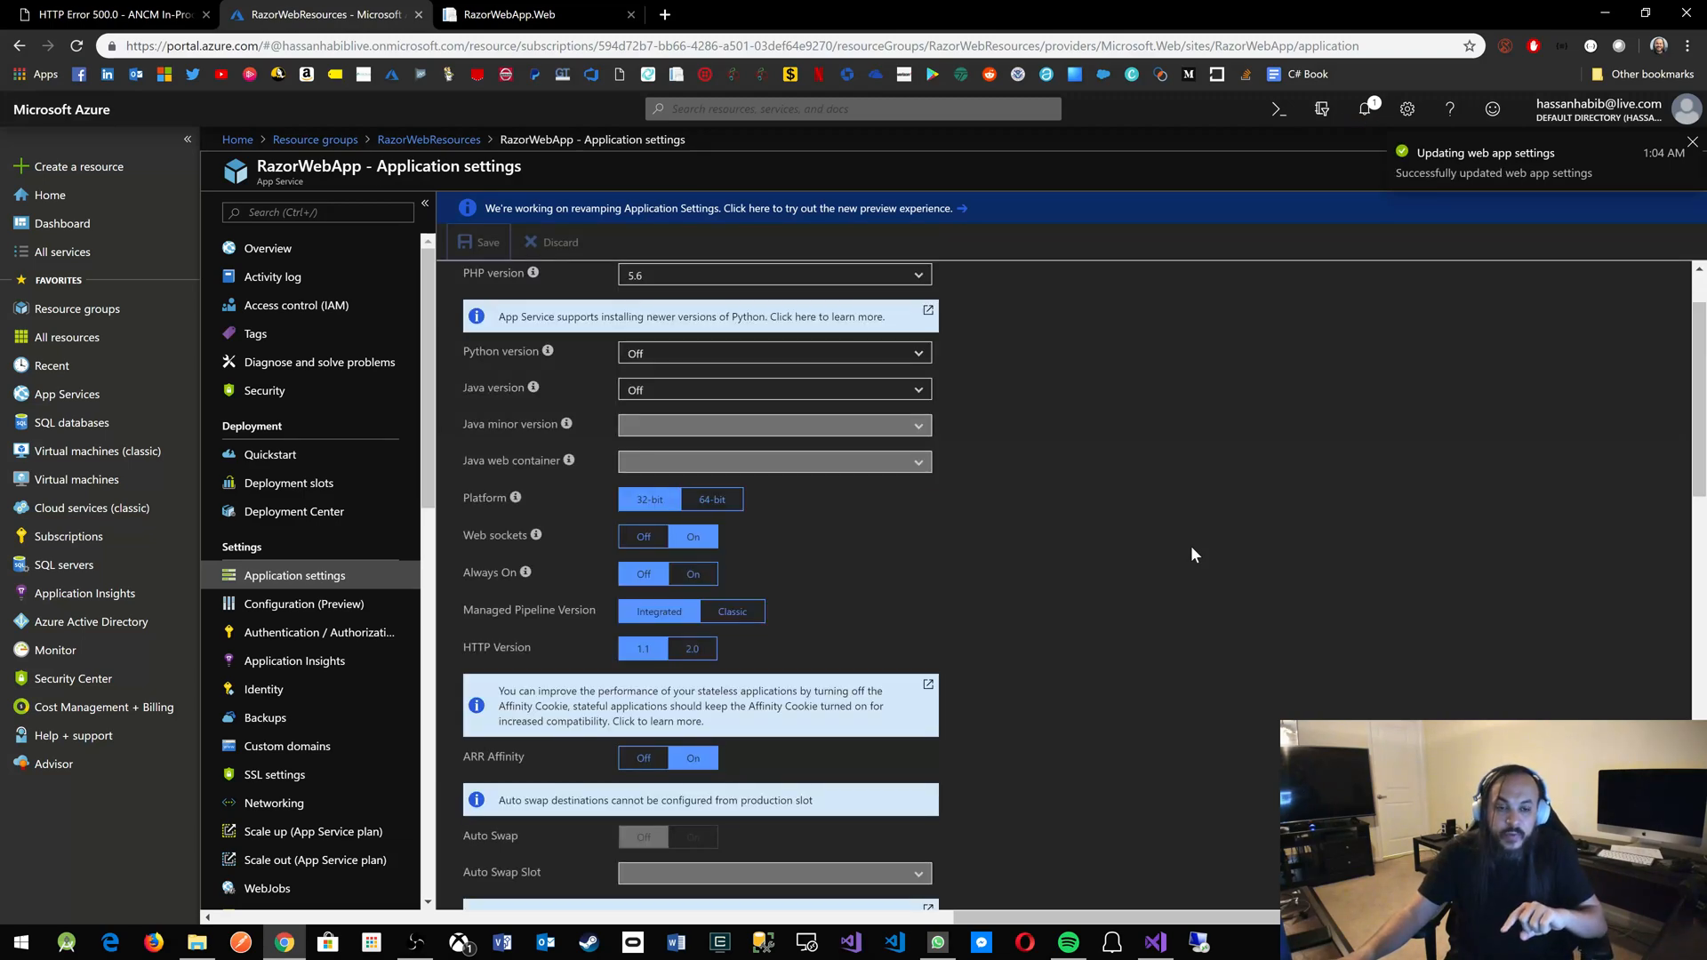
click(533, 15)
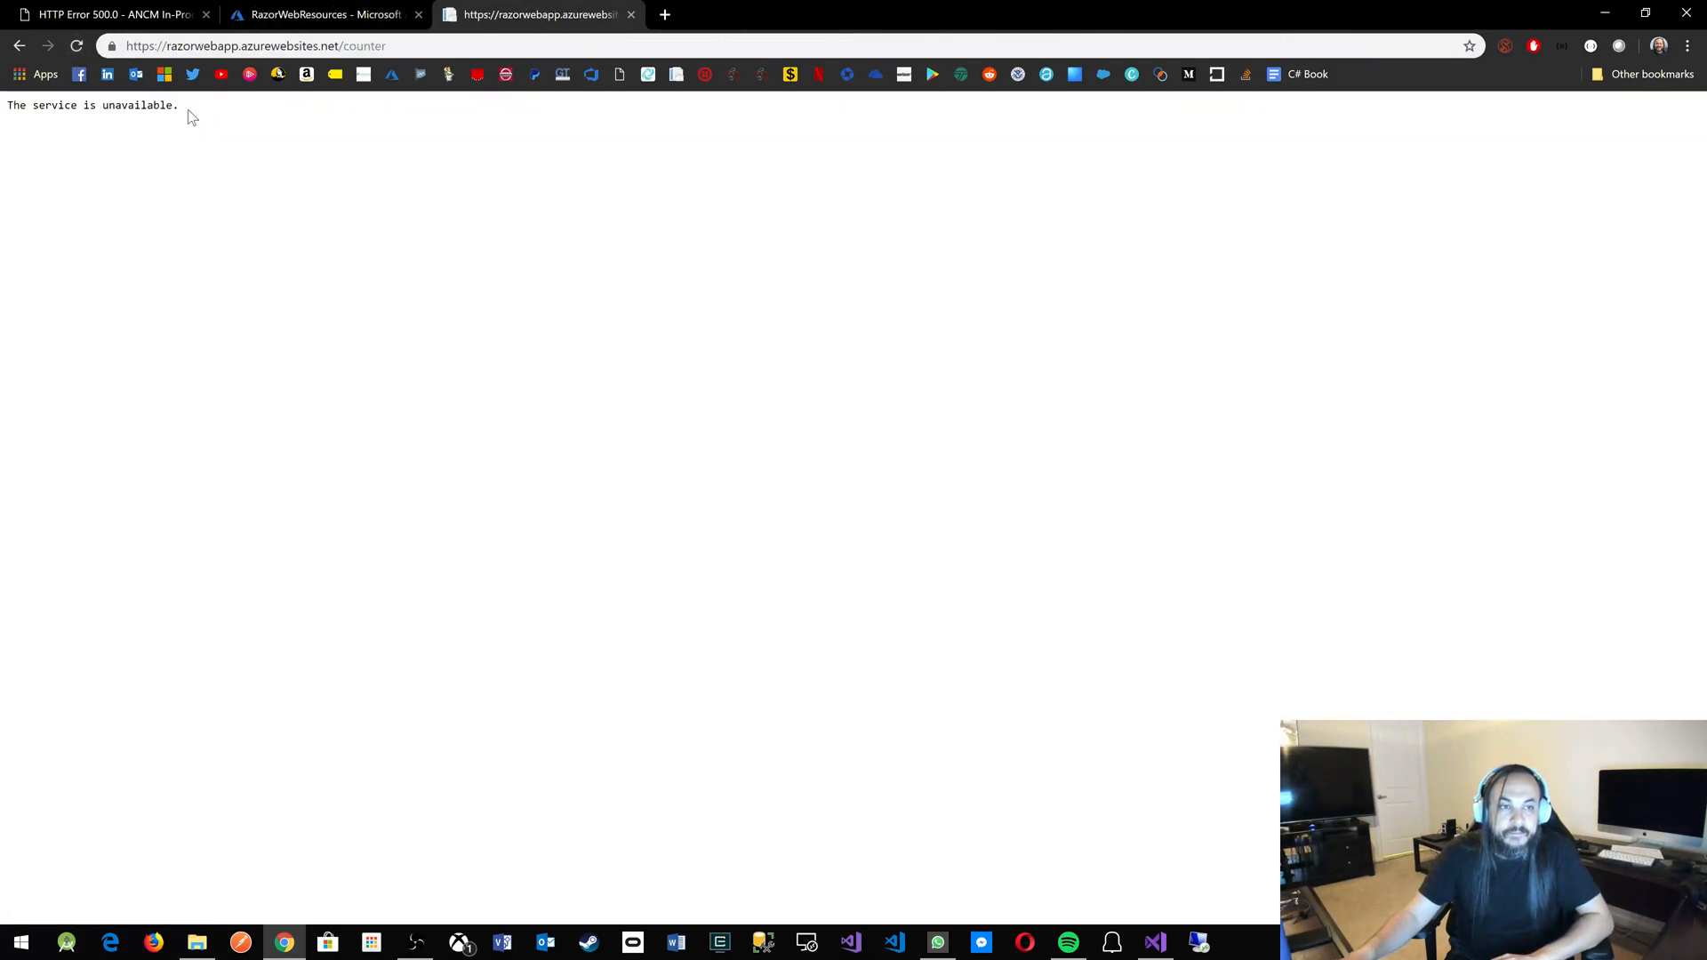
Reload the deployed app three times until the Counter page shows count 0.
click(77, 45)
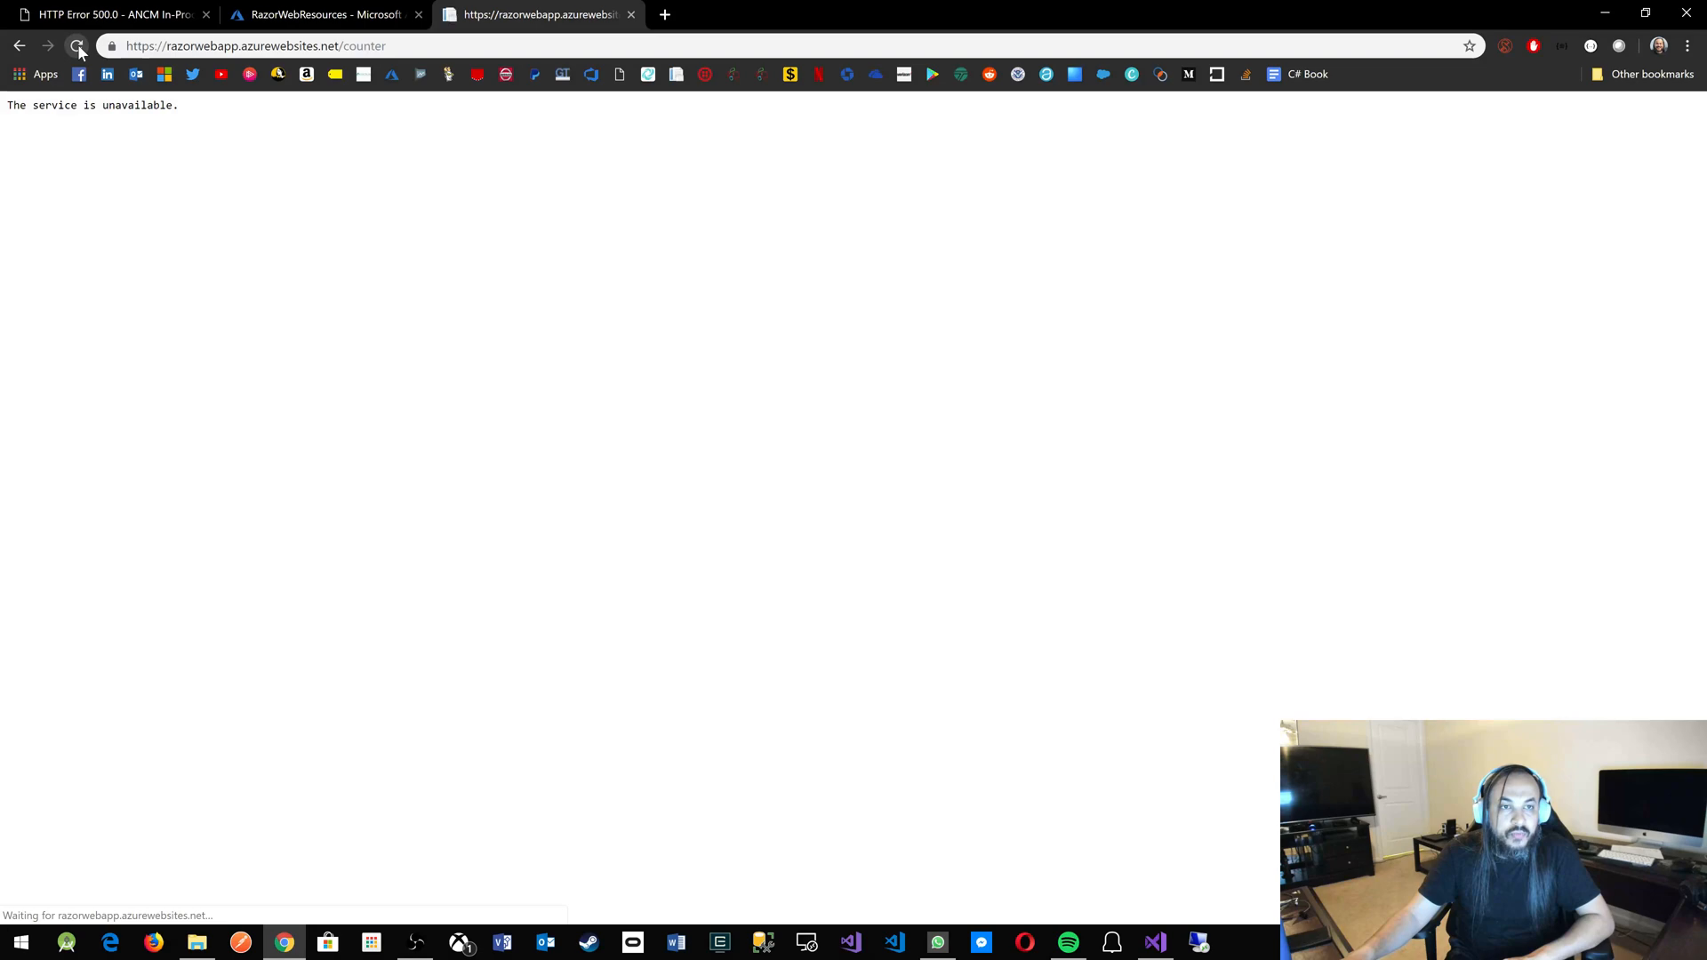
click(77, 45)
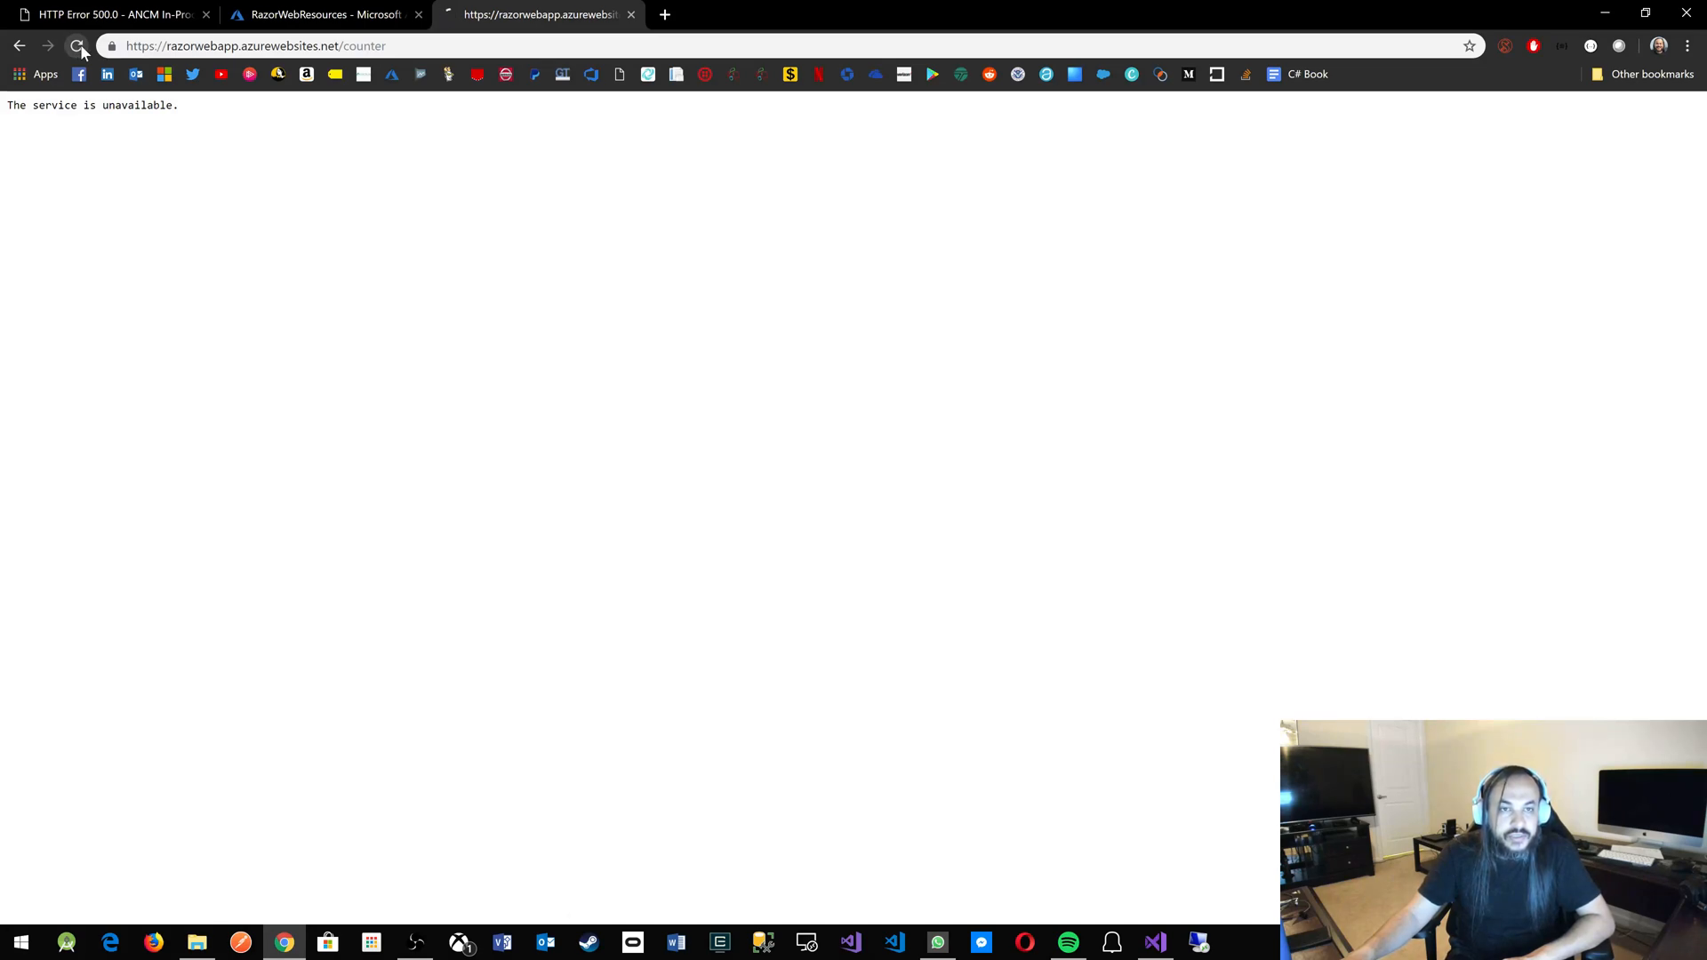
click(77, 46)
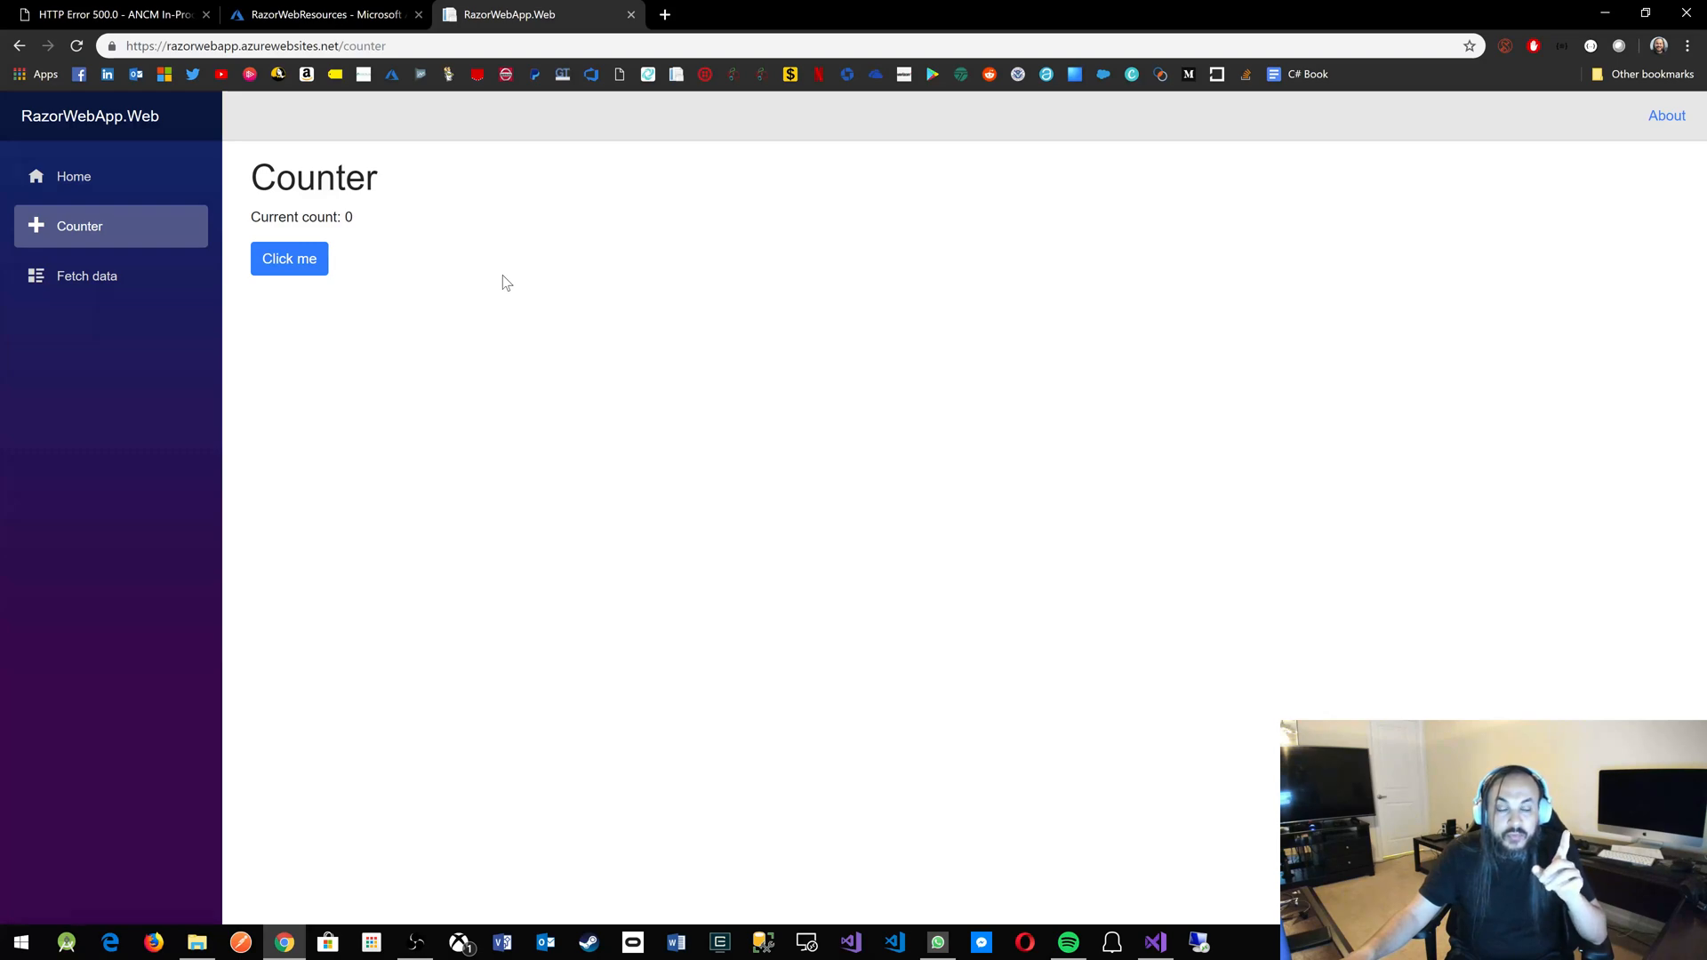
Increment the counter, load and reload the weather forecast, then increment again.
click(288, 258)
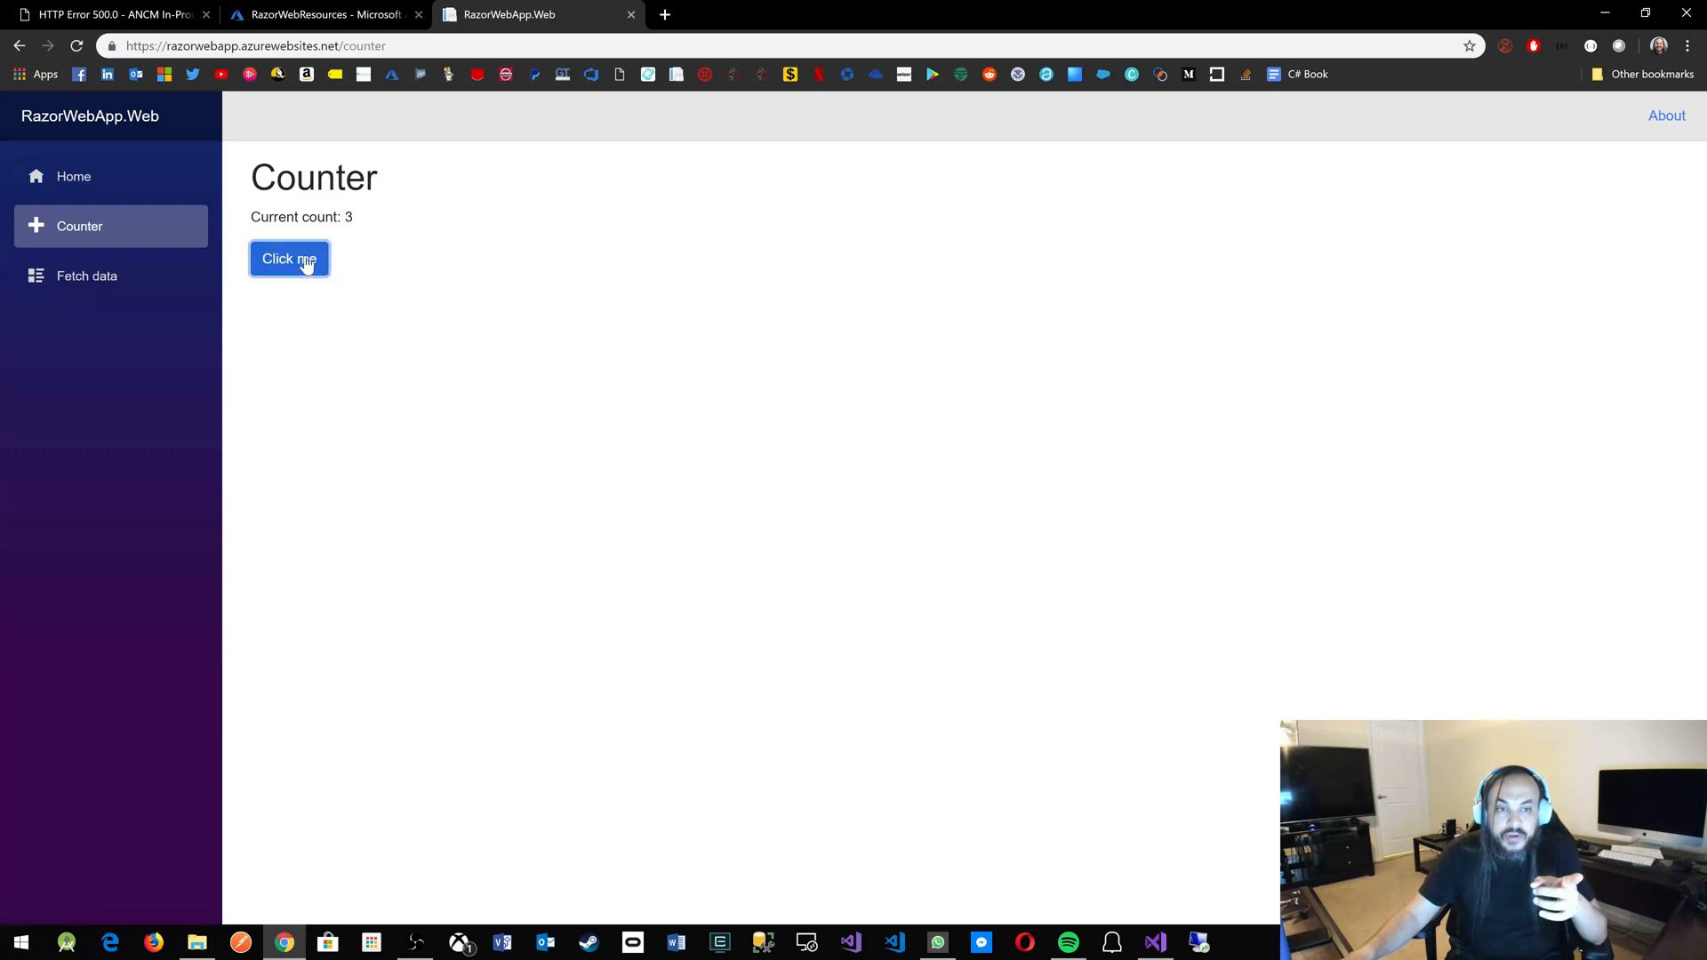
click(288, 258)
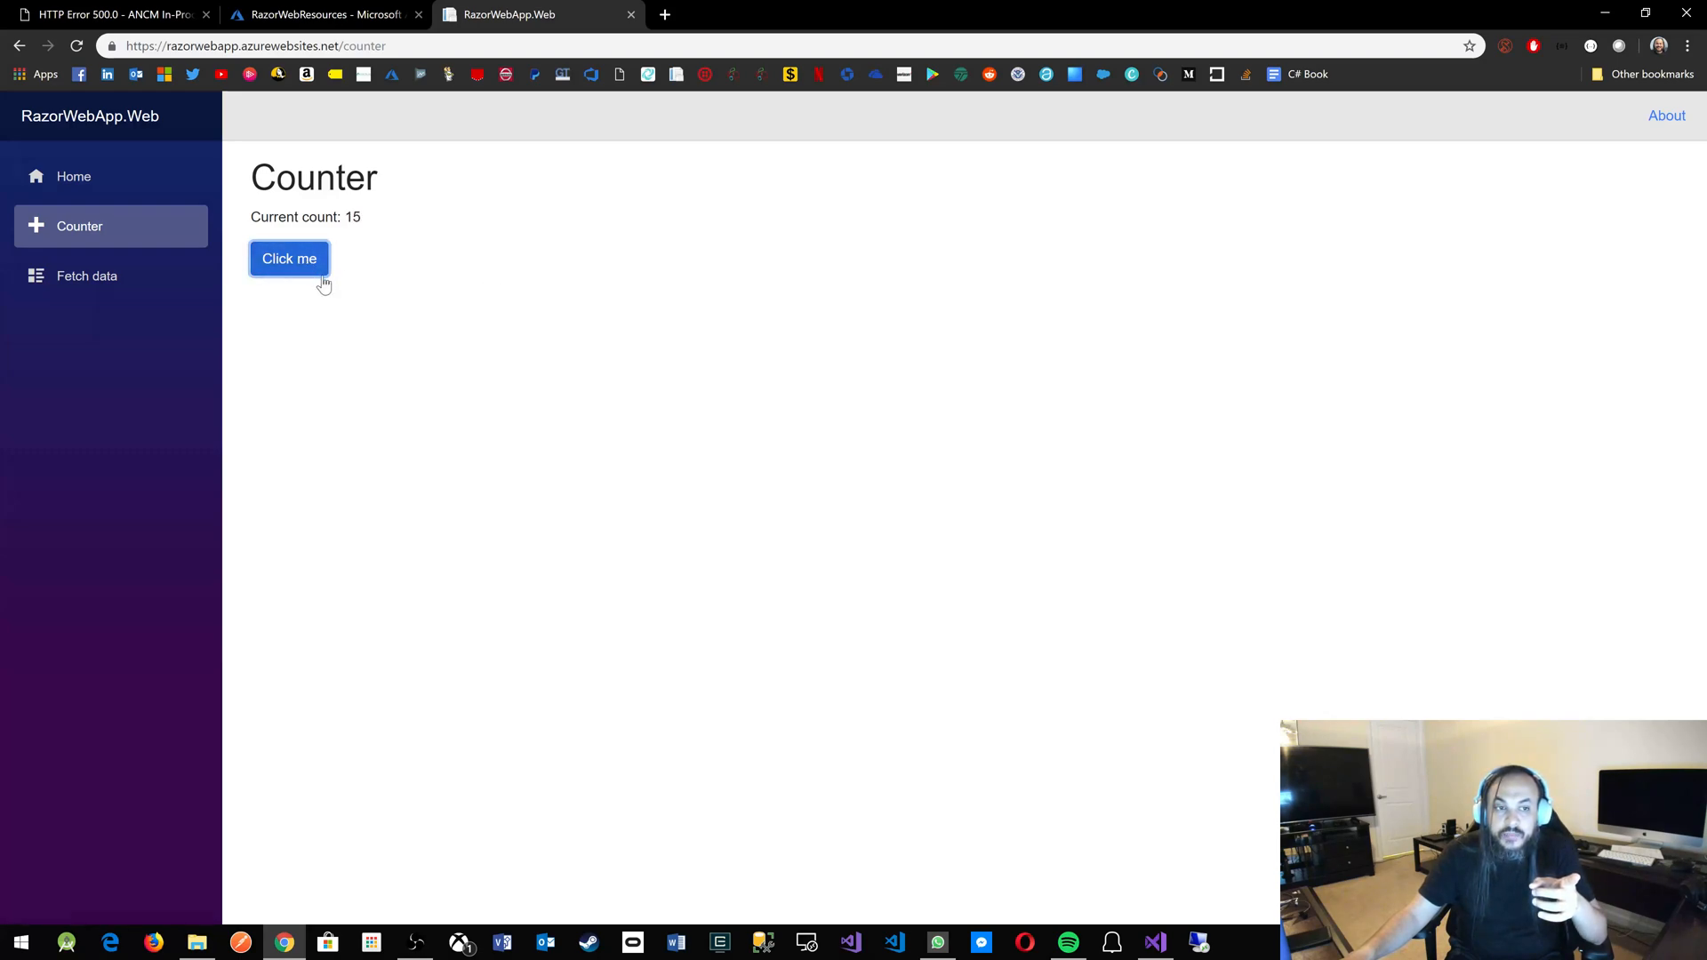
mouse_move(87, 275)
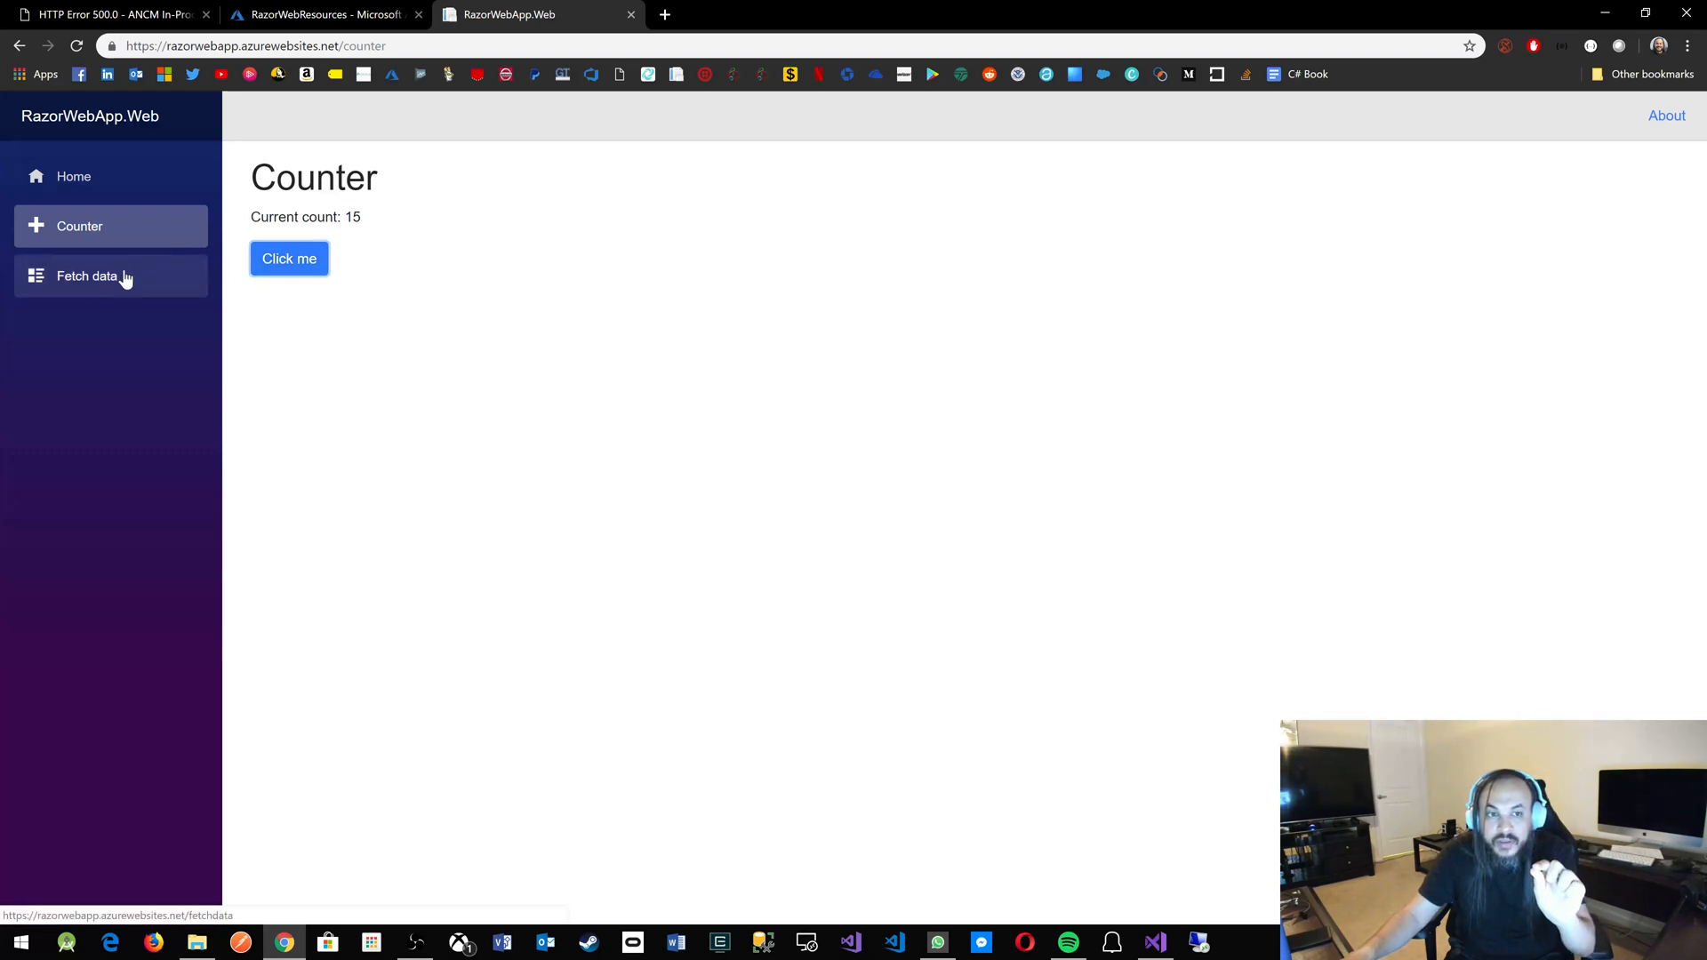
click(86, 275)
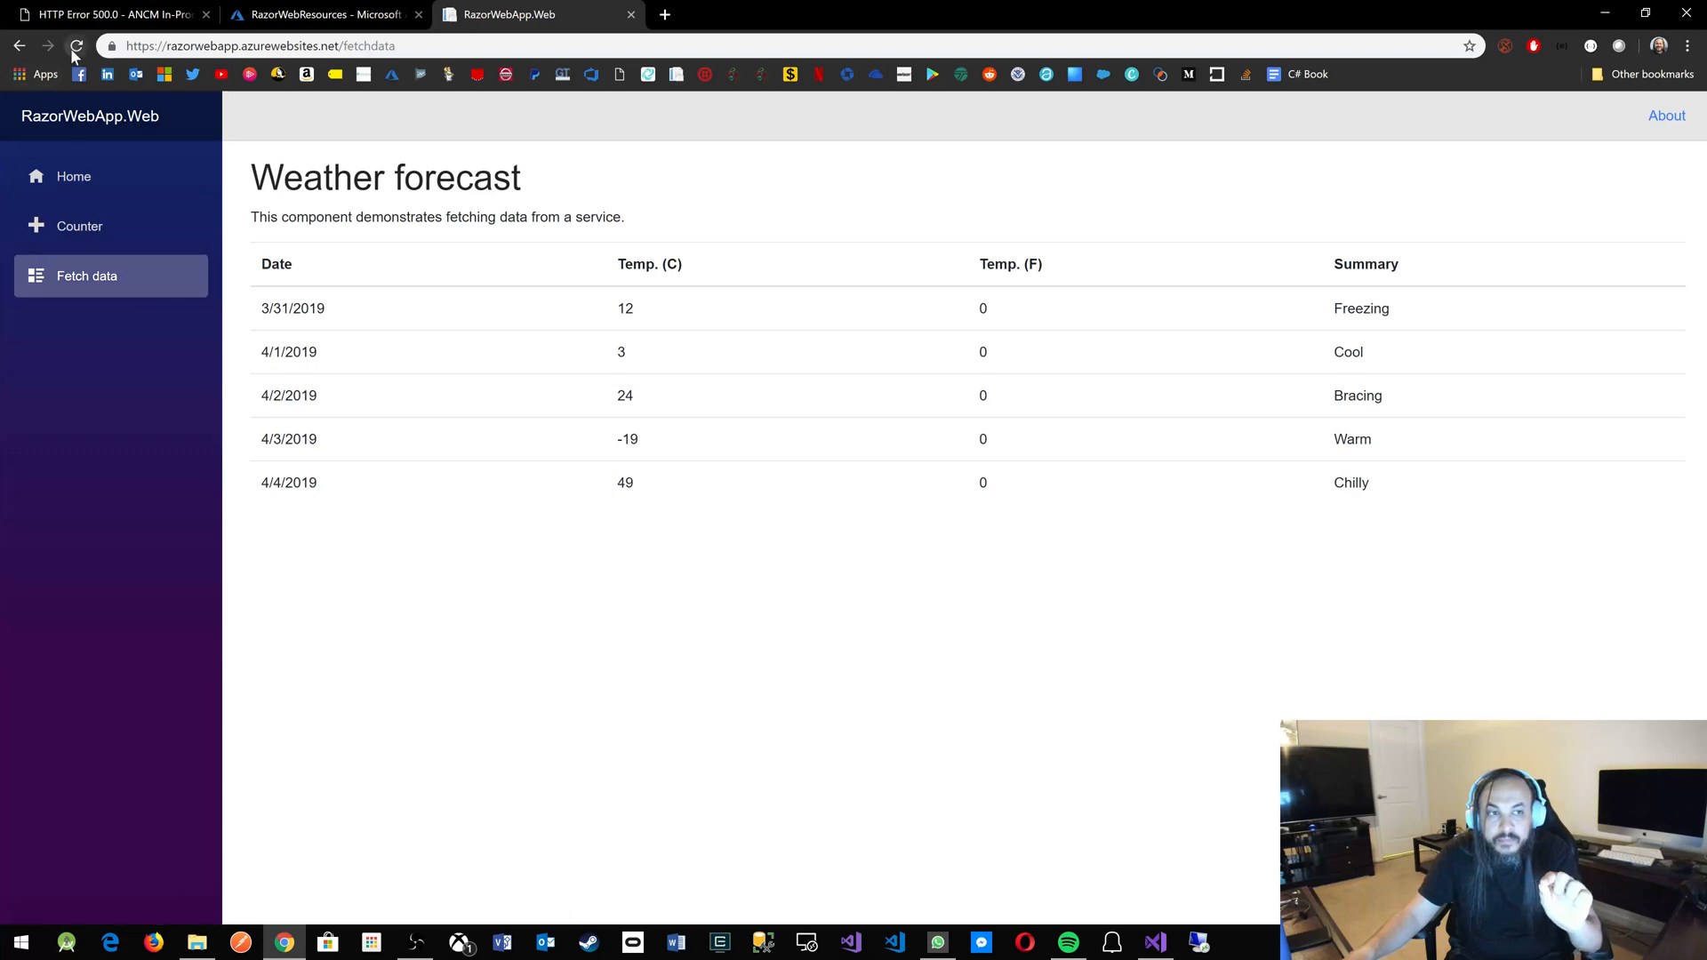
click(74, 46)
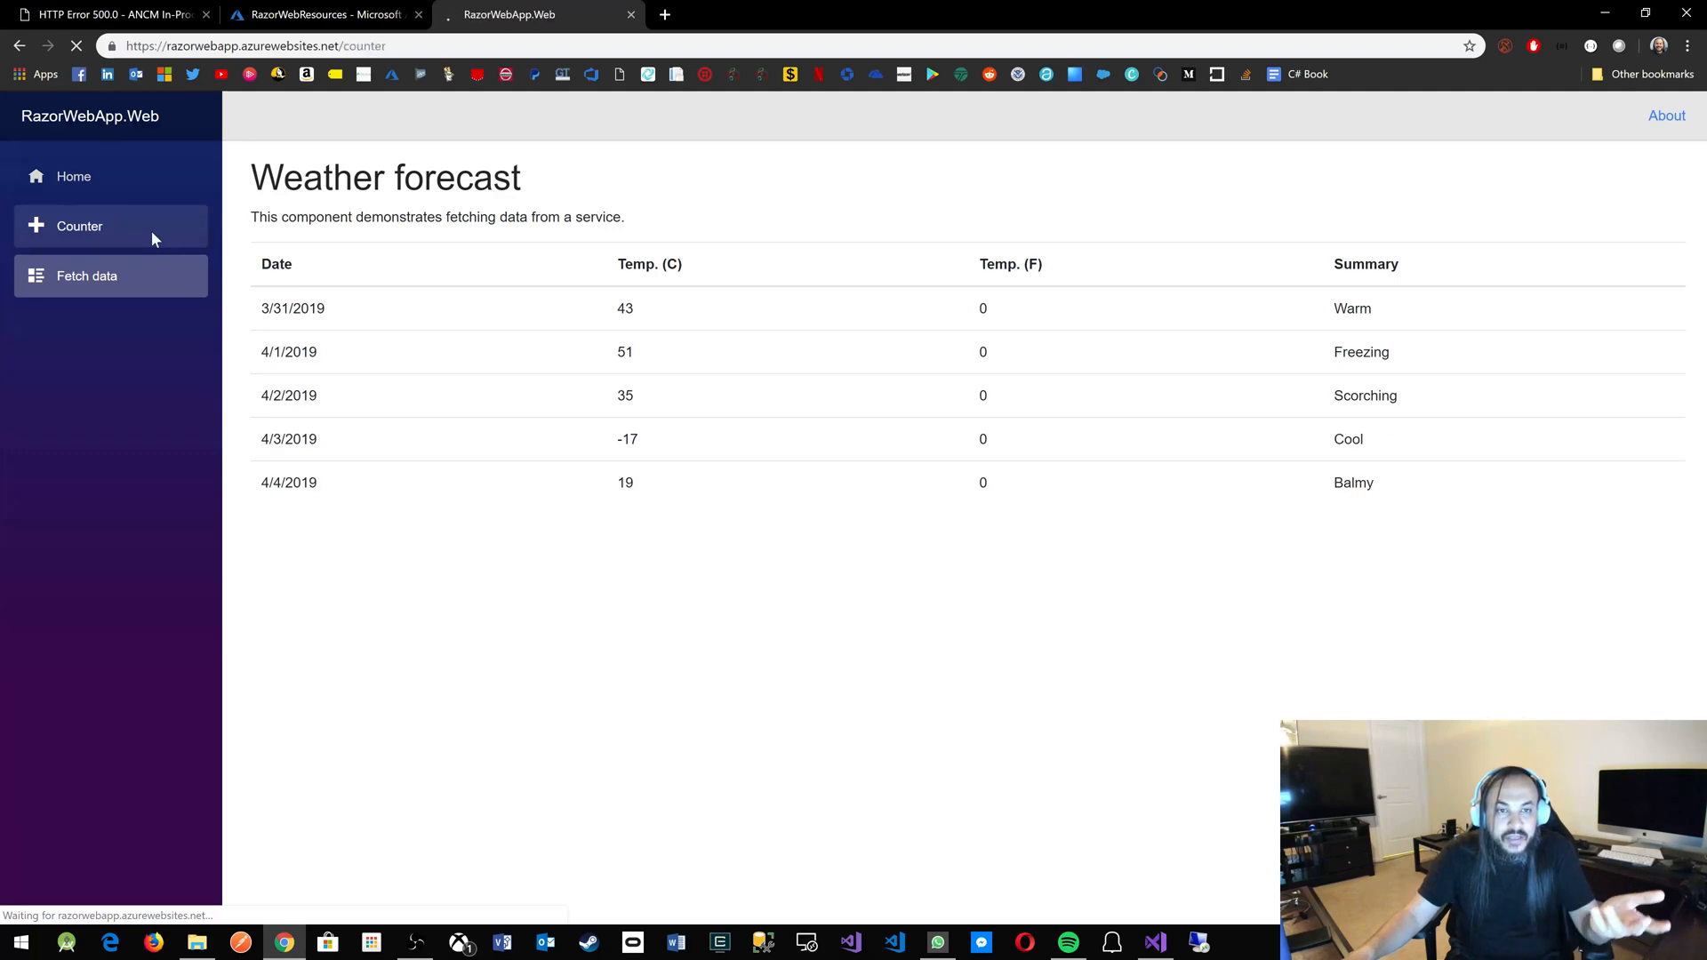
click(79, 225)
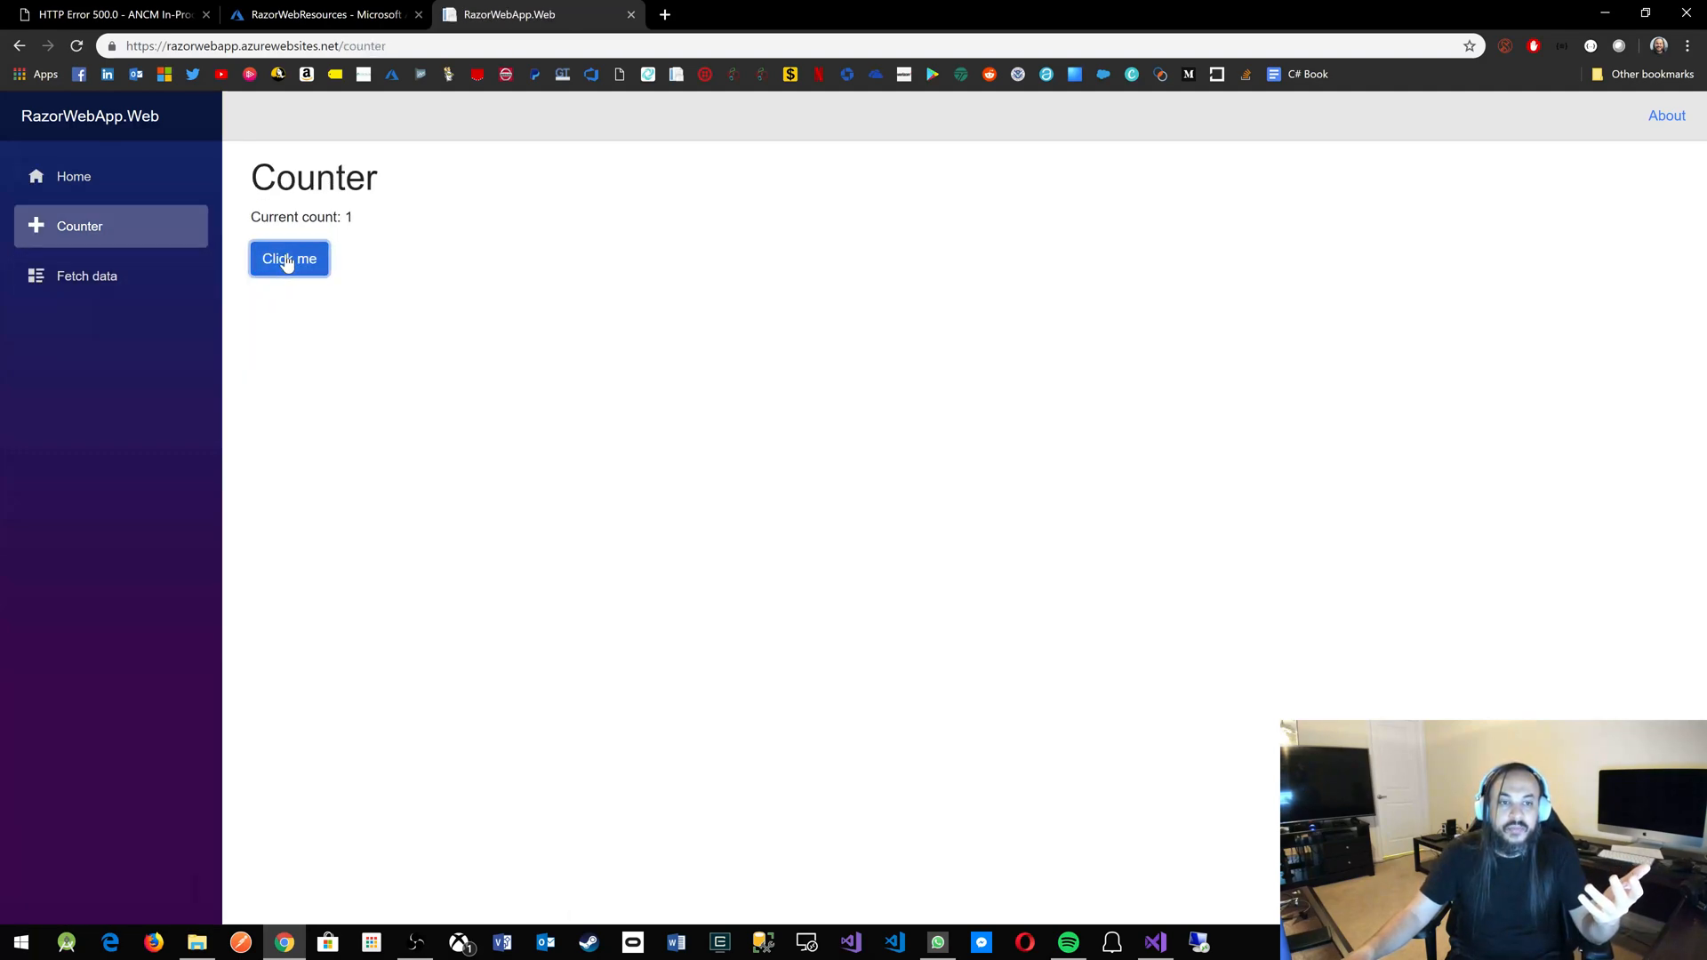
click(289, 259)
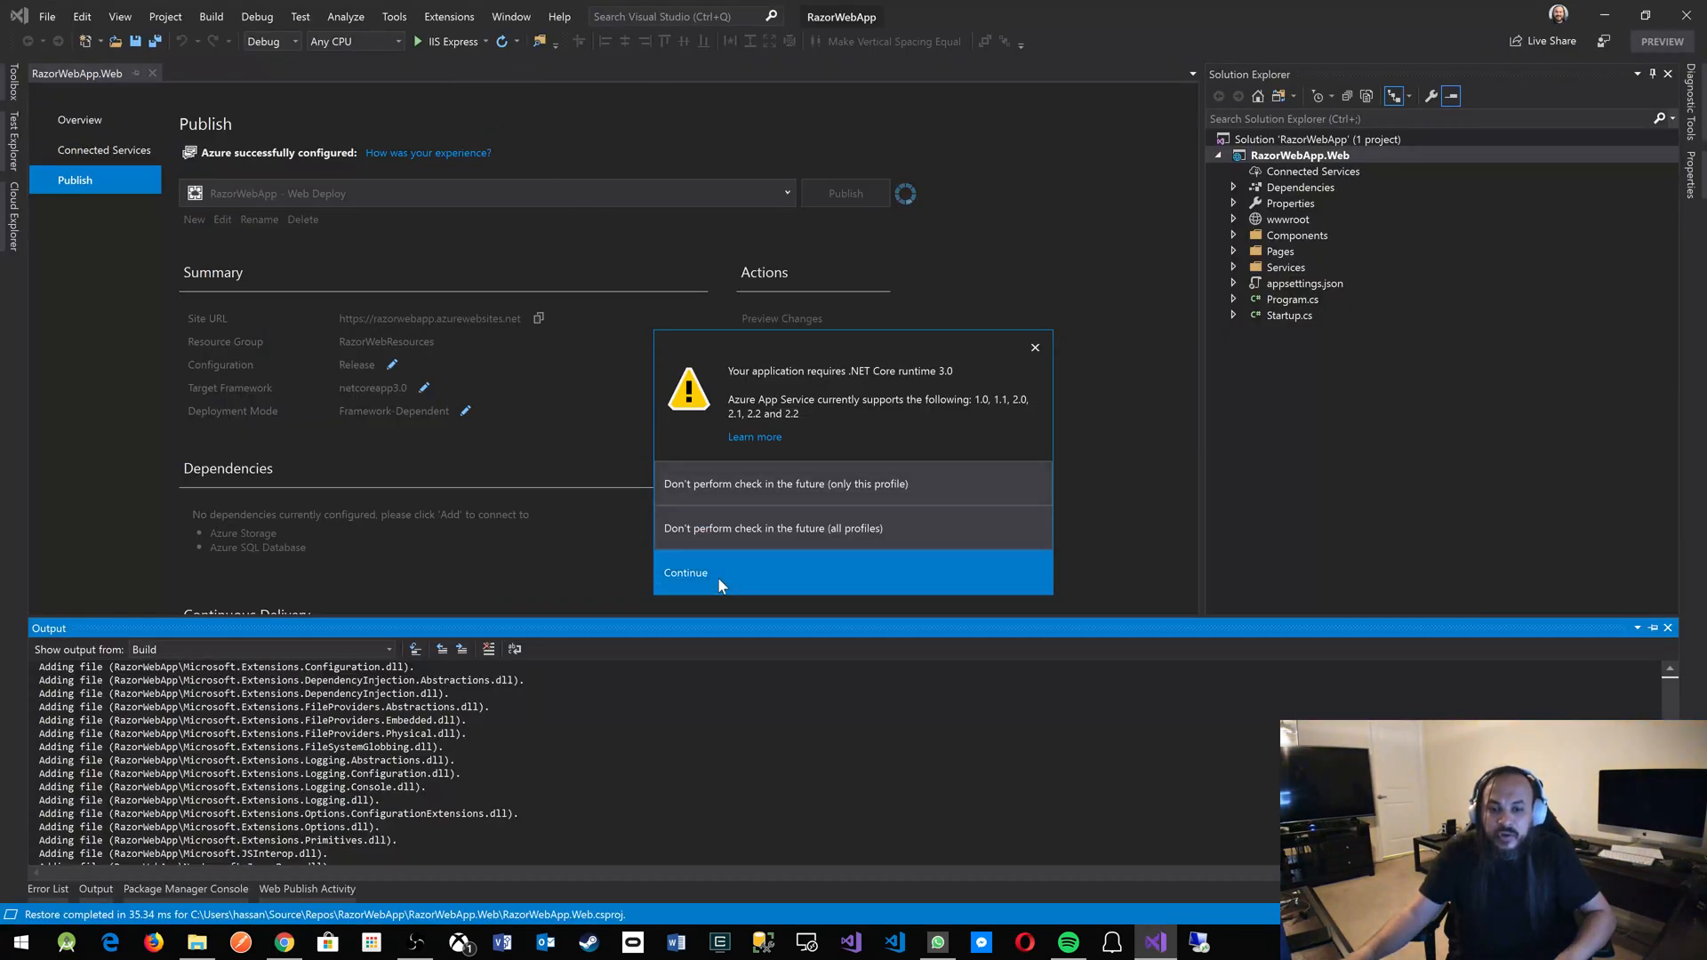
Dismiss the .NET Core 3.0 warning and open Components/Pages/FetchData.razor in the editor.
click(686, 572)
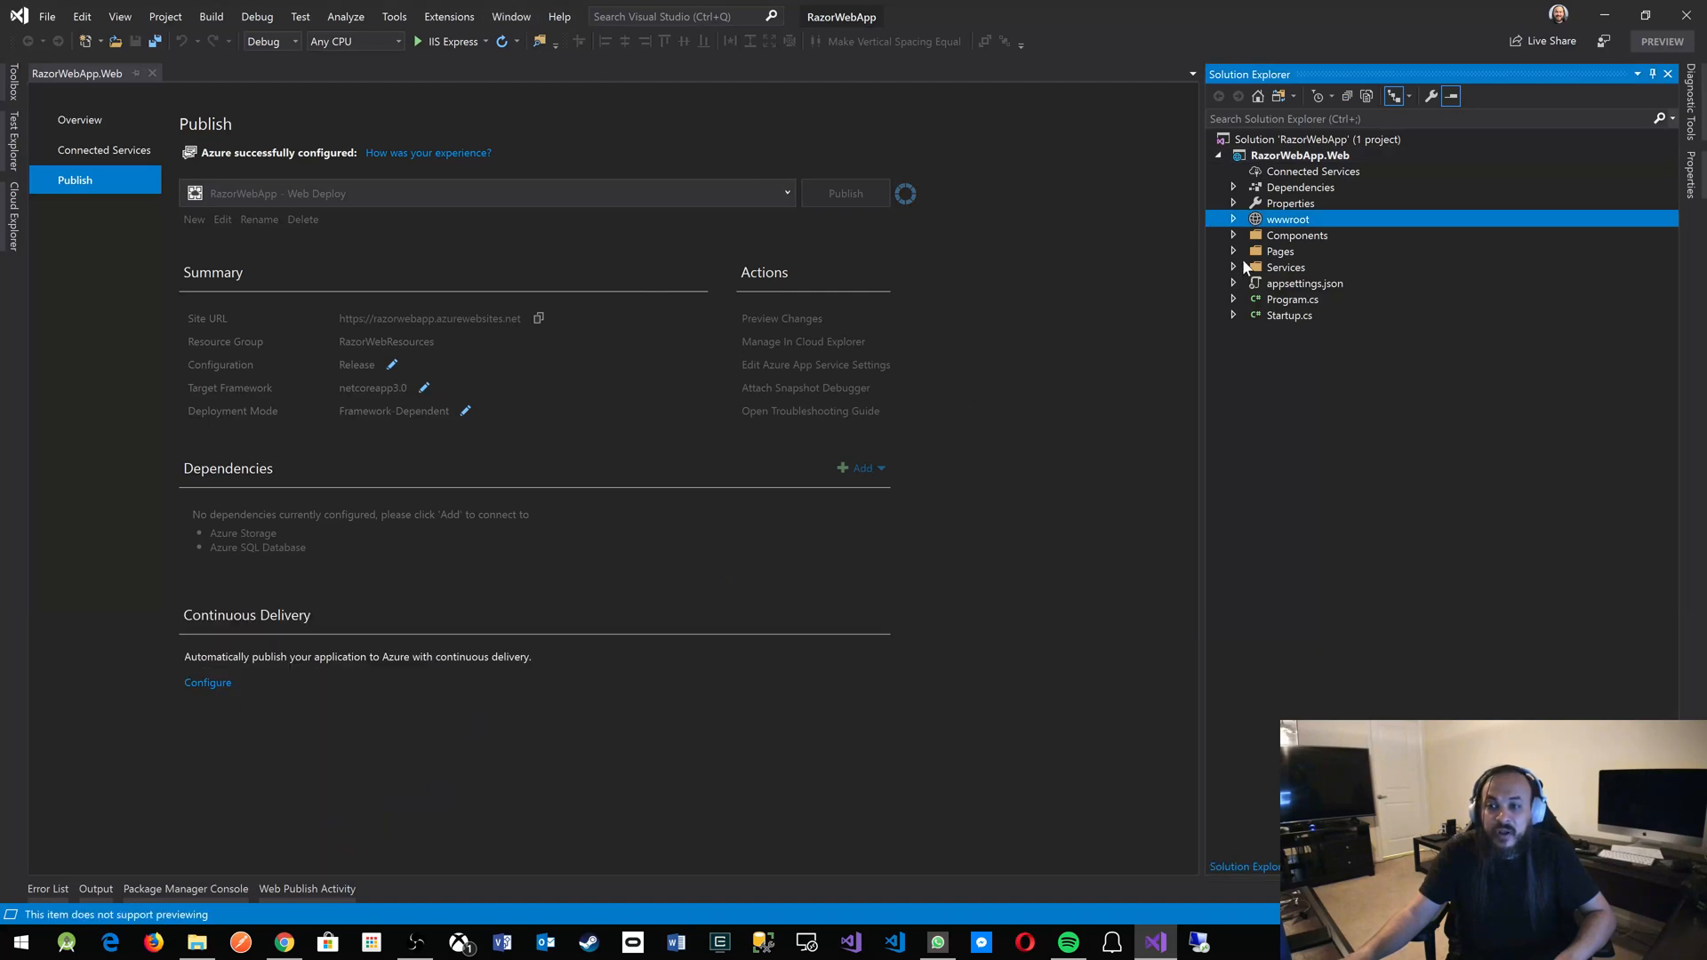
click(1233, 267)
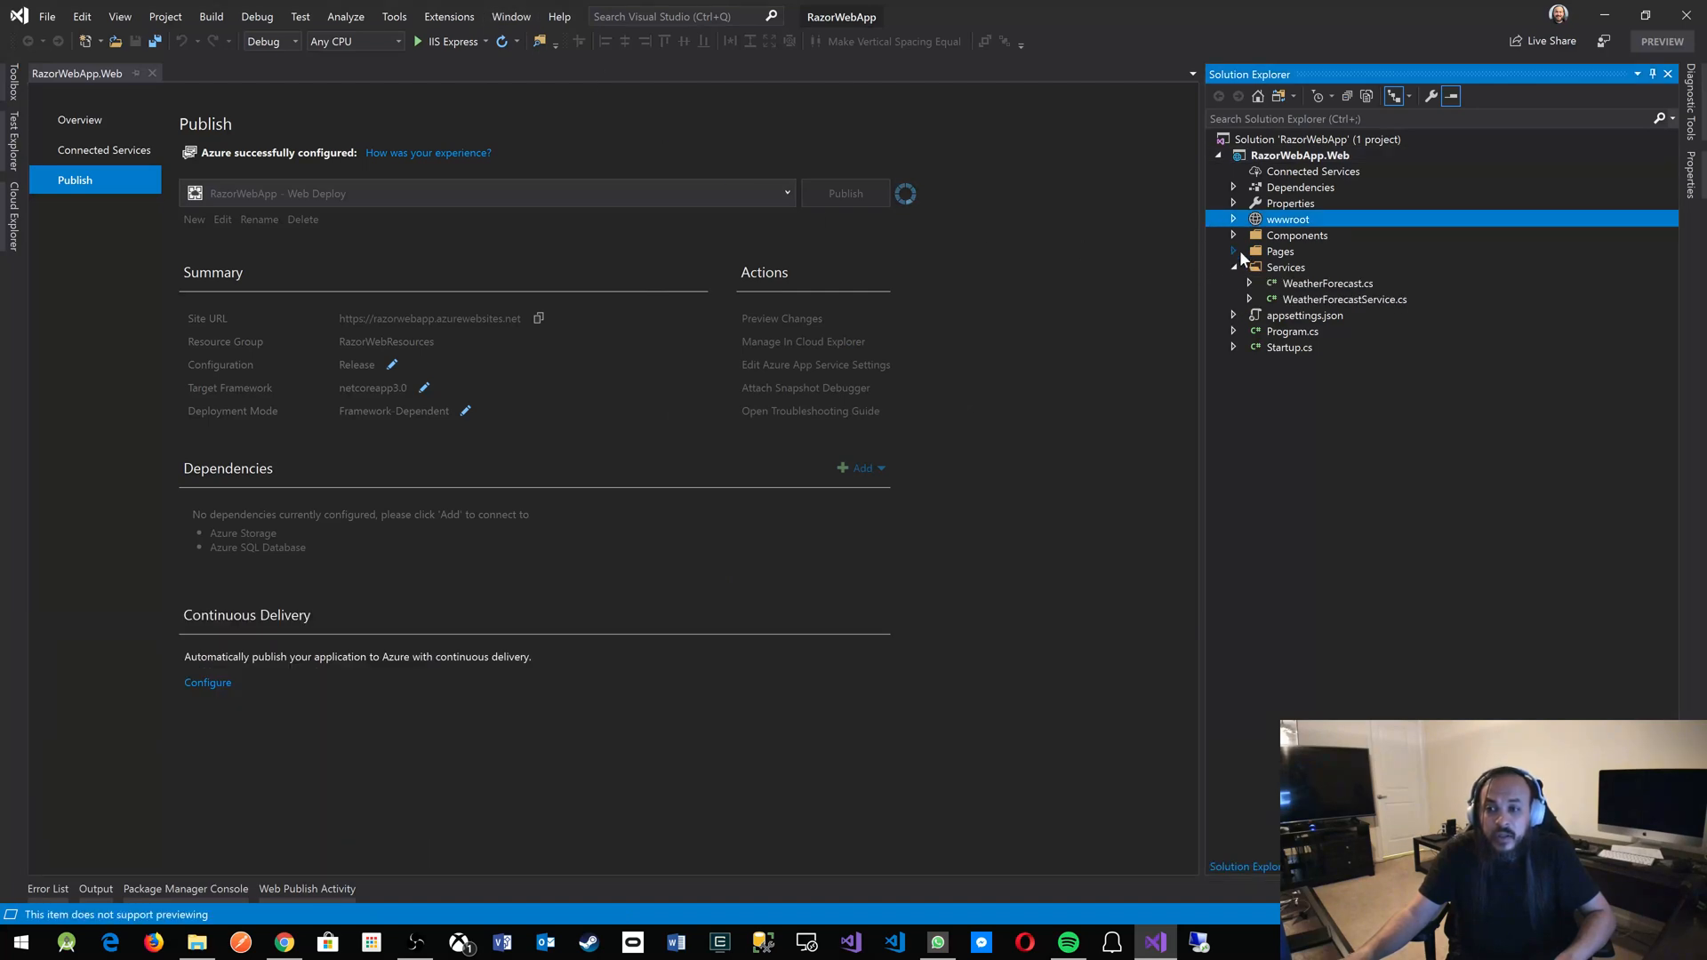
click(1234, 235)
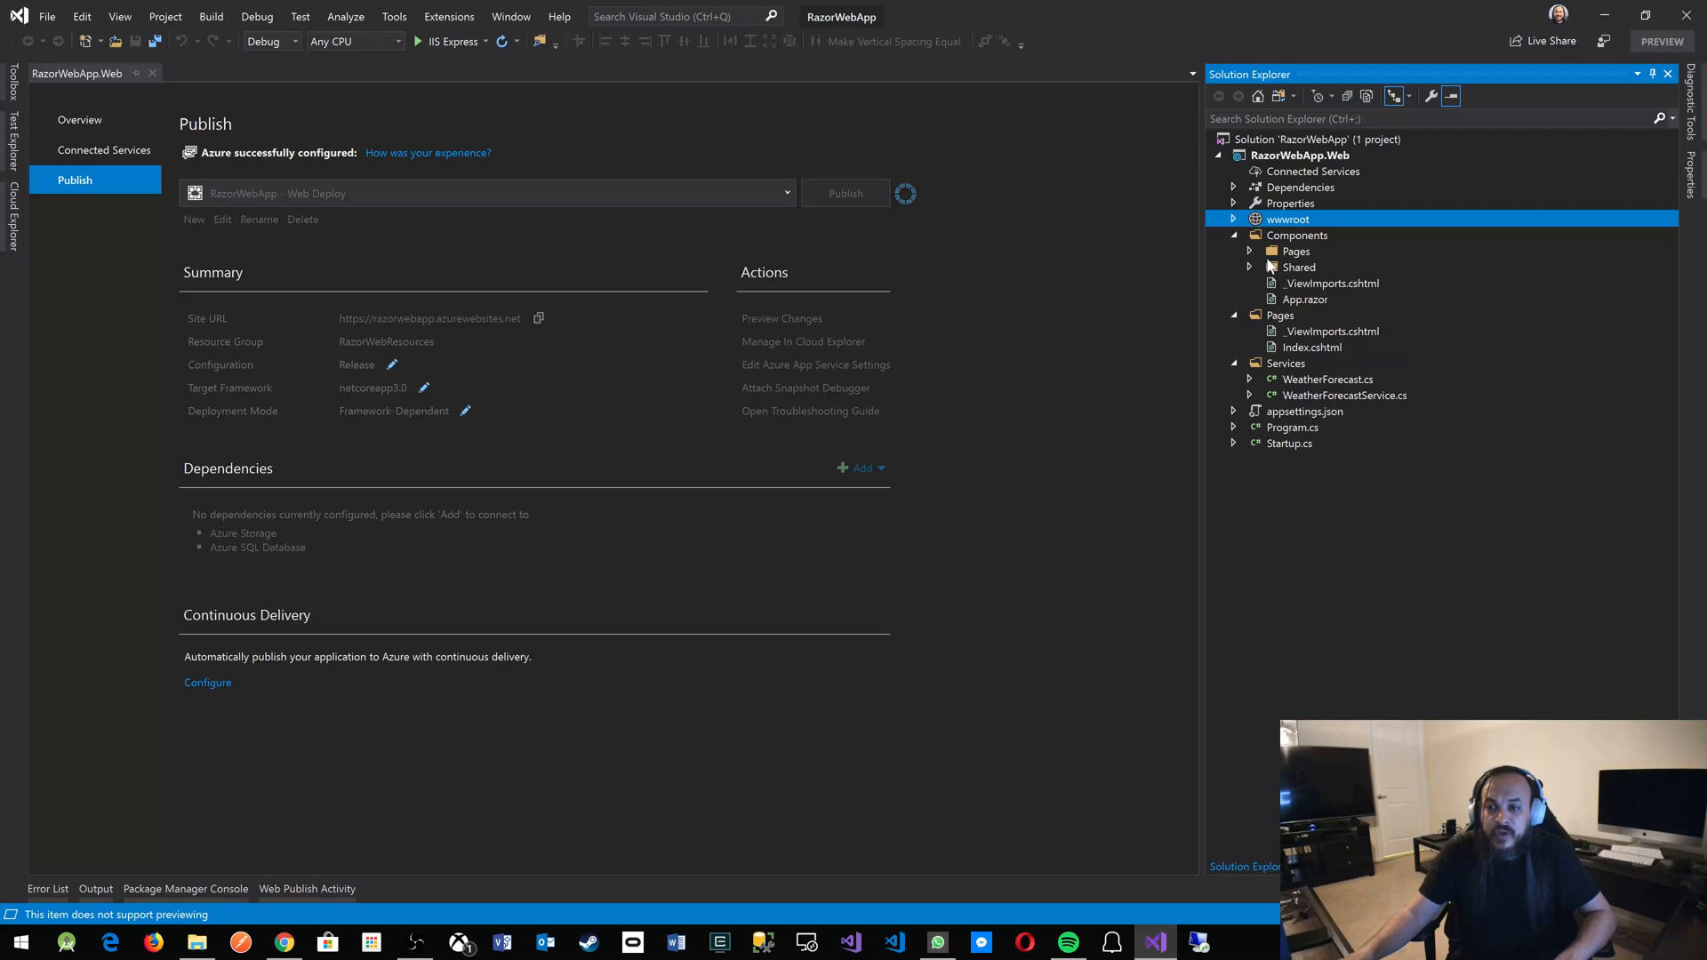
click(1249, 251)
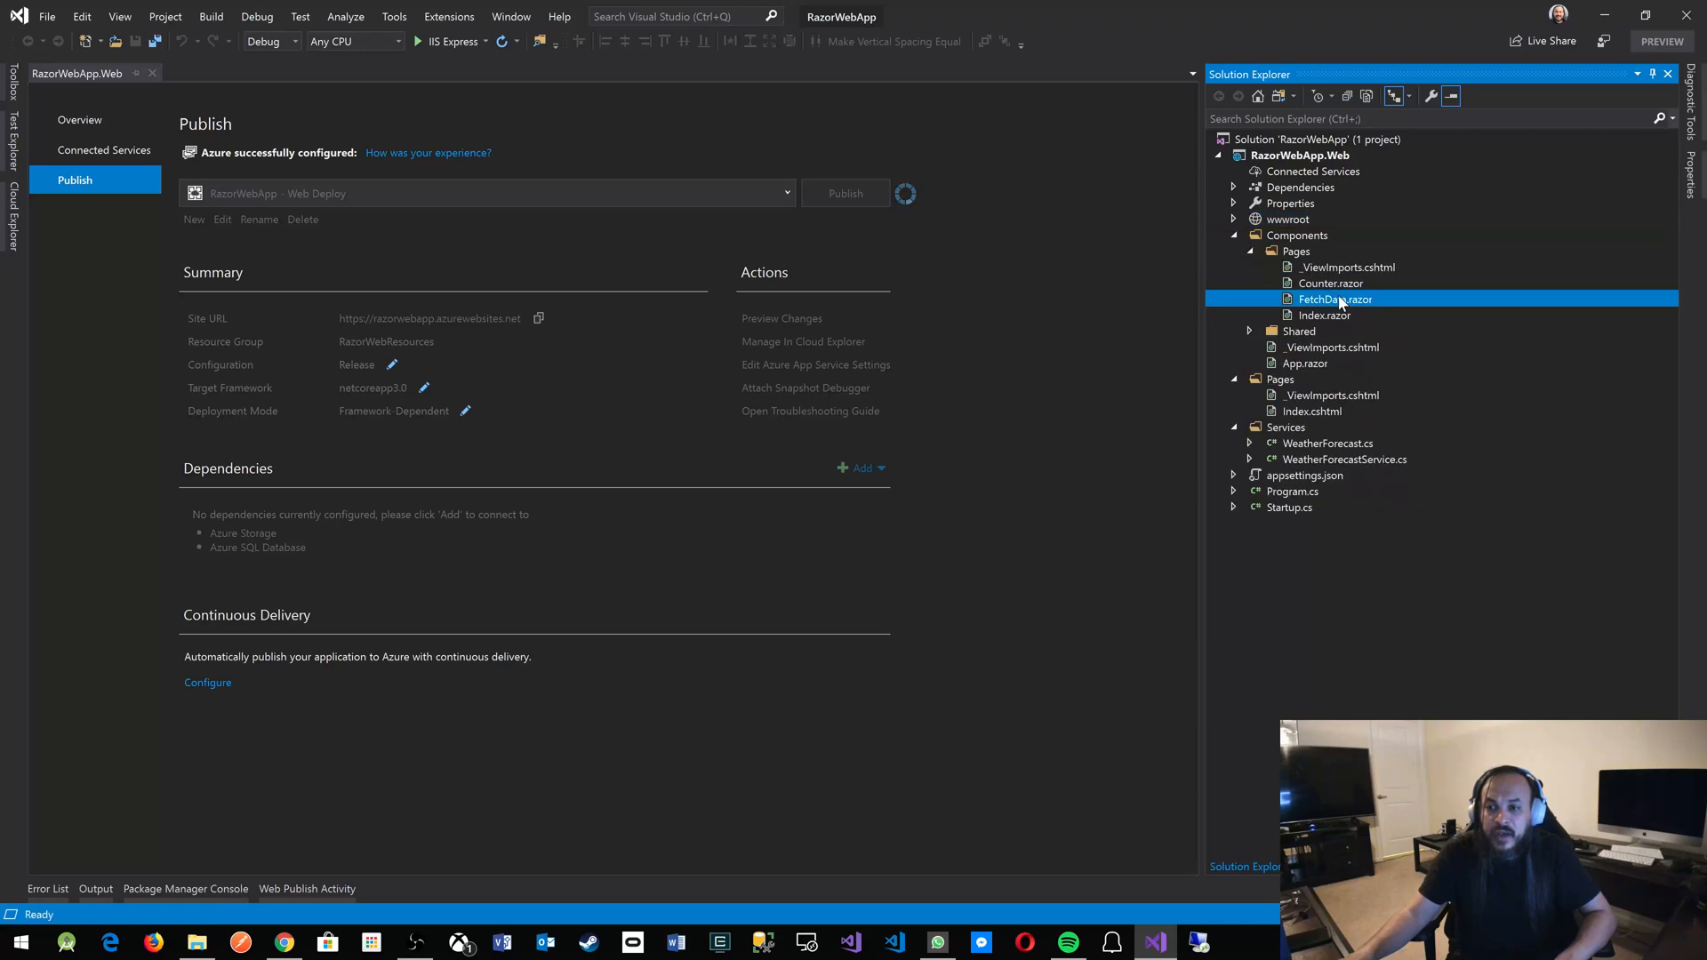
double_click(1334, 299)
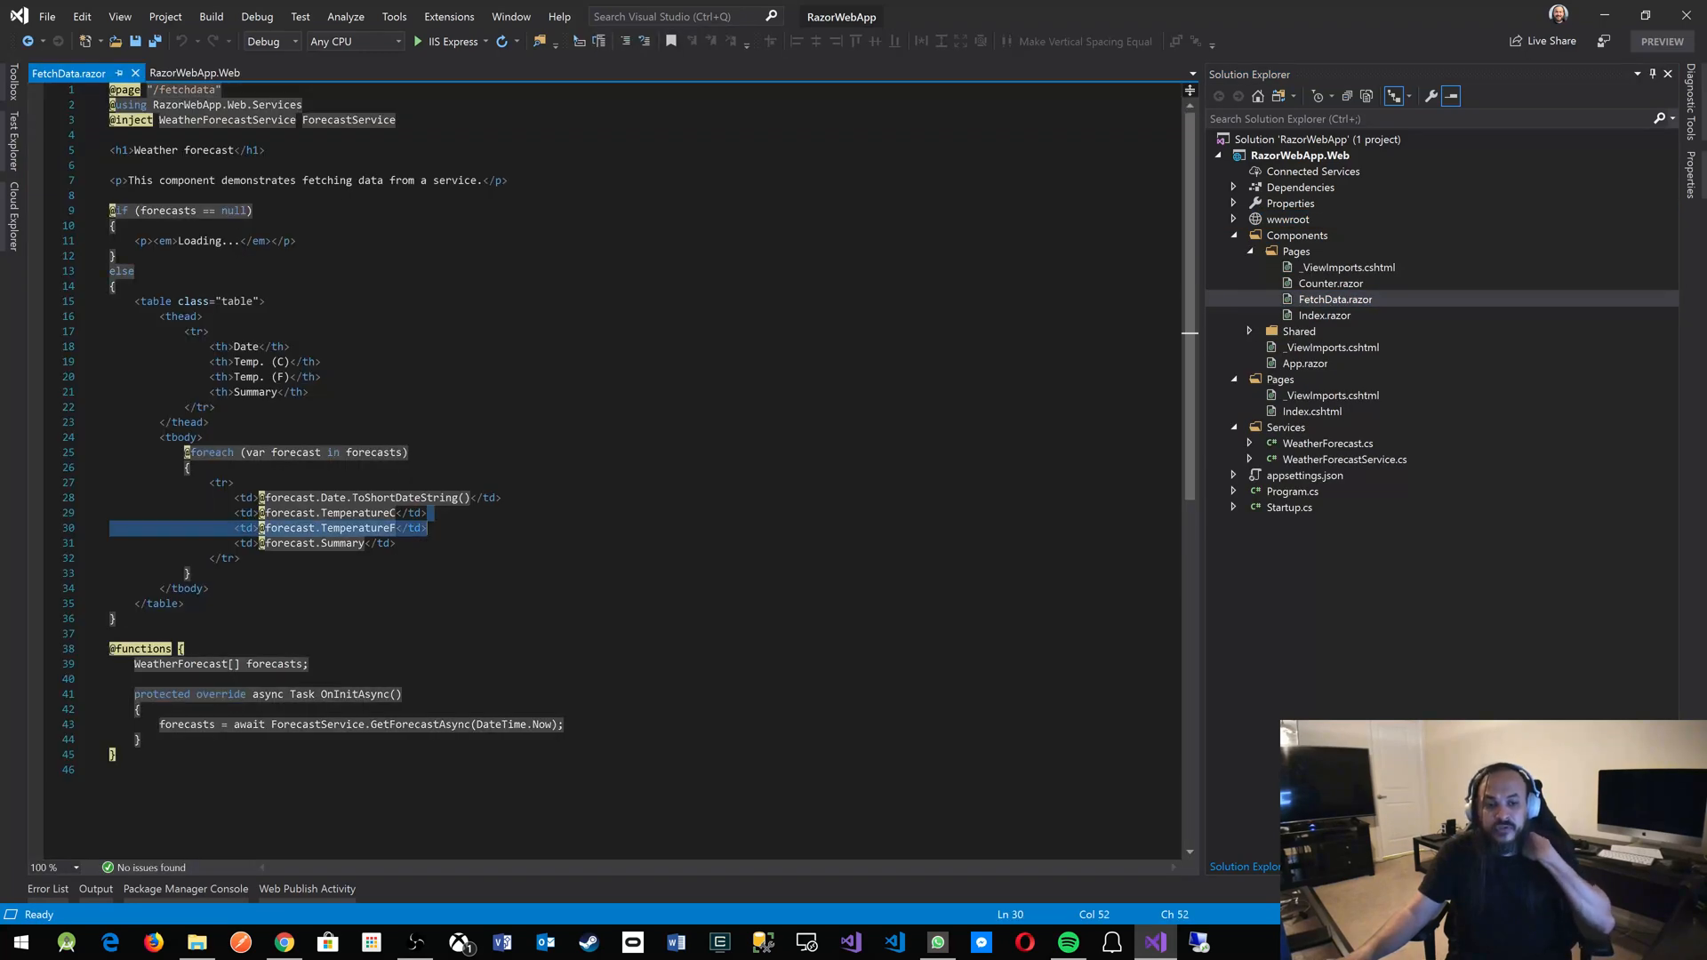
scroll(down, 3)
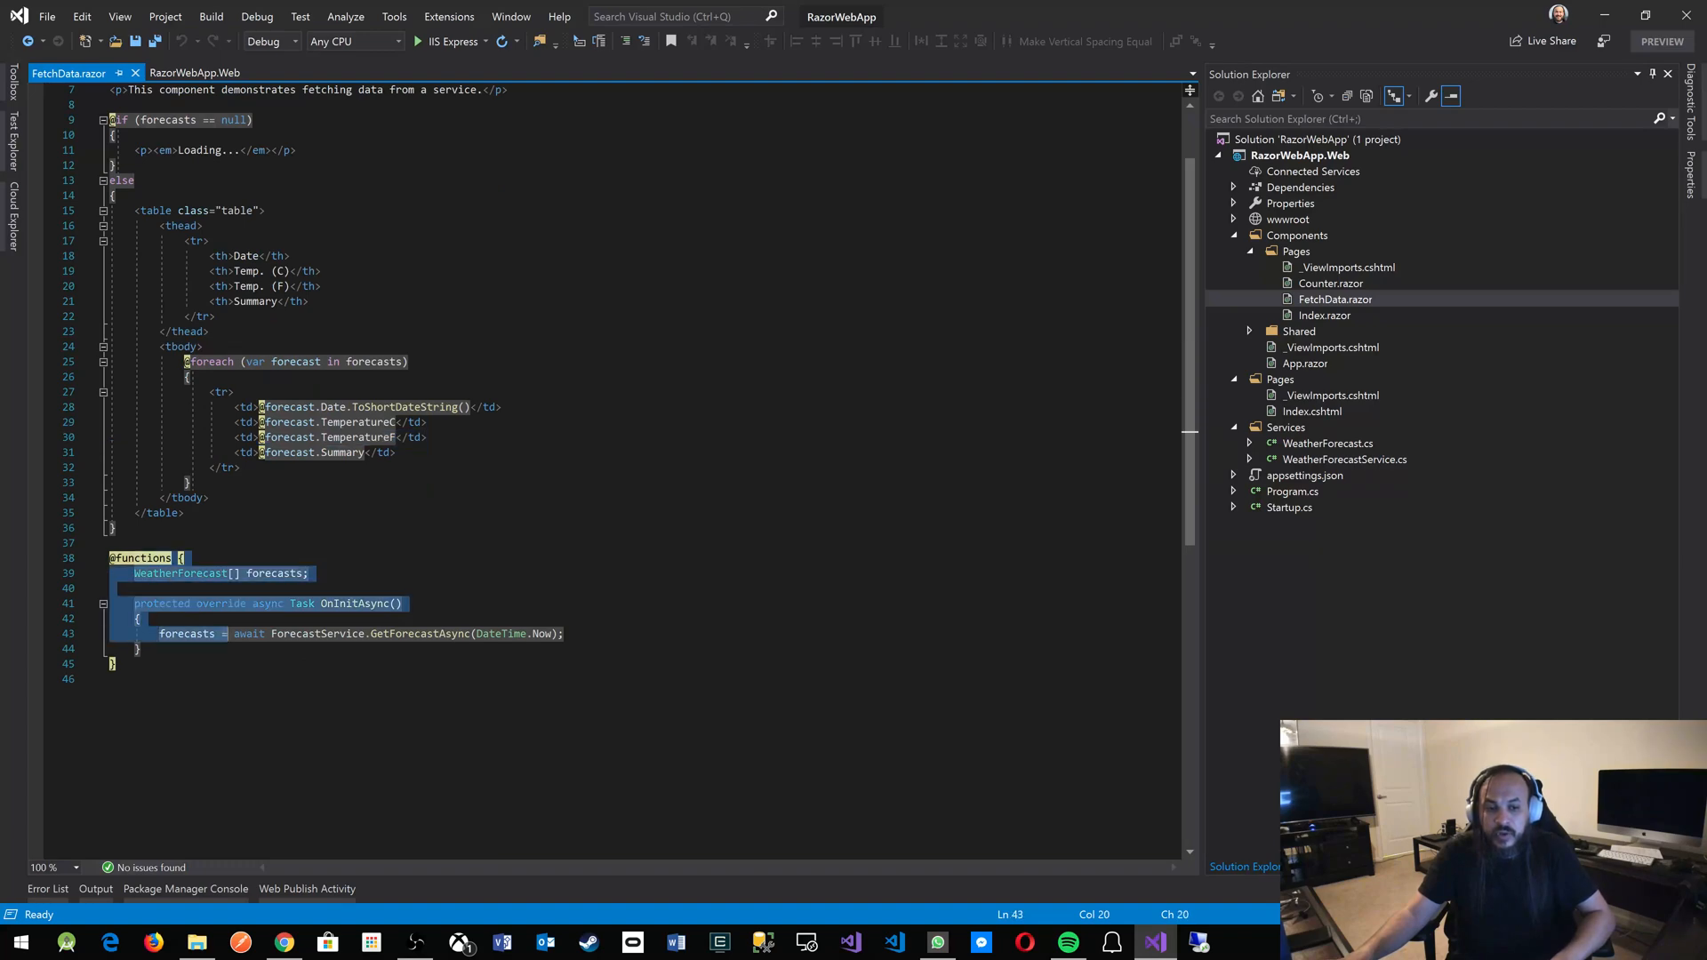
scroll(up, 3)
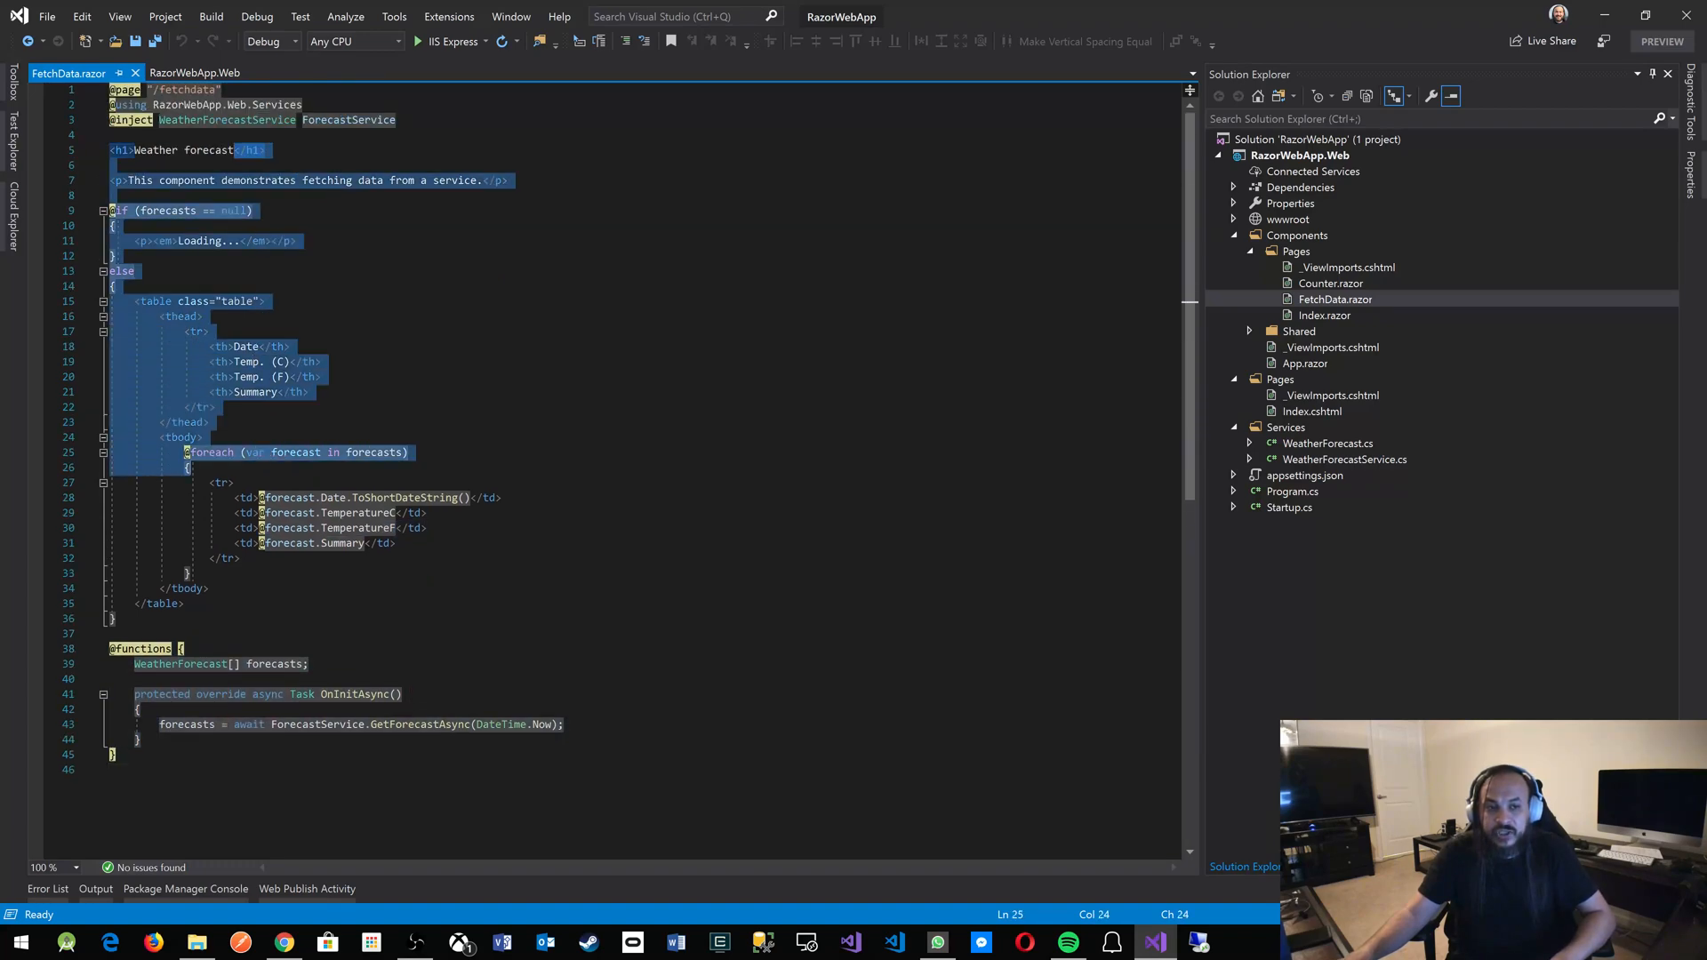
click(185, 603)
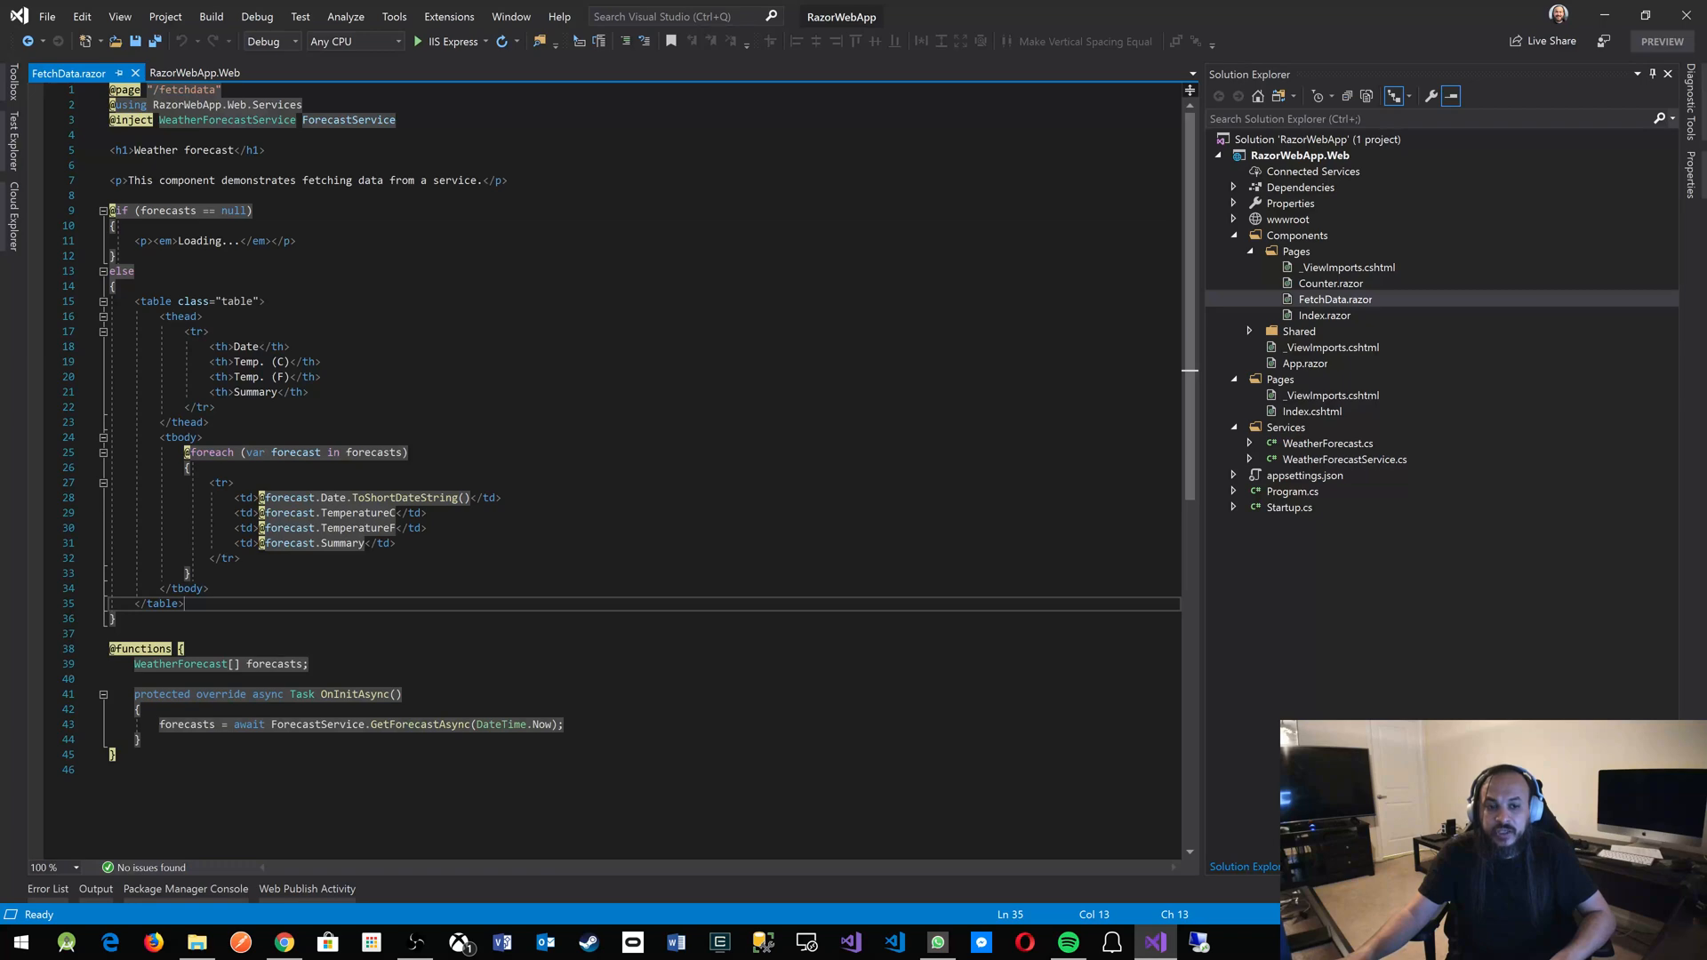